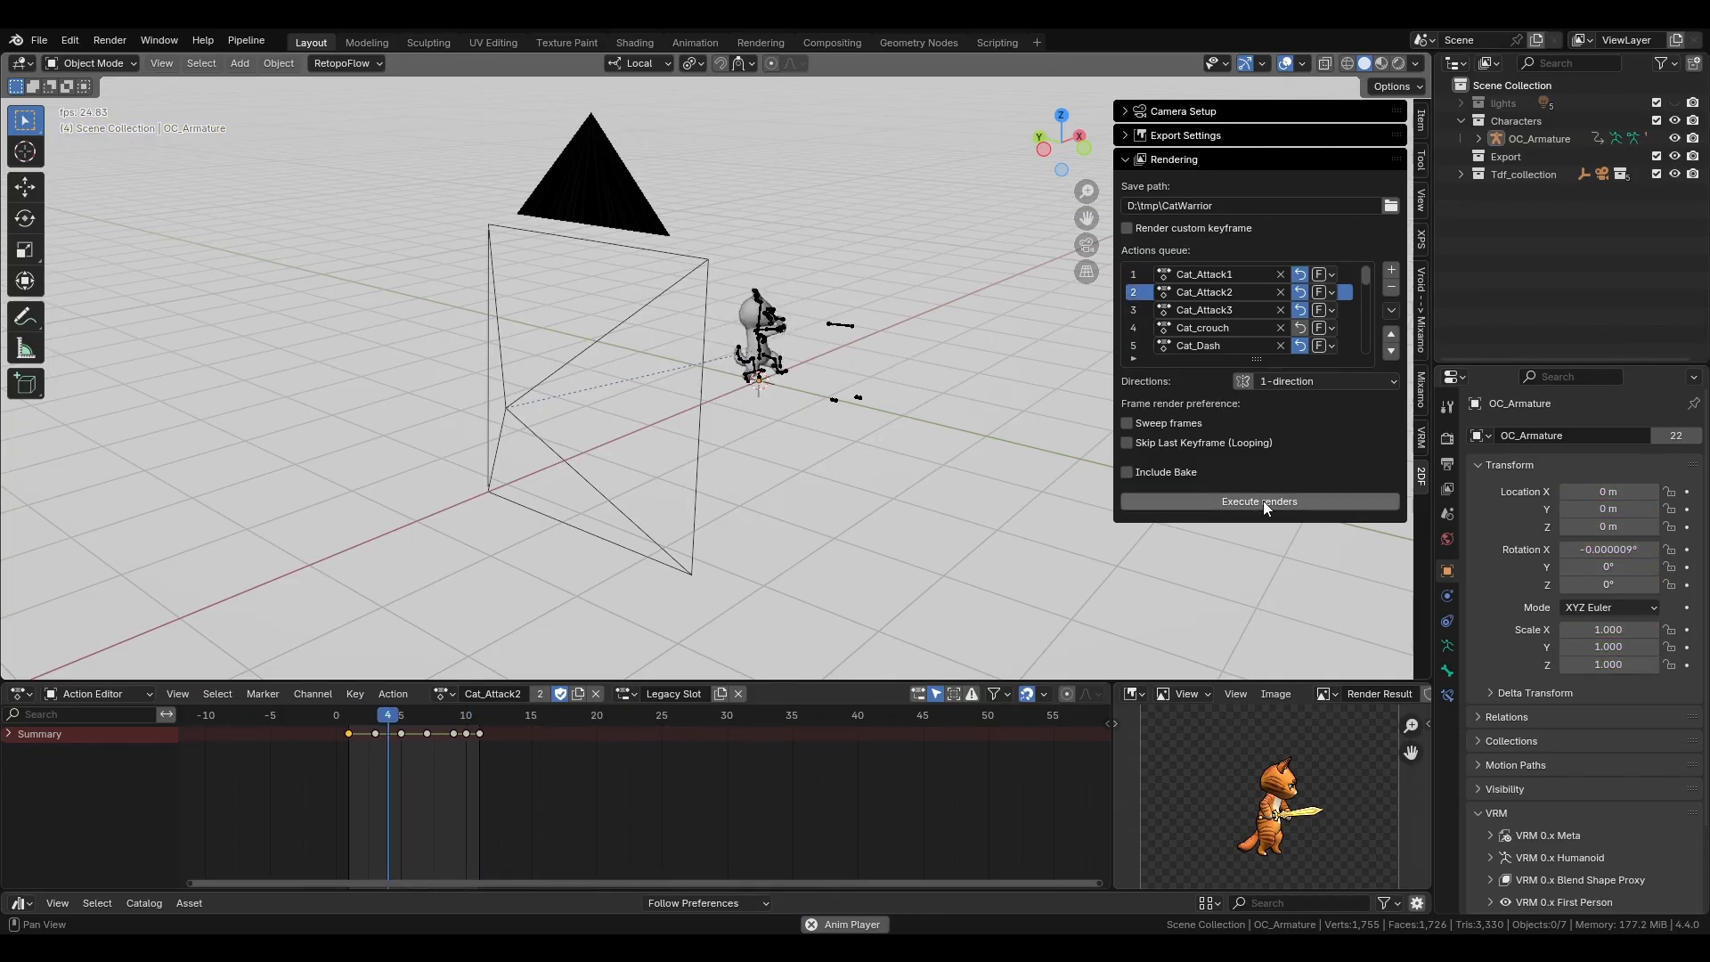
- Execute renders to batch-render the queued cat actions, beginning with Cat_Attack1
click(1258, 501)
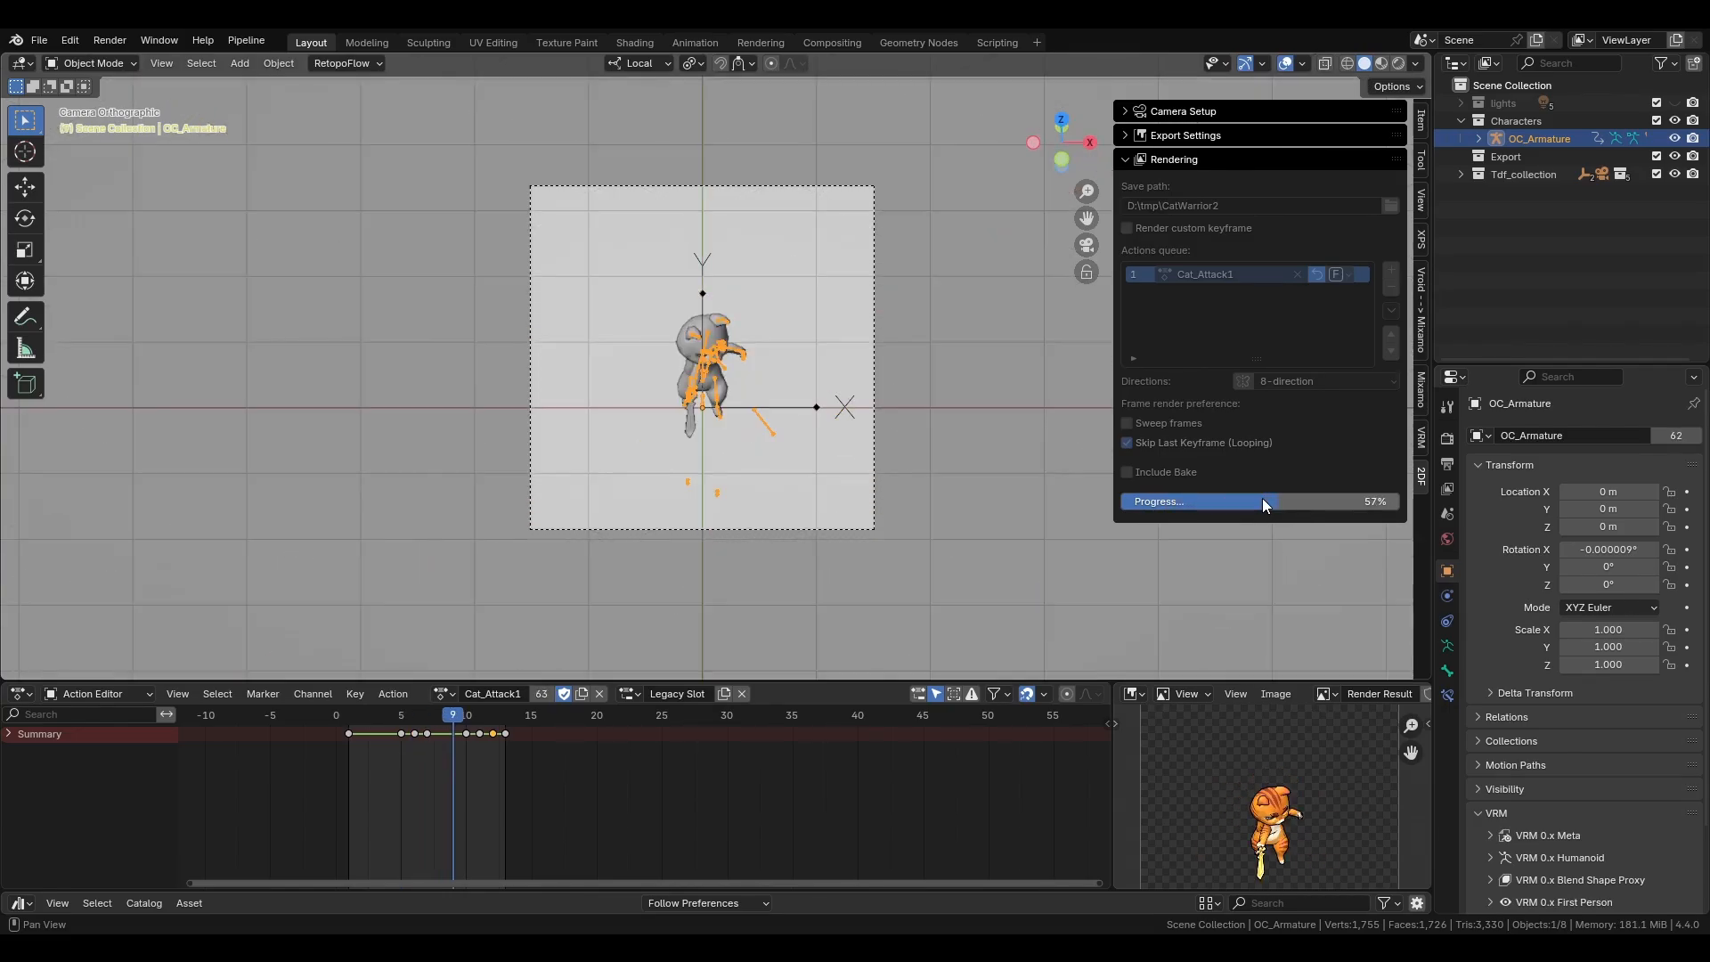
- Install the 2D Factory add-on archive from disk through Preferences > Add-ons, then close Preferences
click(68, 34)
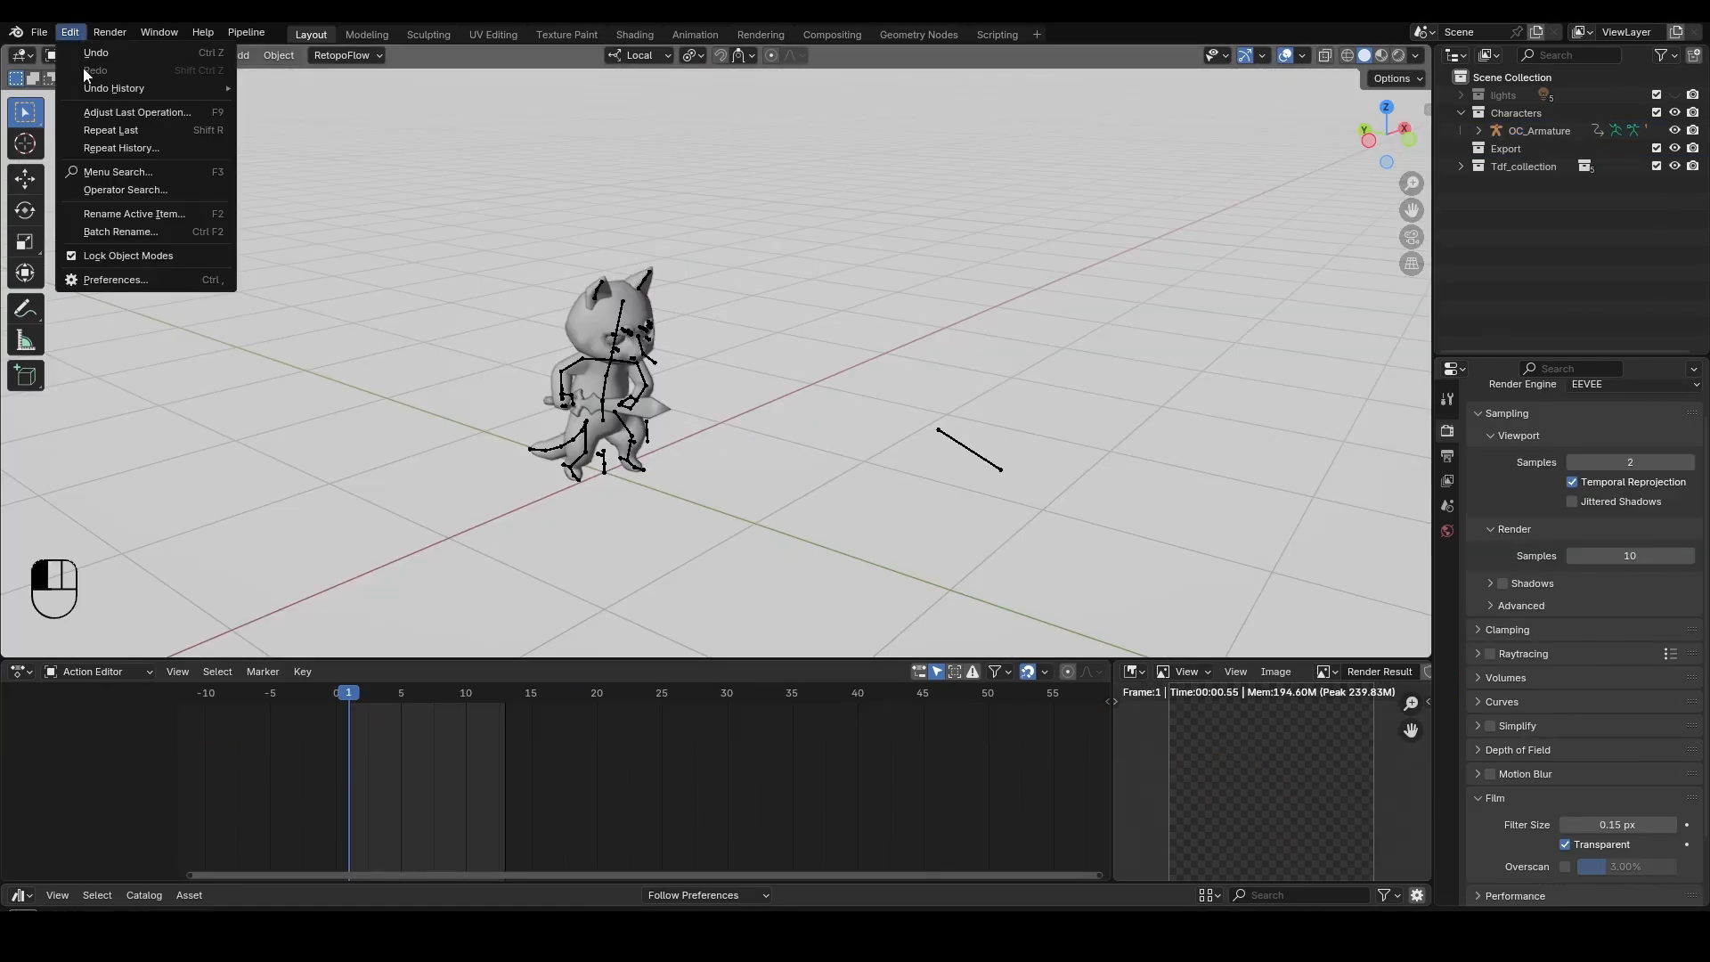
click(113, 280)
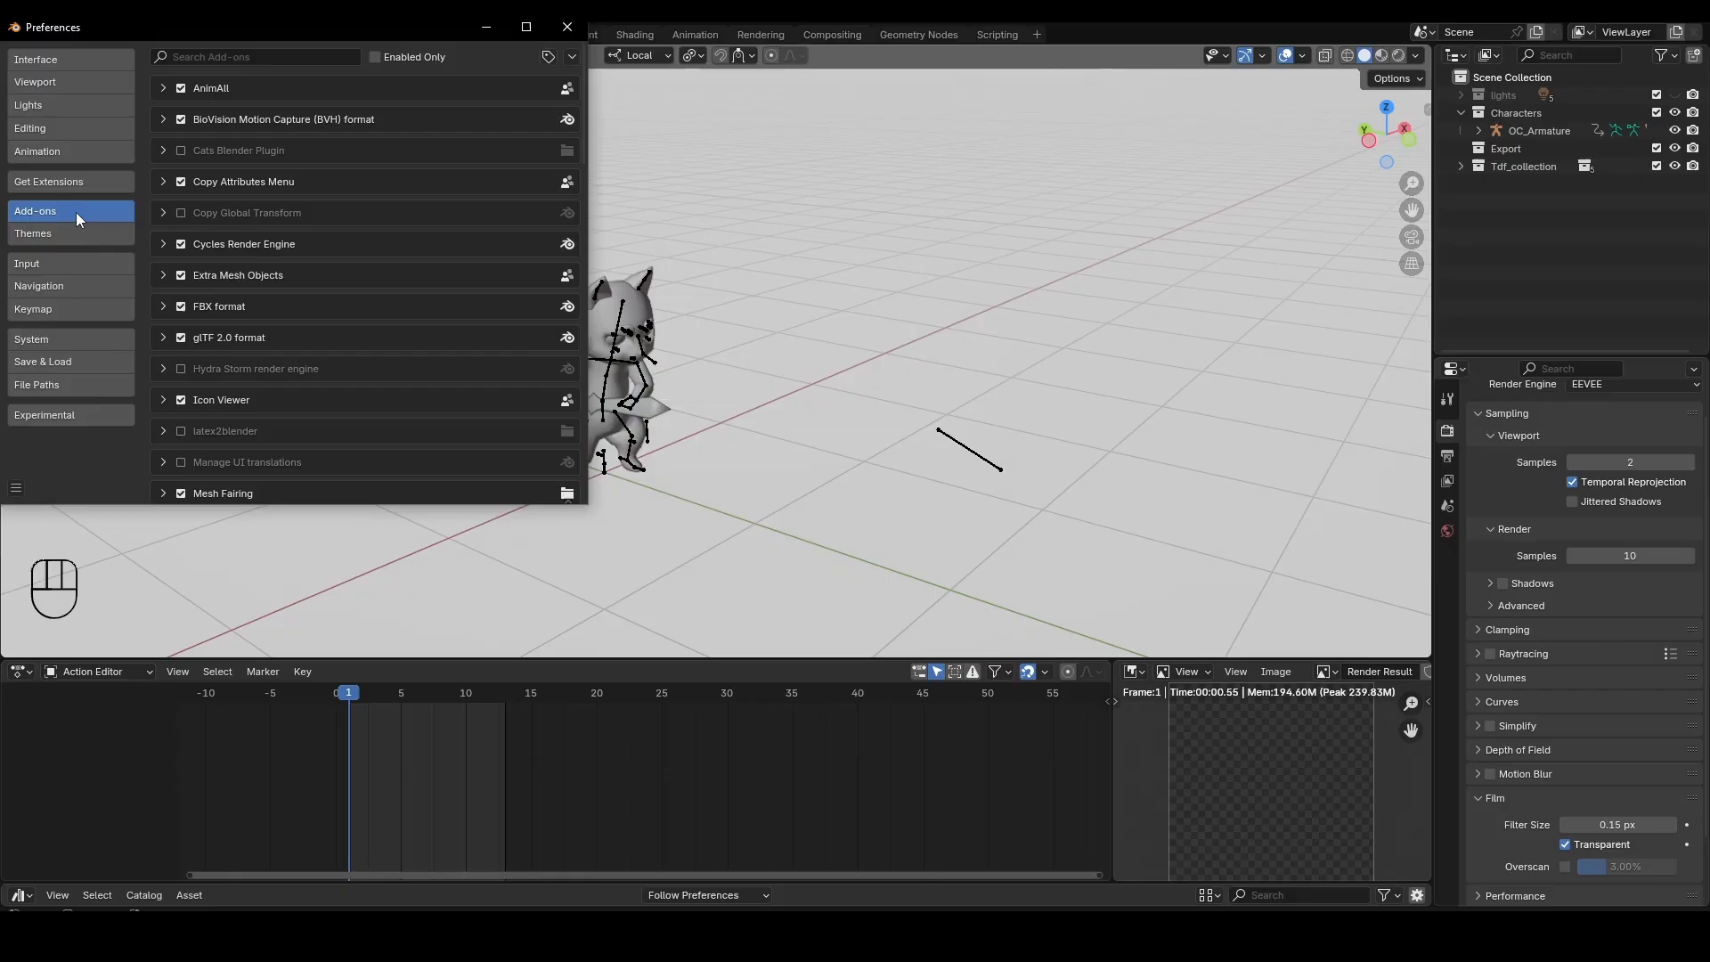
click(572, 55)
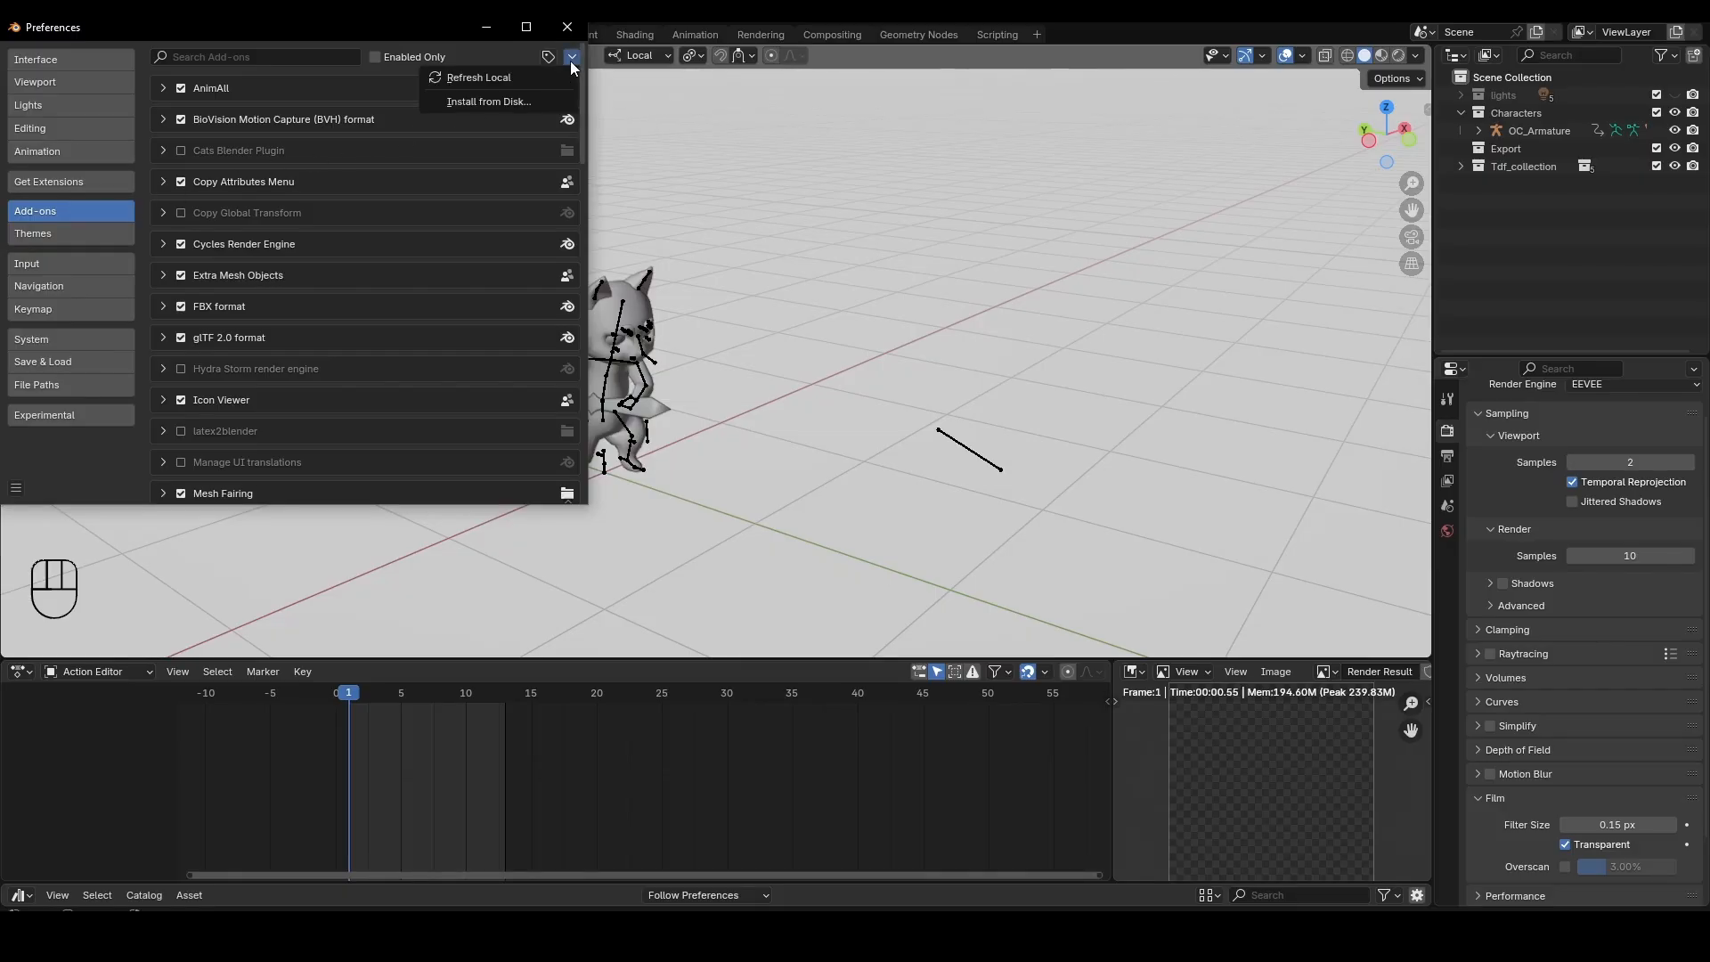
click(487, 102)
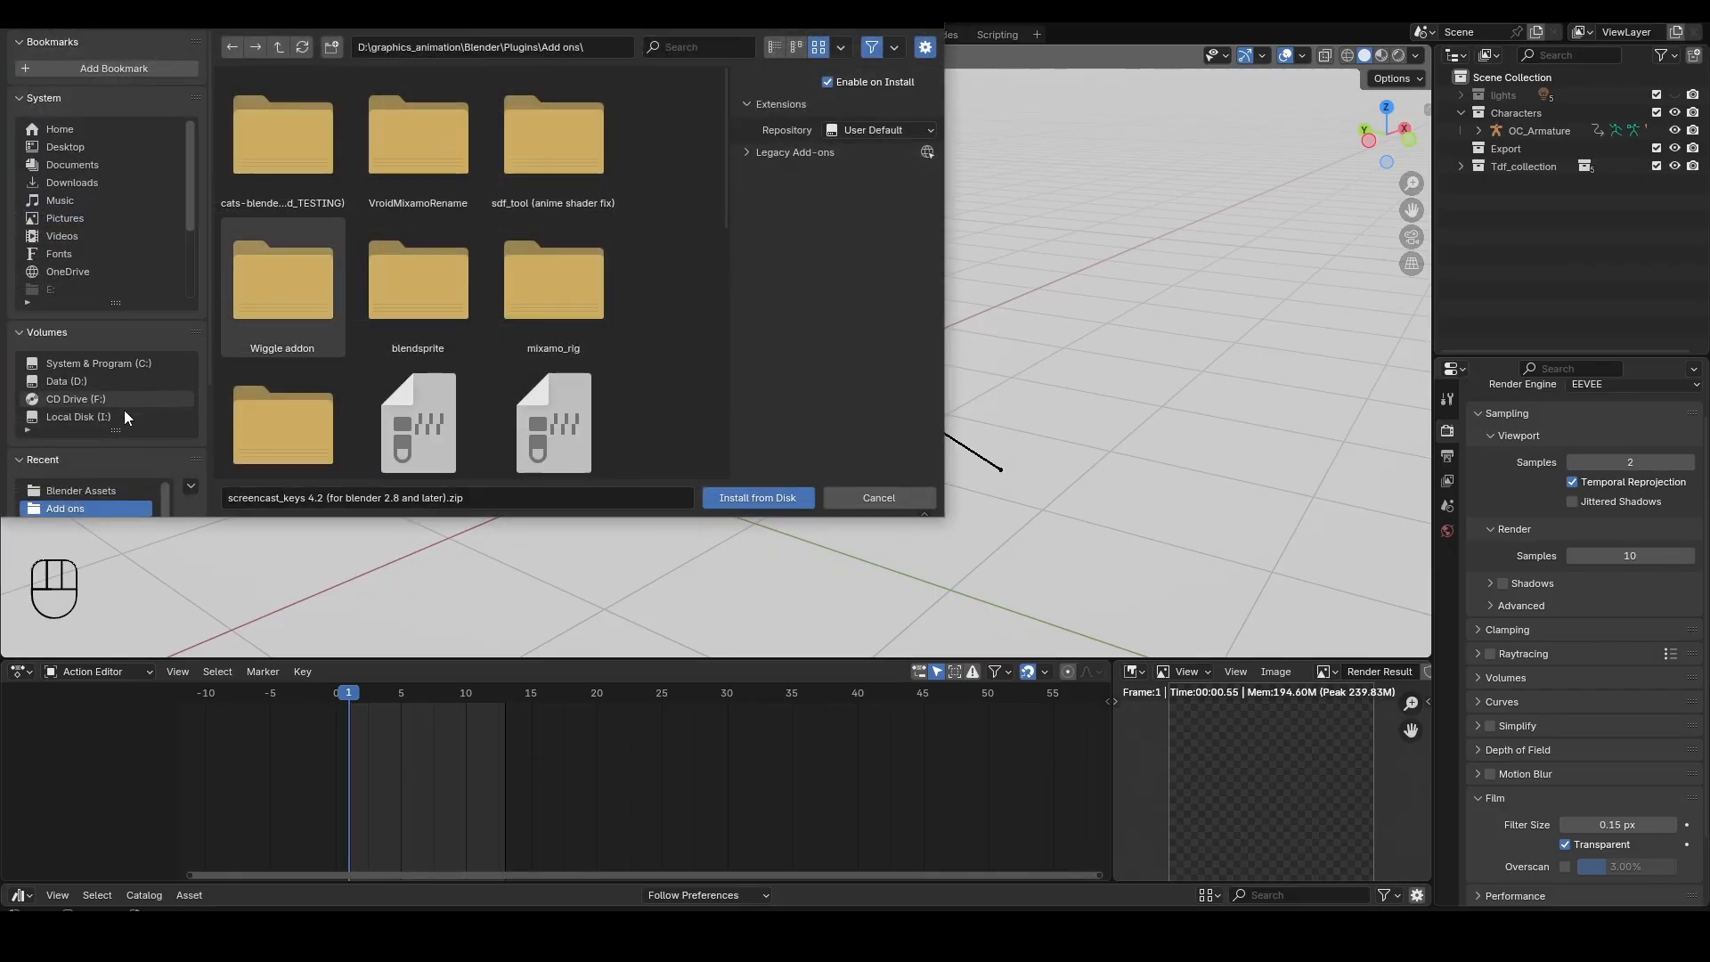
click(82, 490)
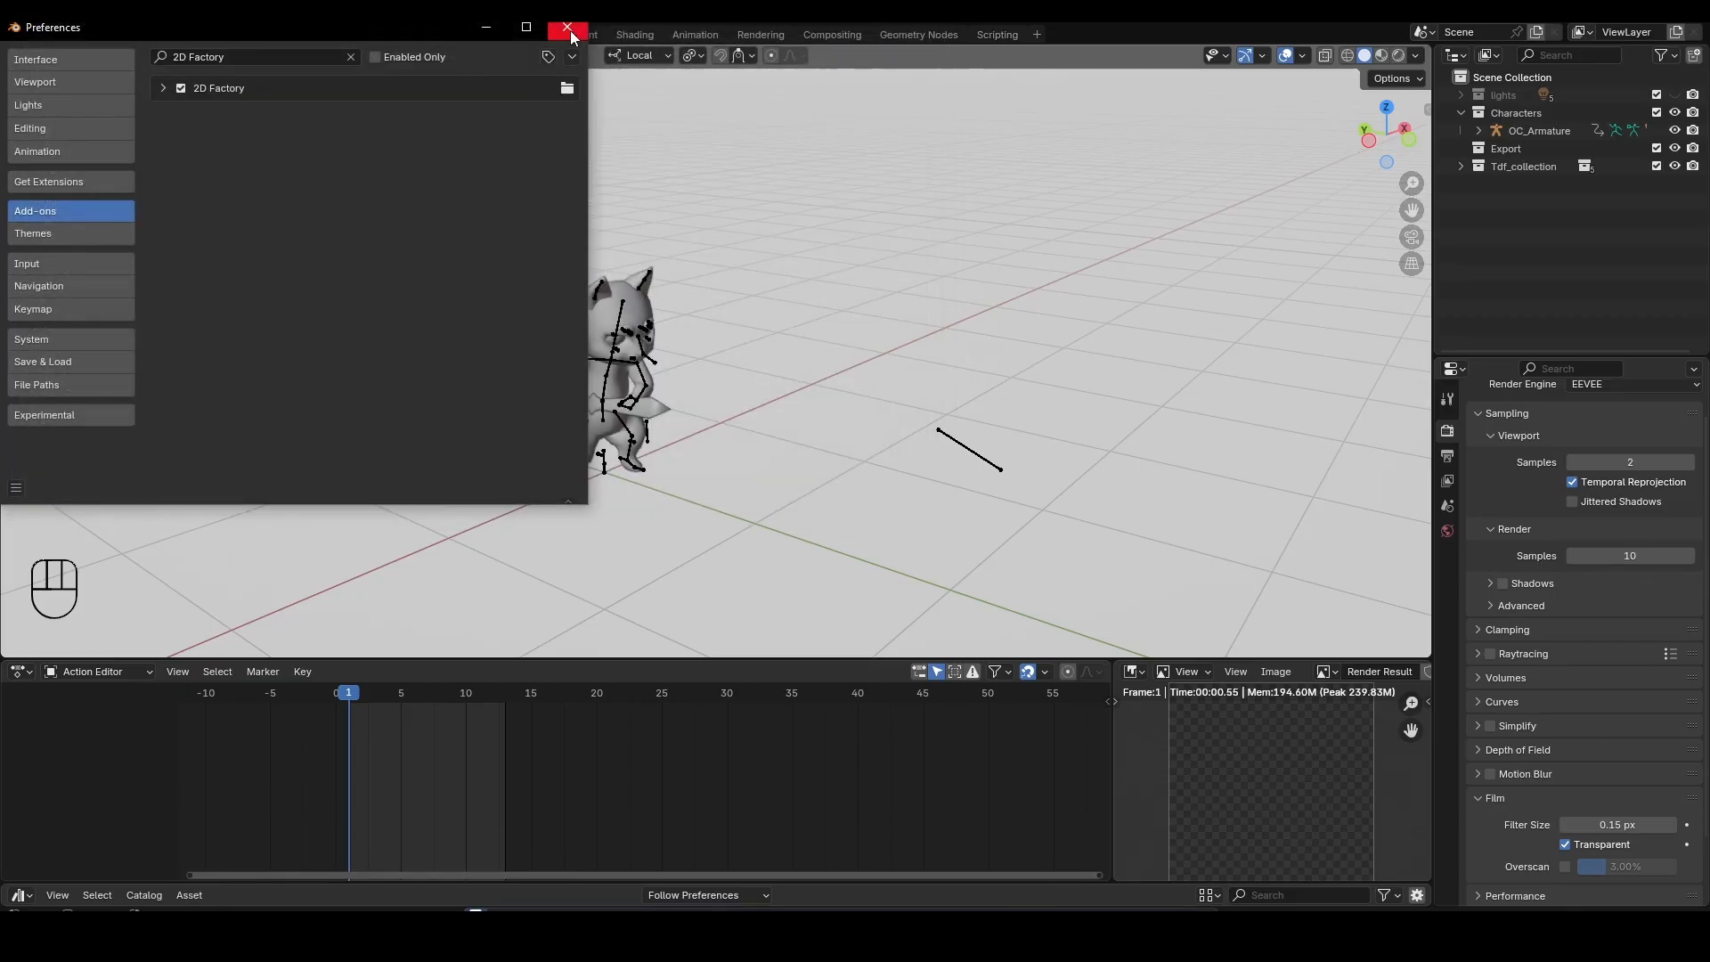
click(566, 26)
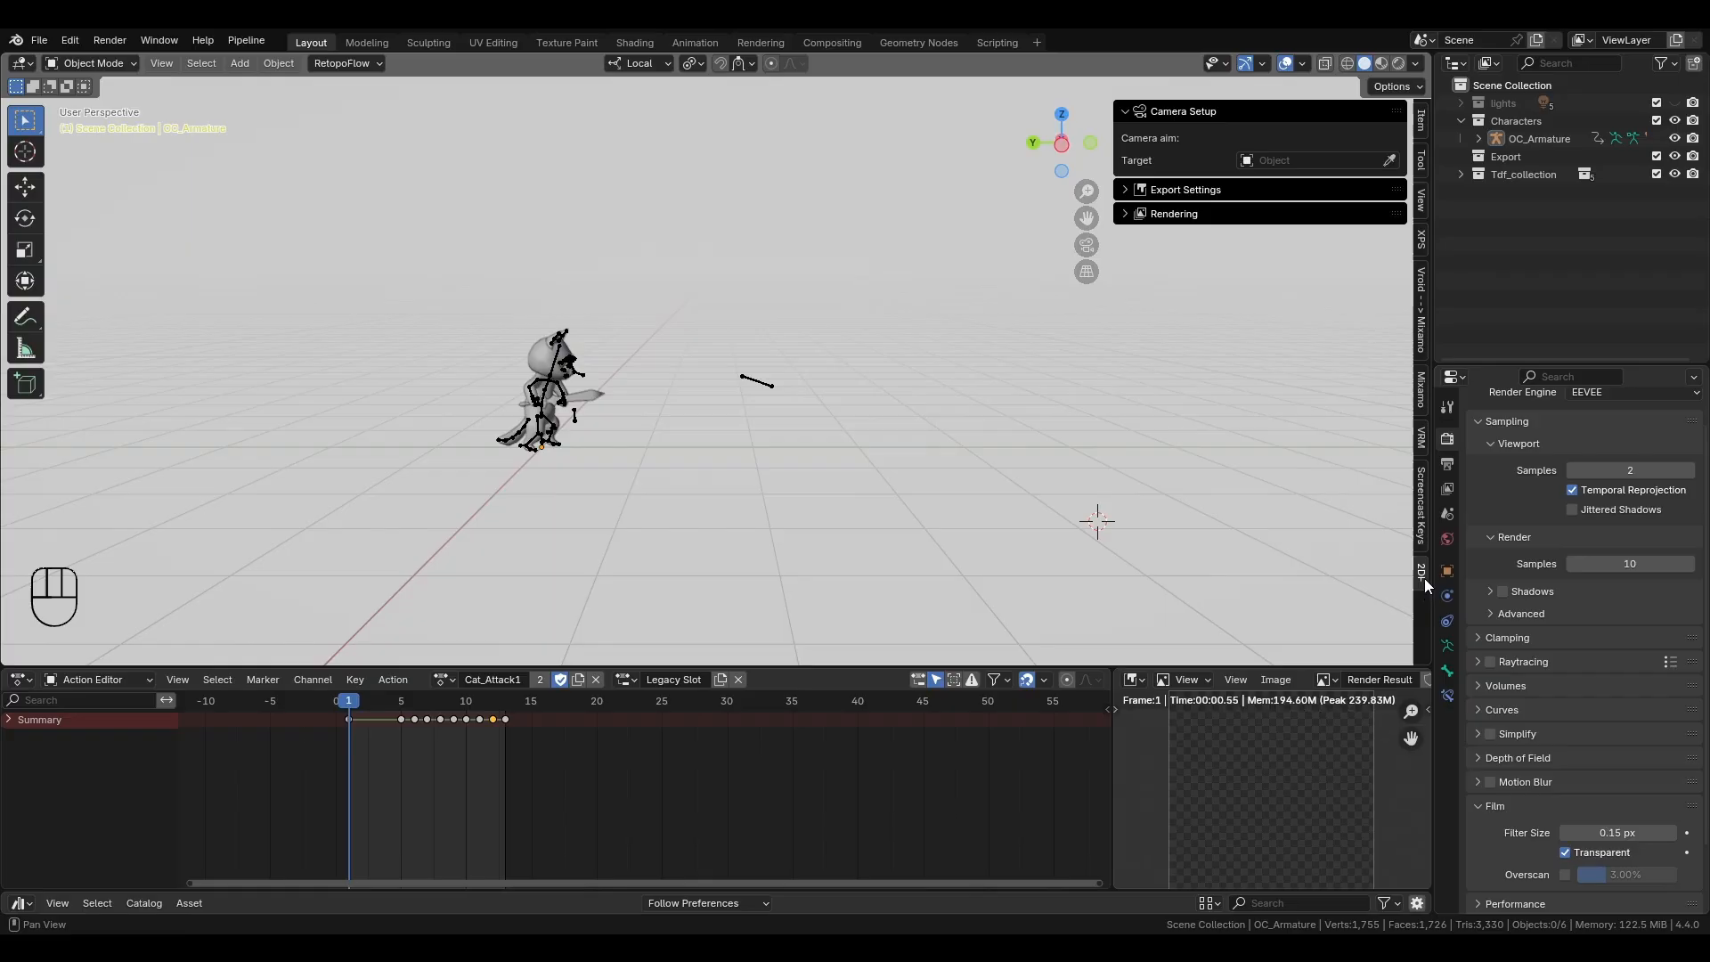
- Configure a 2D Factory orthographic camera targeting OC_Armature, toggling the 2D ruler on and off
click(1389, 159)
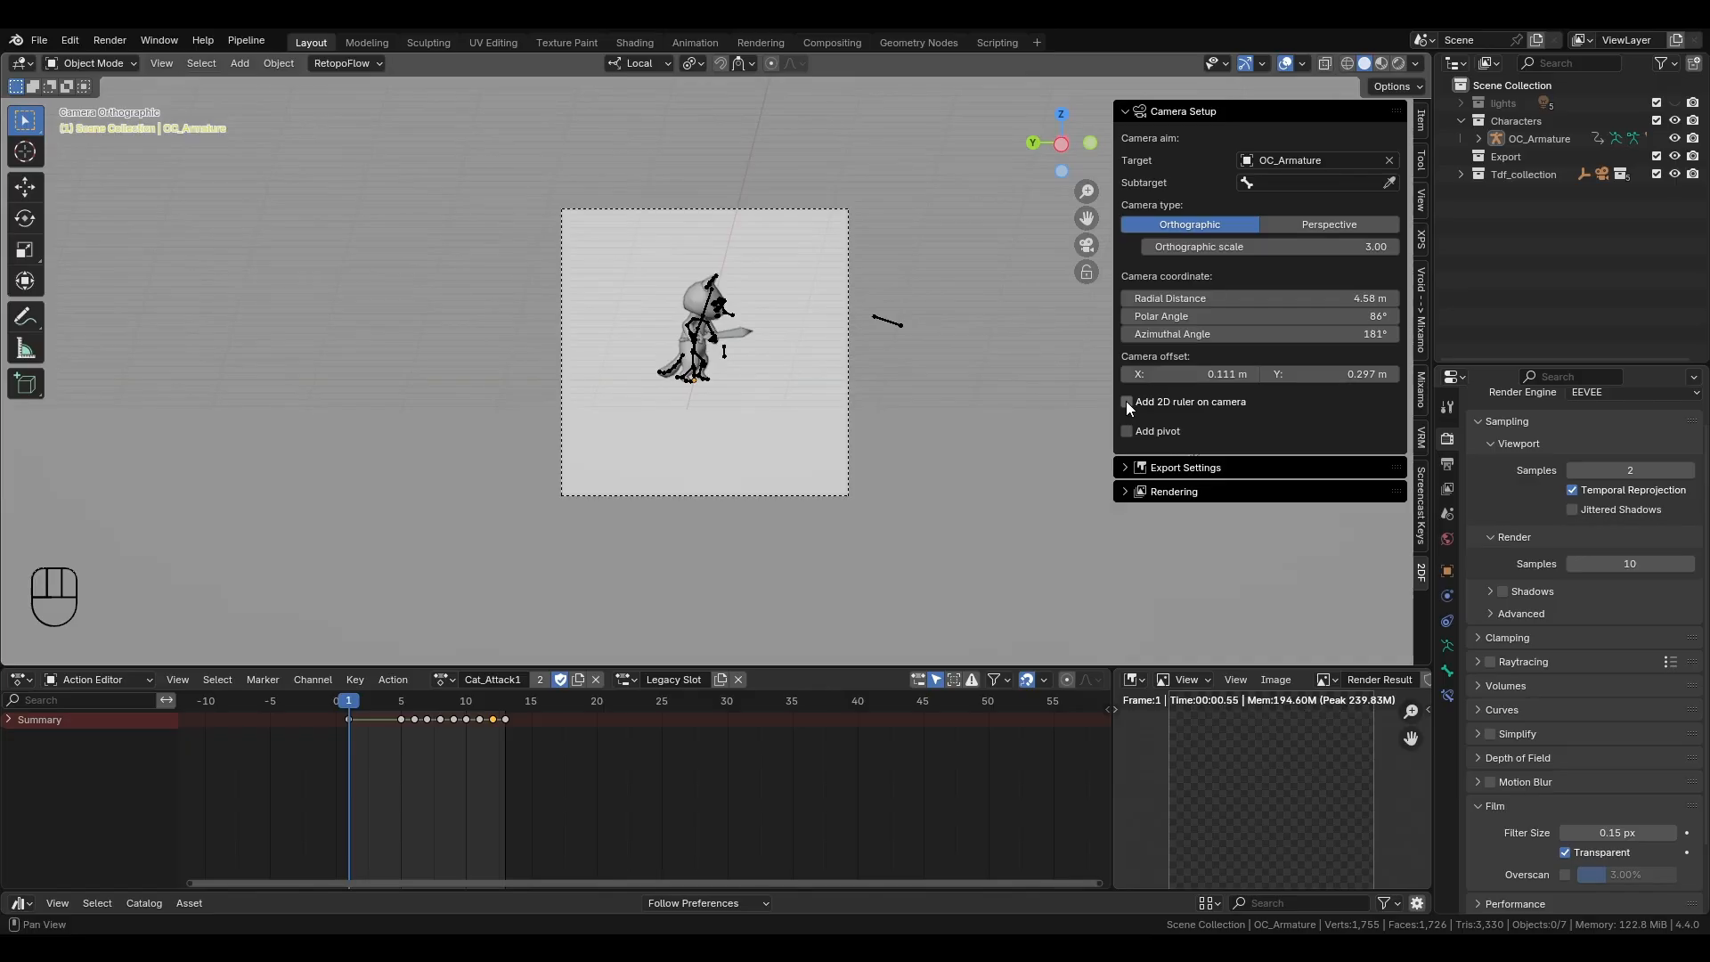
click(1126, 402)
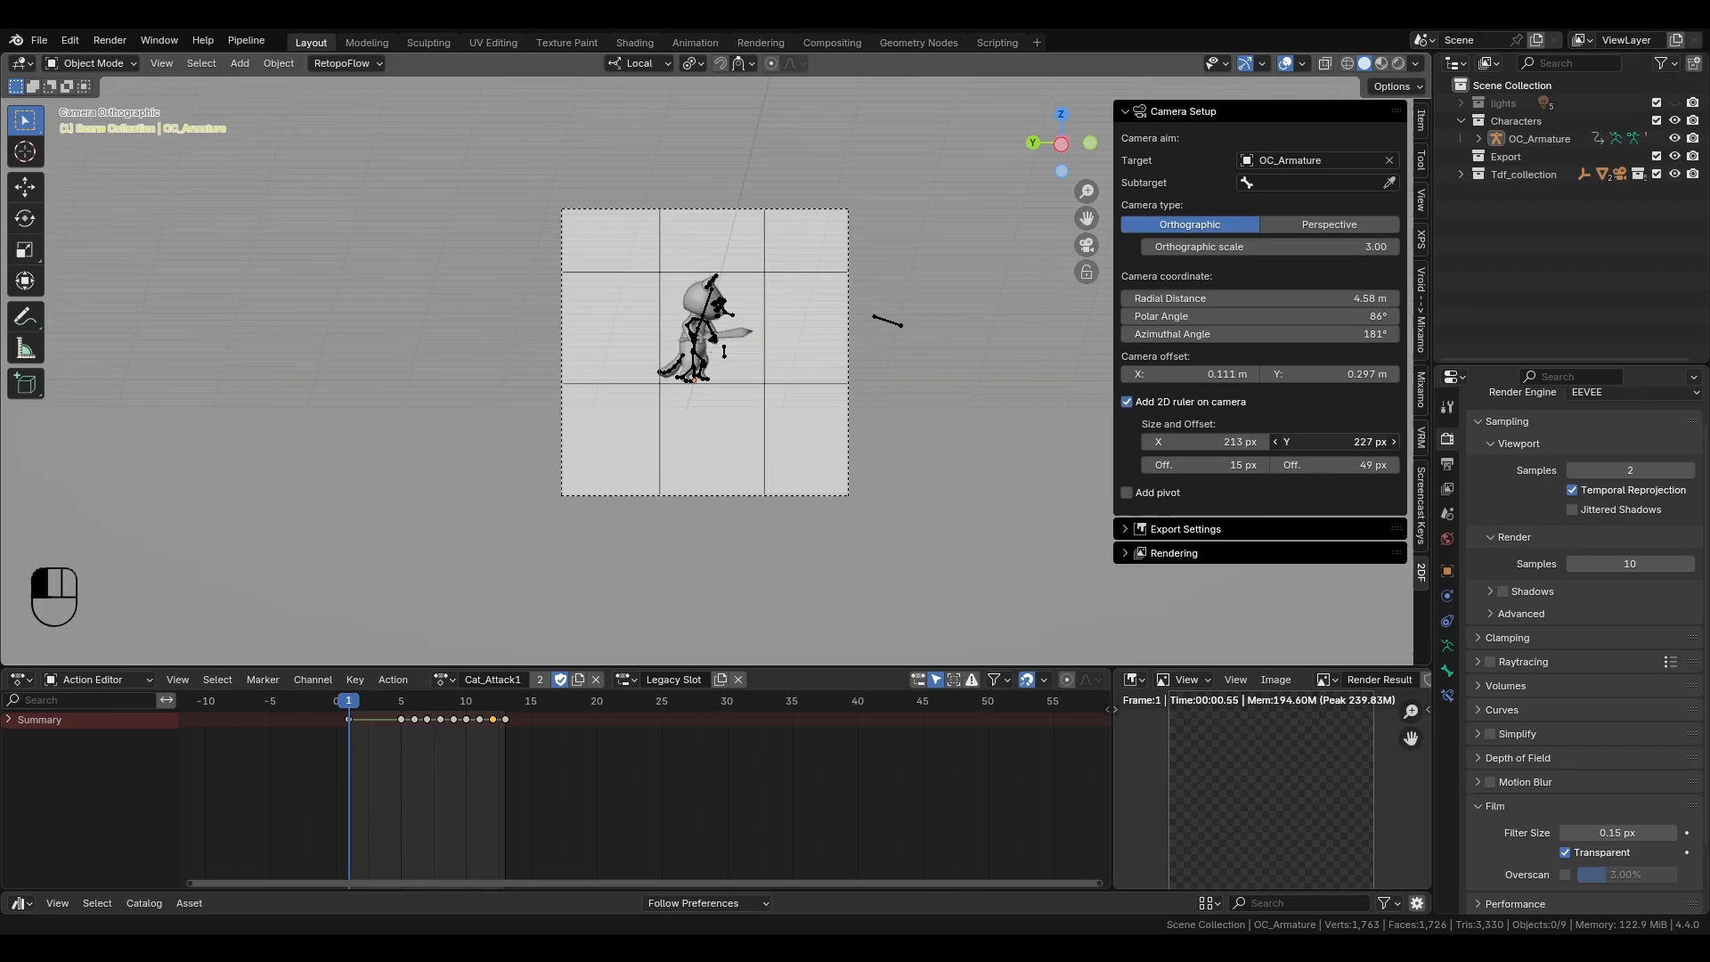
click(1127, 401)
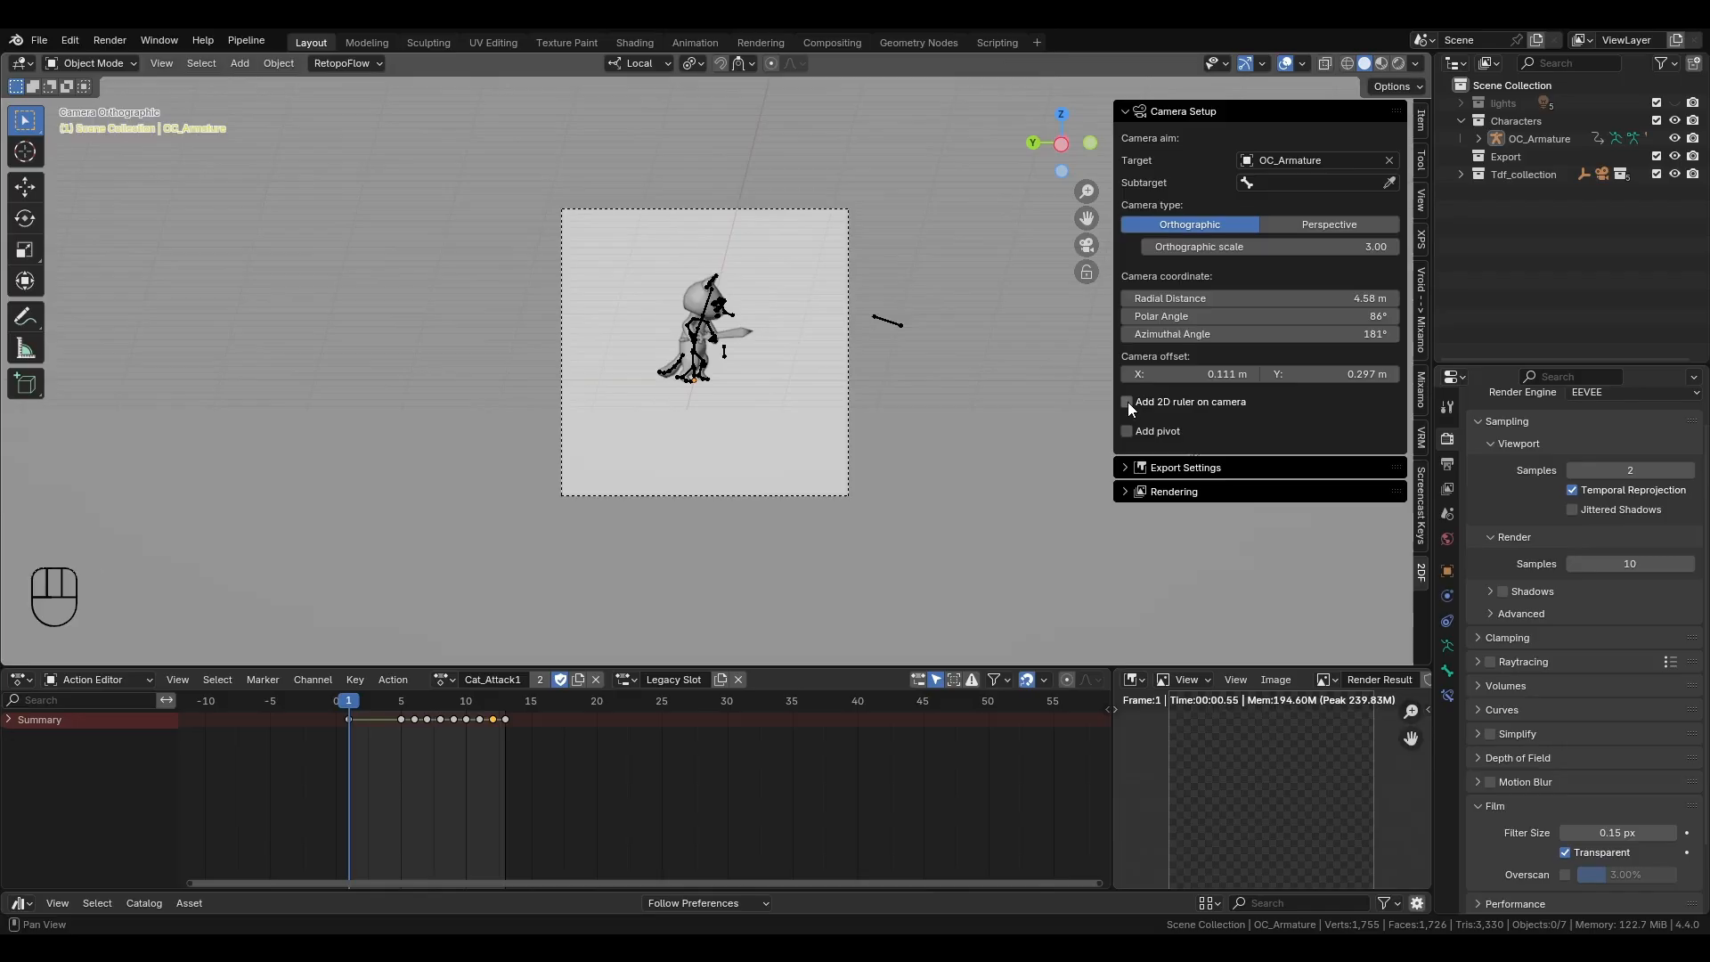
click(1126, 431)
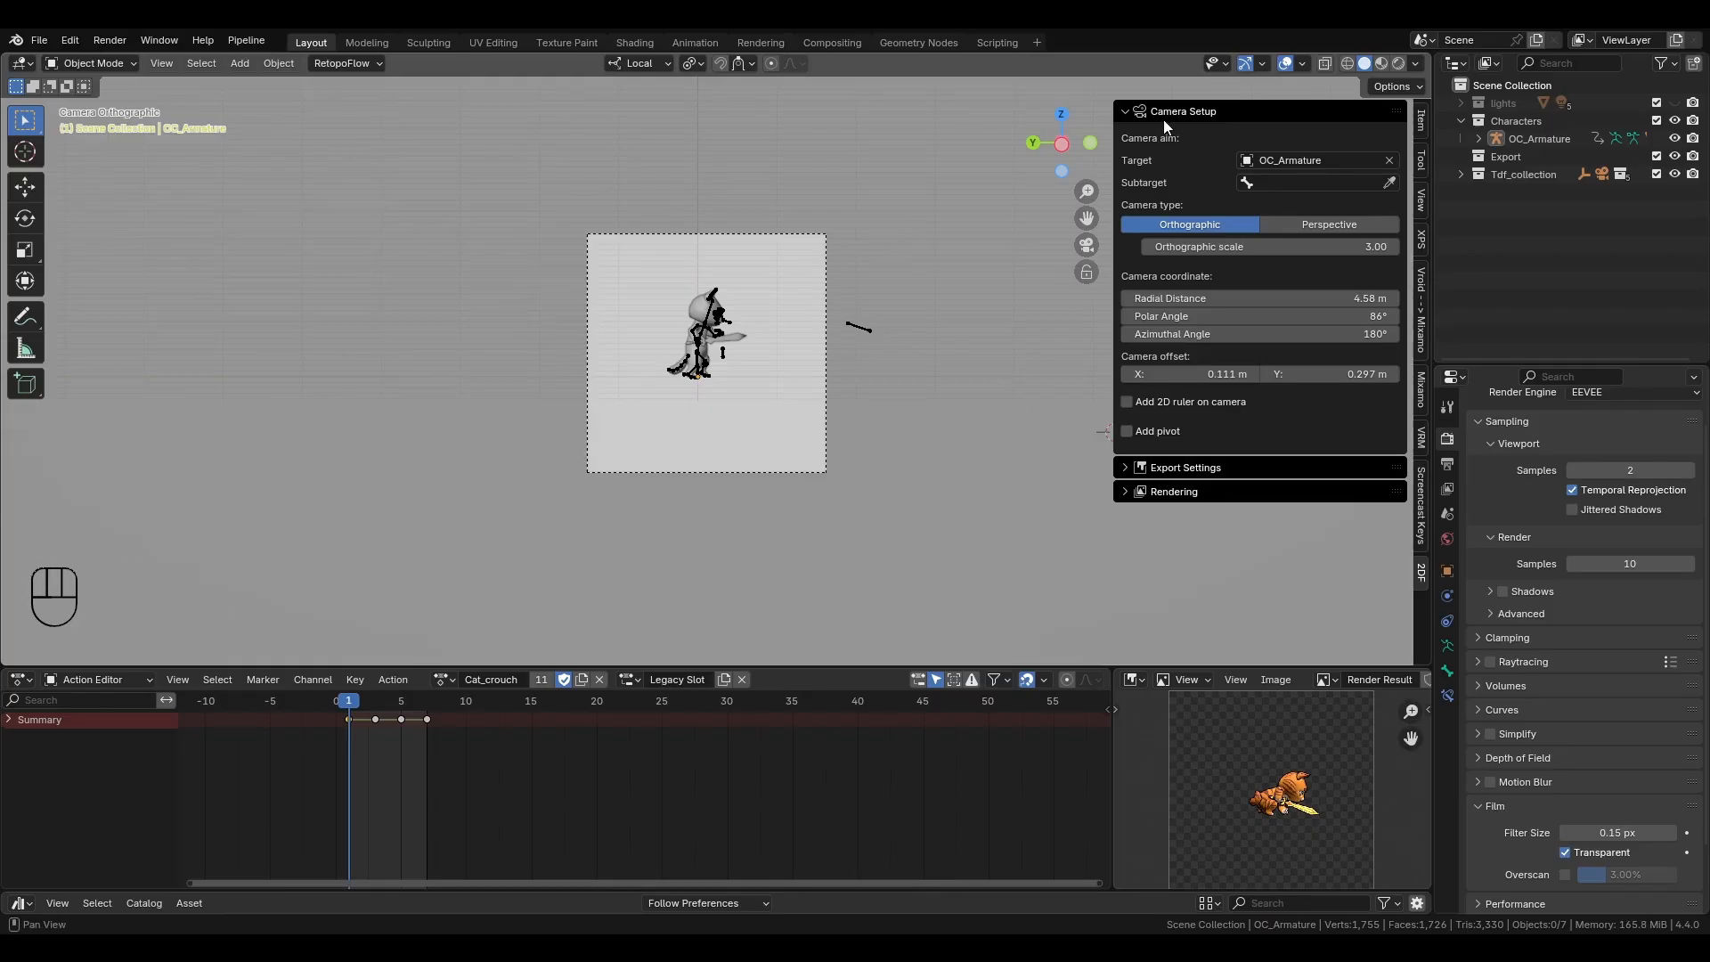
- Enter D:\tmp\CatWarrior as the Rendering panel's save path
click(1174, 491)
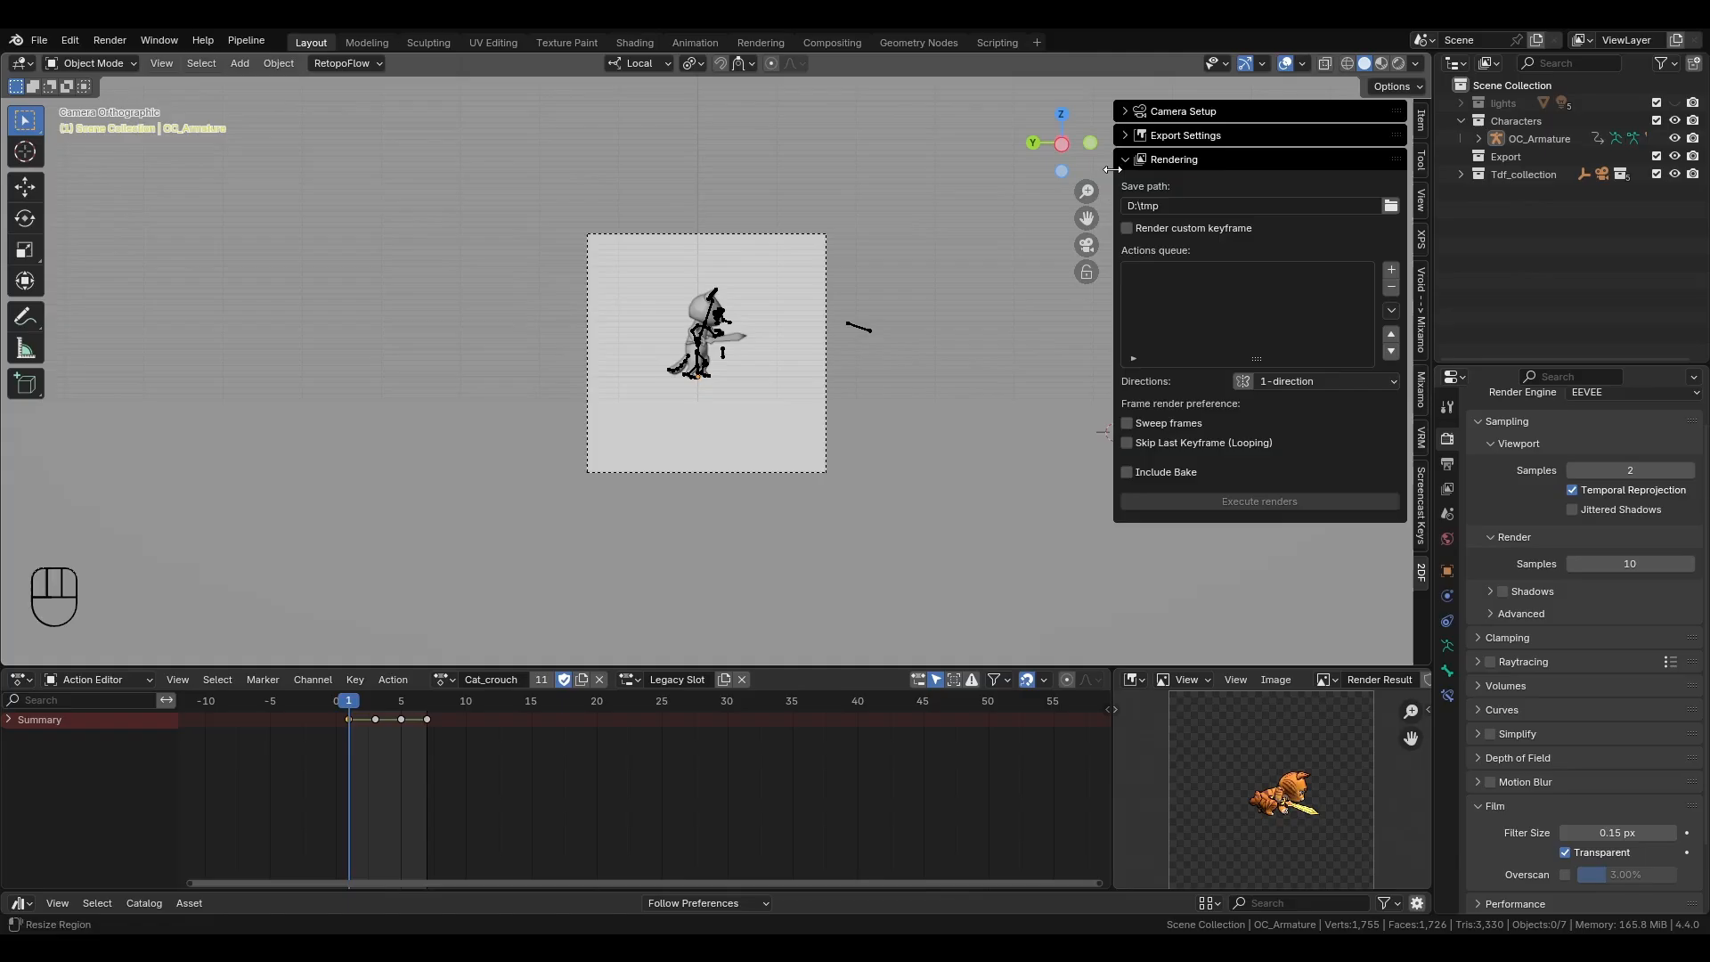
click(1254, 205)
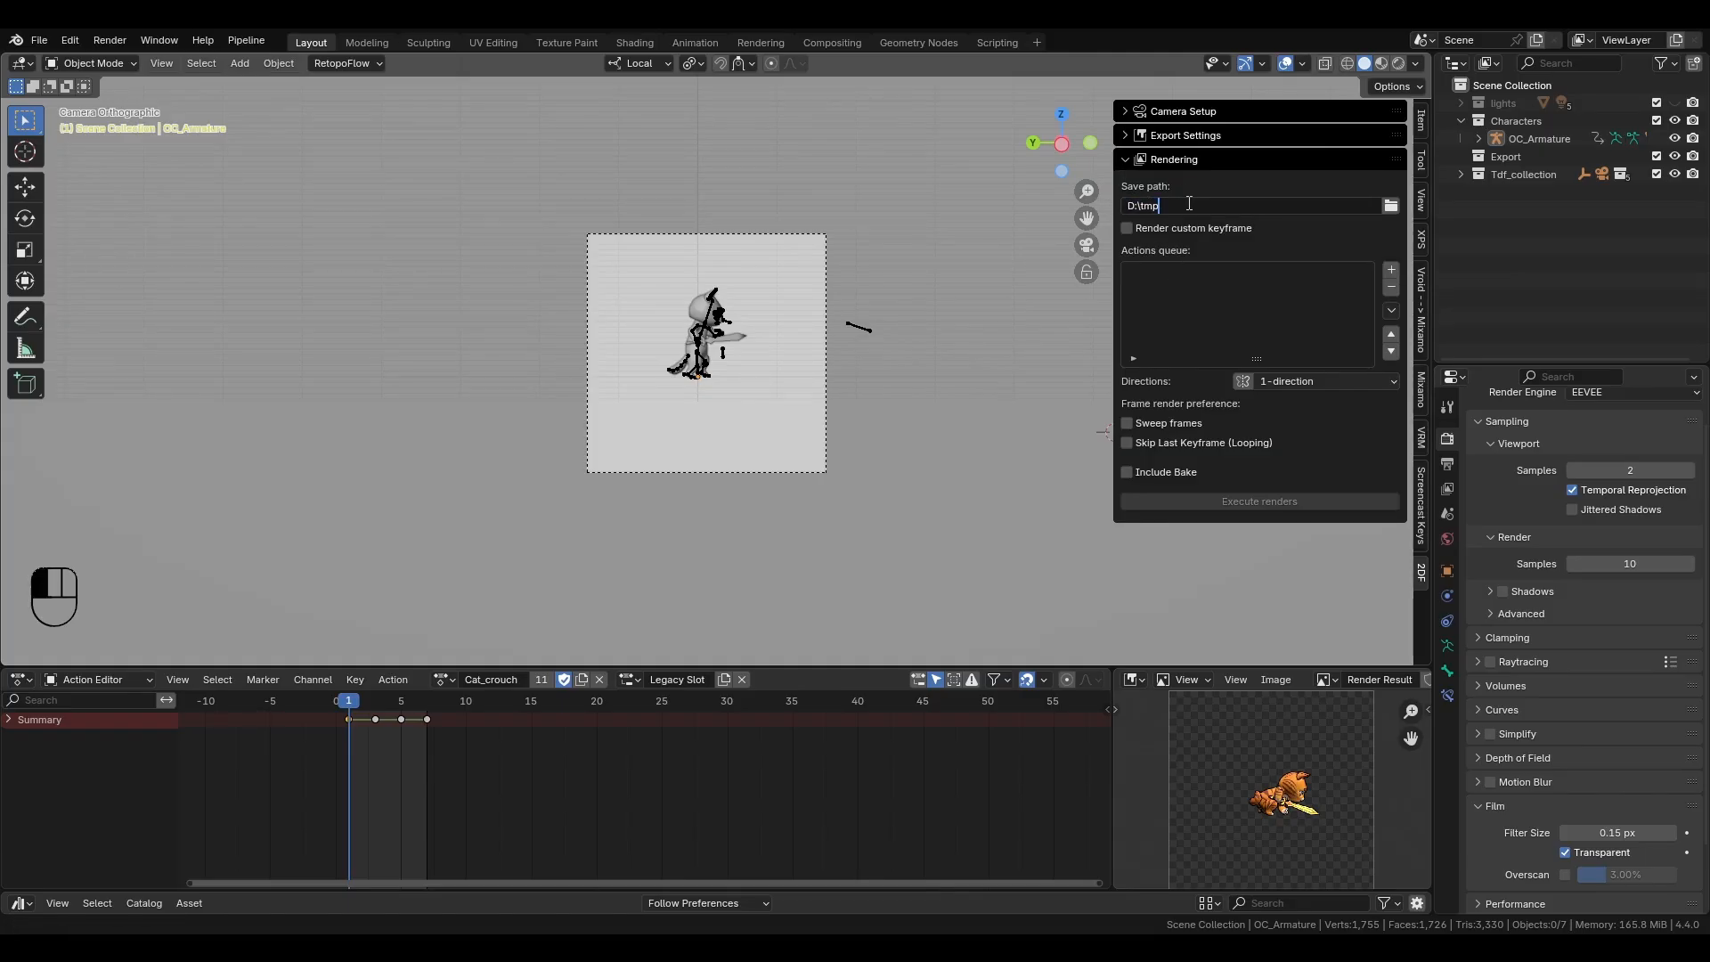
text(CatWarrior)
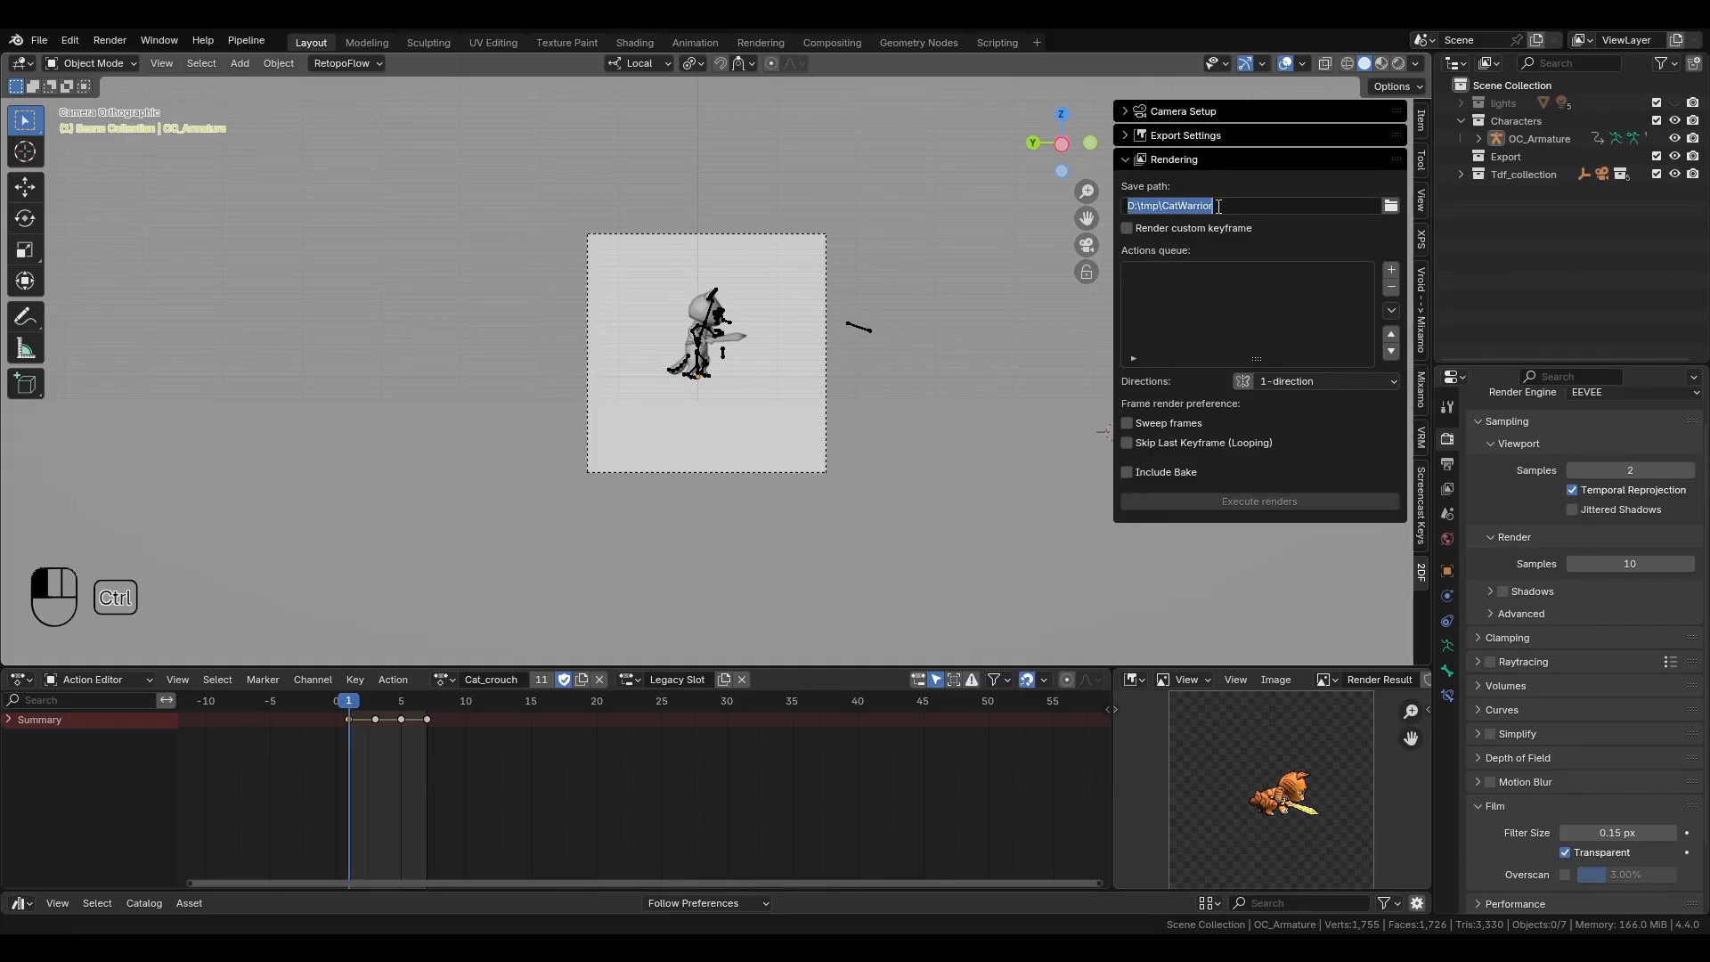
text(ssssss)
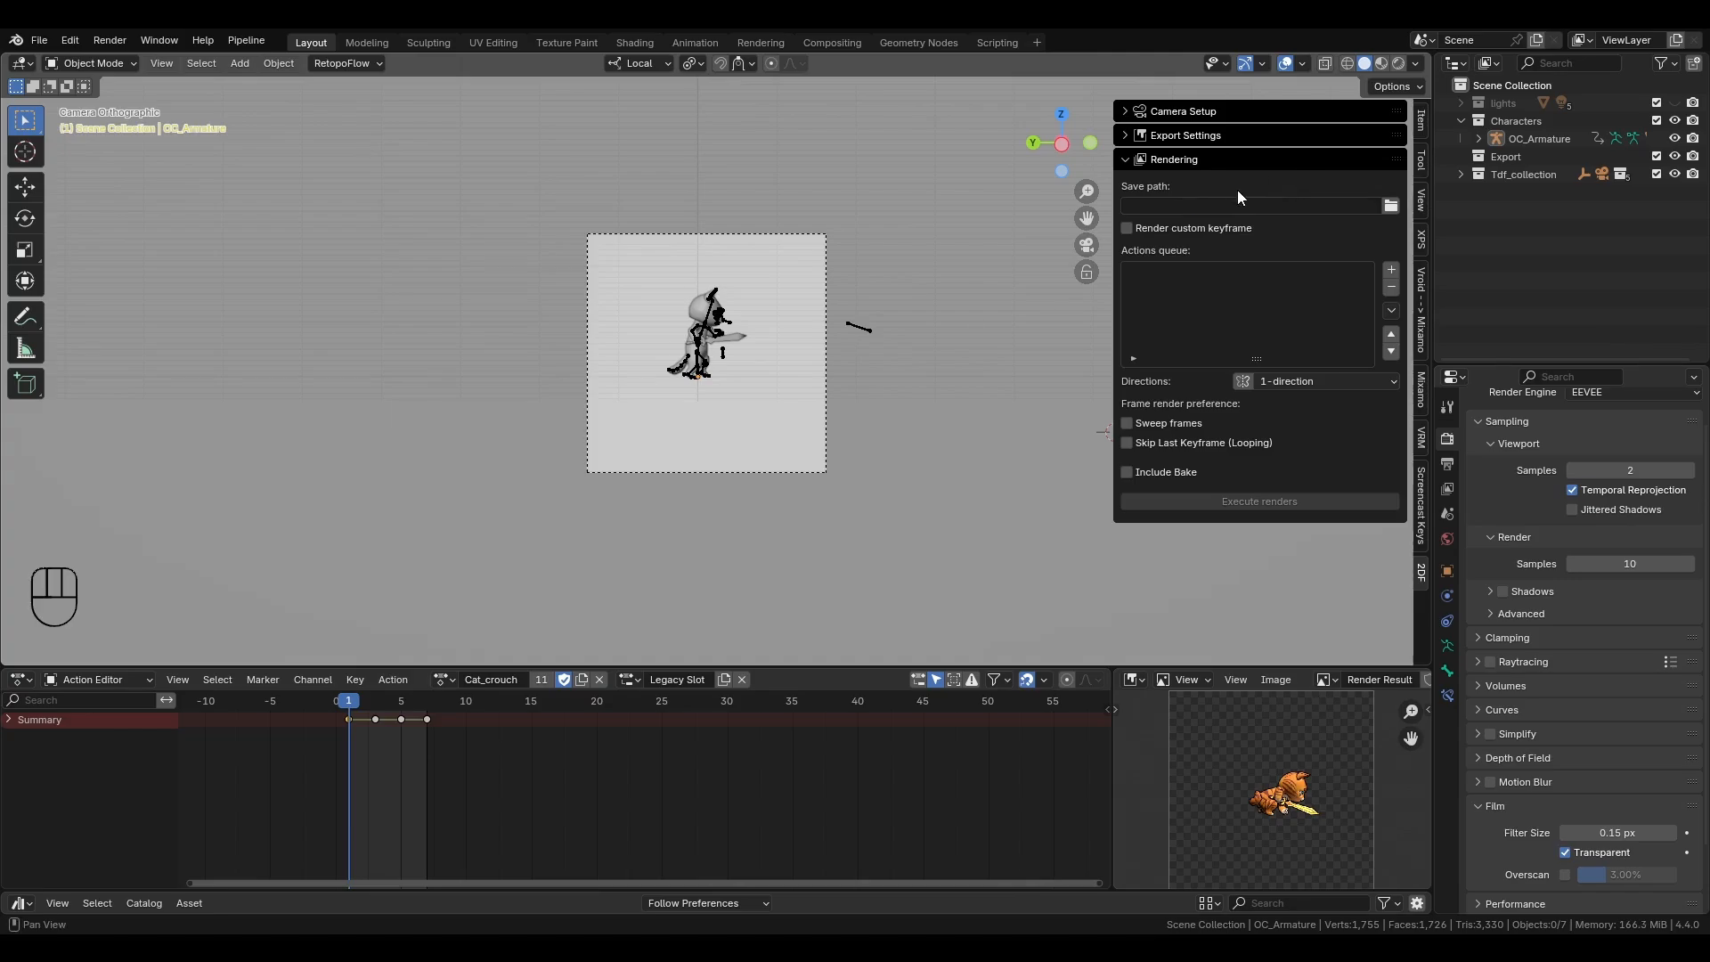
text(D:\tmp\CatWarrior)
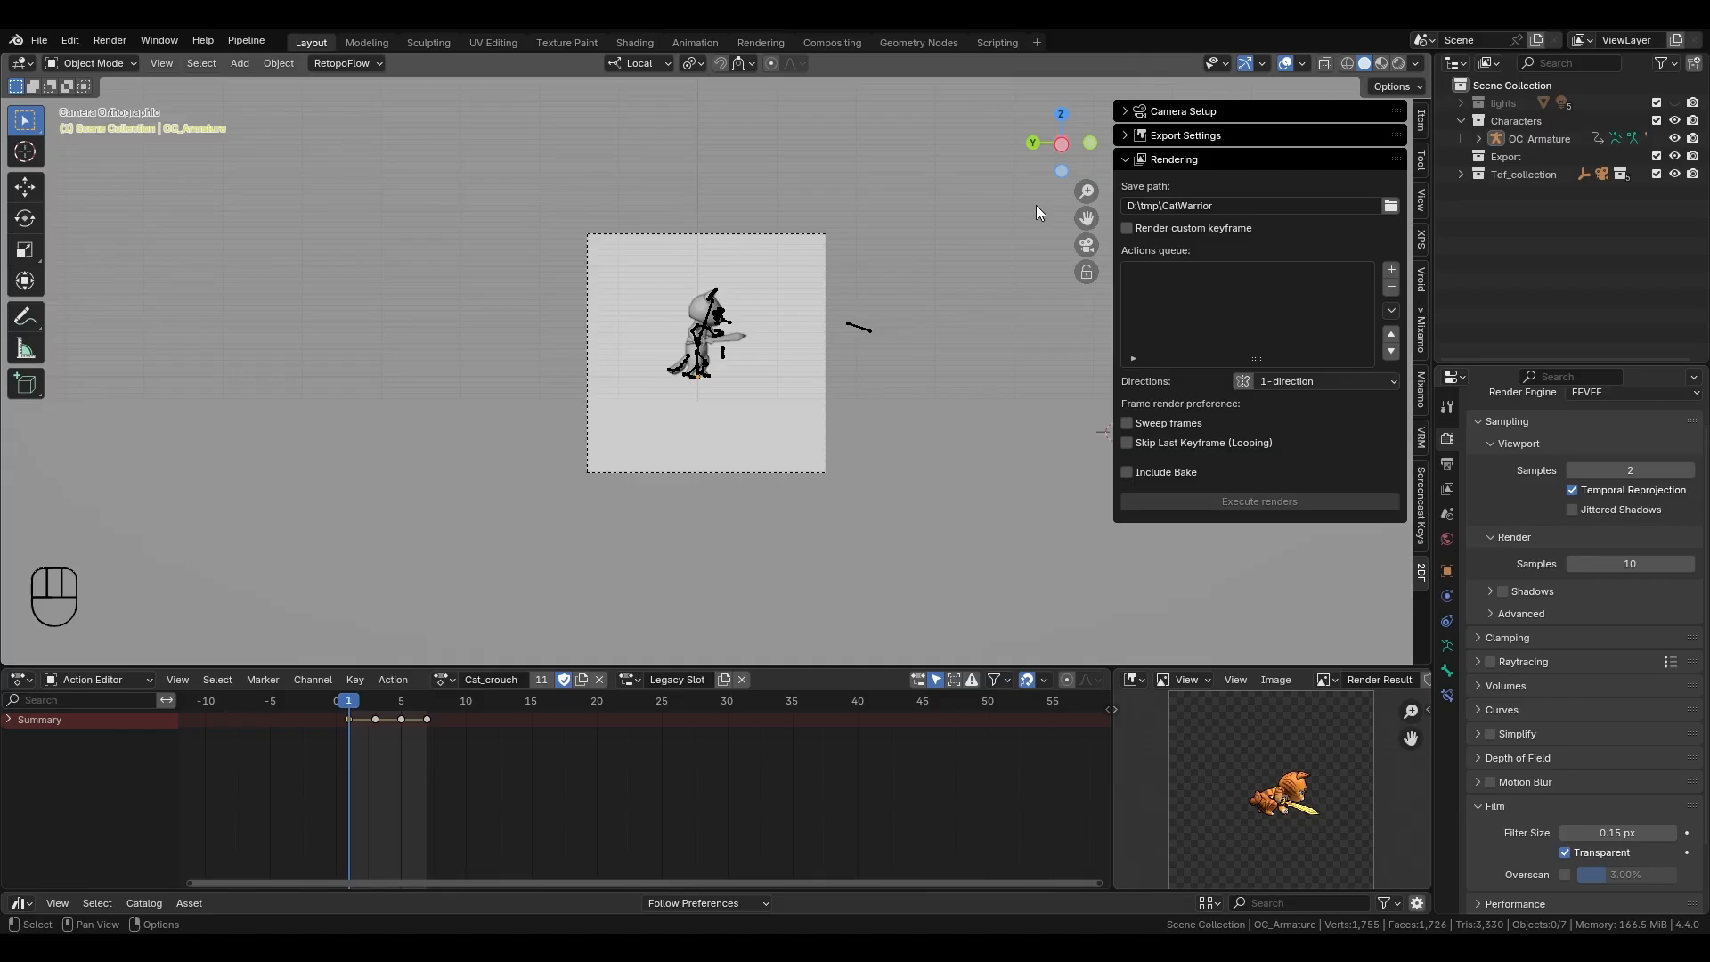
mouse_move(1292, 292)
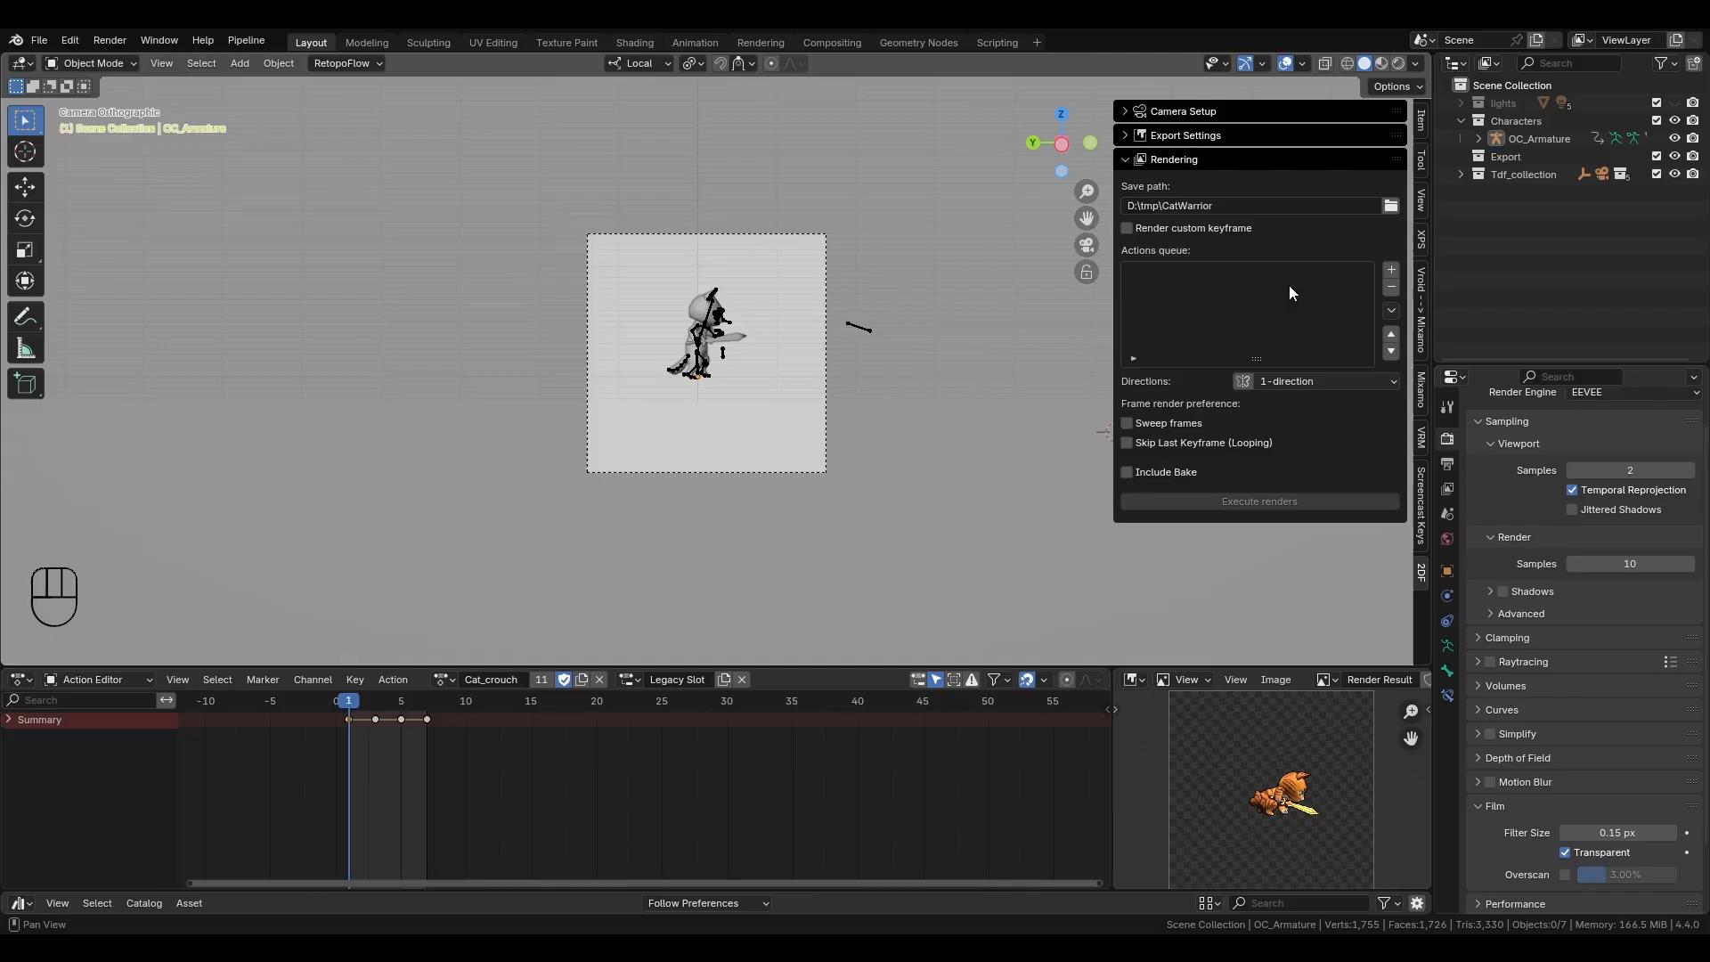
- Add Cat_Attack1, Cat_Attack2 and Cat_Attack3 entries to the actions queue
click(1390, 269)
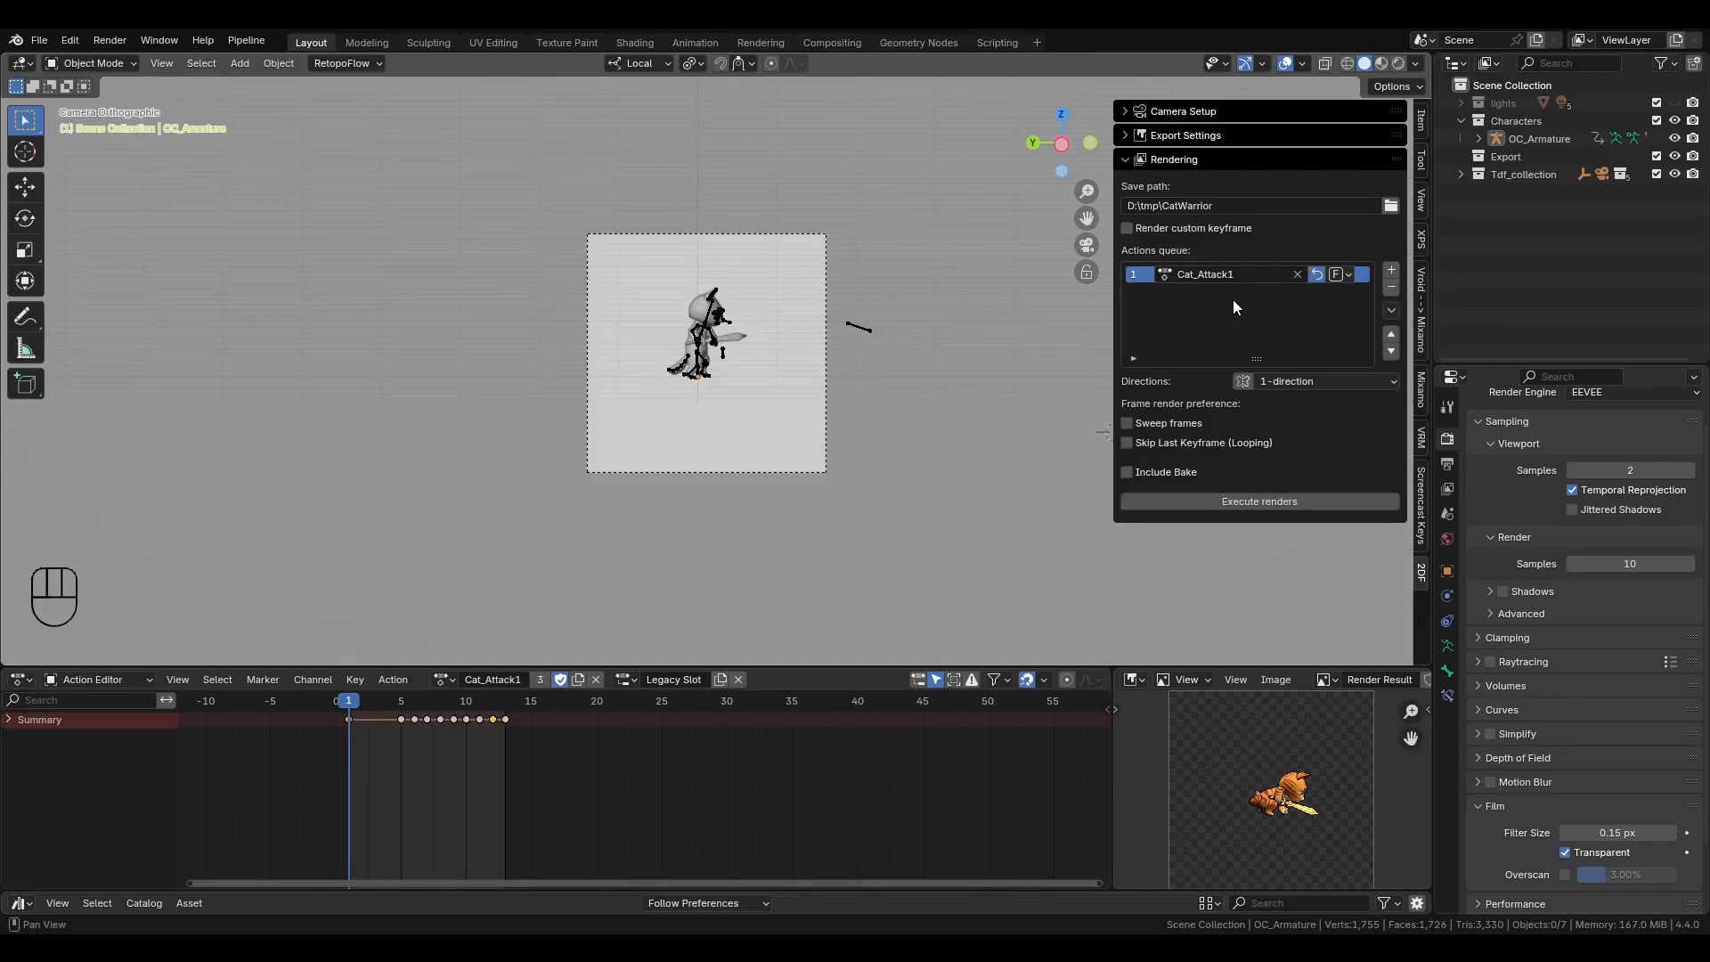
click(1390, 271)
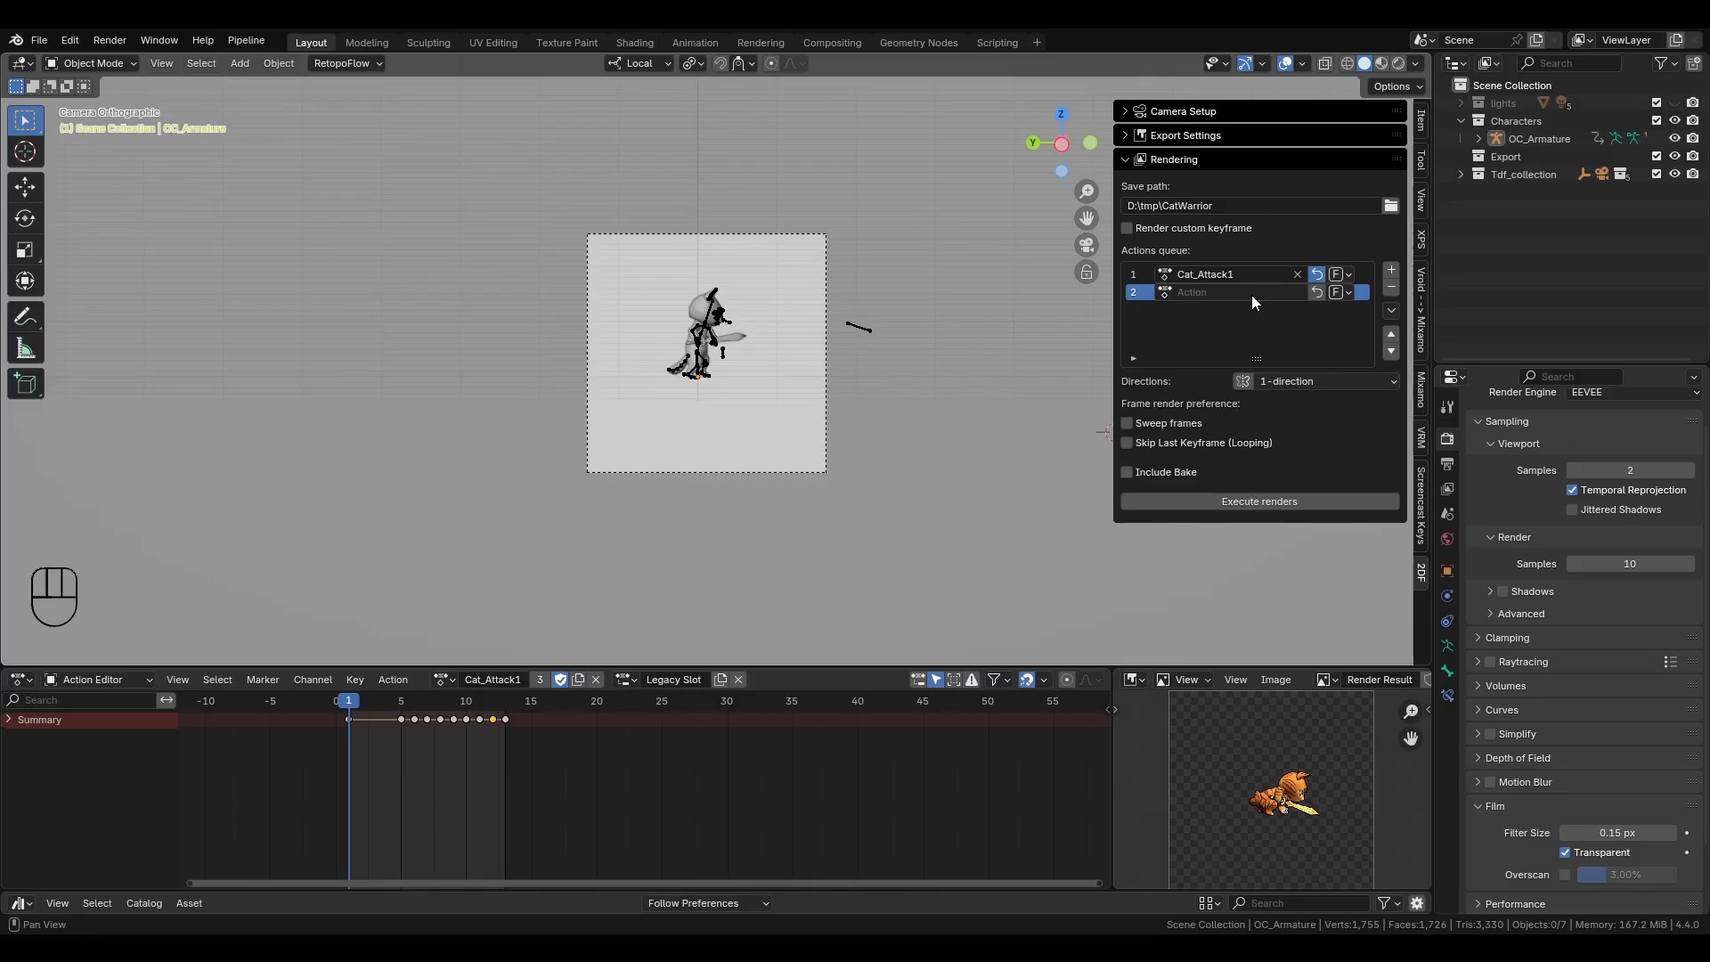
click(1233, 291)
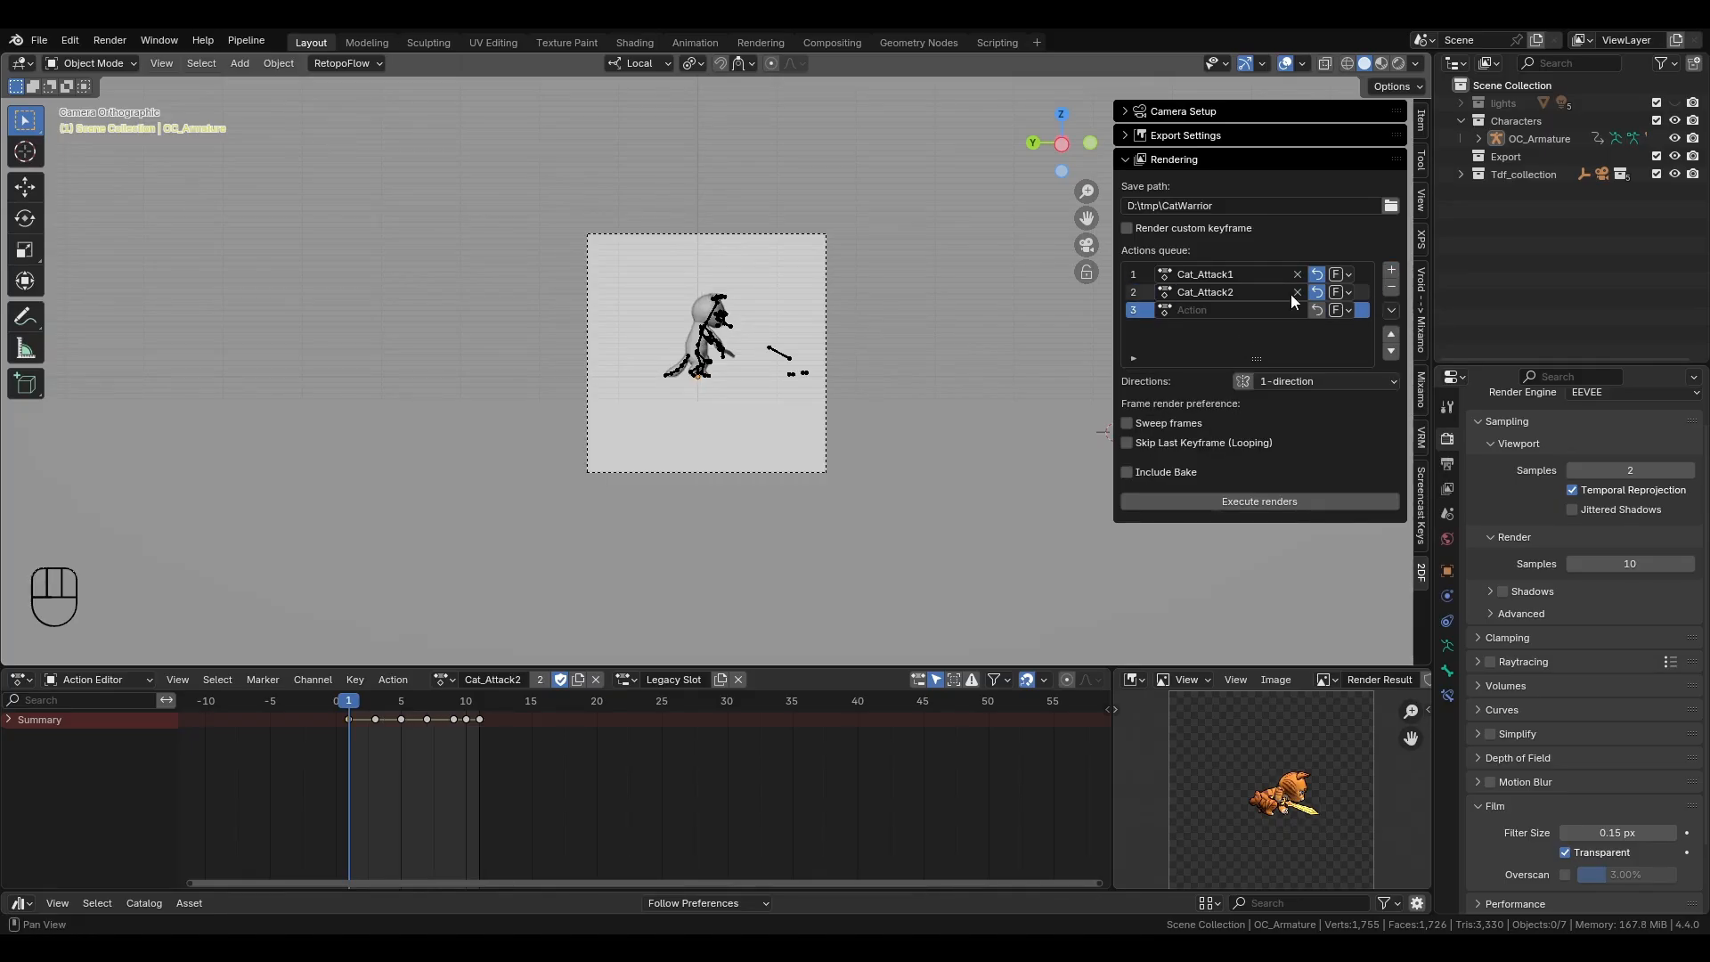
click(1390, 274)
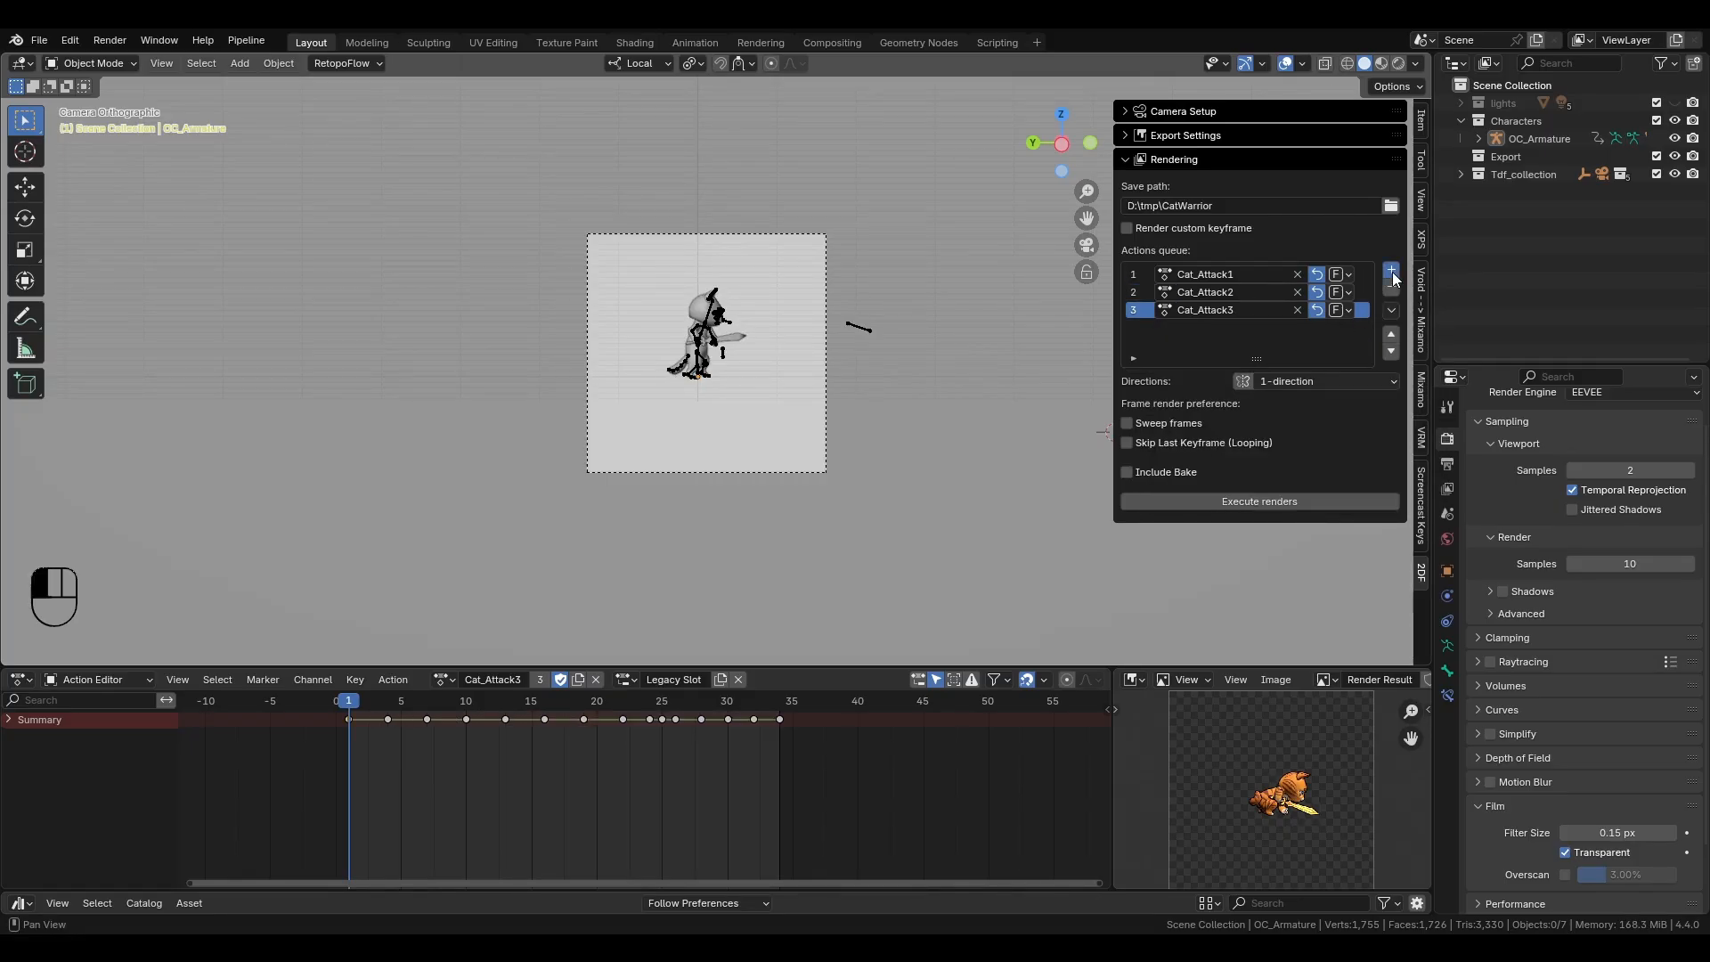
click(1390, 274)
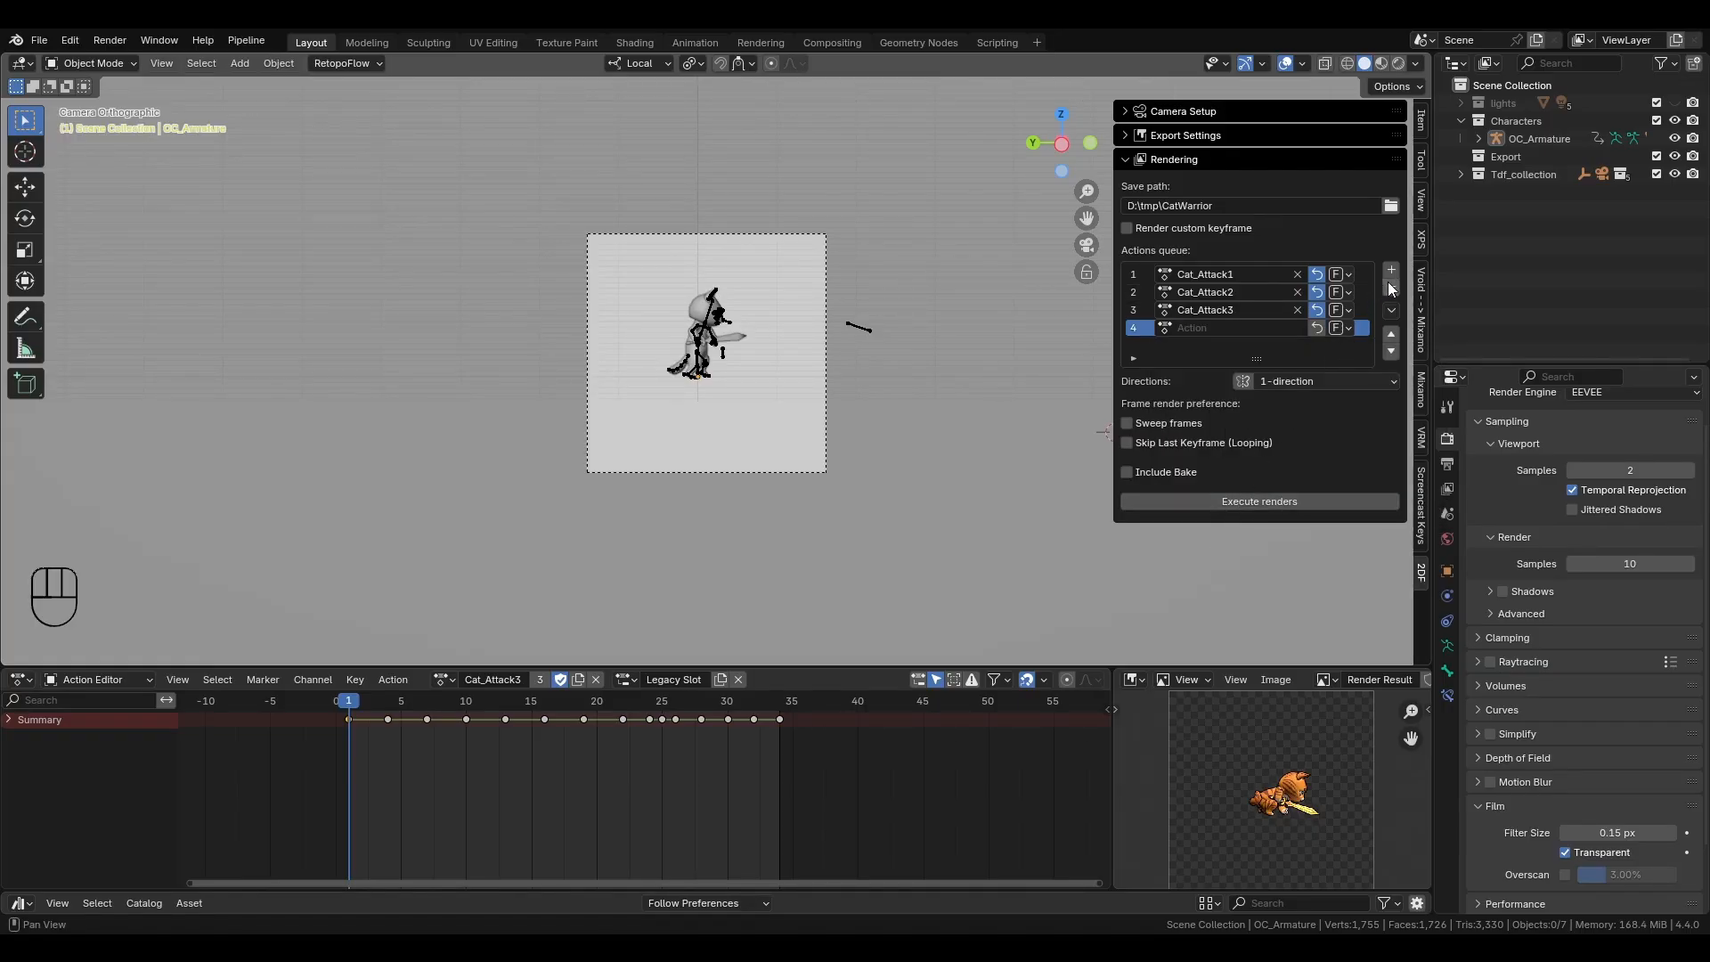
- Remove the Cat_Attack entries and list all valid actions, leaving Cat_crouch queued
click(1390, 291)
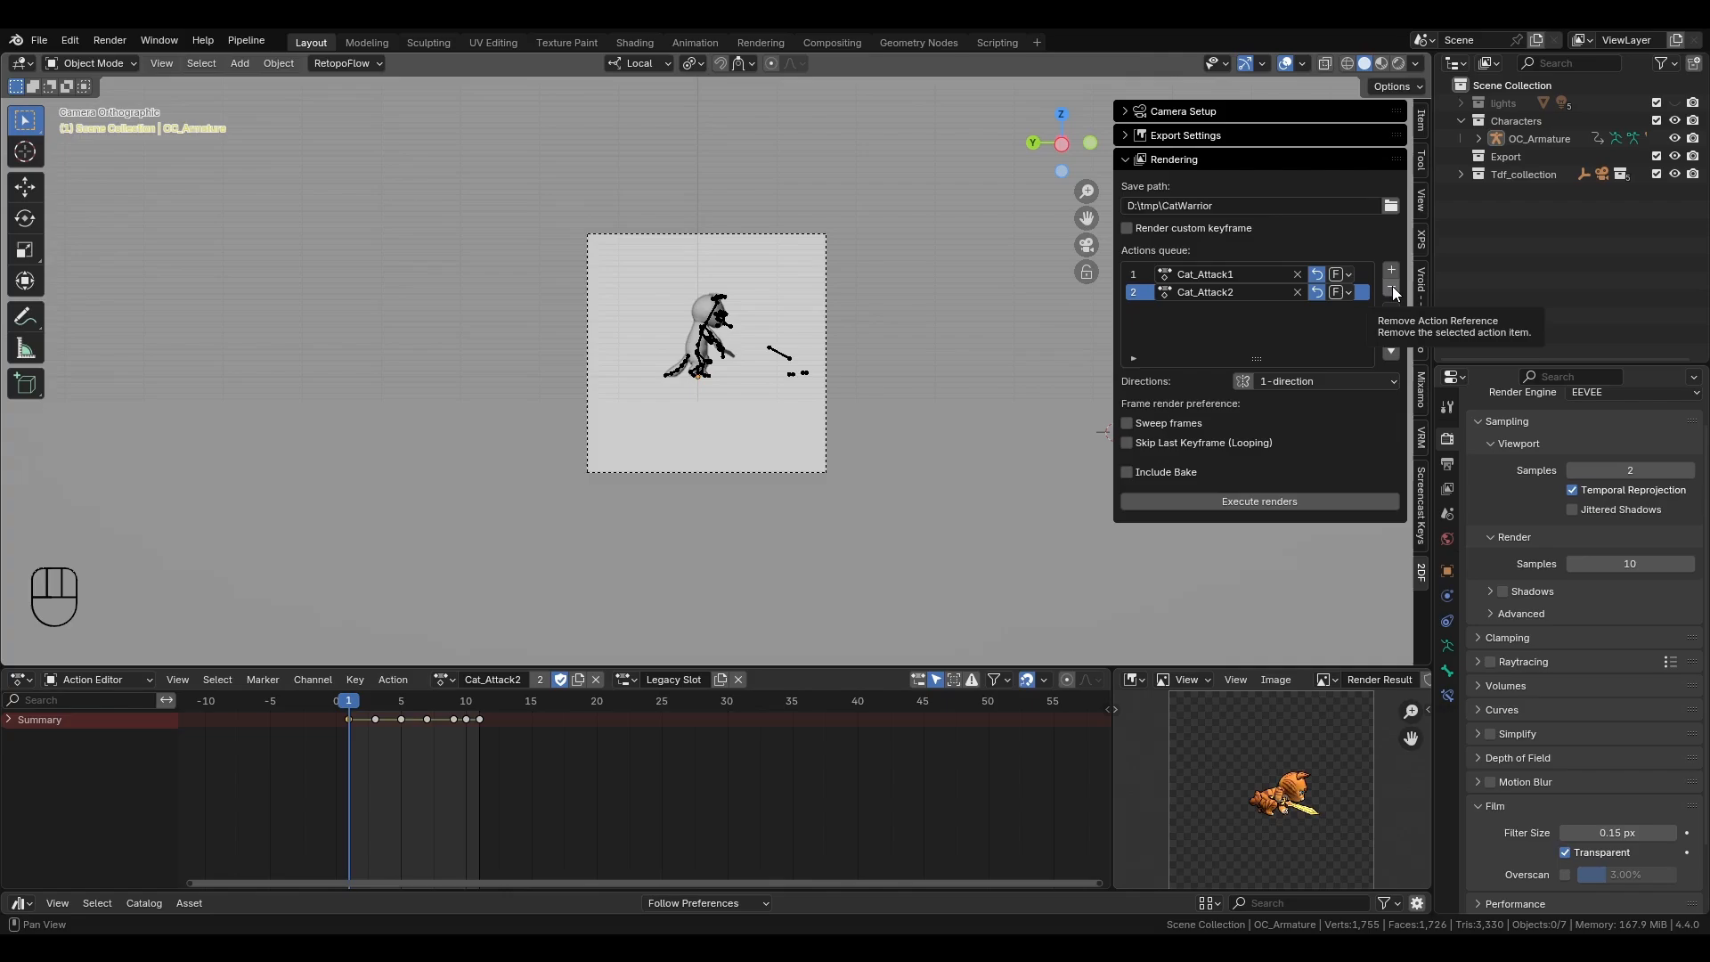
click(1390, 287)
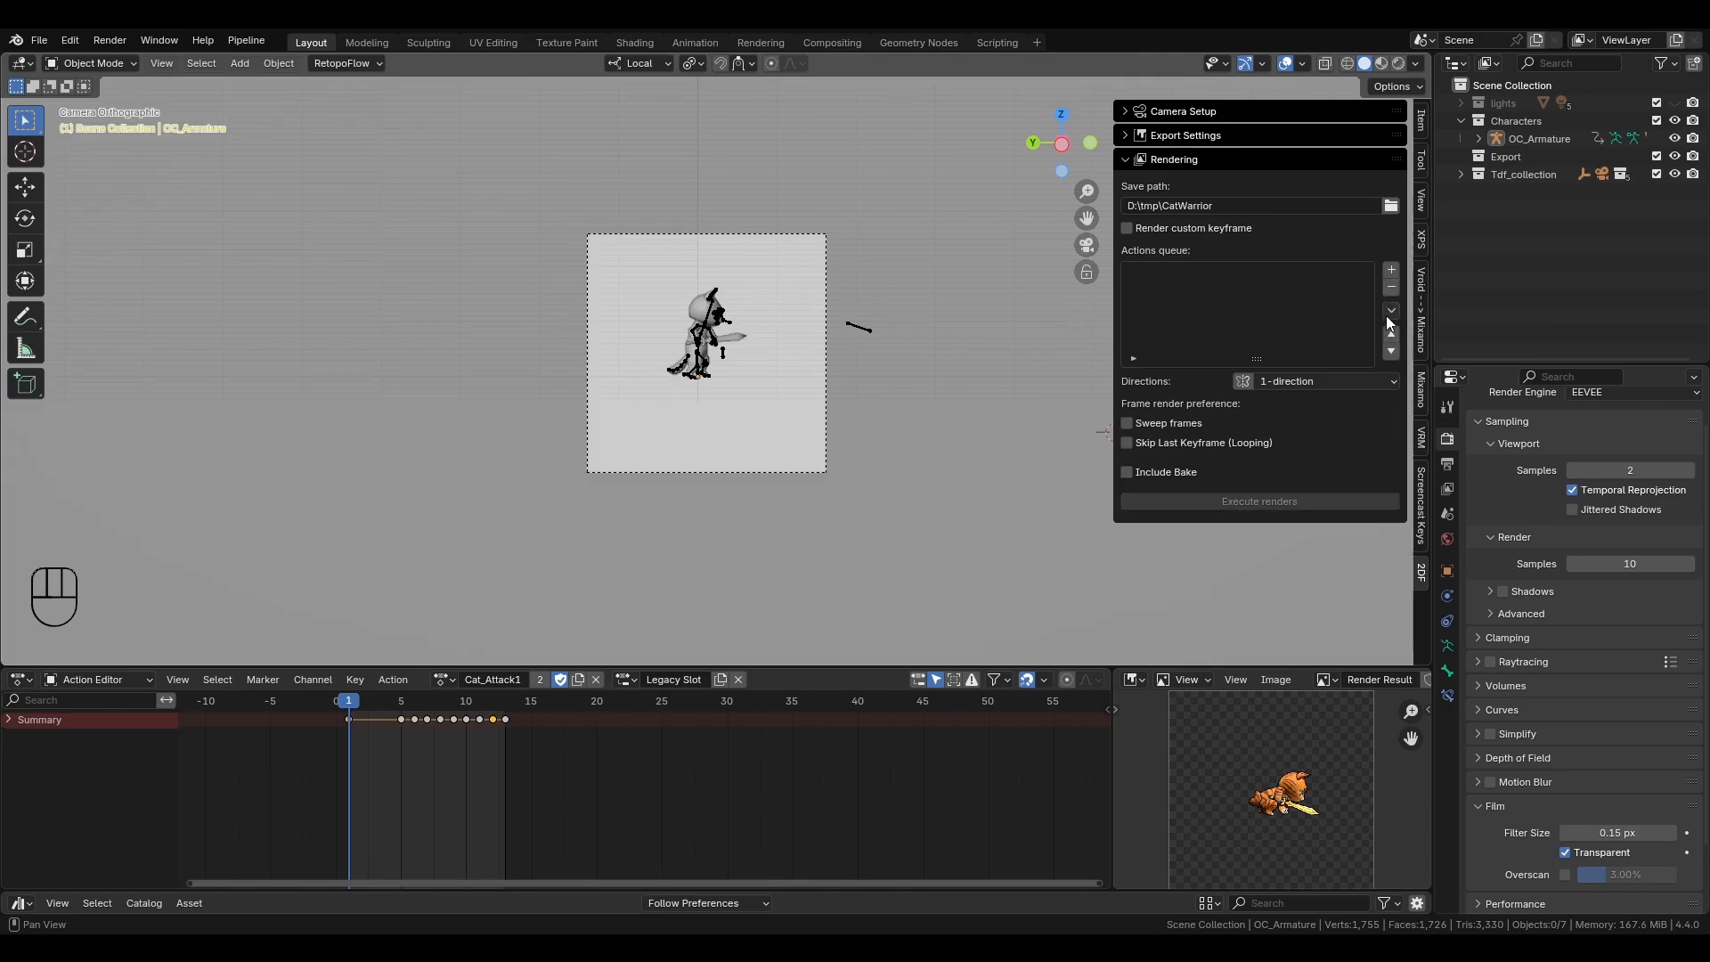
click(1390, 310)
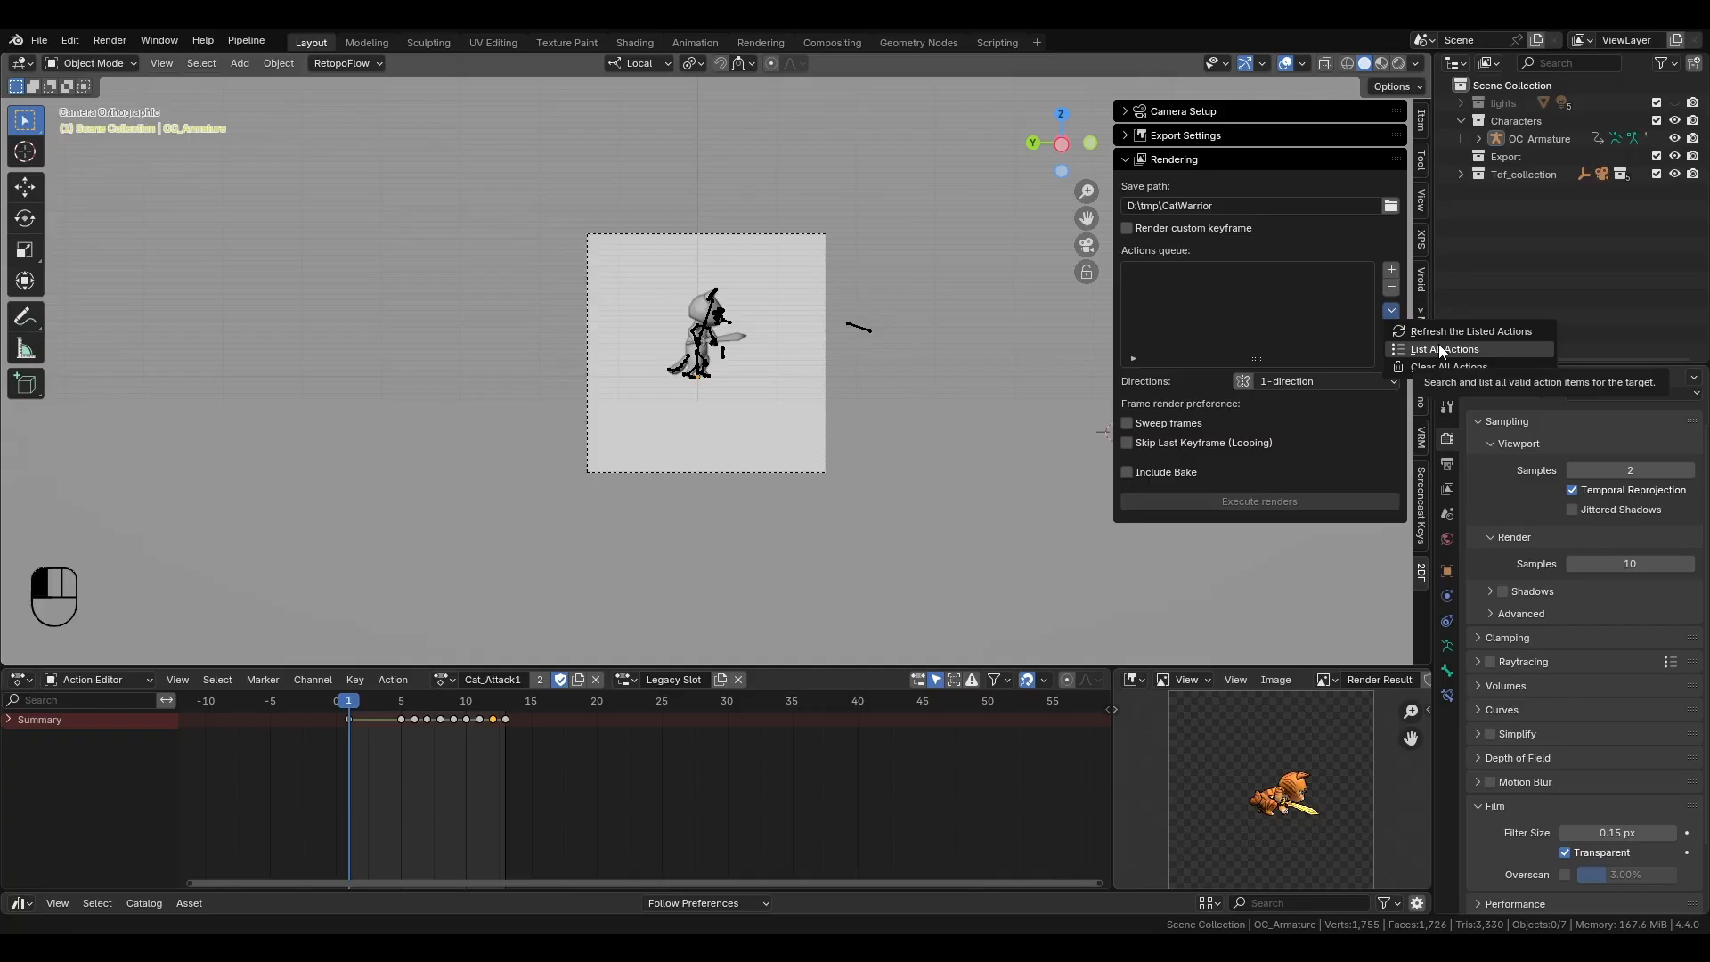
click(1444, 349)
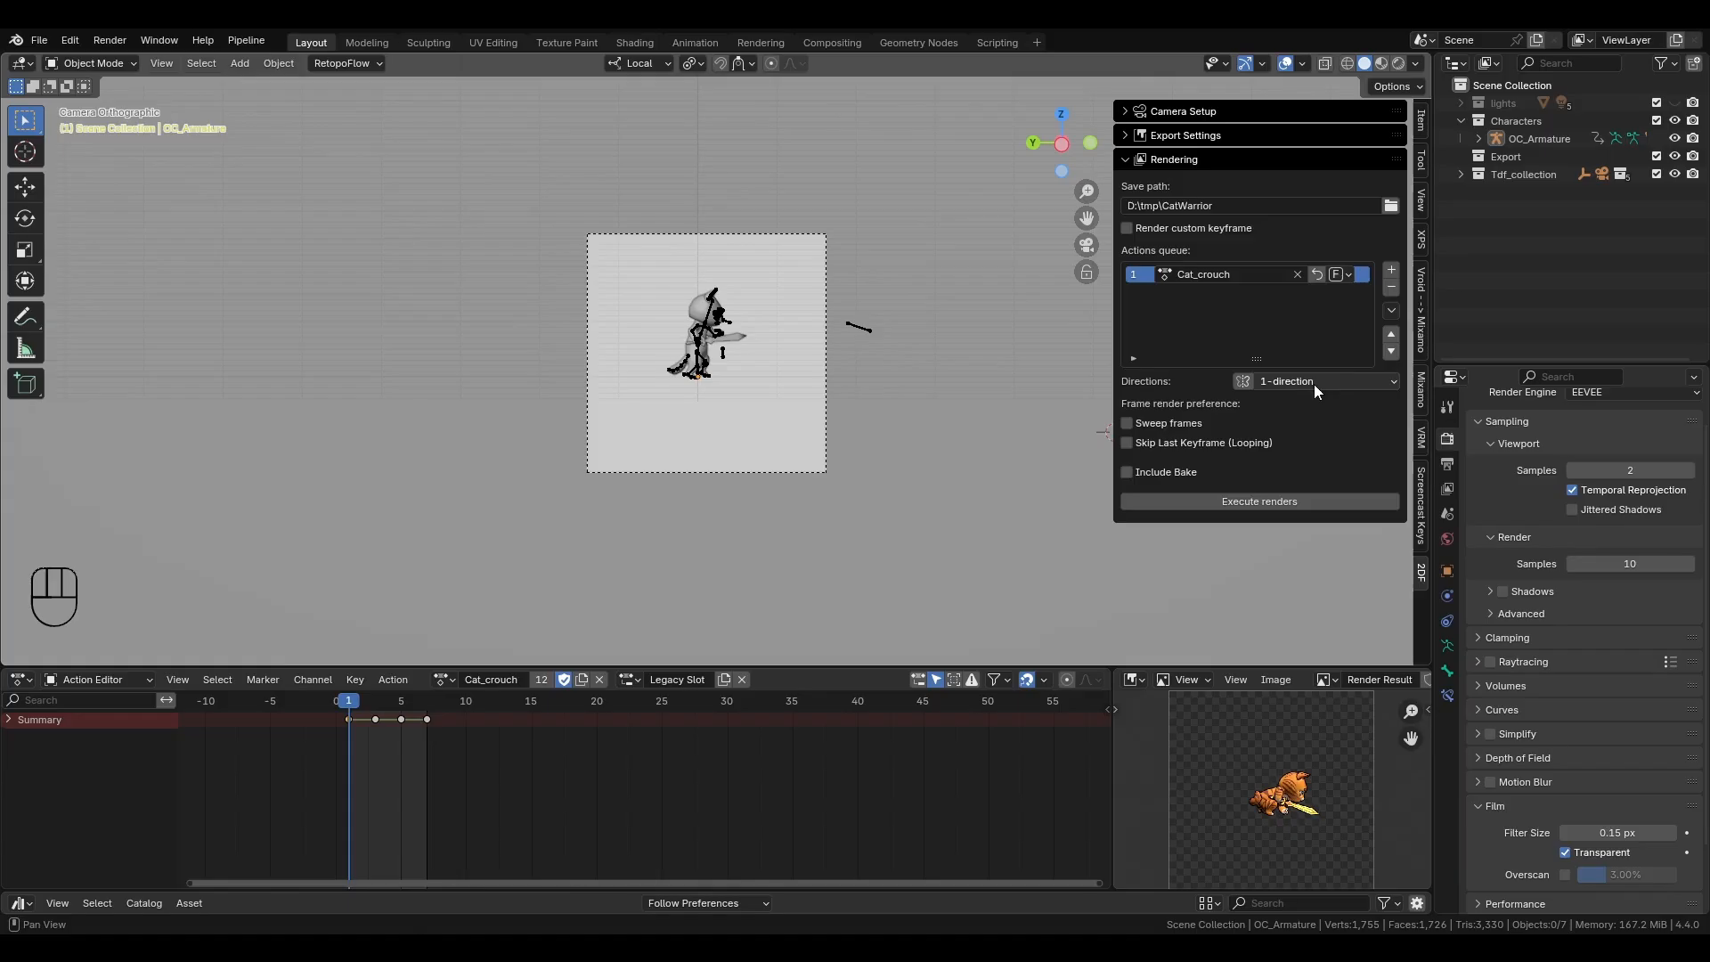
mouse_move(1319, 380)
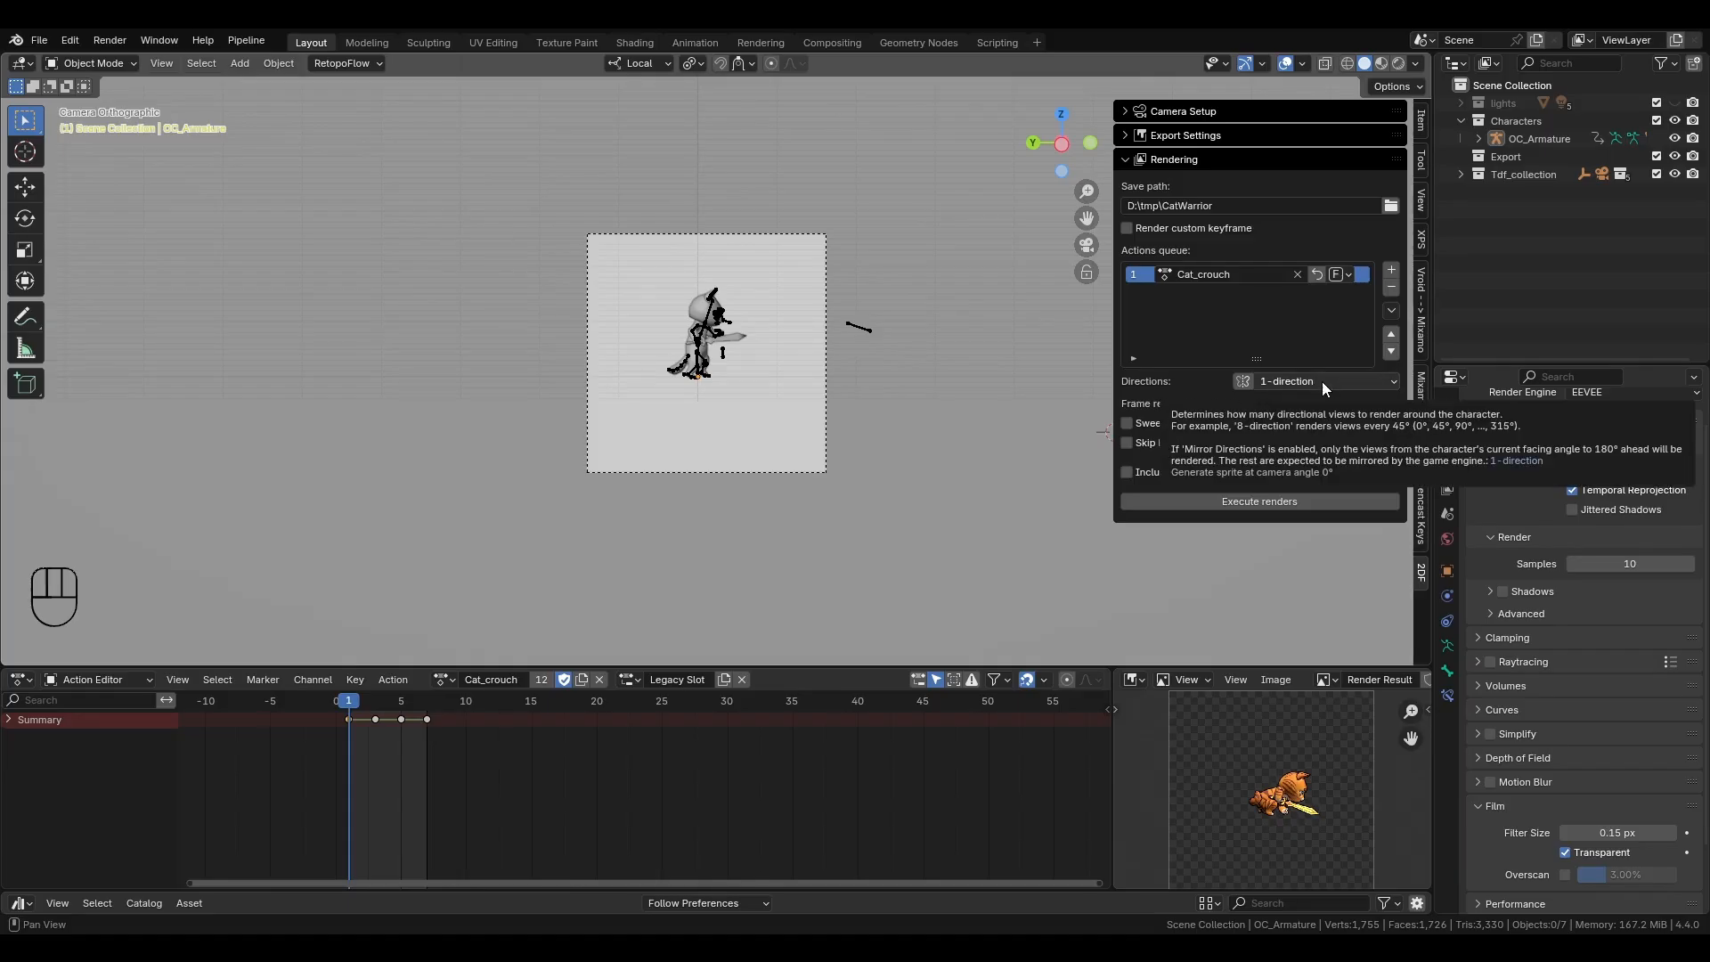
click(1320, 380)
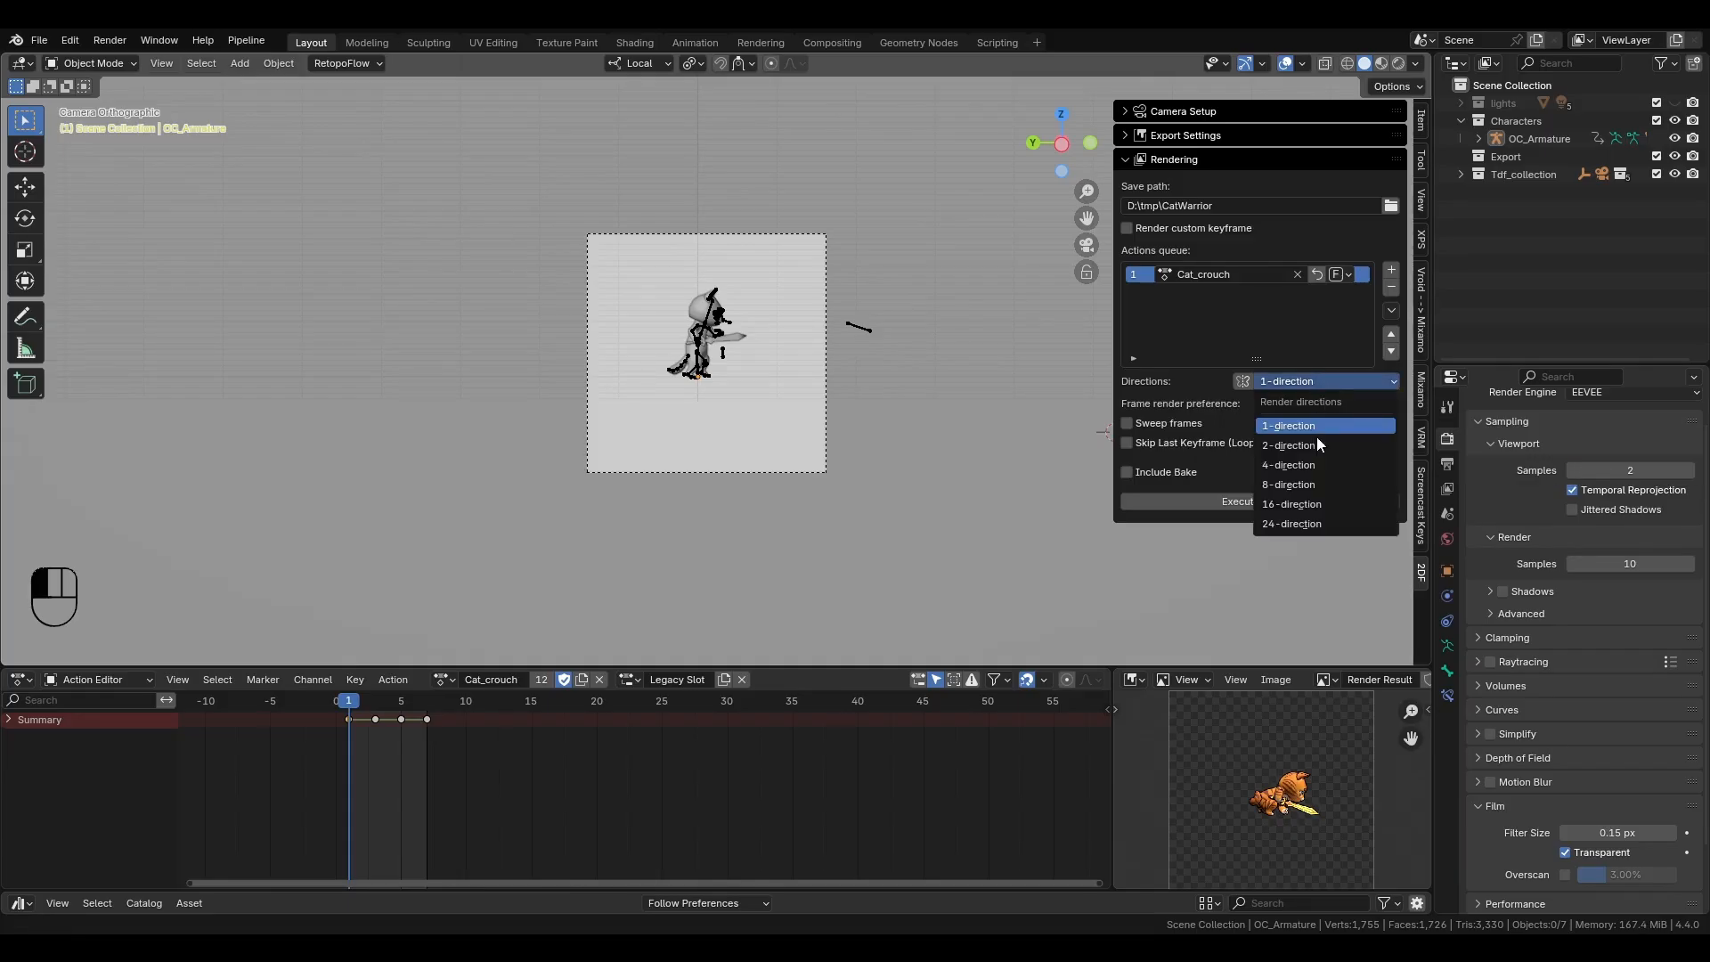
mouse_move(1325, 524)
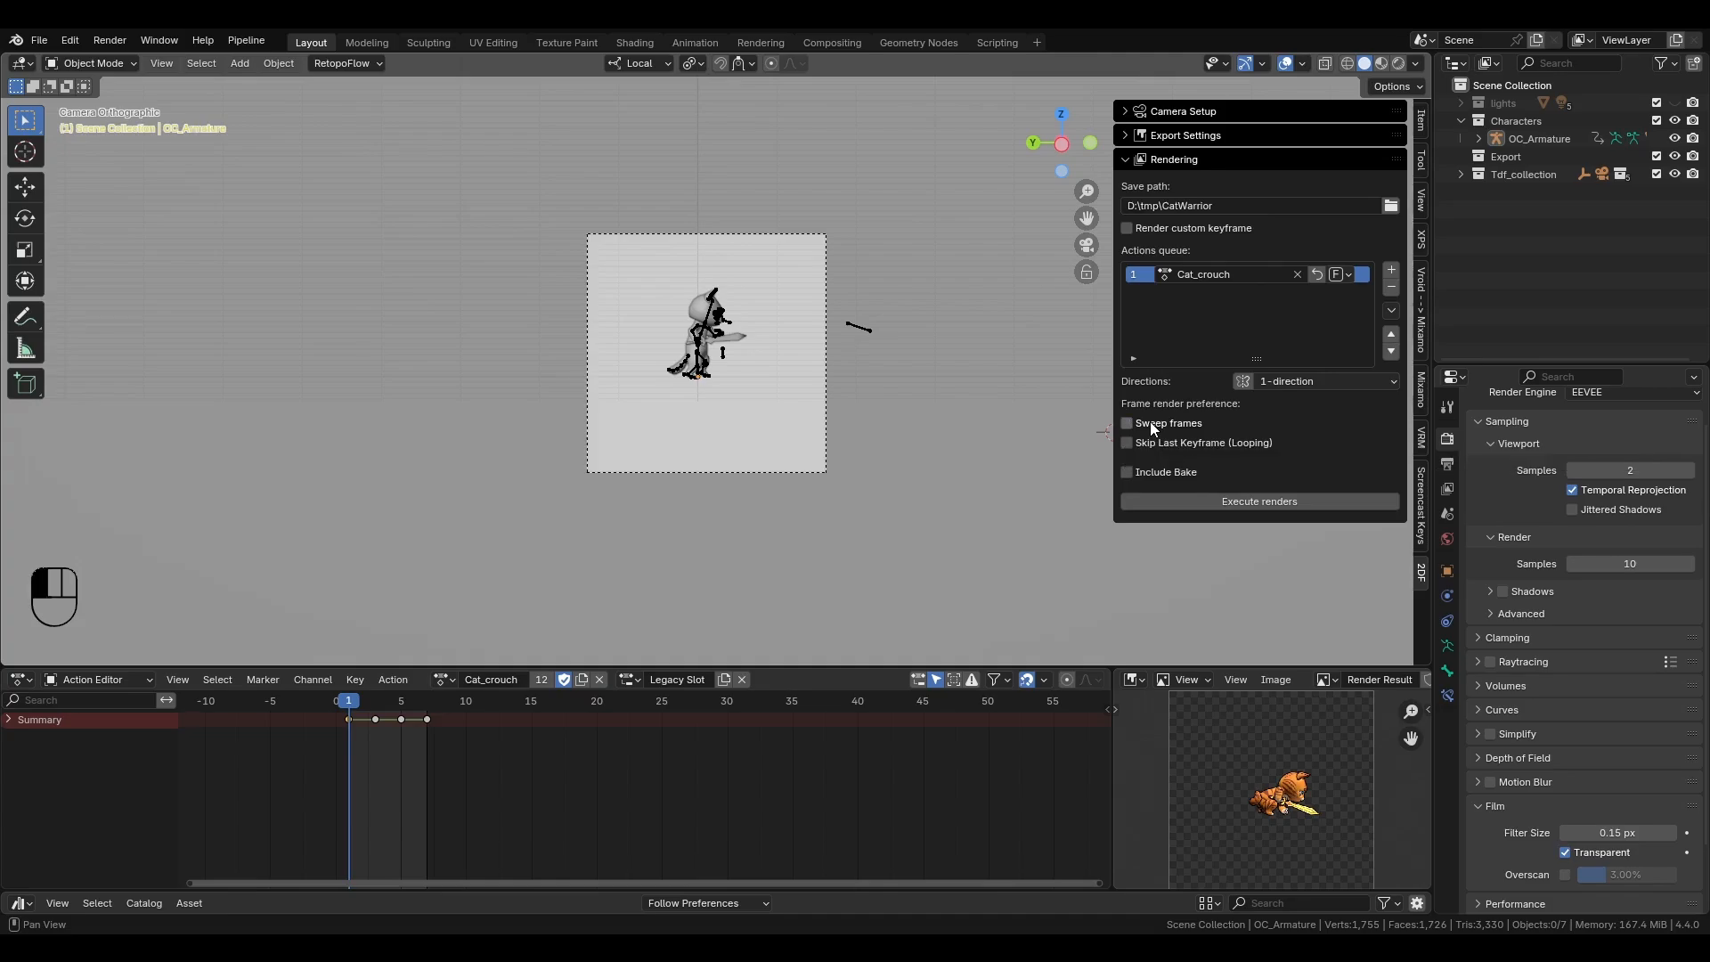
click(1127, 423)
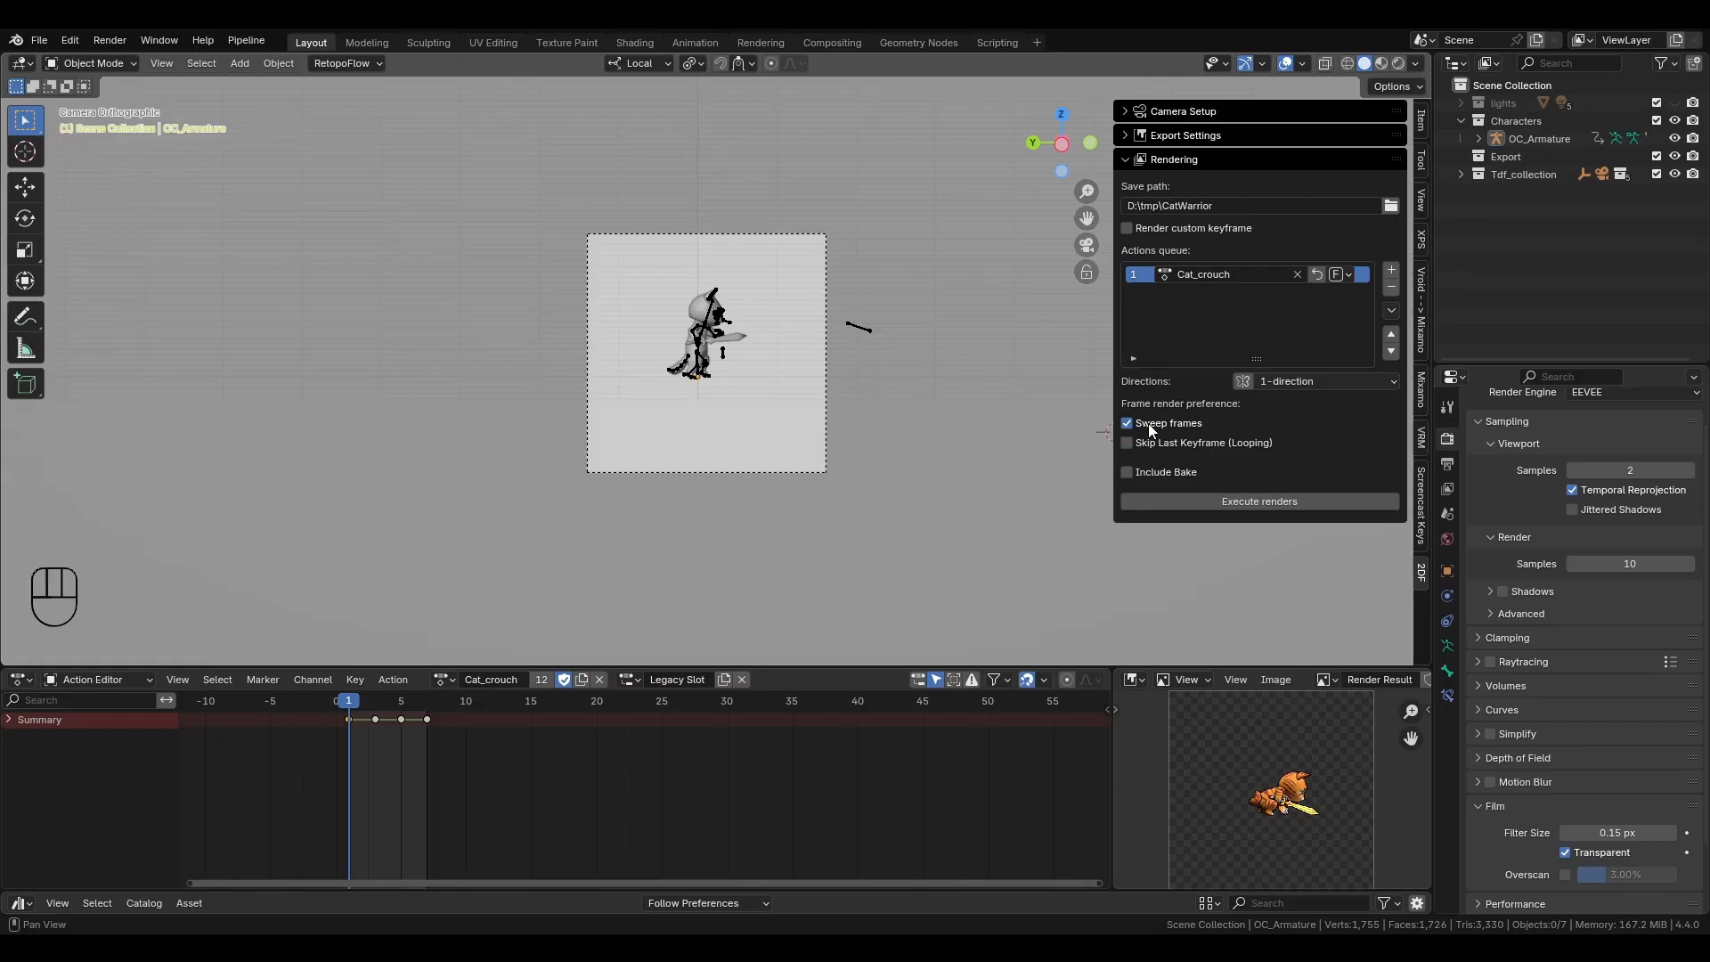
click(1126, 423)
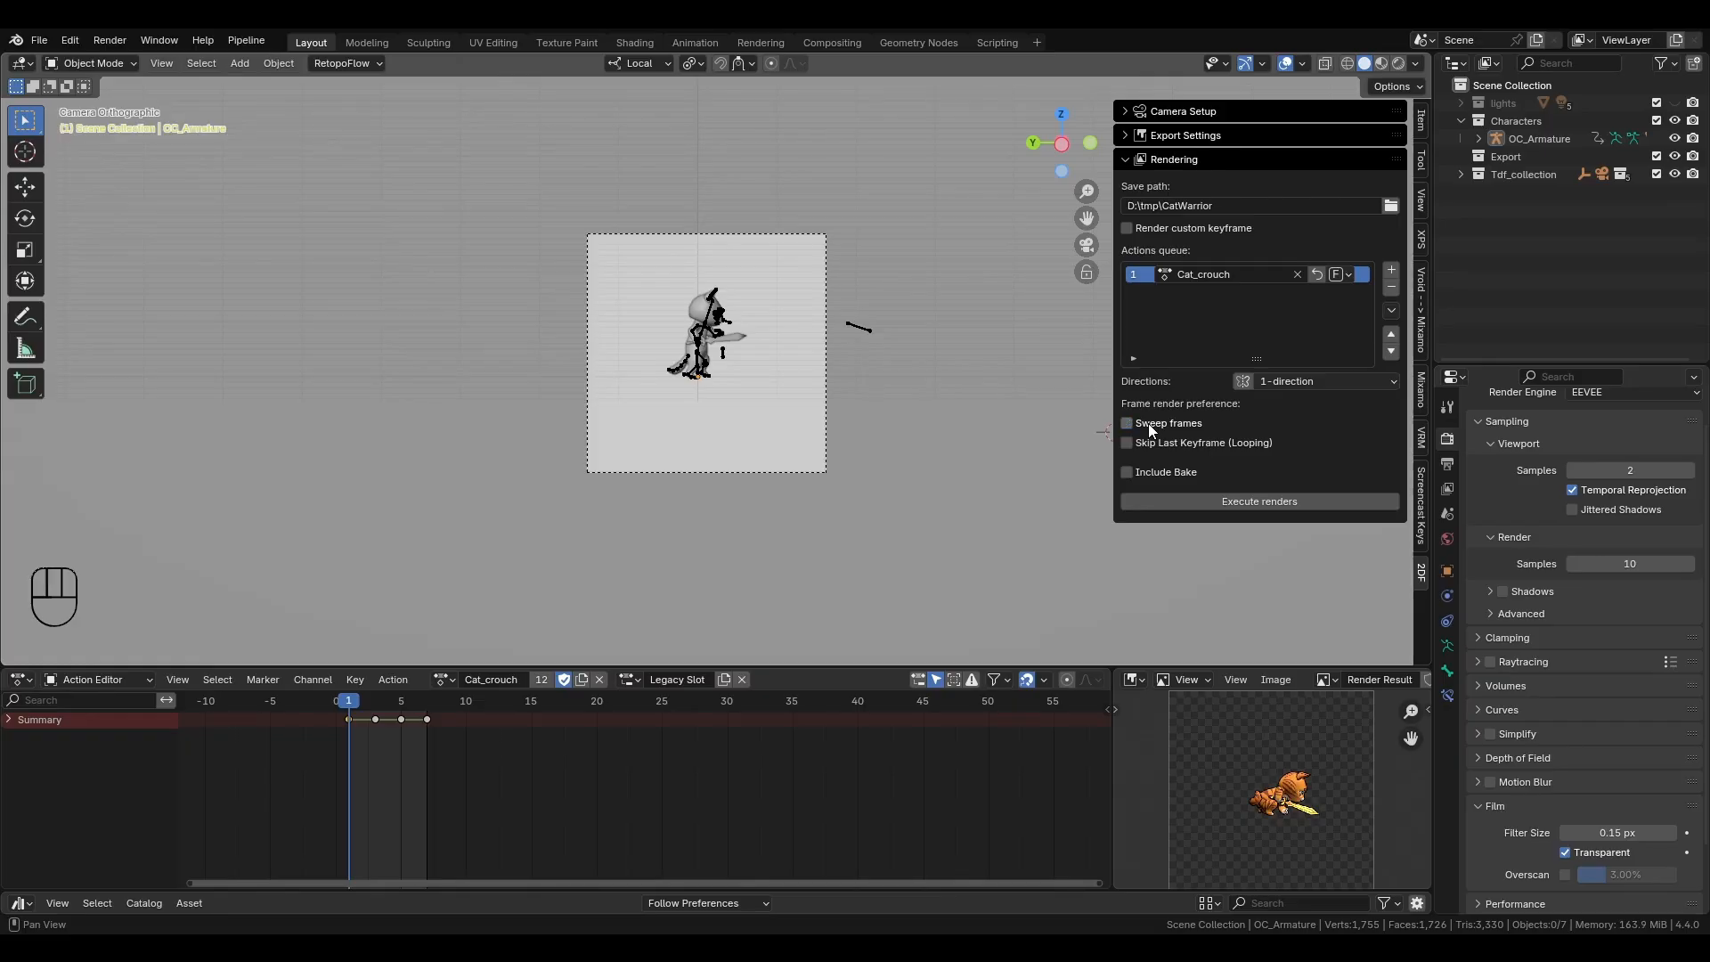
mouse_move(1150, 445)
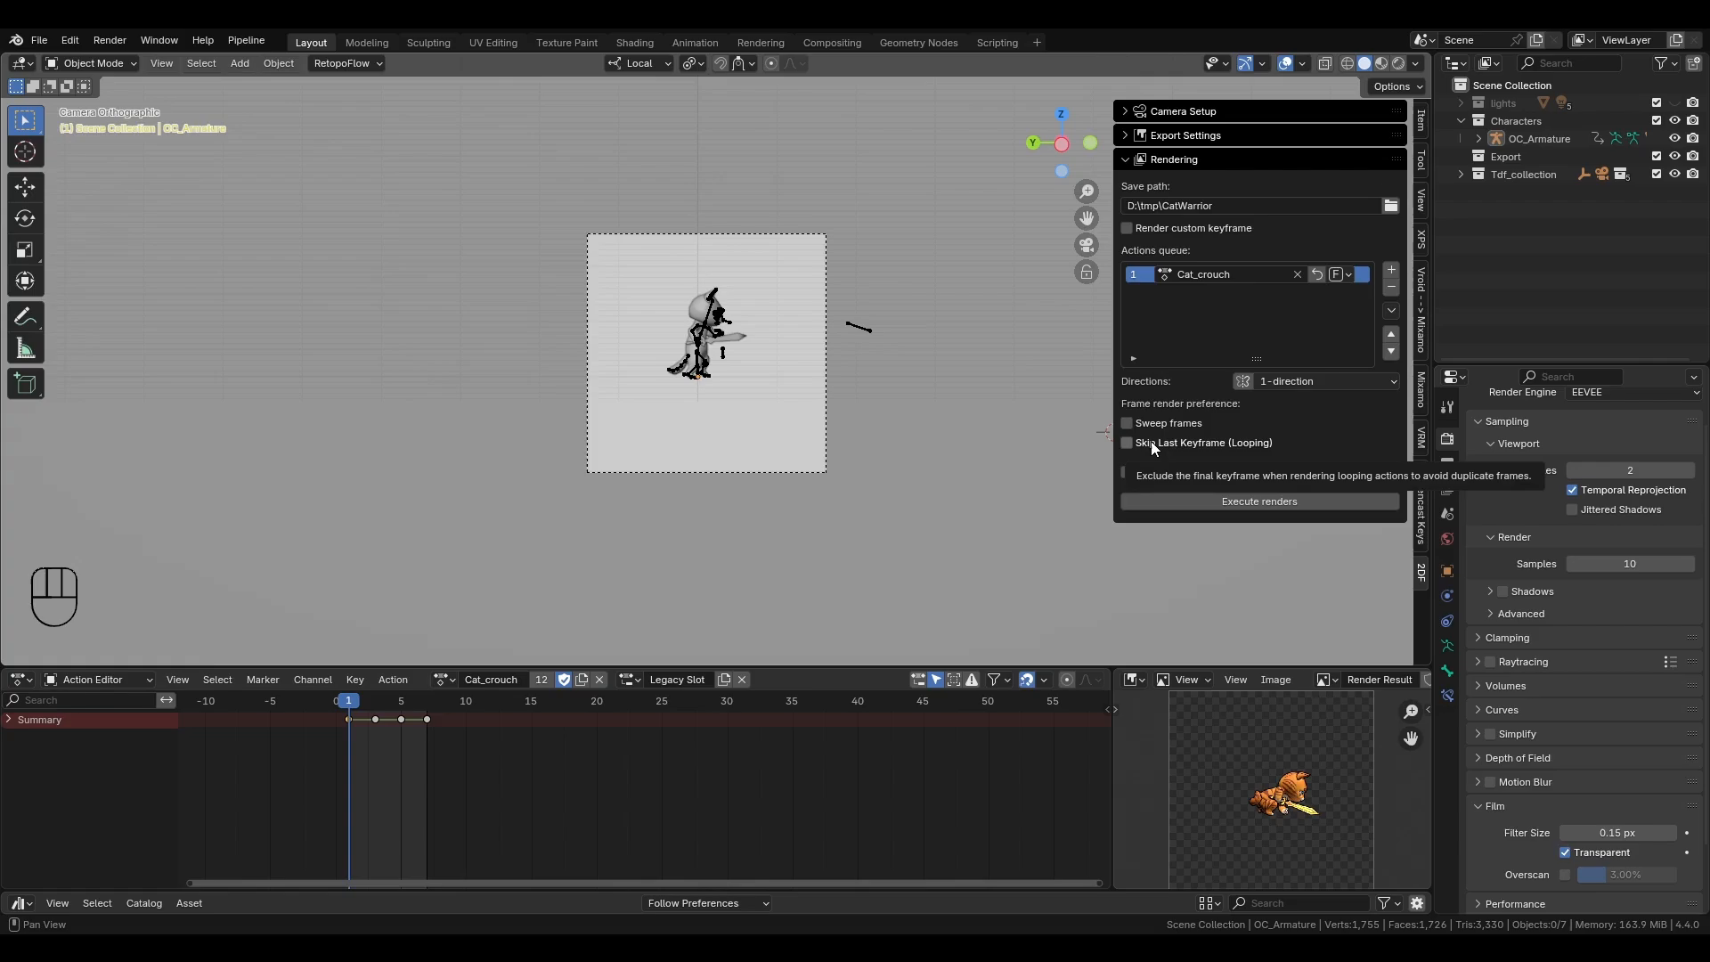
click(1126, 442)
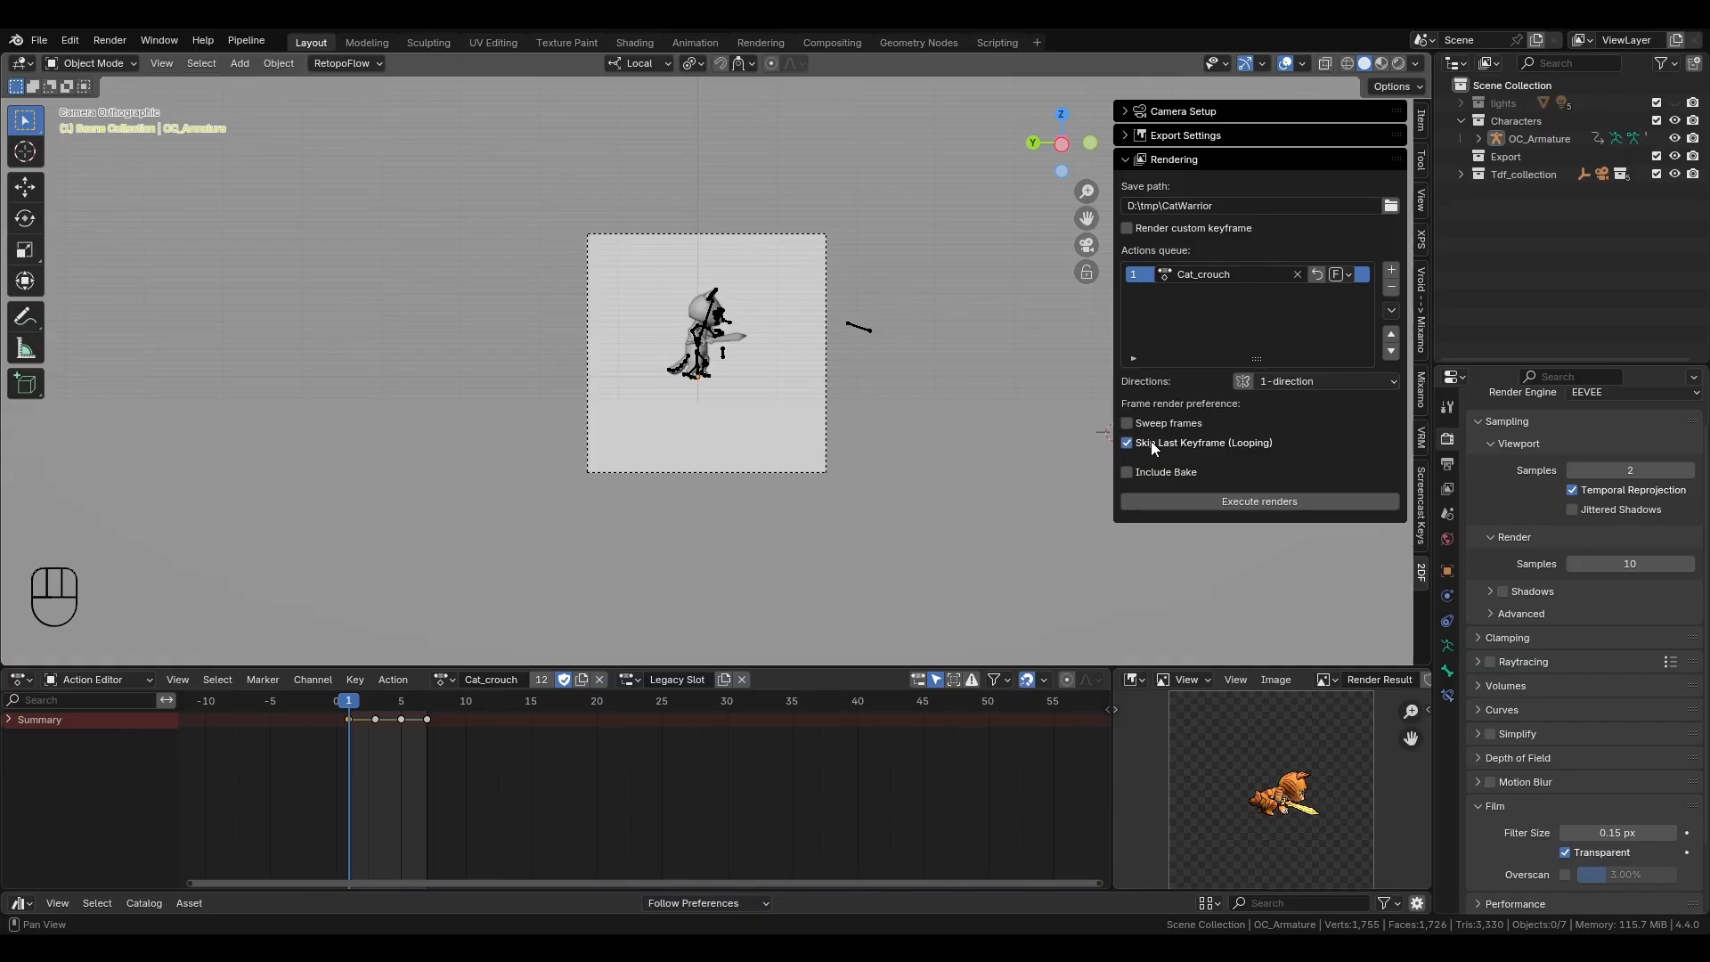
mouse_move(1315, 287)
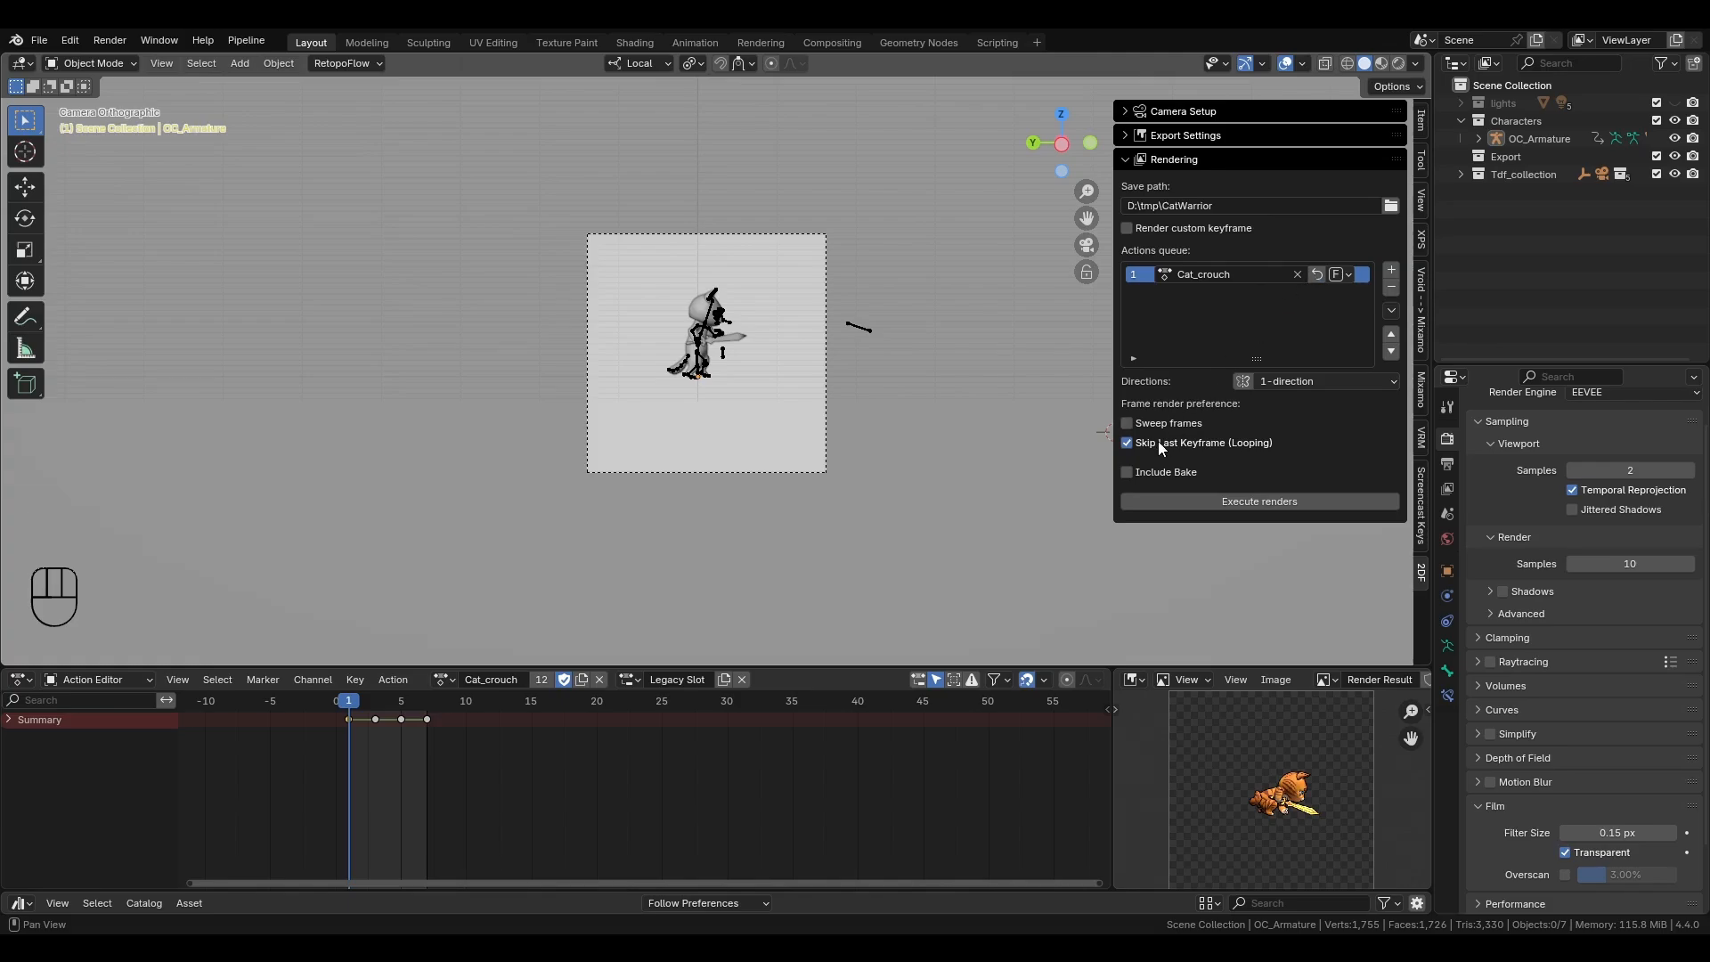
mouse_move(1203, 442)
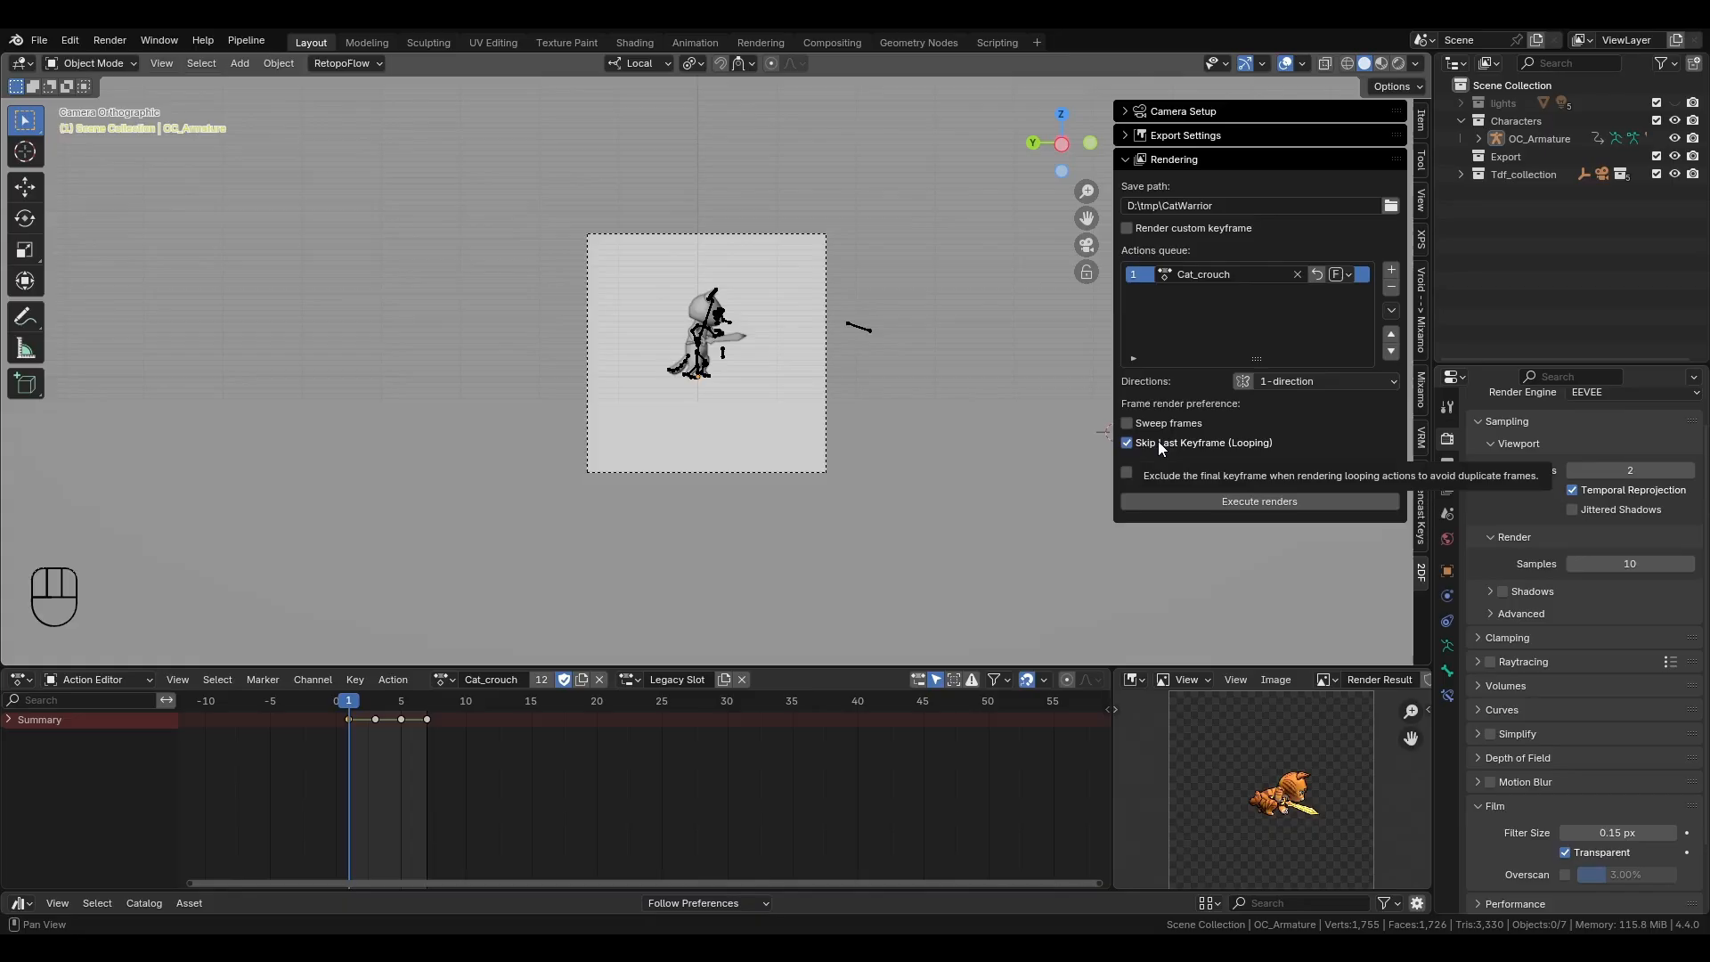
click(1127, 442)
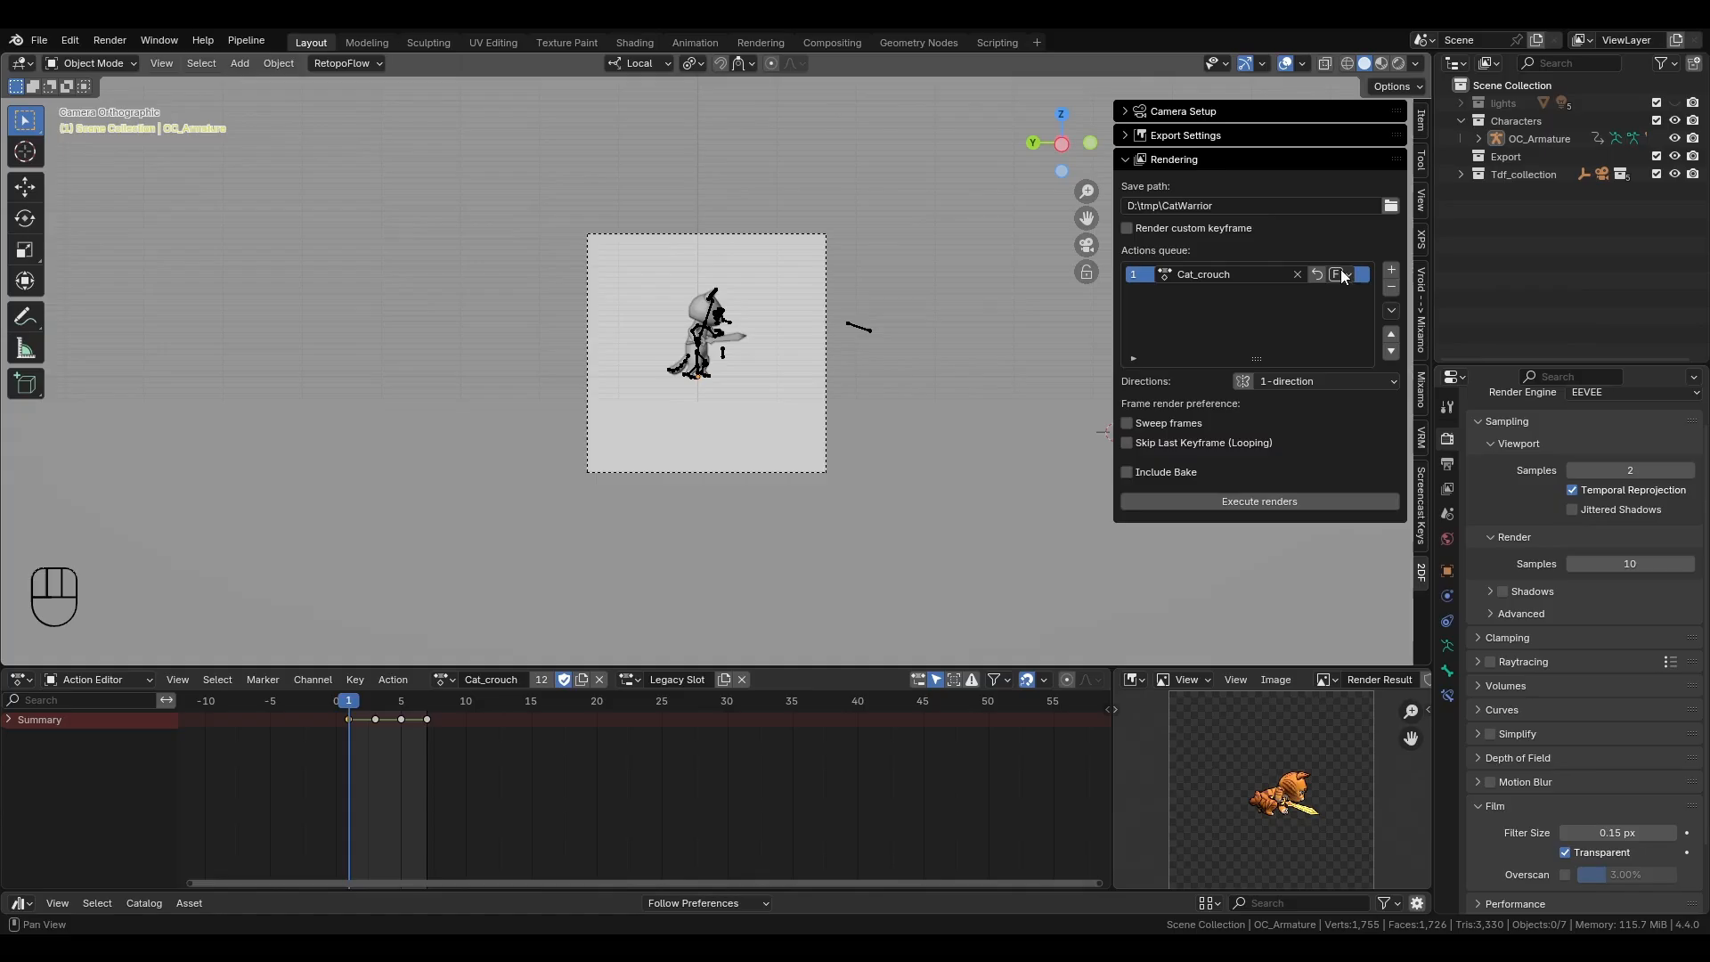
mouse_move(1336, 273)
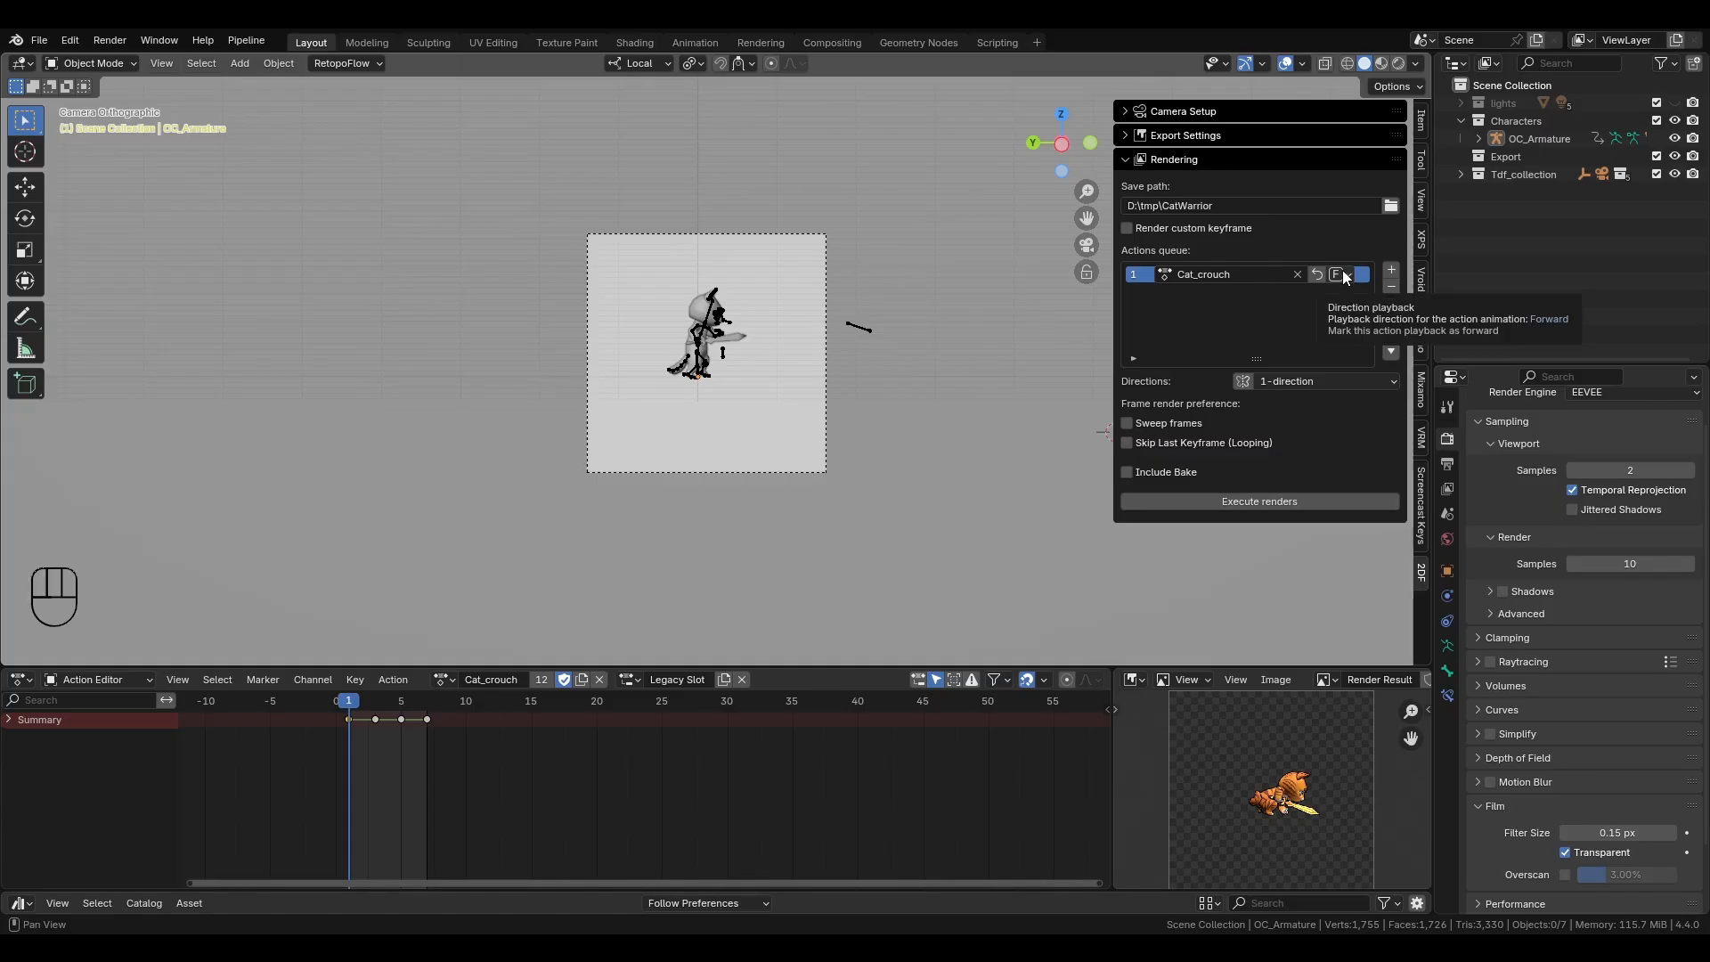
click(1345, 273)
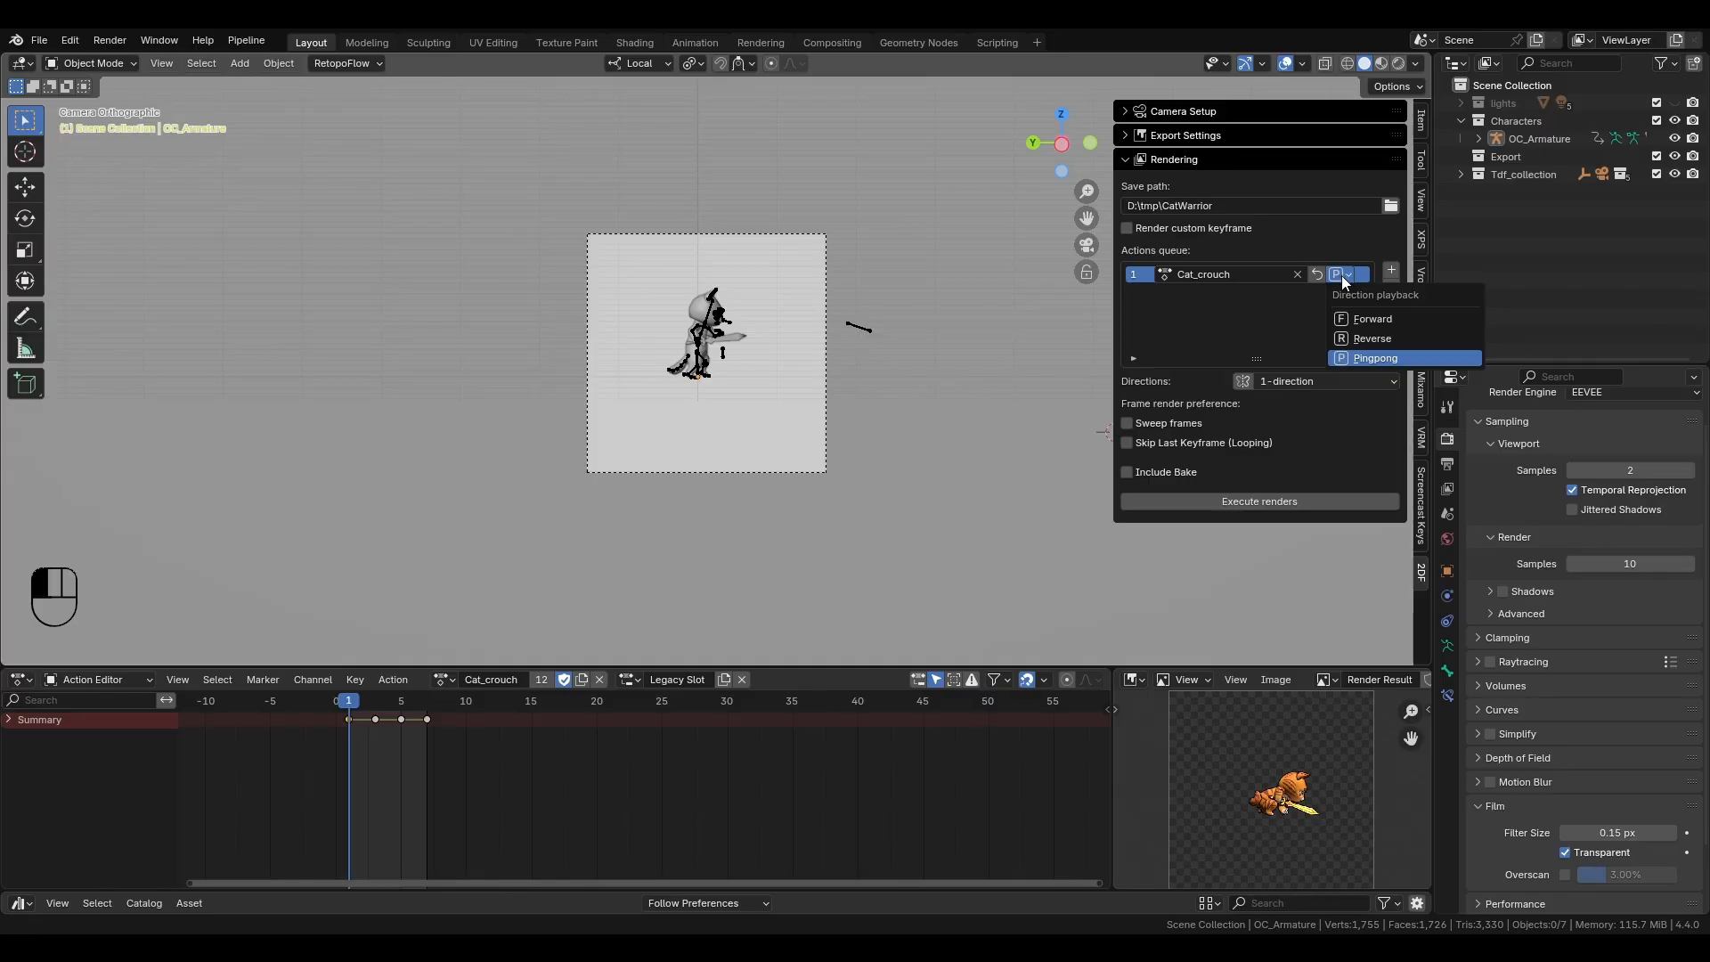
mouse_move(1346, 291)
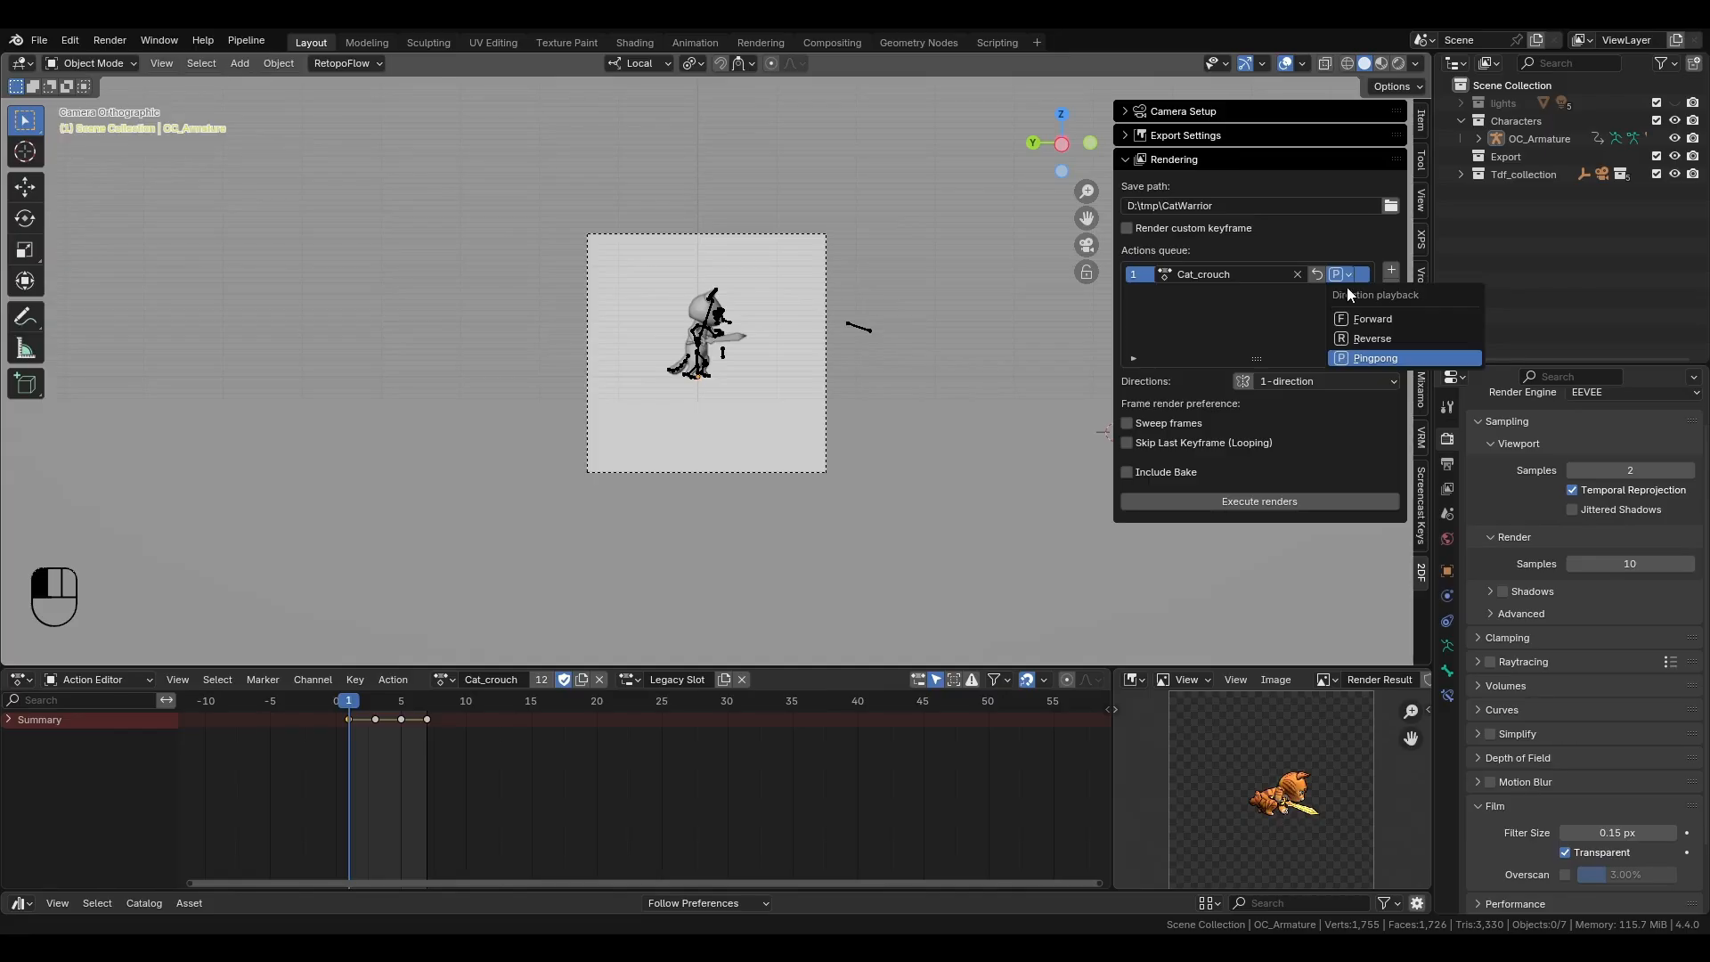
mouse_move(1371, 319)
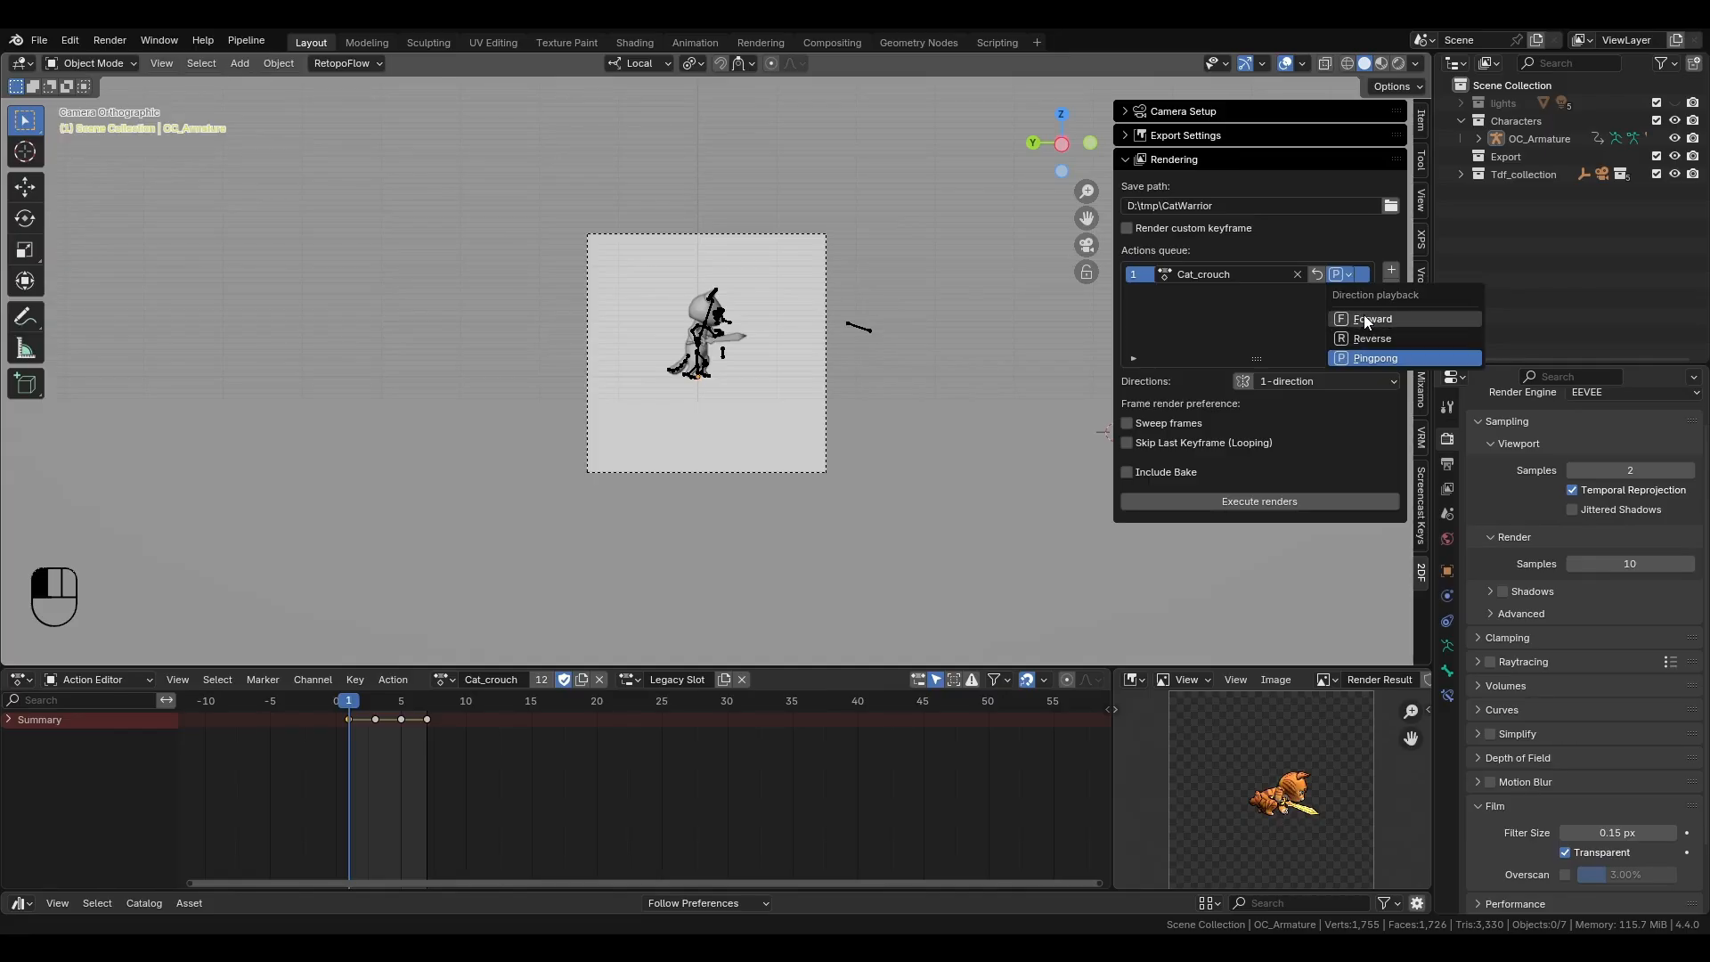
click(1371, 318)
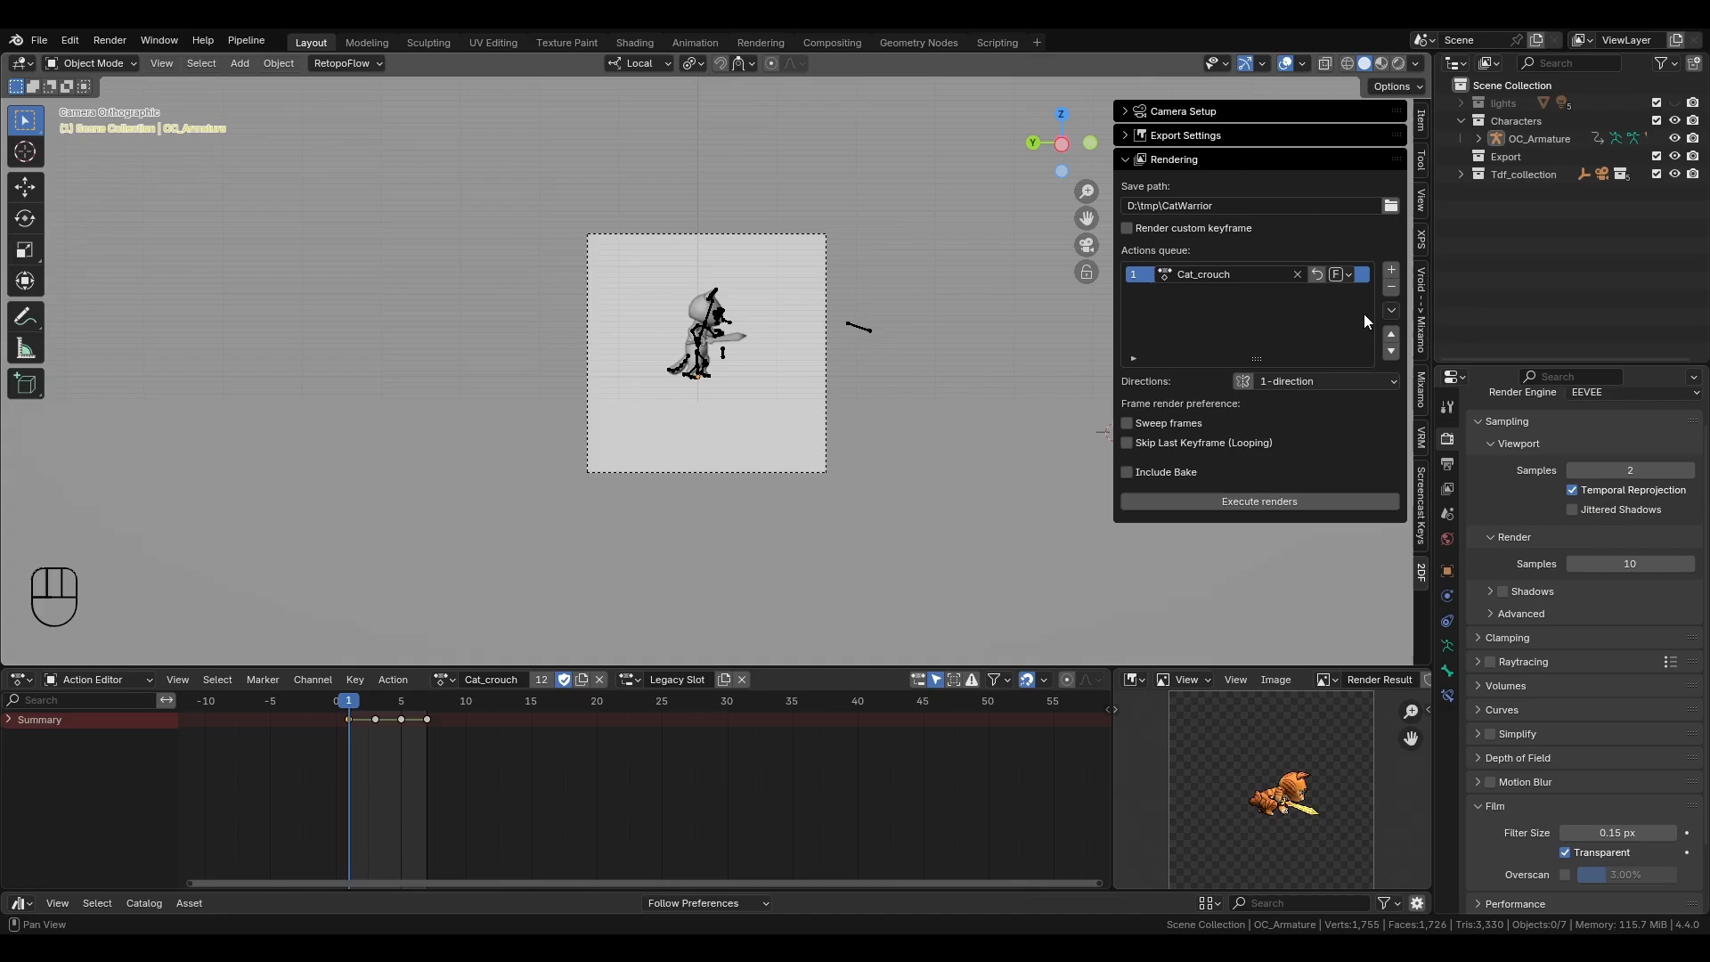
mouse_move(1228, 441)
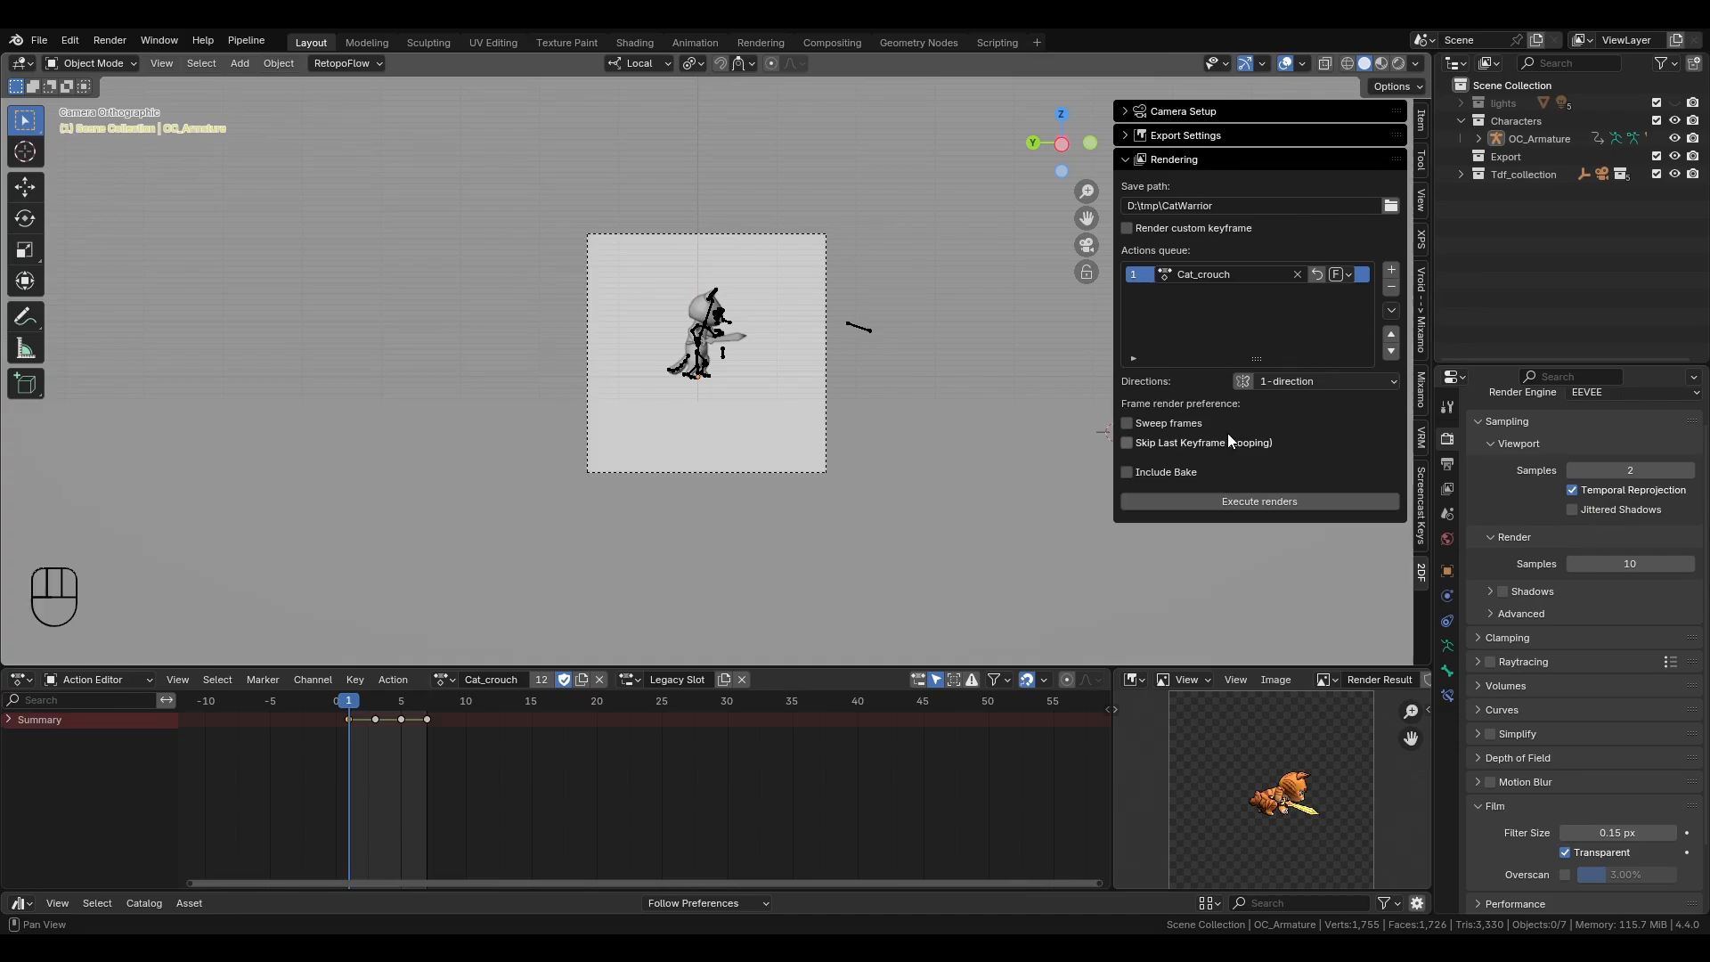
mouse_move(1258, 500)
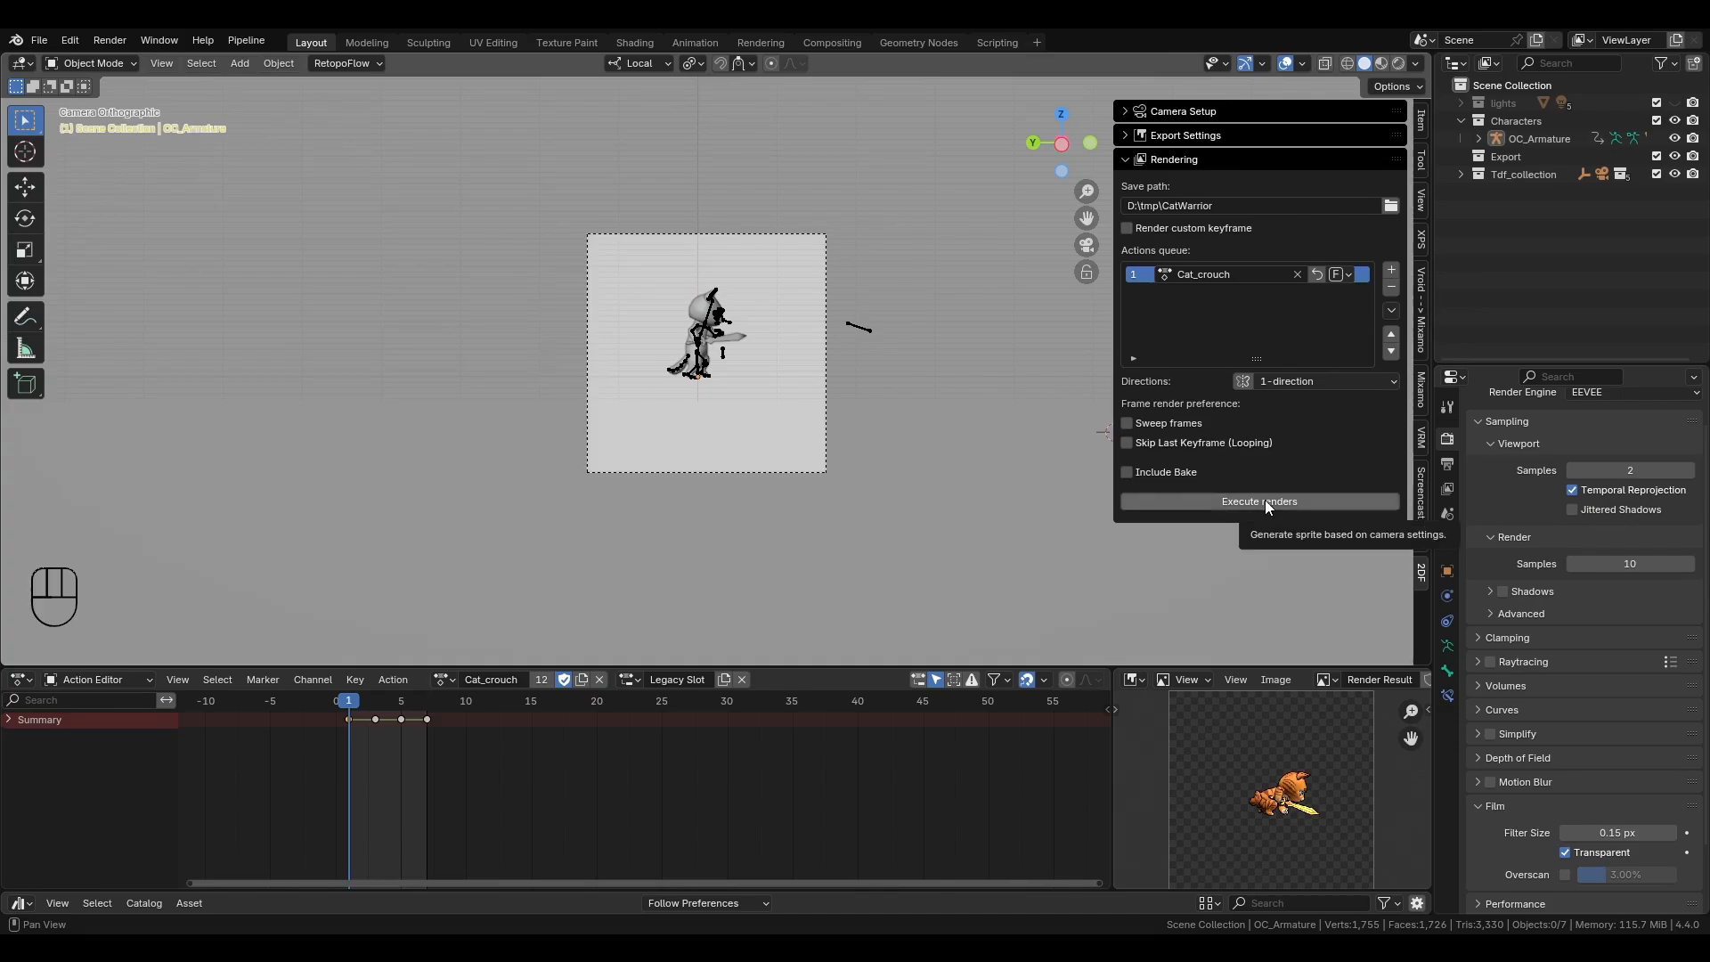
mouse_move(1162, 480)
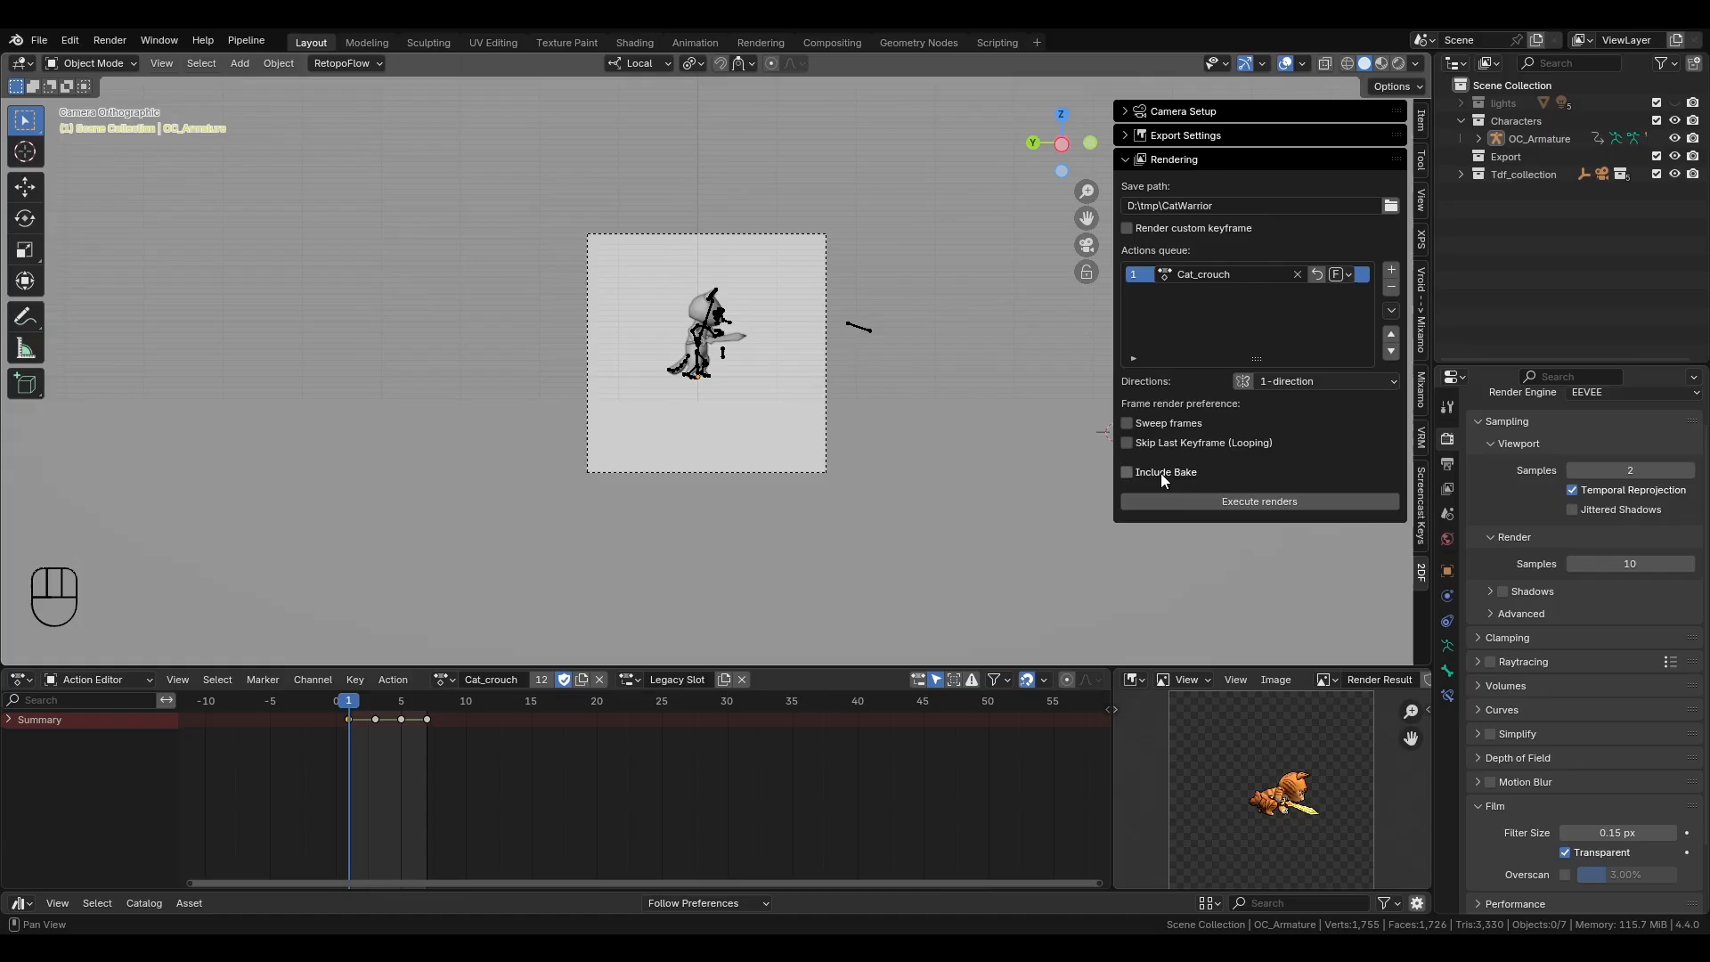
click(1126, 471)
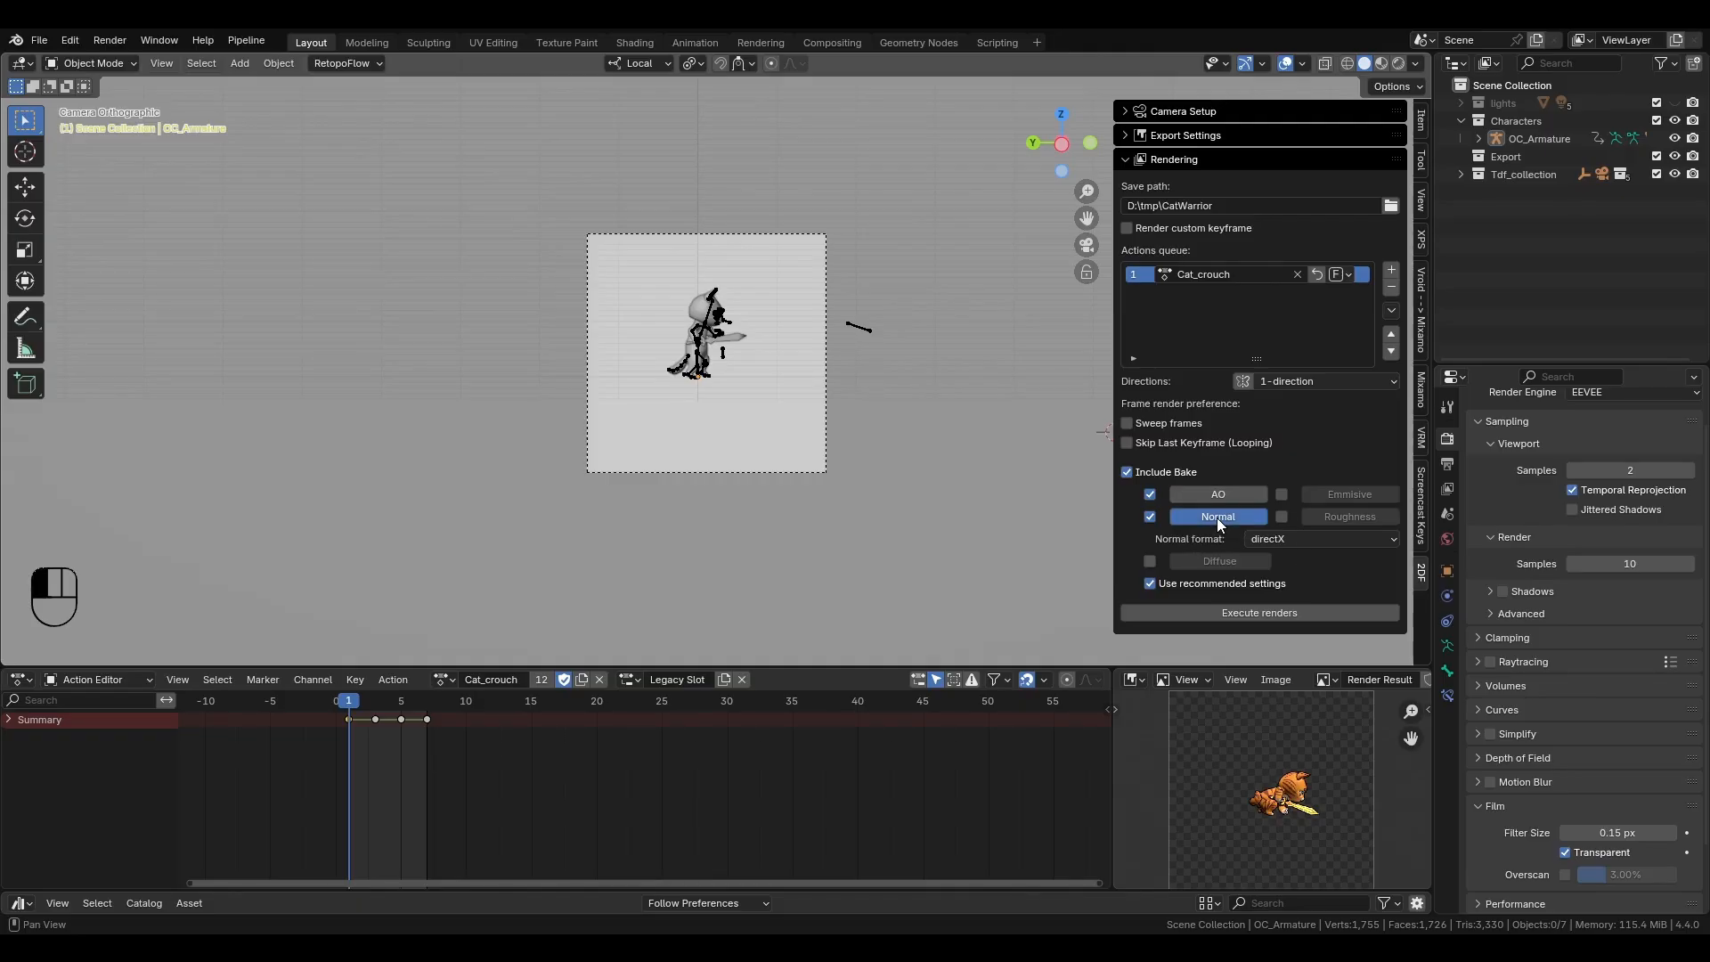
- Bake ambient occlusion and normal map previews of the cat
click(1257, 611)
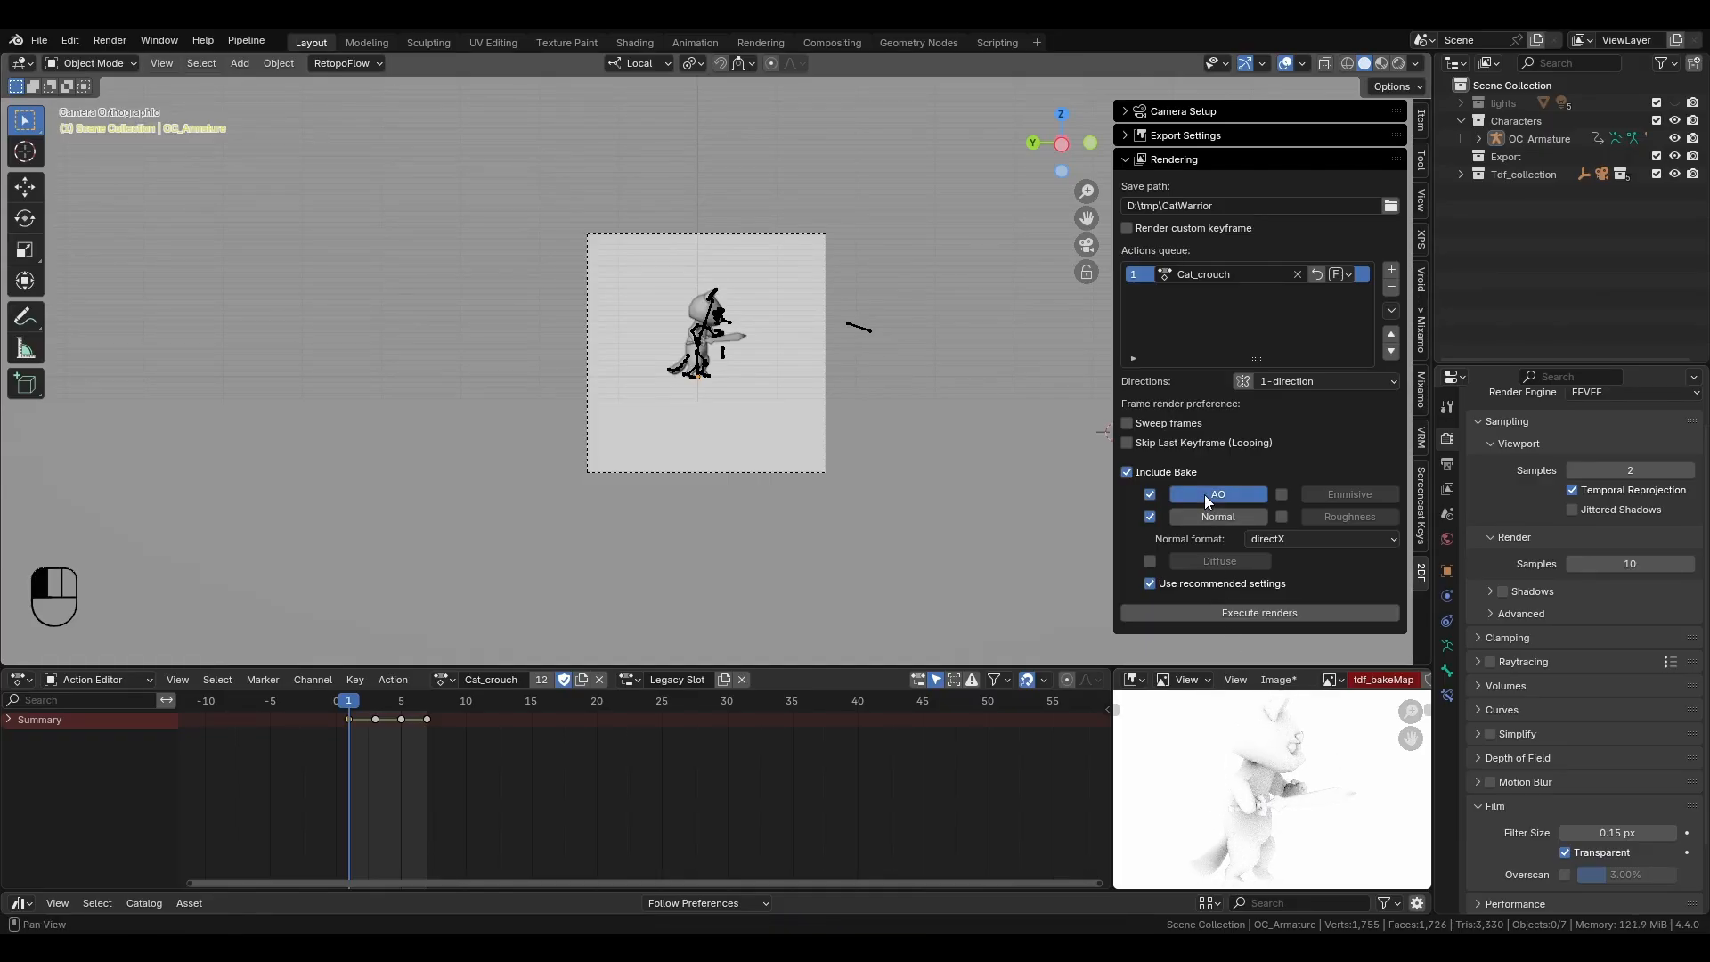
click(1218, 494)
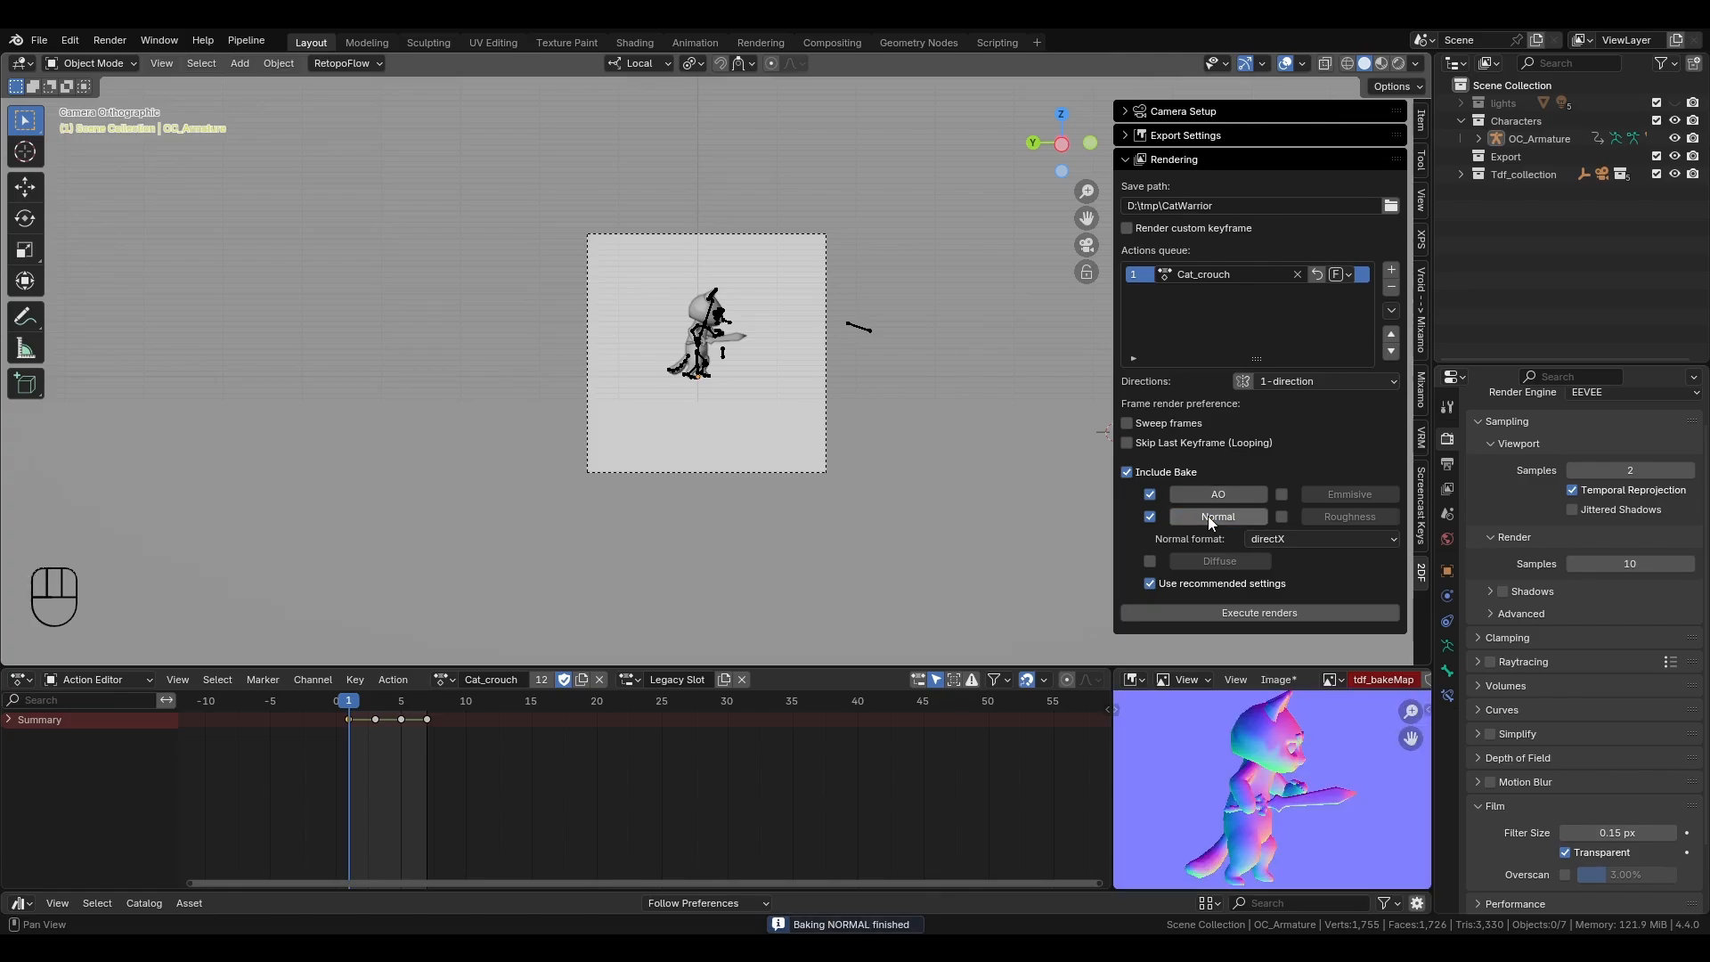
click(1148, 516)
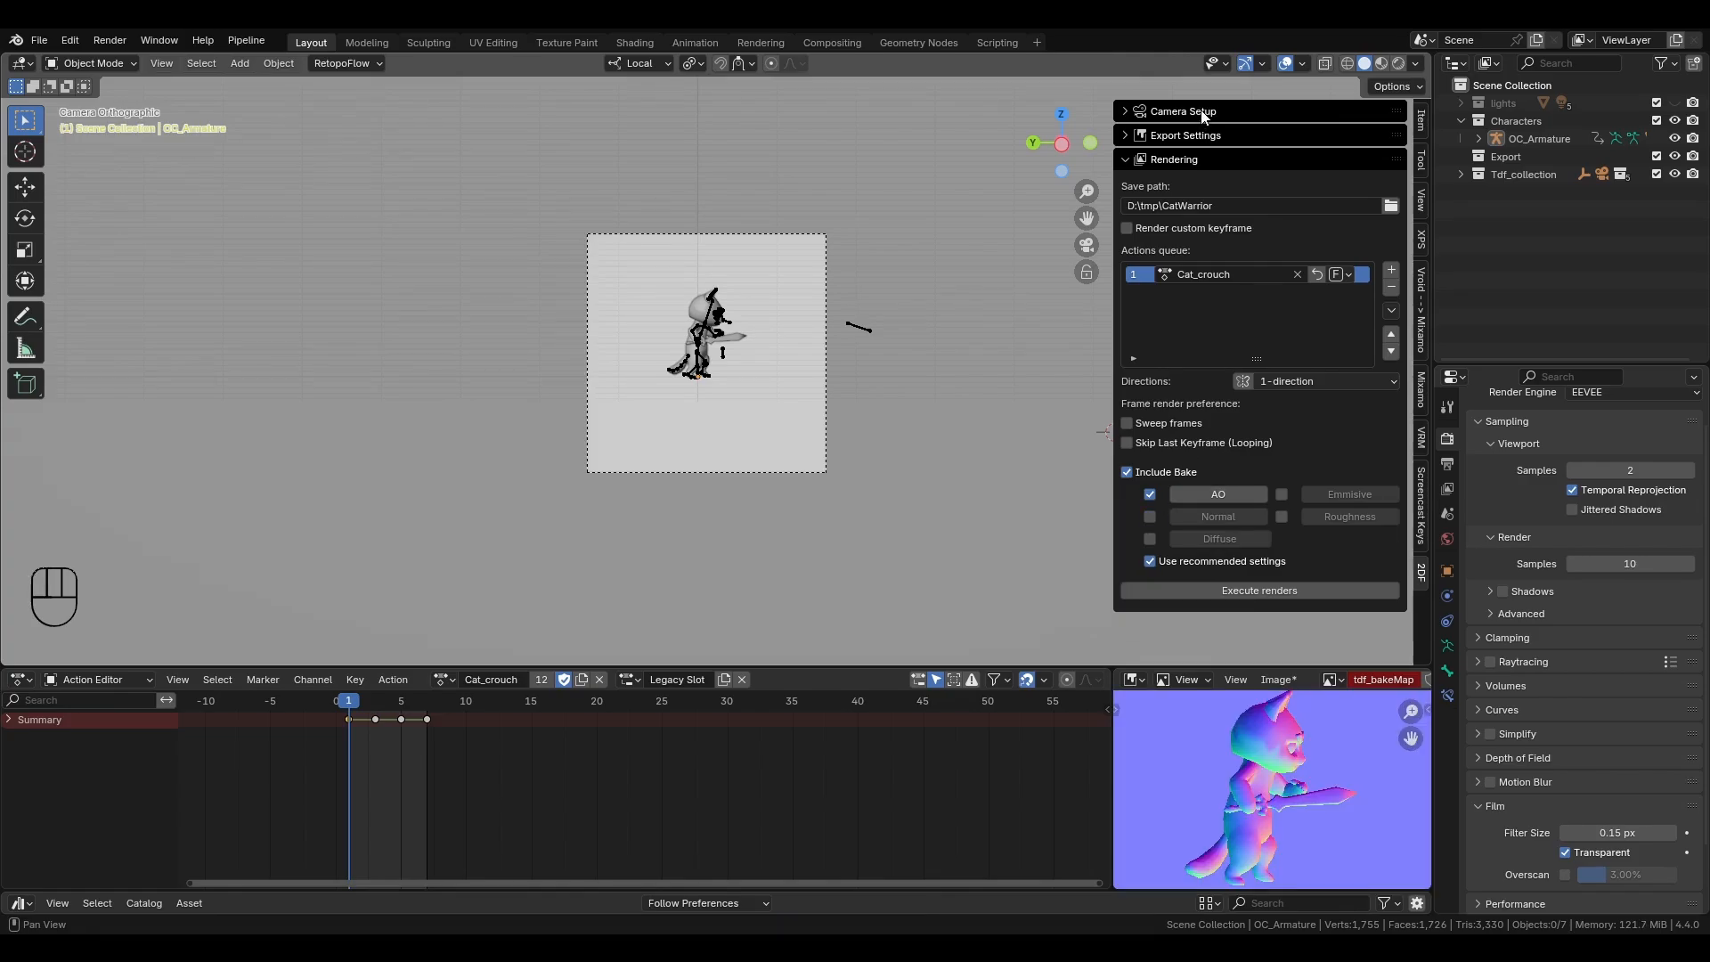
- Set the Normal map format to directX
click(1182, 110)
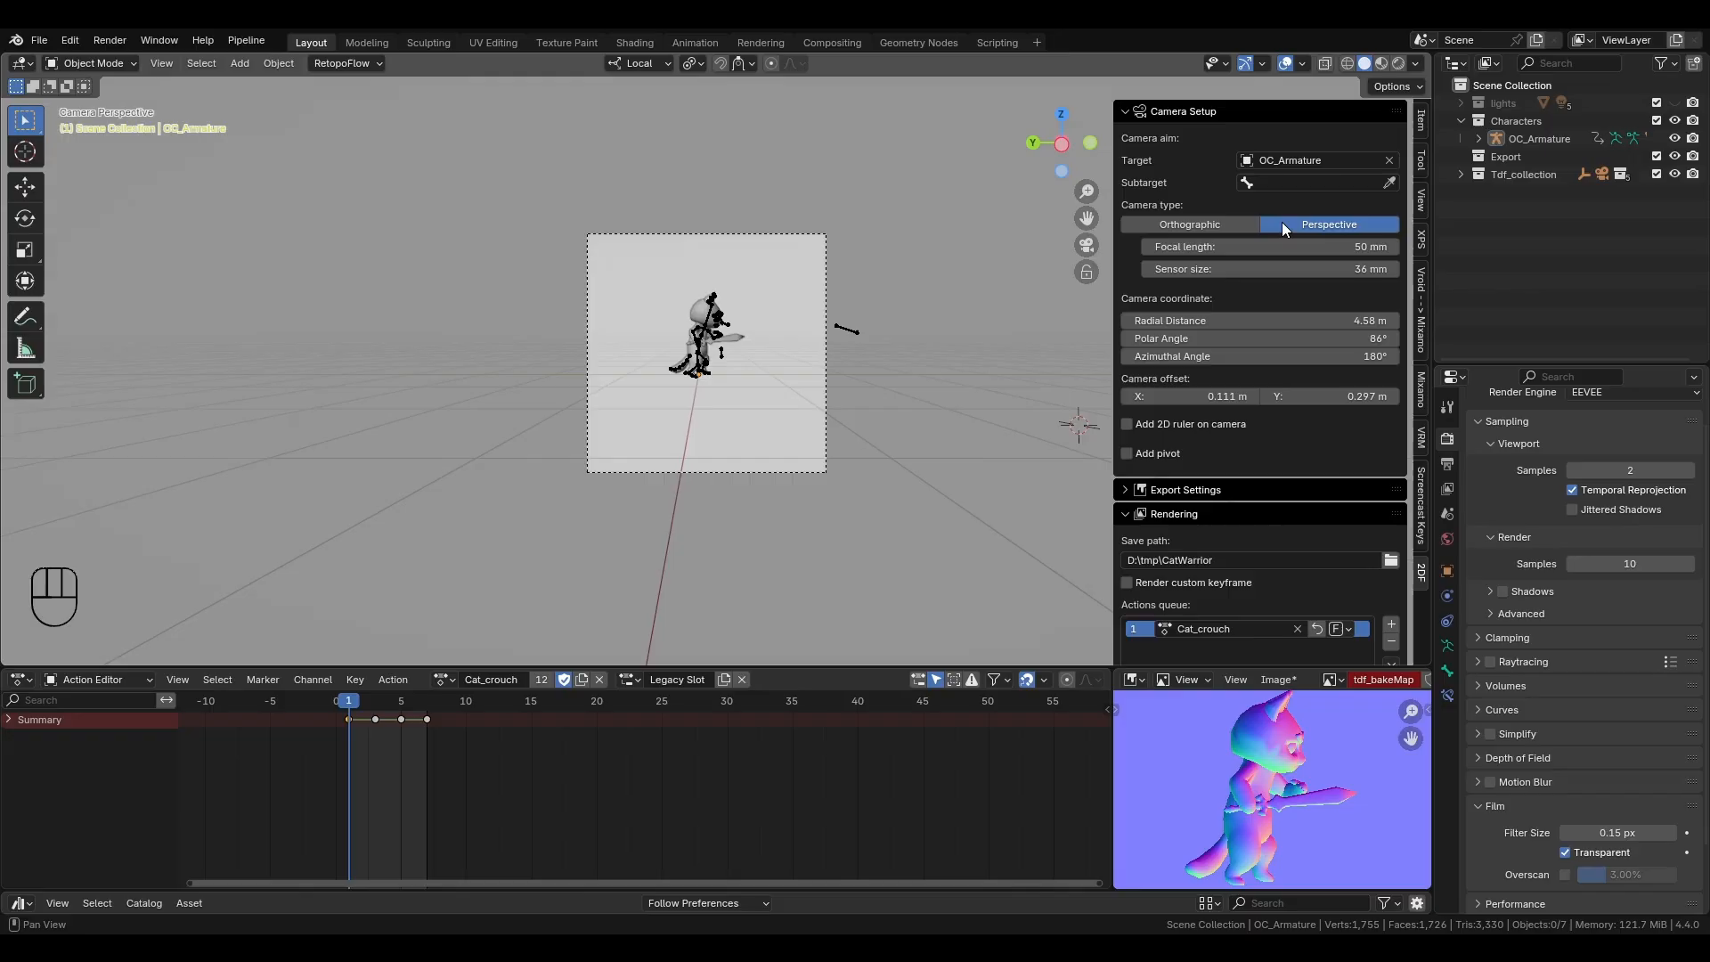
scroll(down, 3)
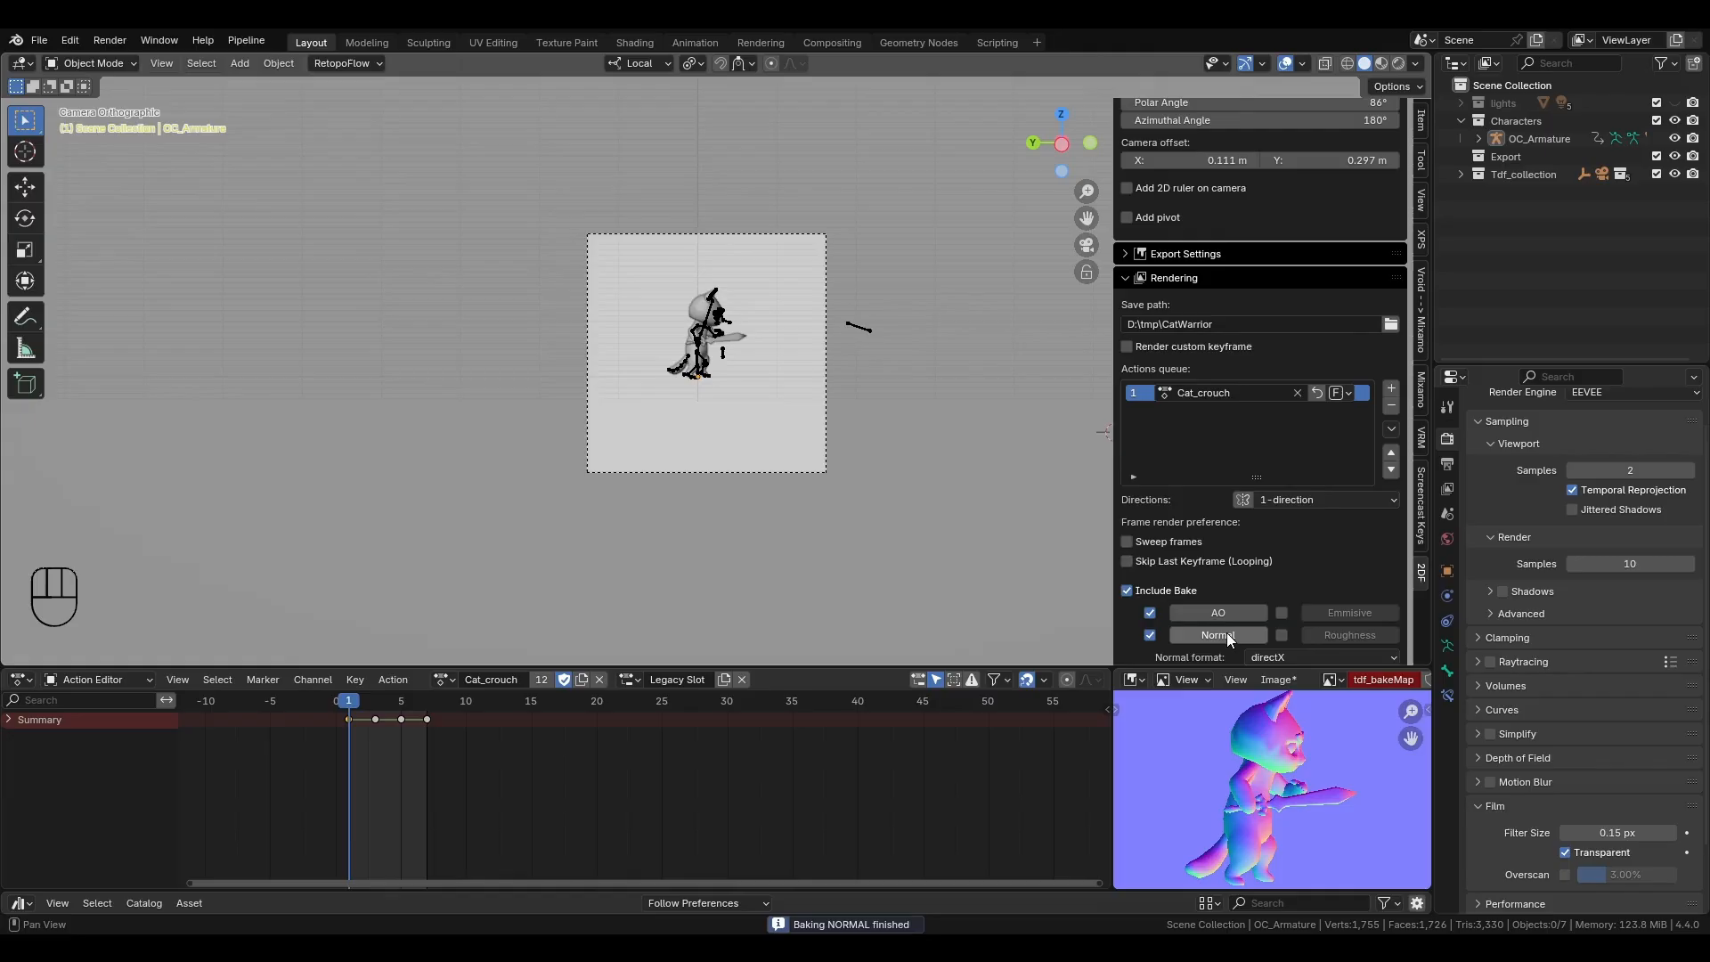
scroll(down, 3)
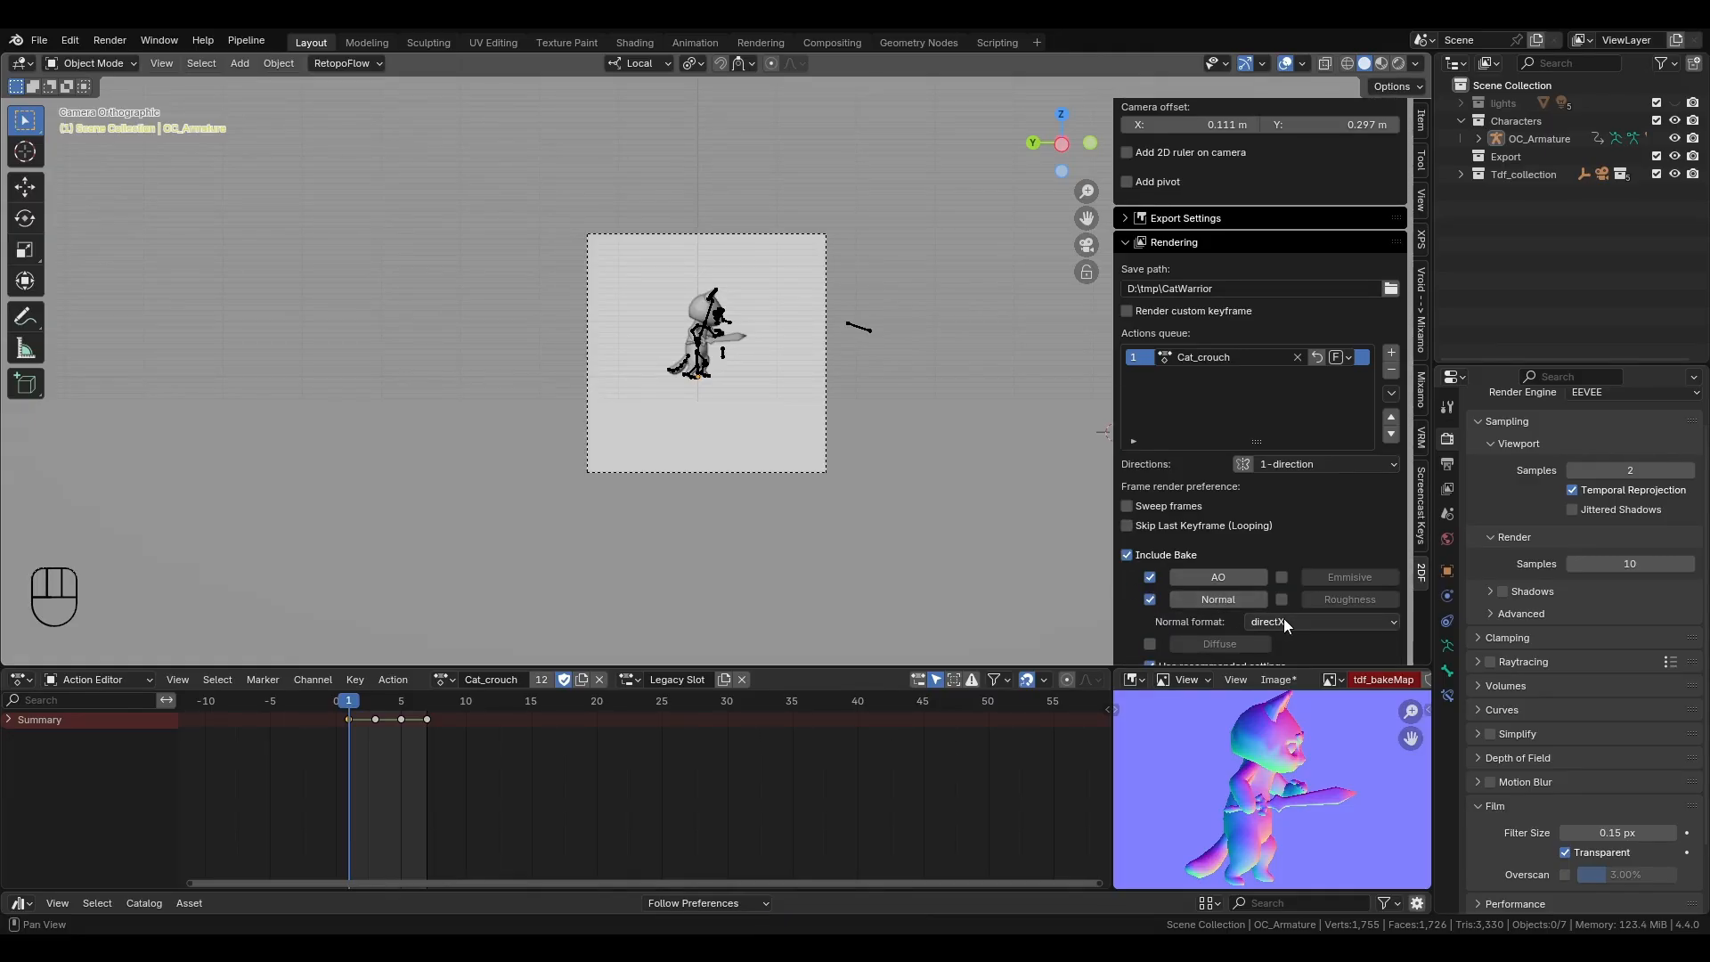
click(1319, 621)
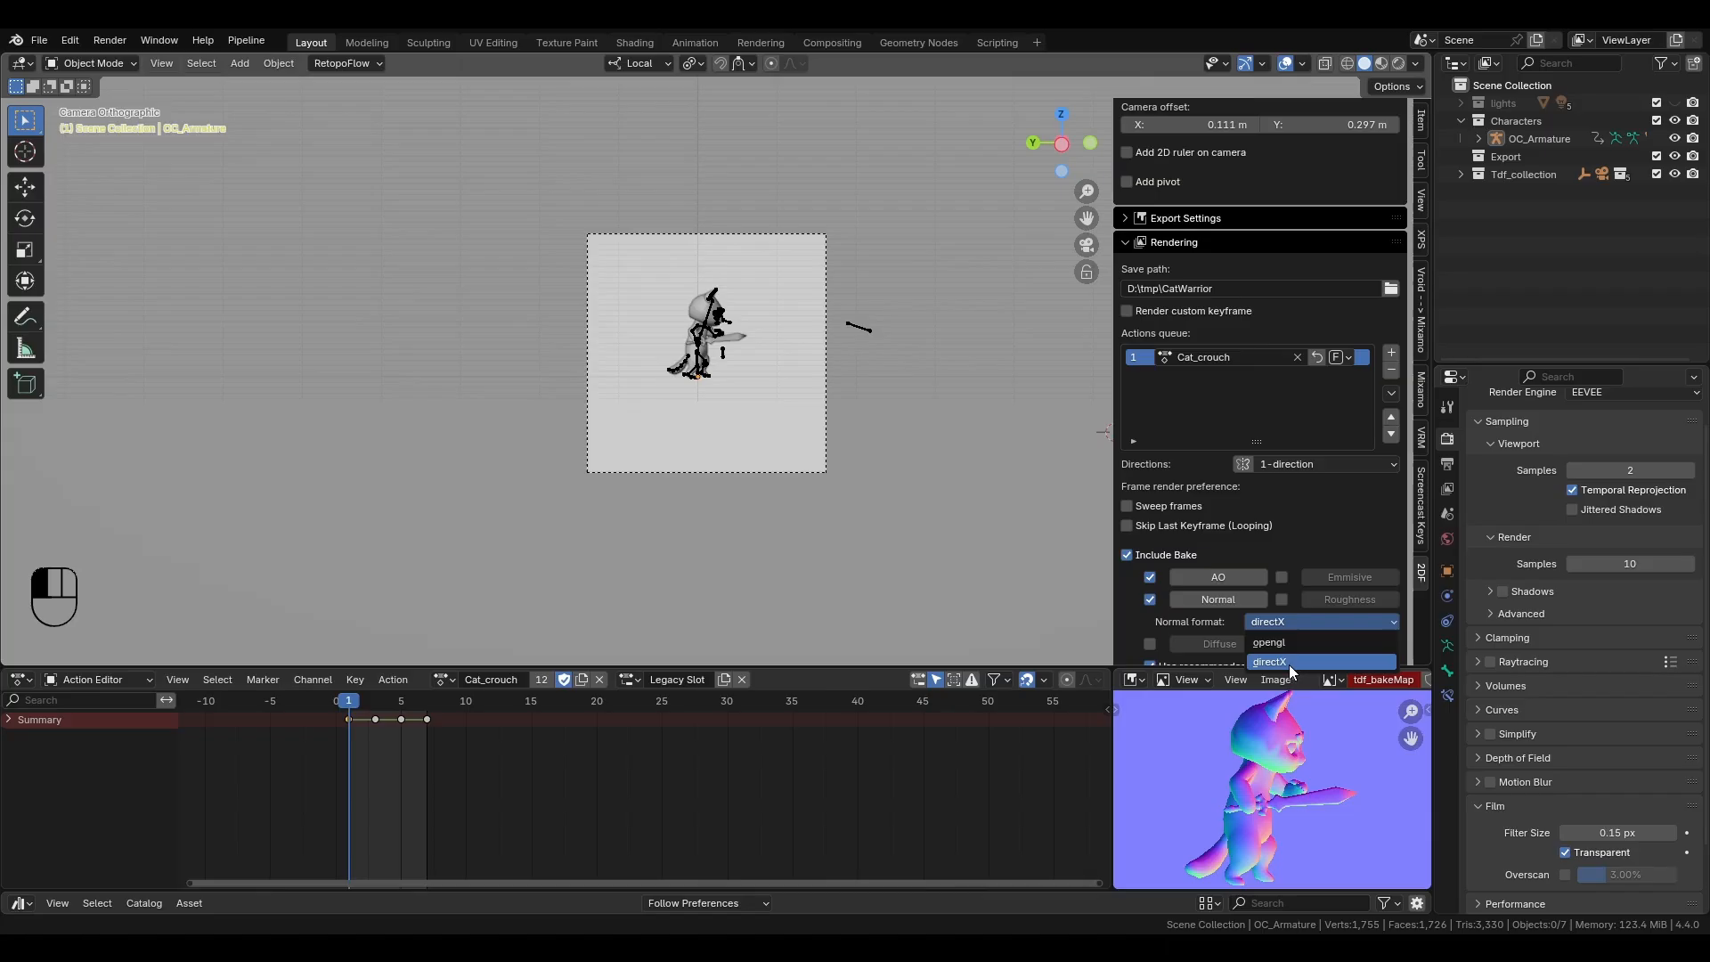
click(1268, 661)
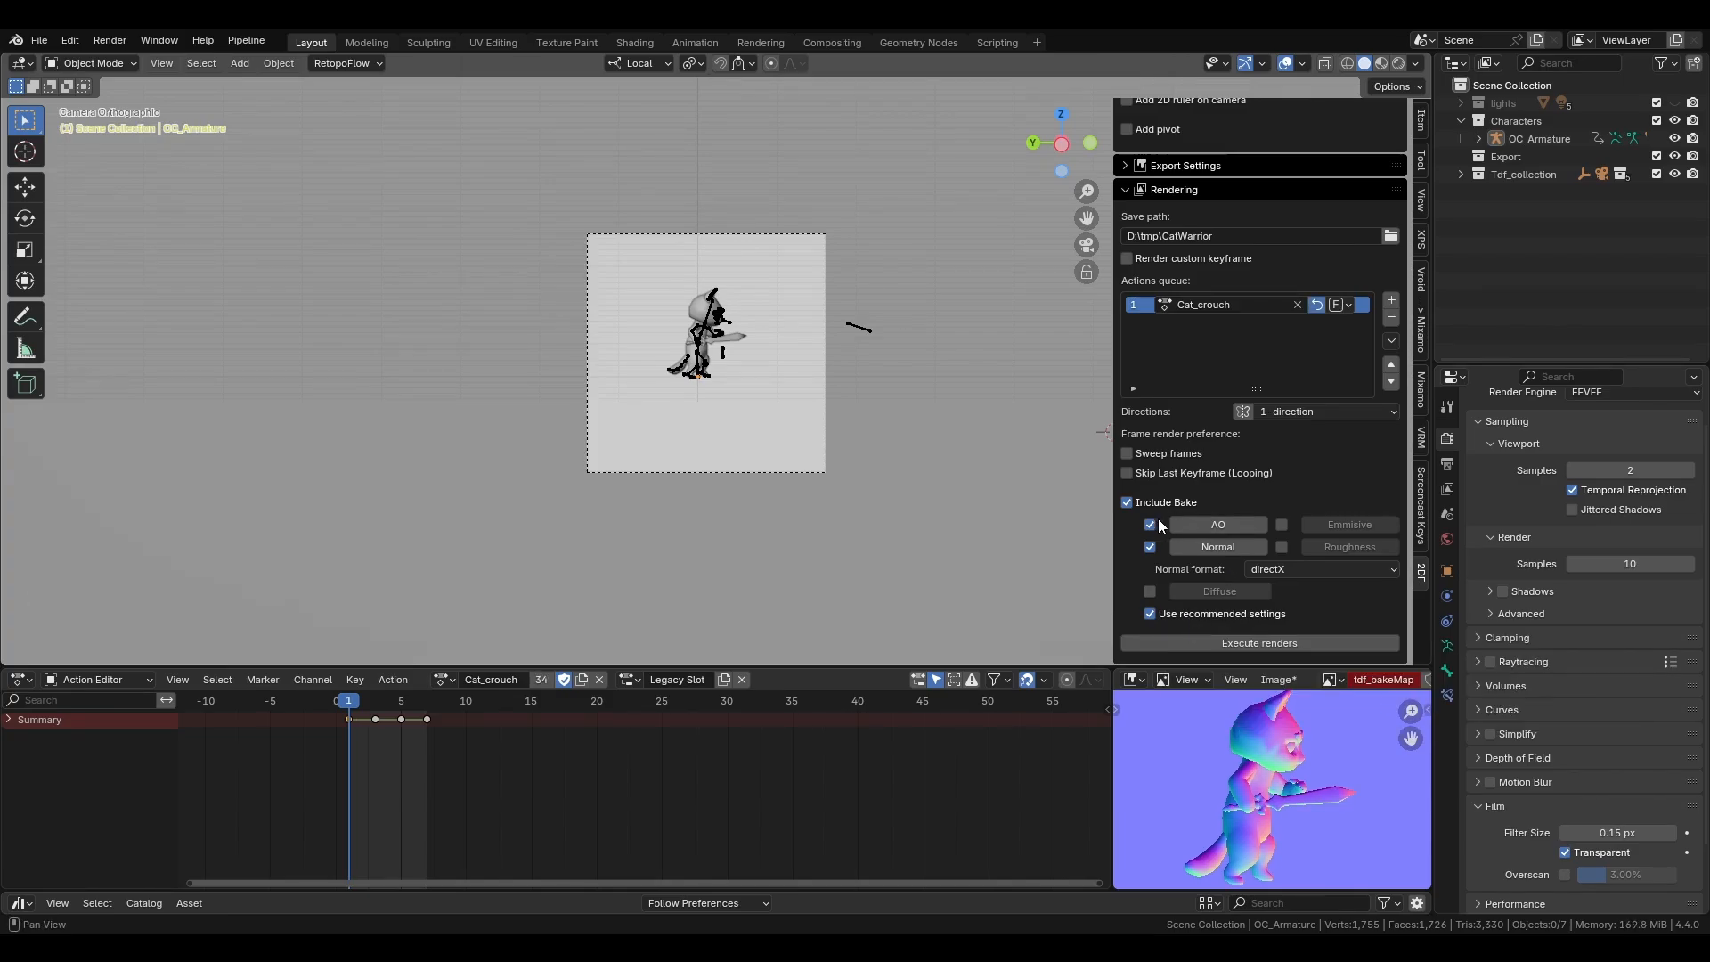
- Render Cat_crouch with its normal-map bake to completion, then switch map baking off
click(1258, 642)
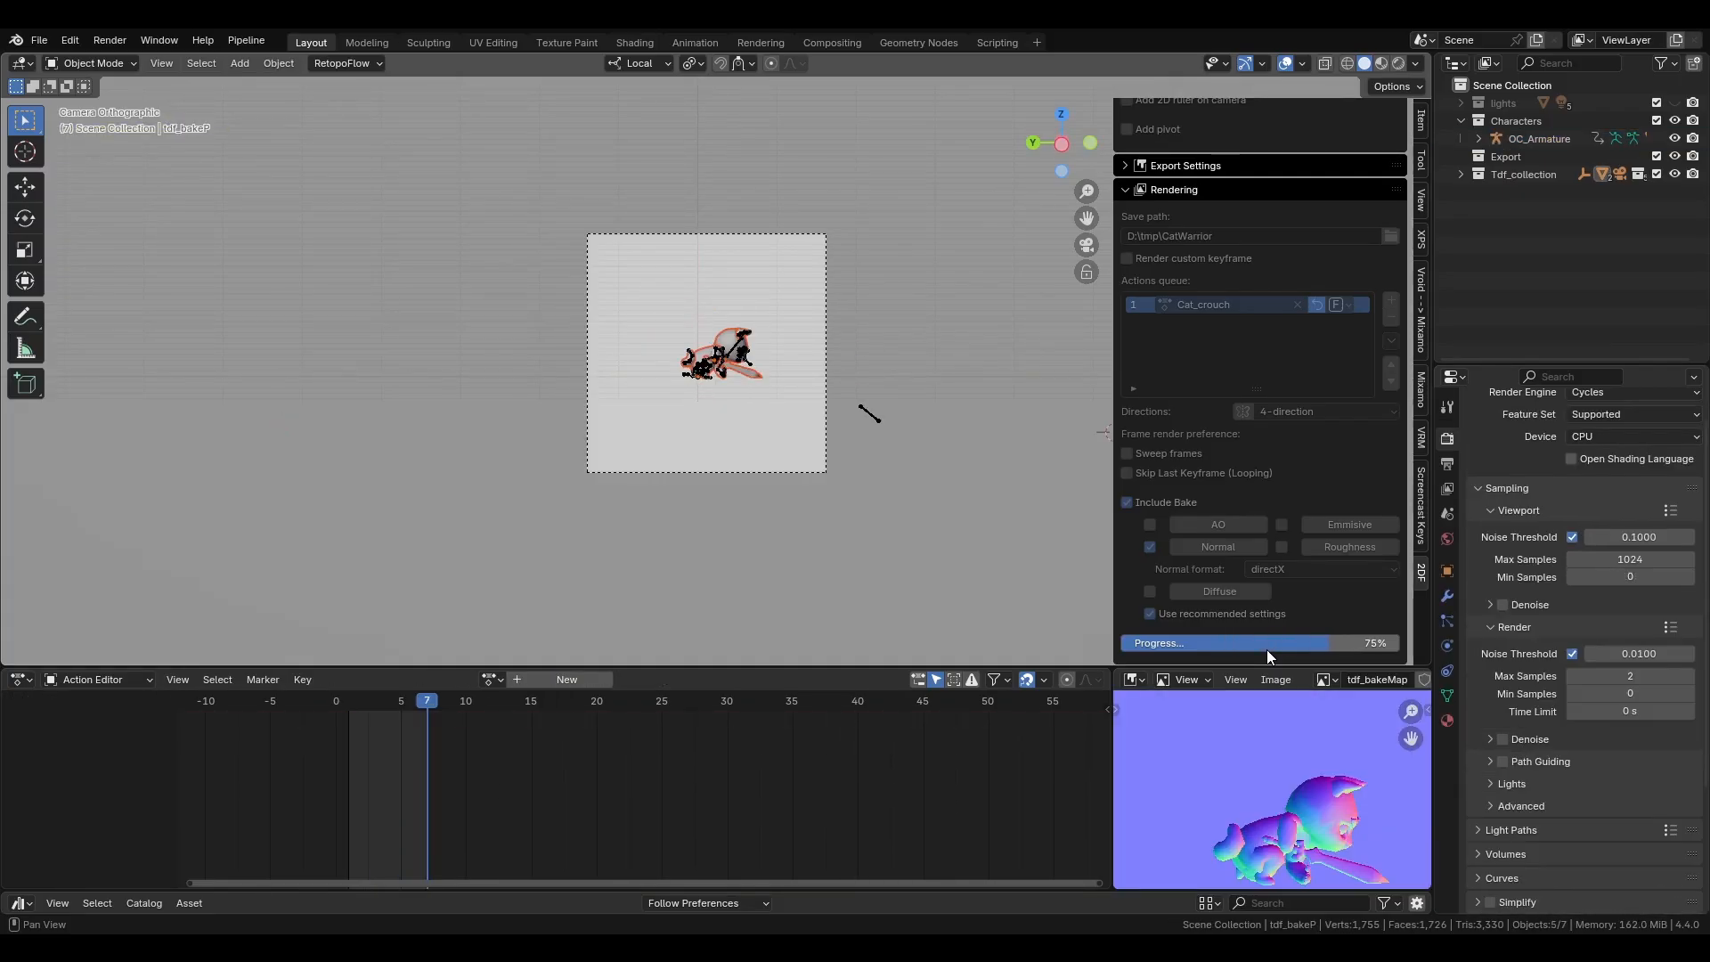
click(1539, 139)
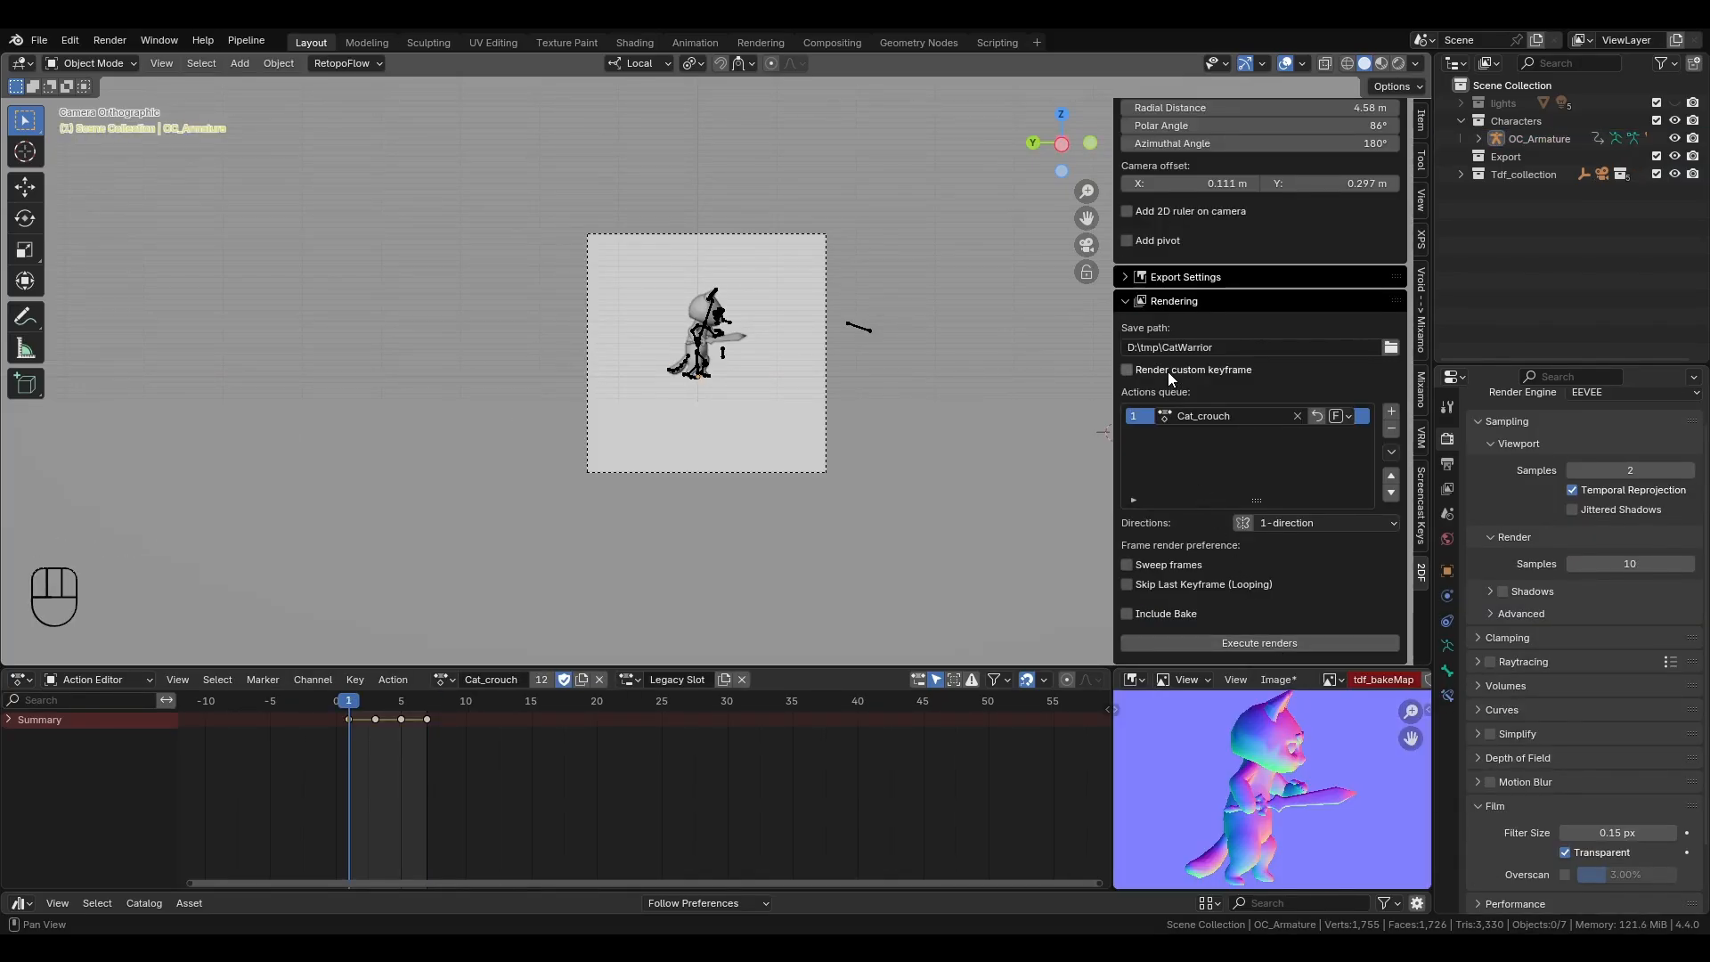
mouse_move(1169, 376)
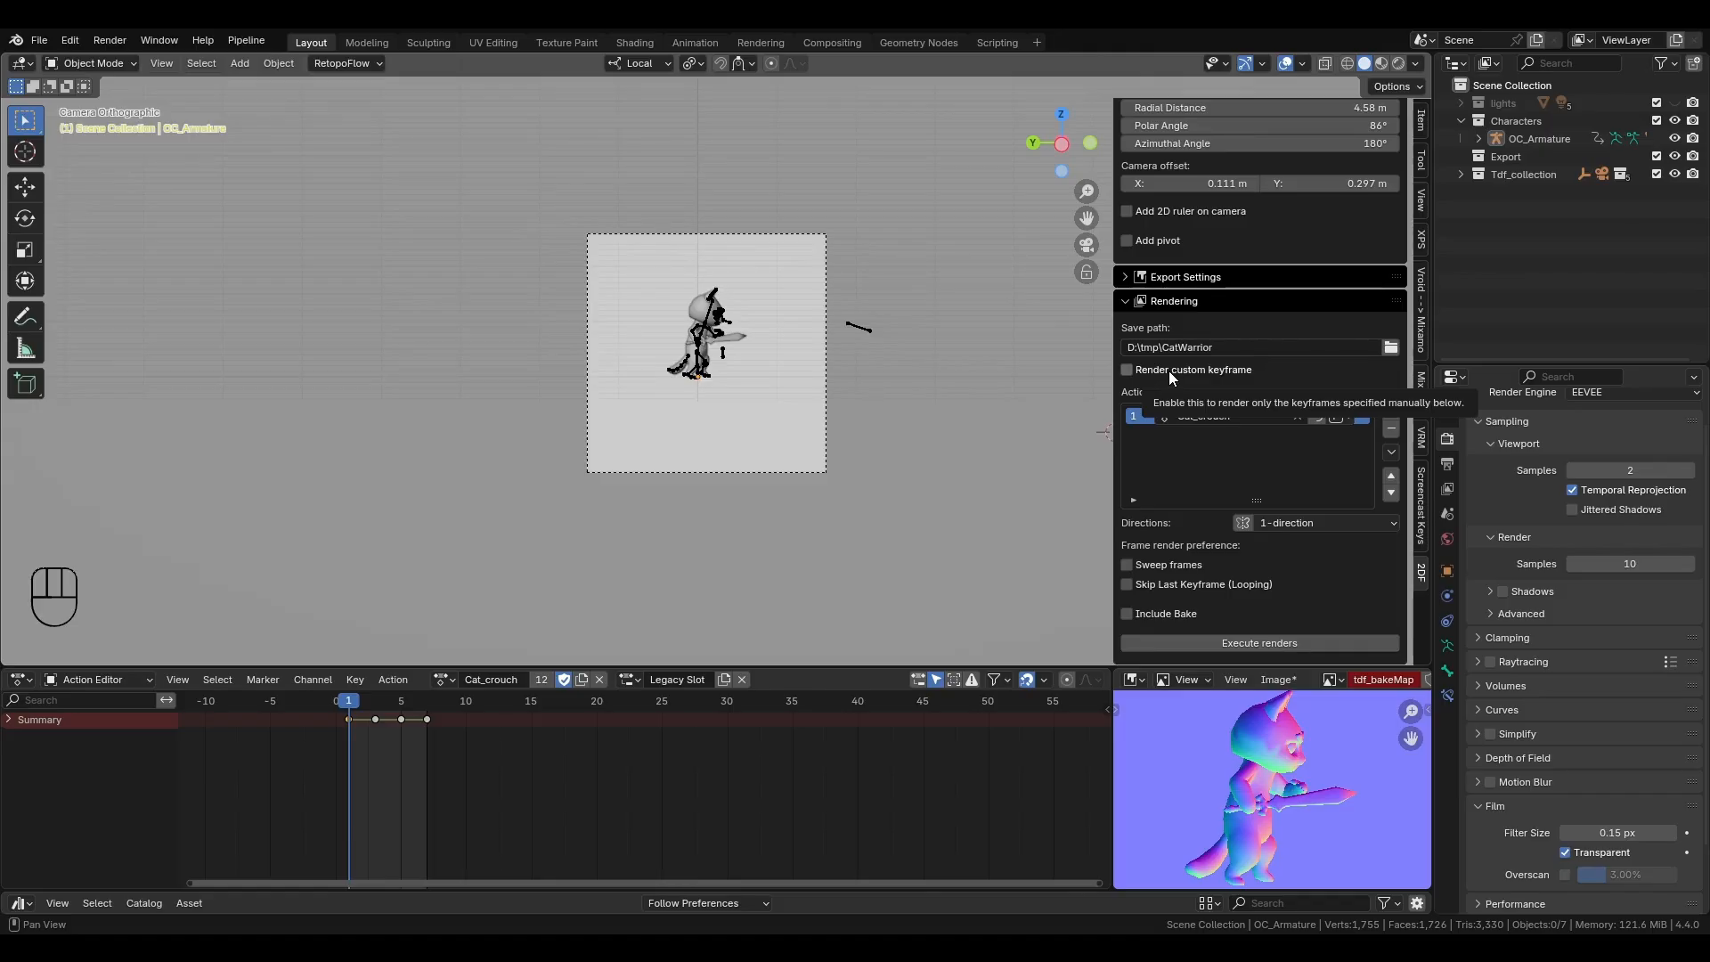
- Render only keyframes 1, 2, 3 and 5 of Cat_crouch, then collapse the Rendering panel
click(1126, 368)
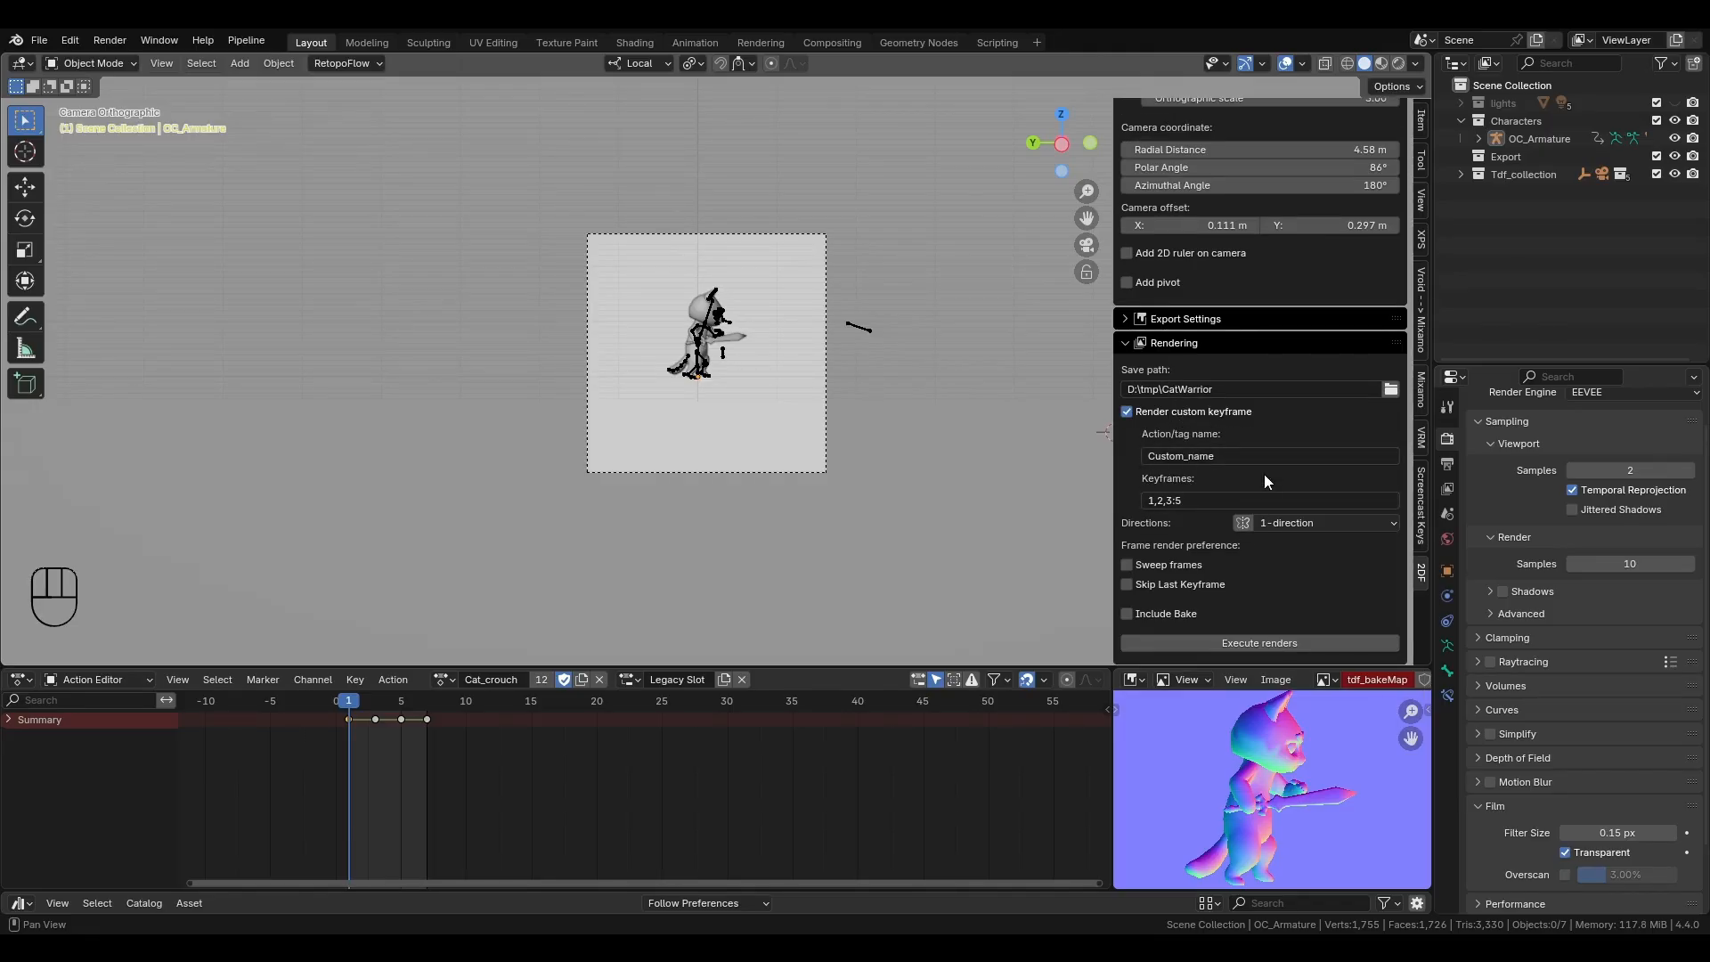
mouse_move(1218, 456)
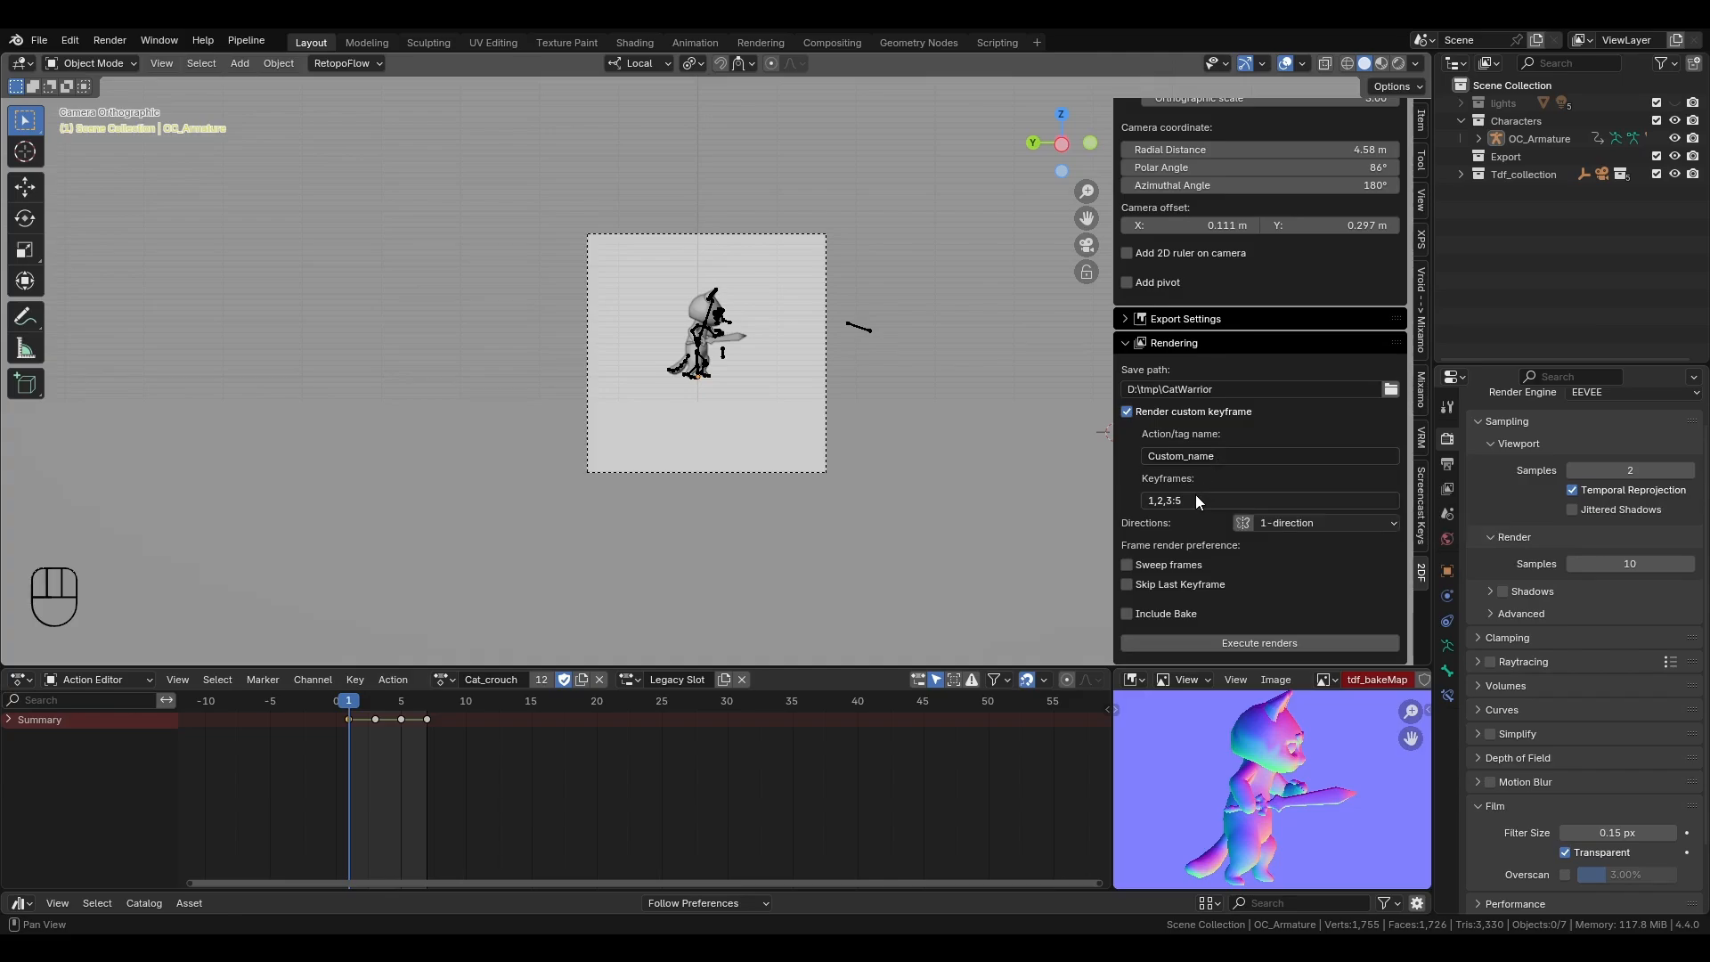
mouse_move(1195, 501)
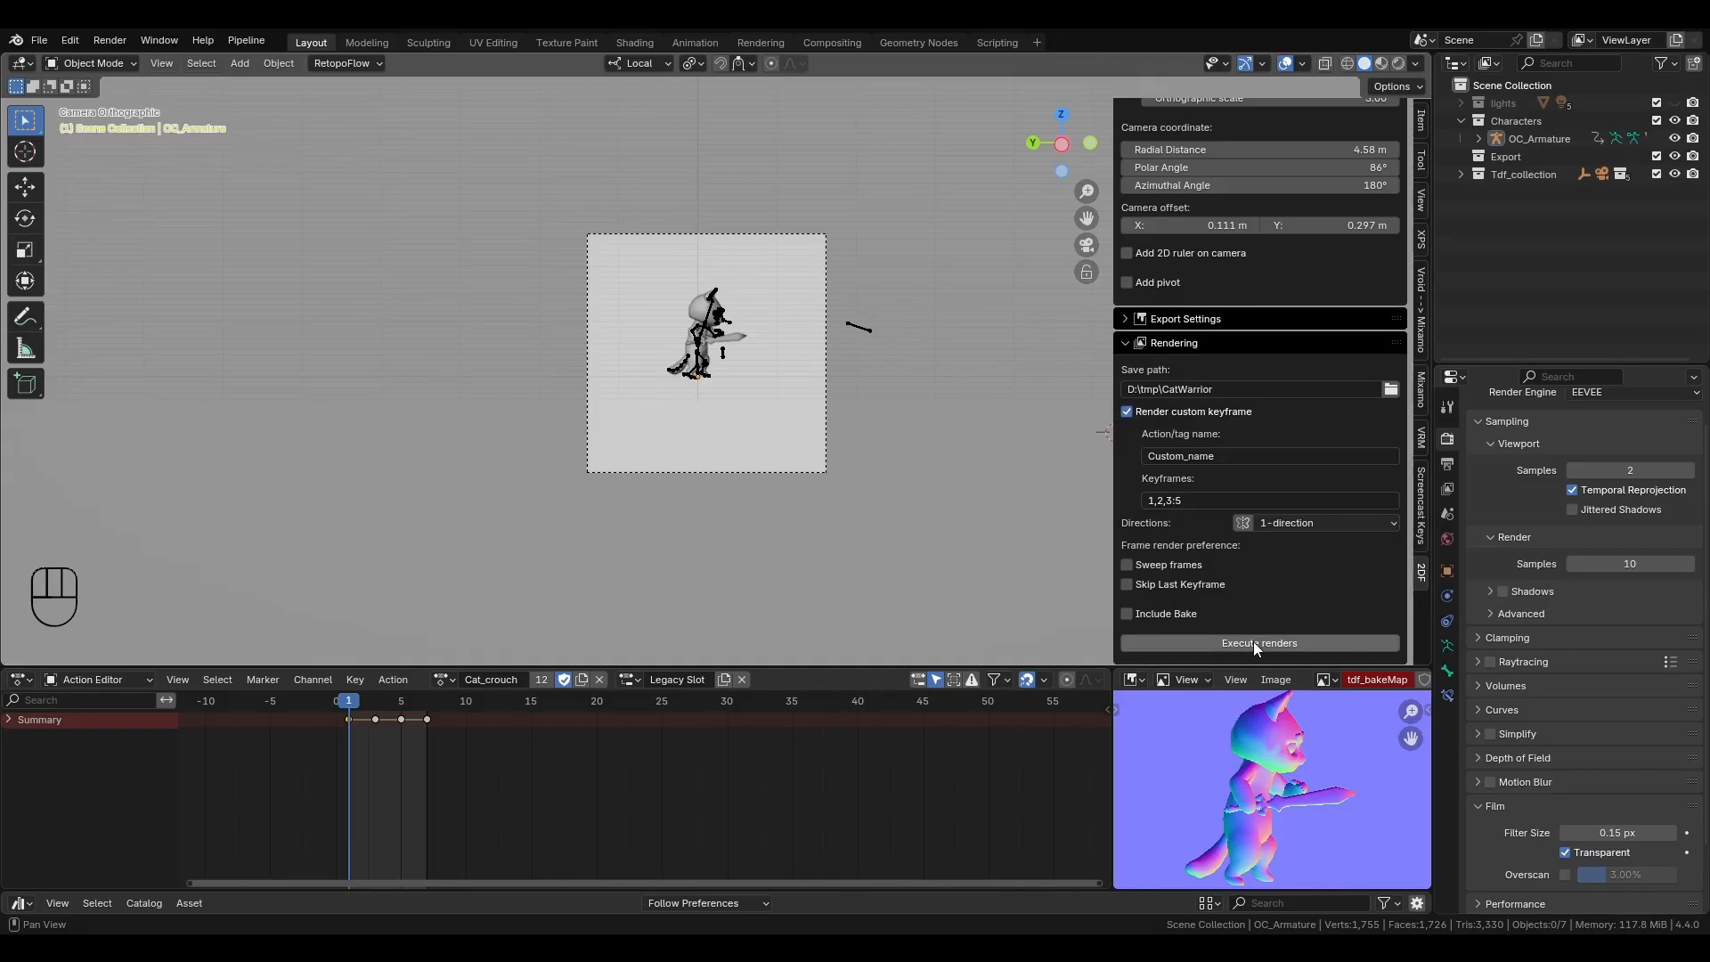
click(1257, 642)
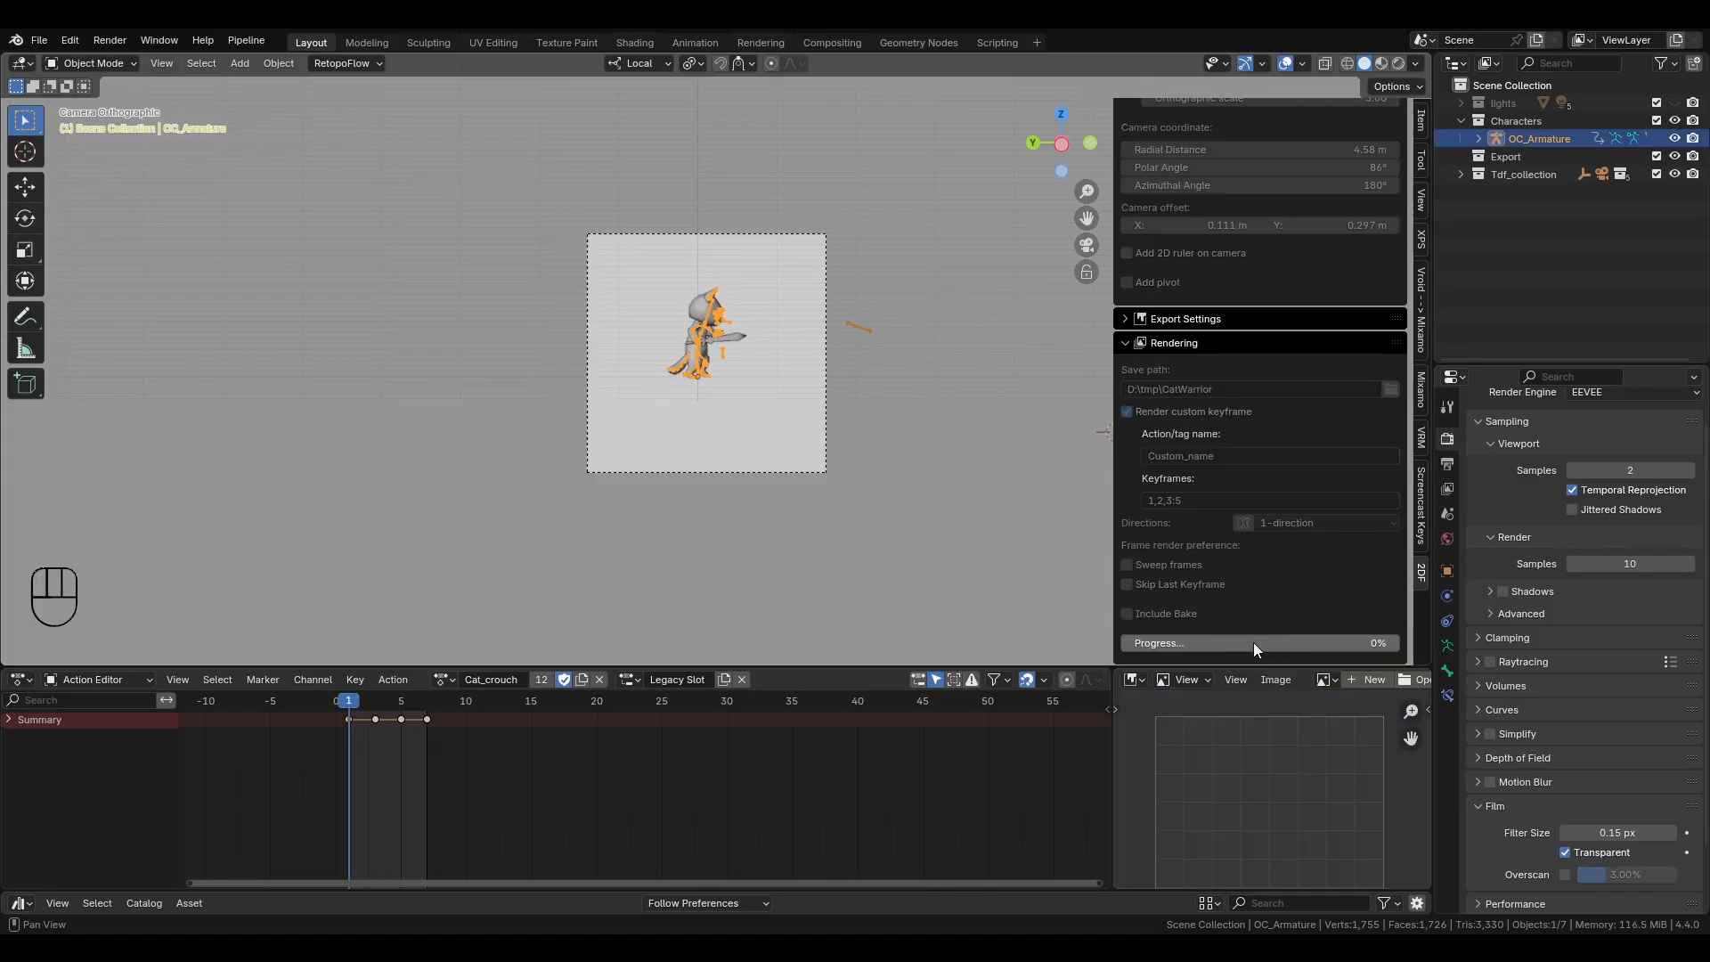
click(1258, 642)
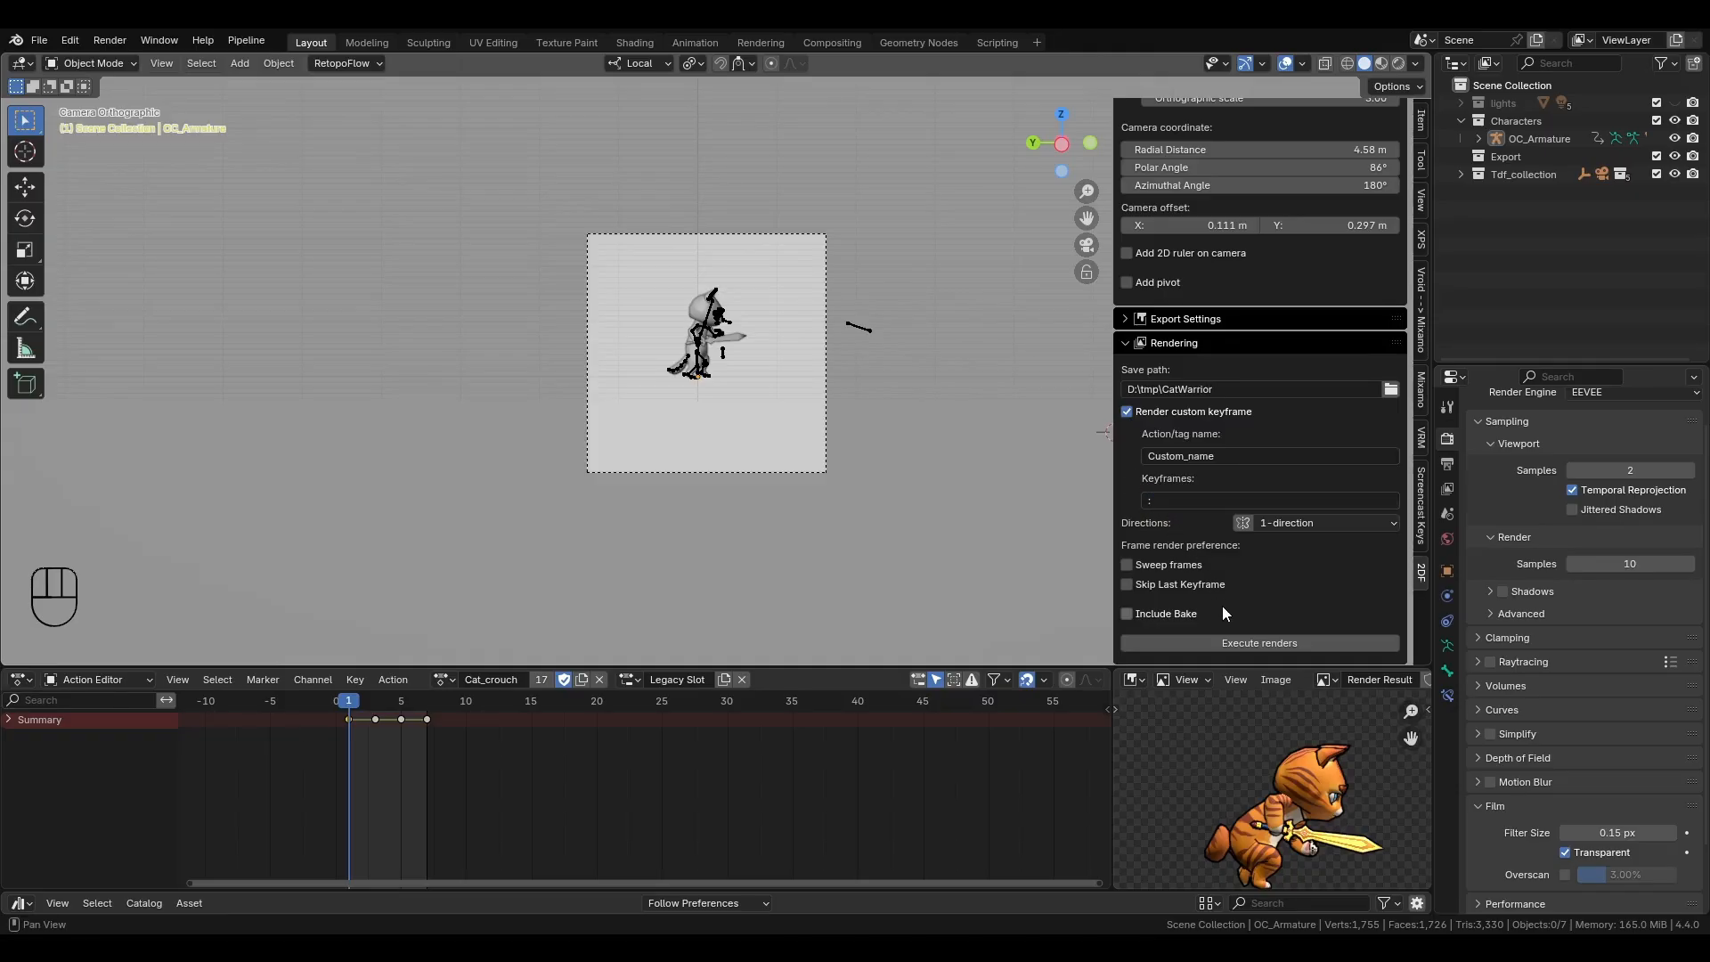
click(1257, 642)
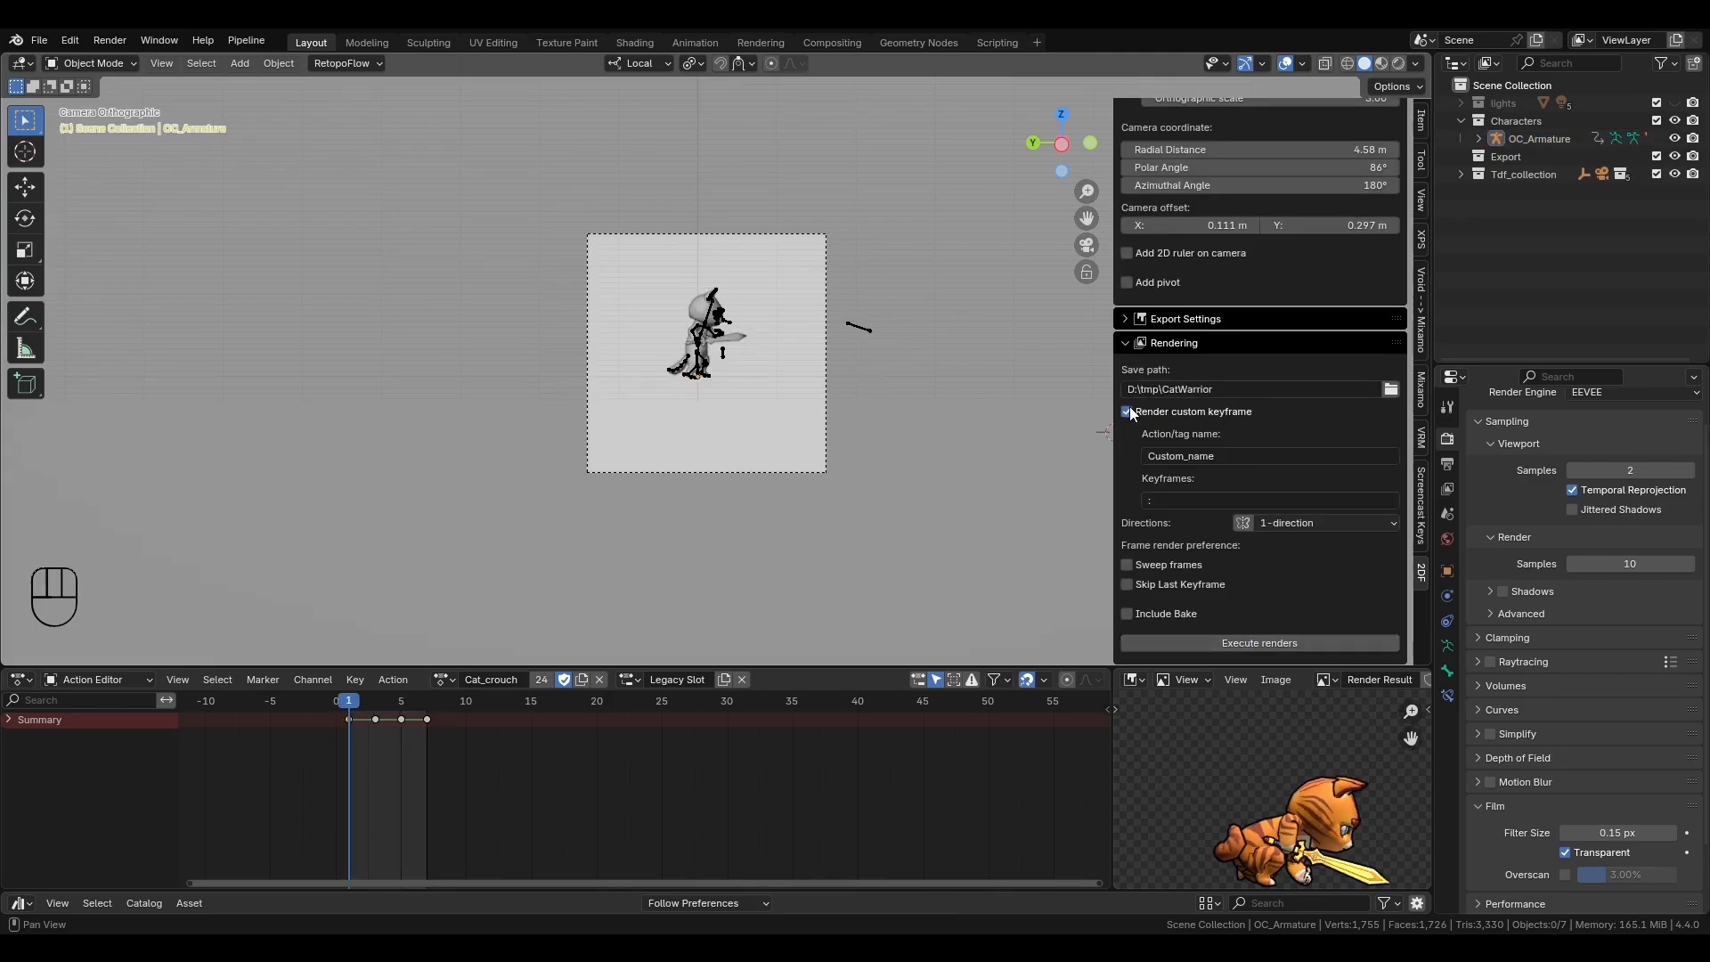
click(1127, 411)
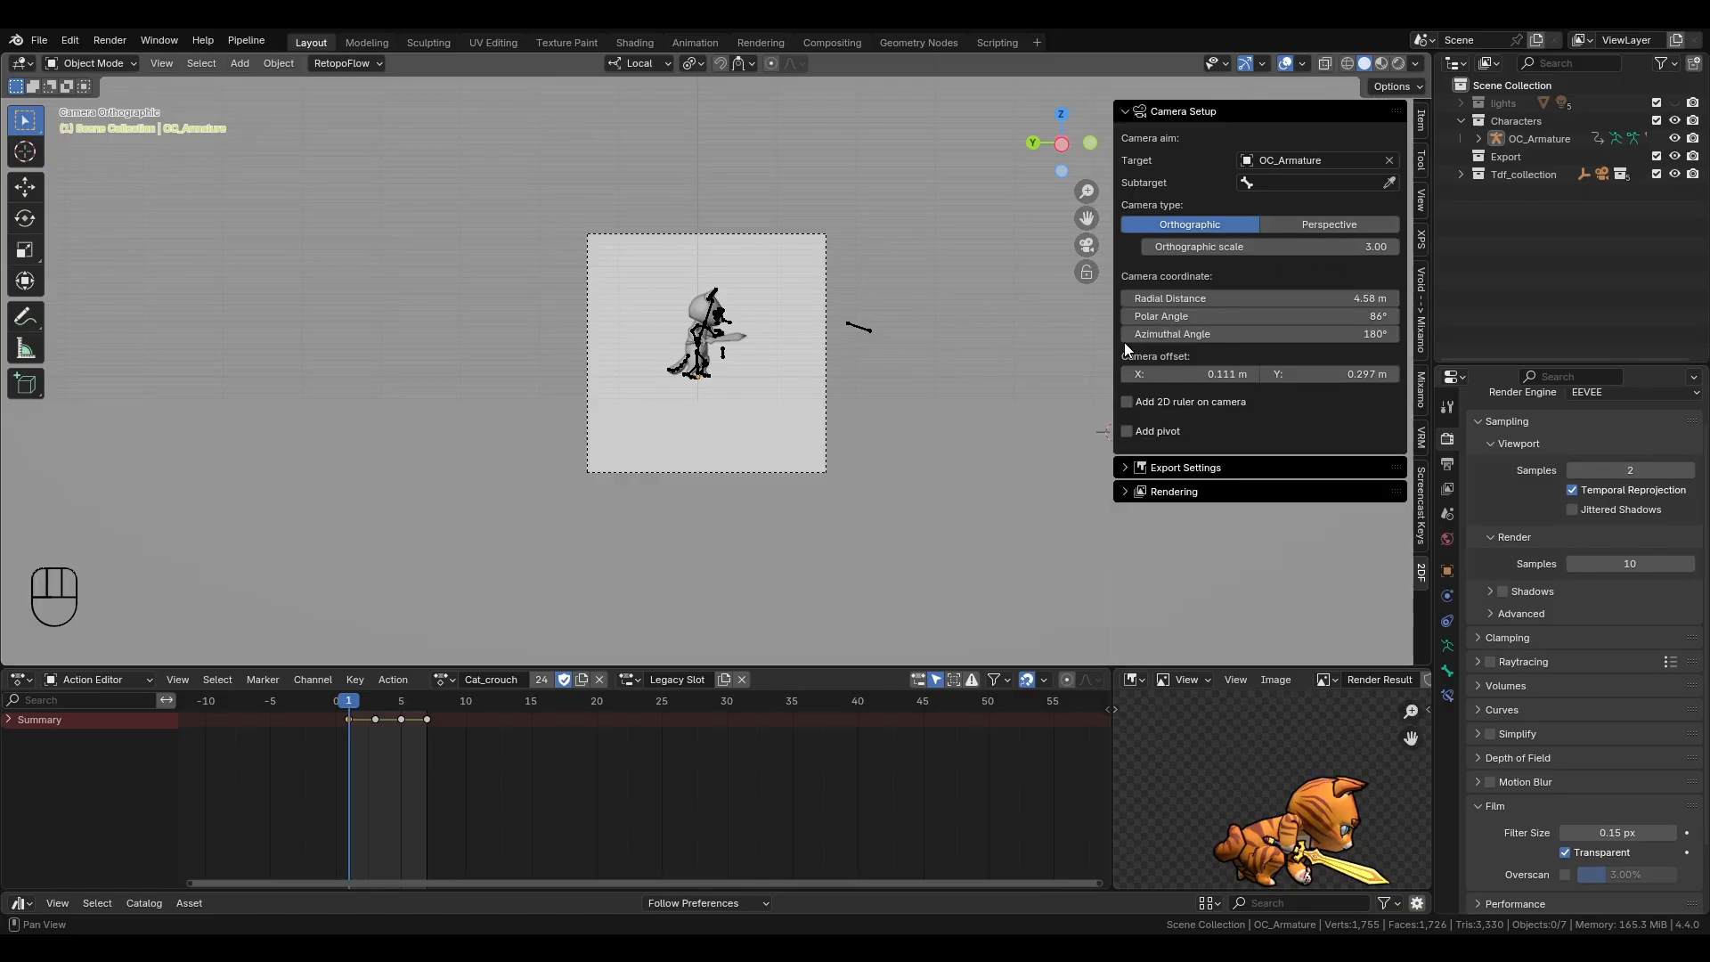
- Expand Export Settings to review the single {blend_filename}_sheet output with 15 px auto crop
click(1184, 467)
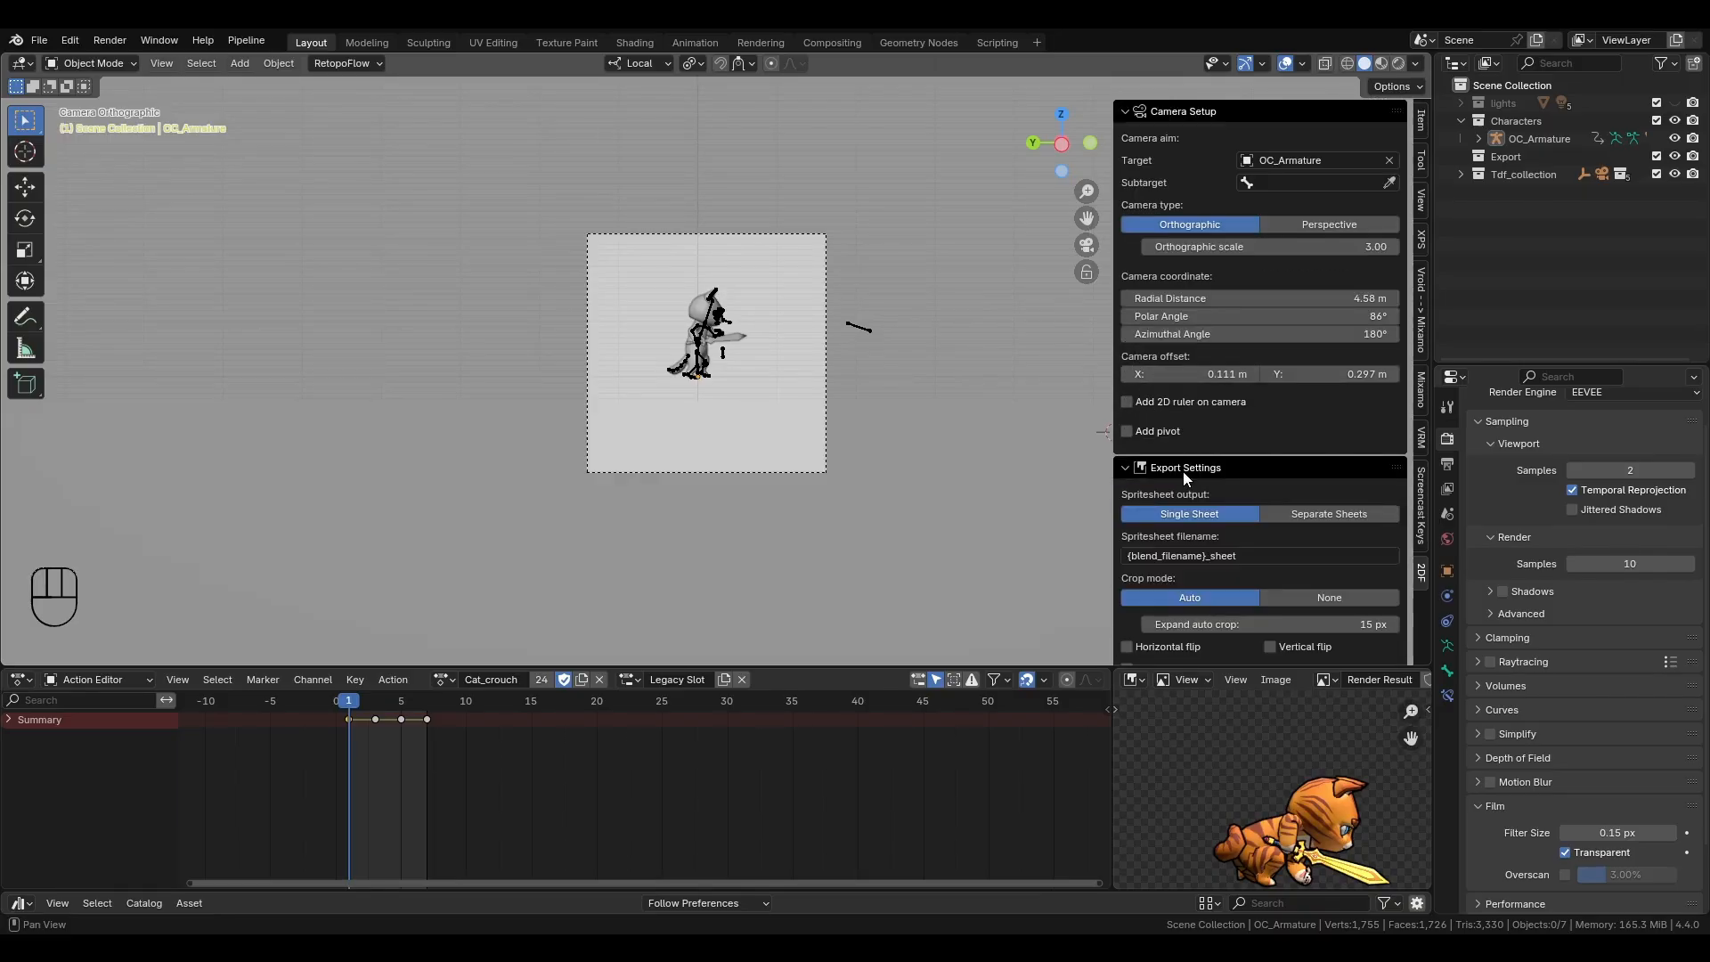
scroll(down, 3)
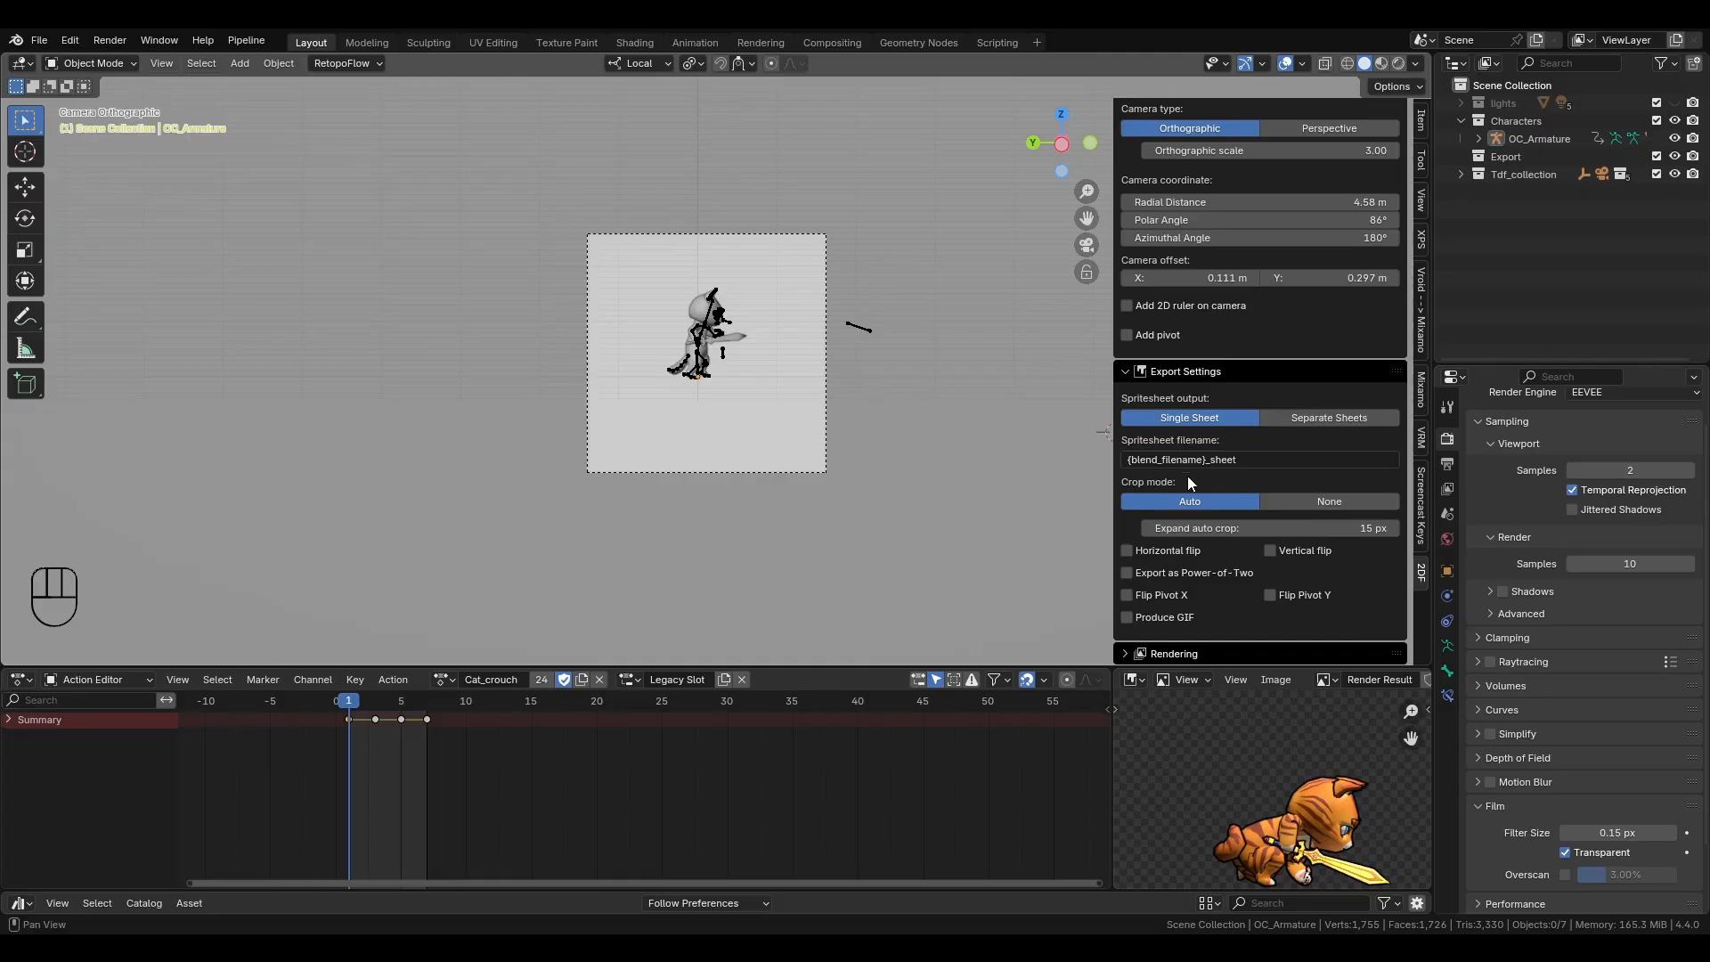
mouse_move(1188, 500)
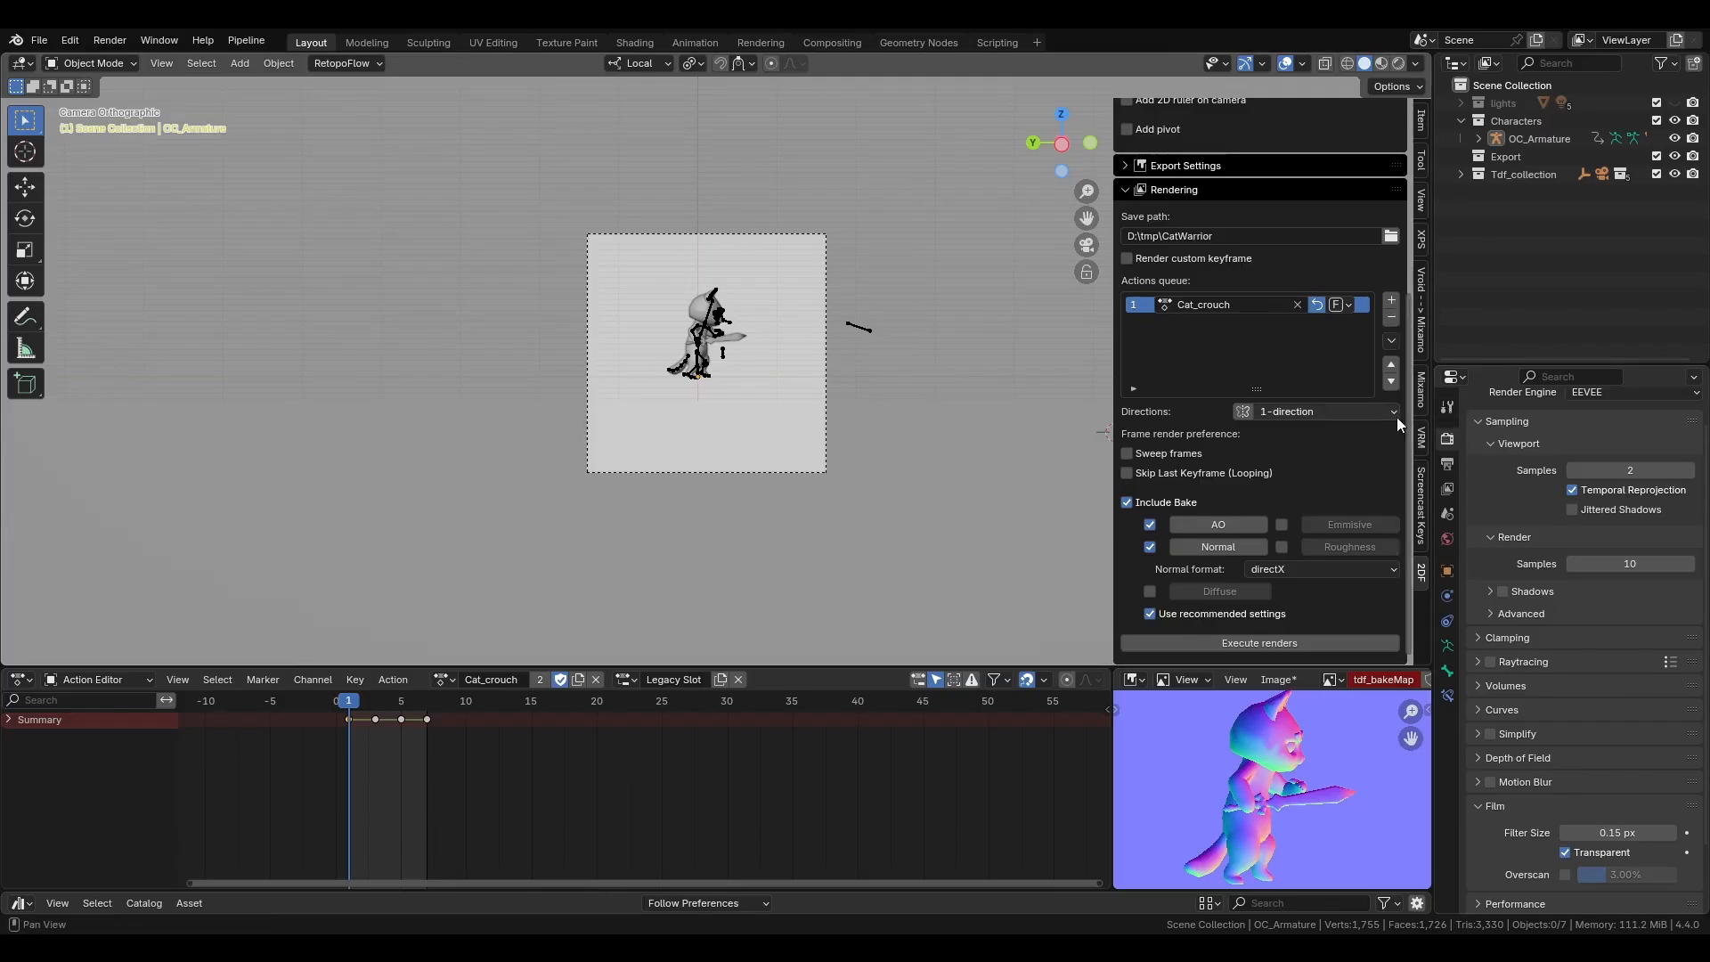
scroll(down, 3)
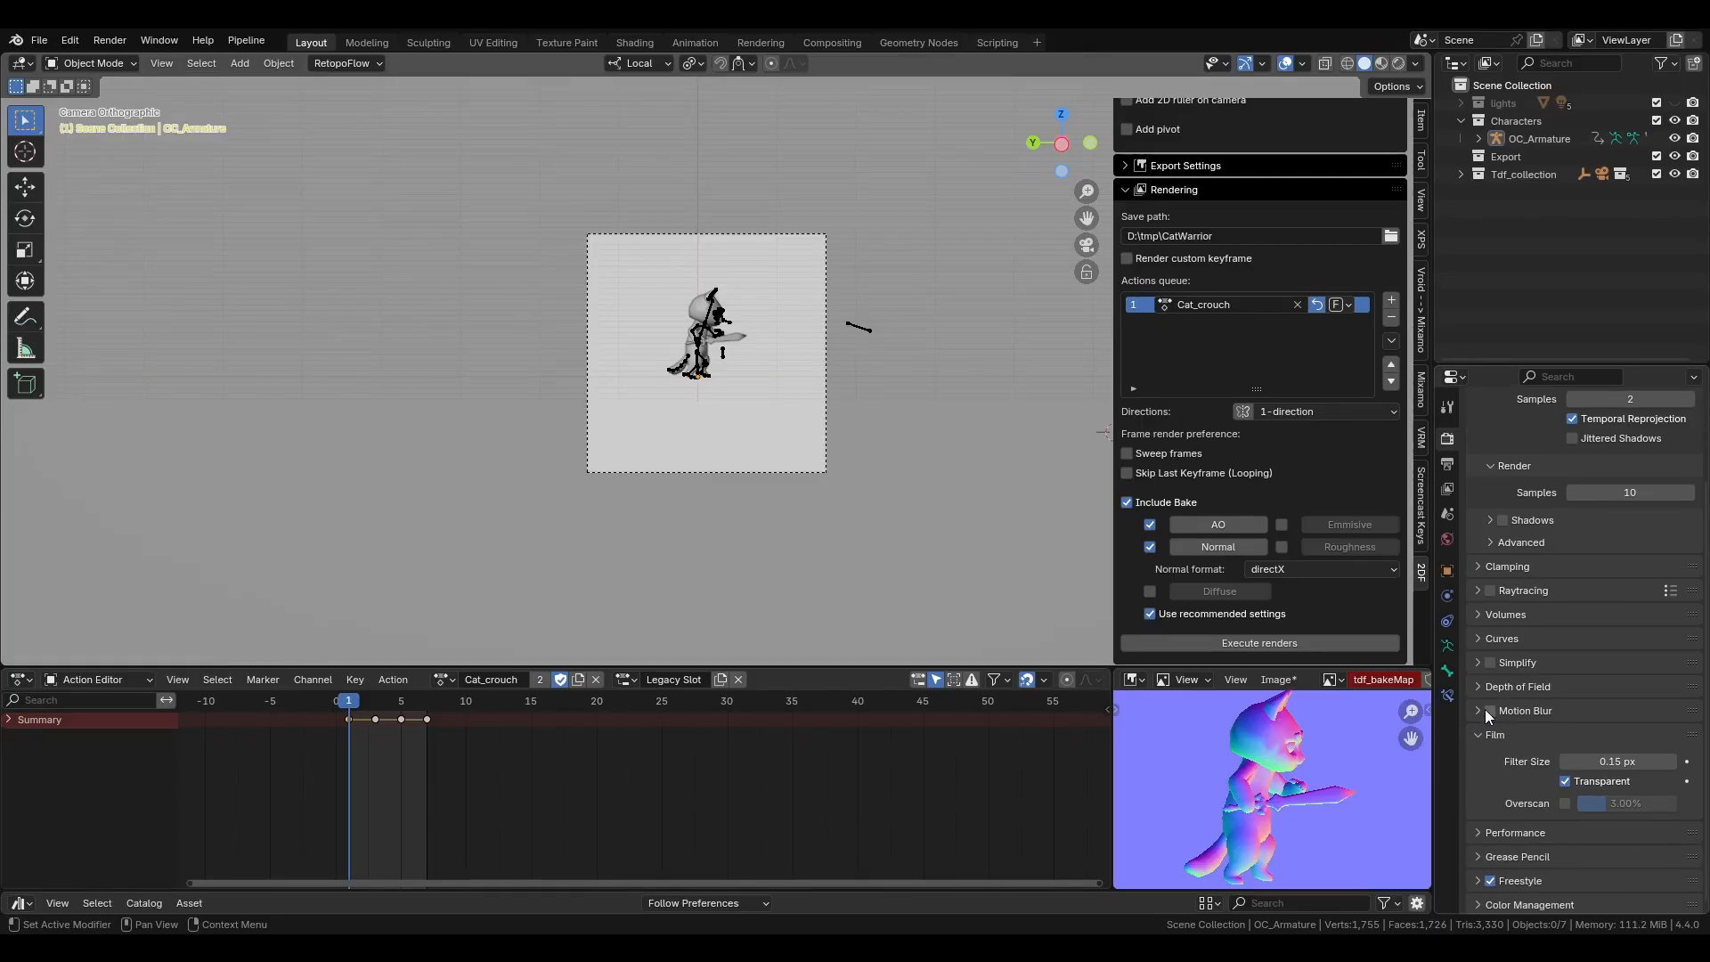
scroll(up, 3)
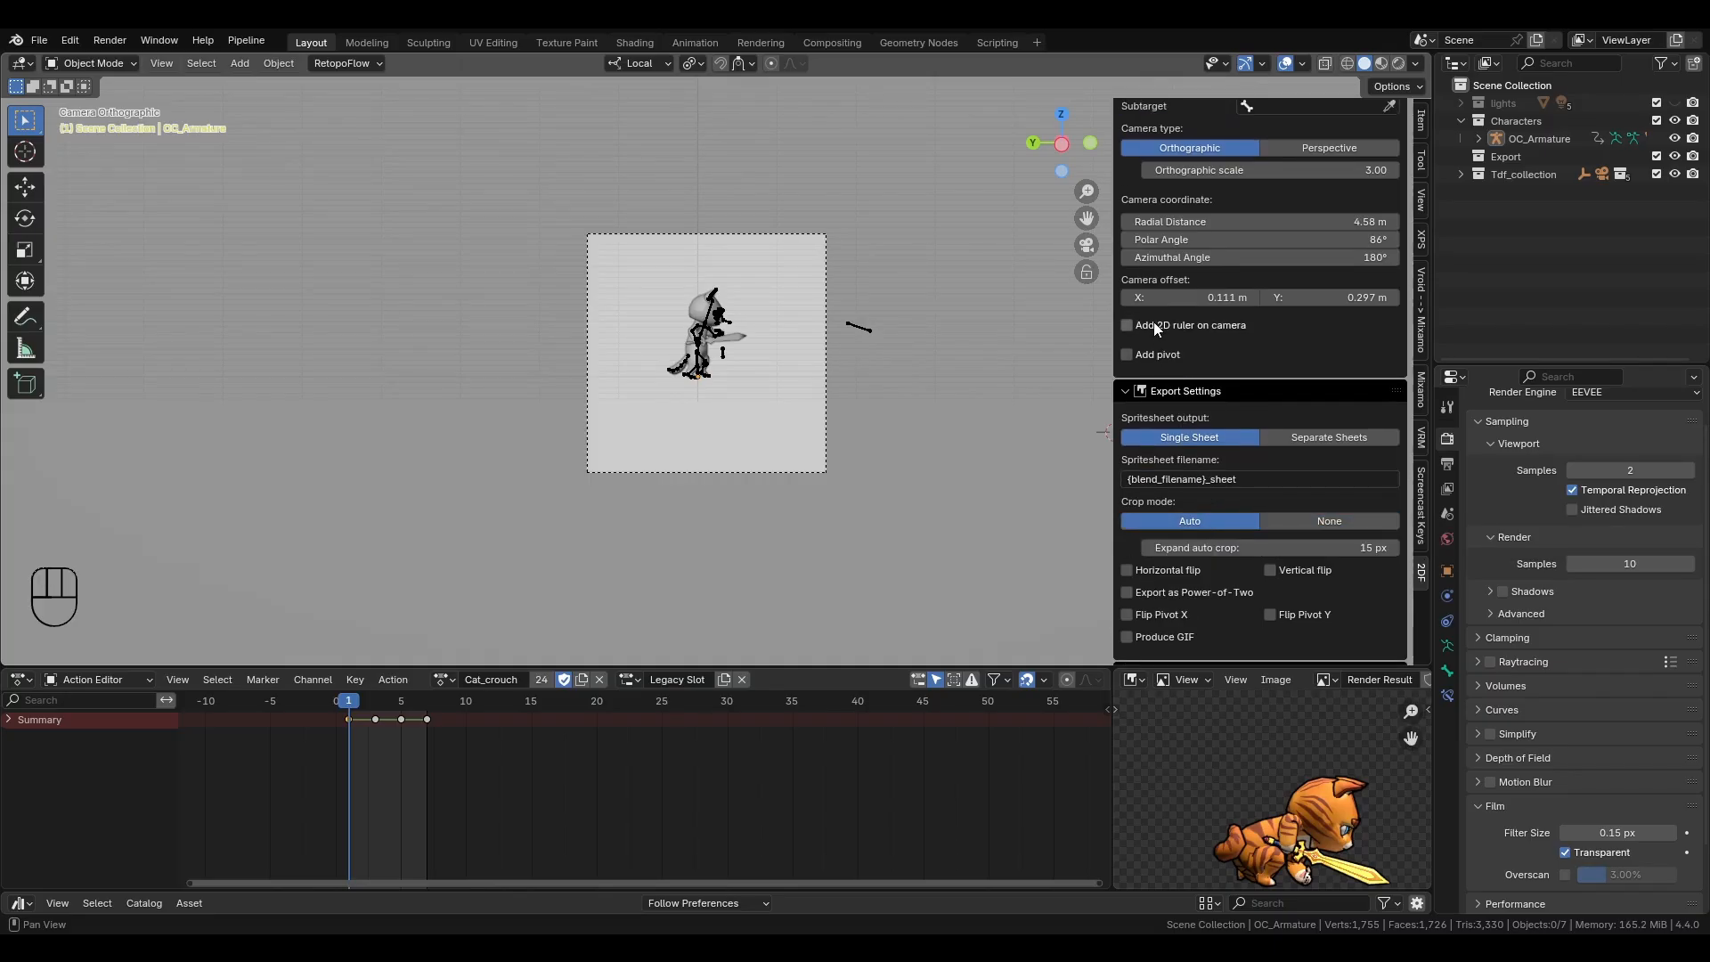
- Enable the camera ruler (125 × 139 px, offsets 5 and 100) and set Crop mode to Auto
click(1126, 325)
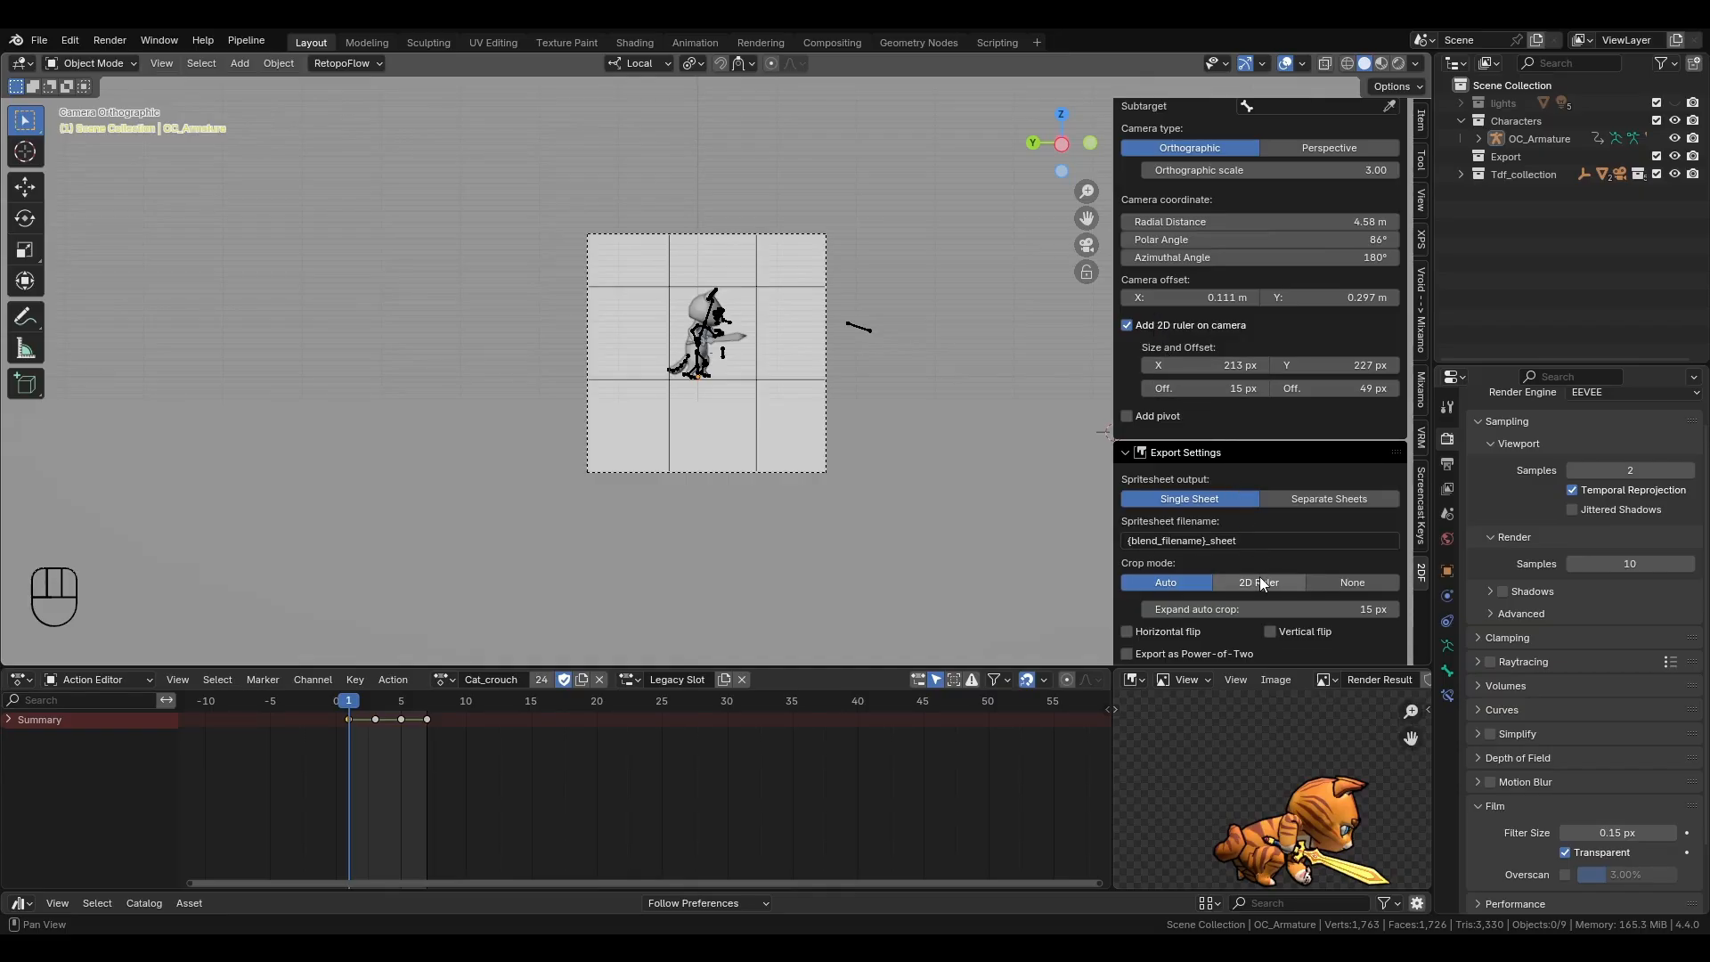
mouse_move(1258, 582)
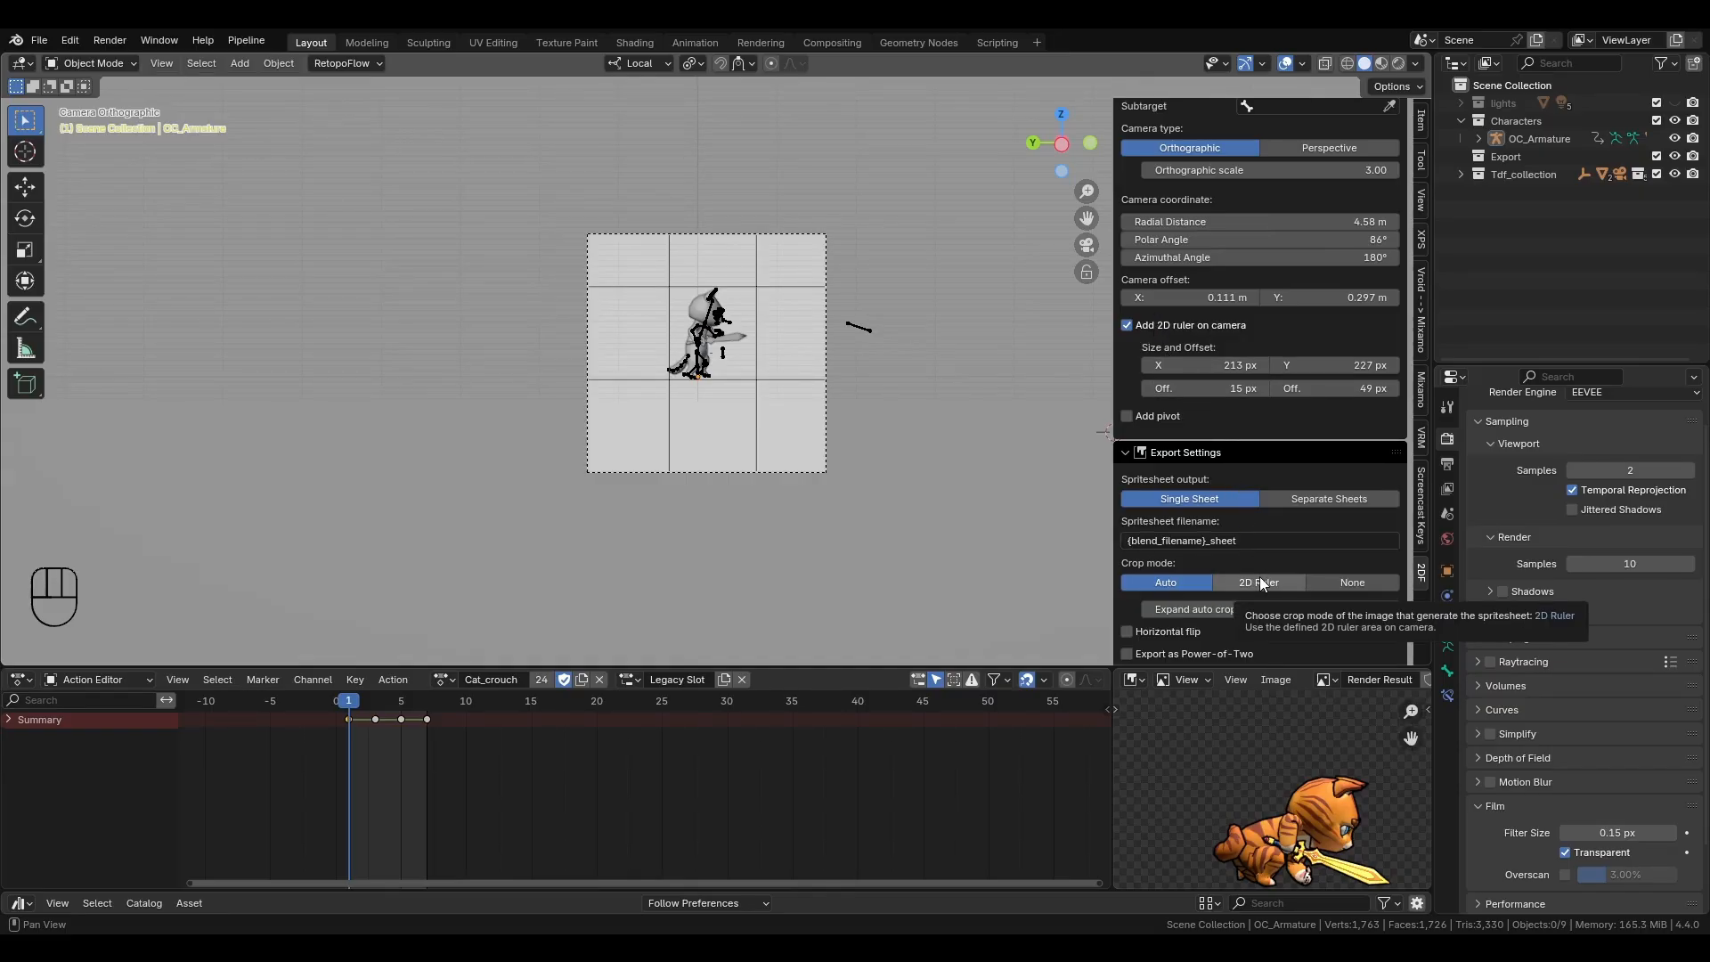
click(1257, 581)
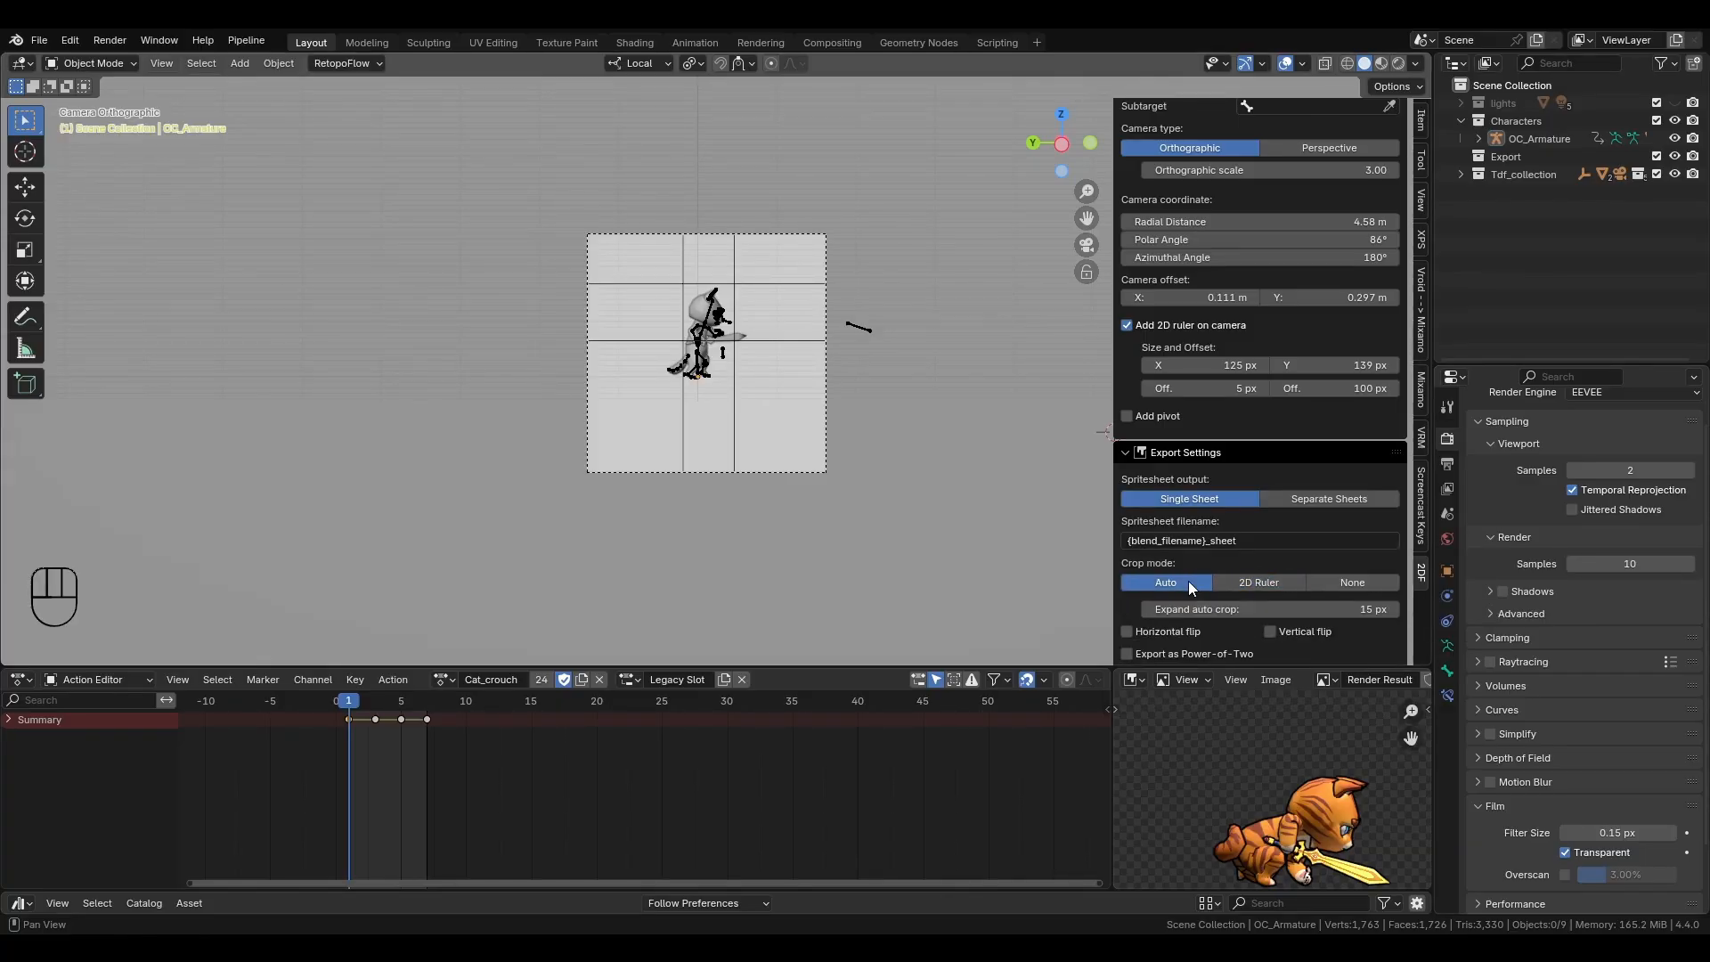
click(1126, 325)
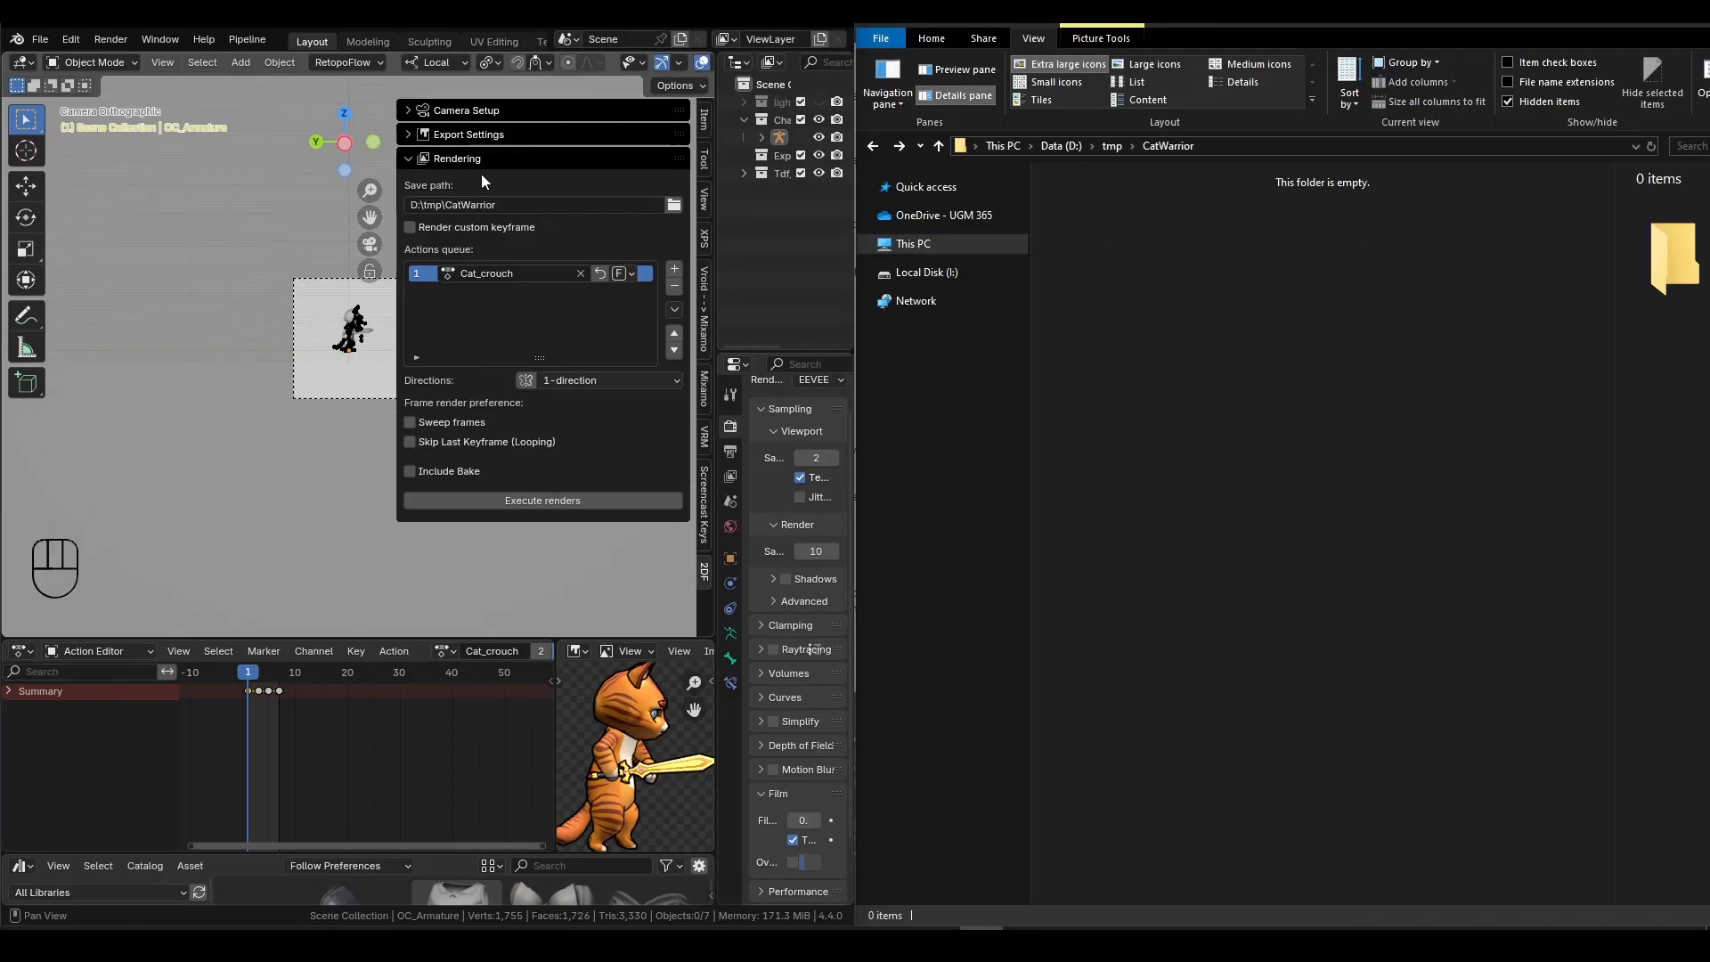
- Enable the Normal bake and render the queued action's sprite sheets into CatWarrior
click(410, 470)
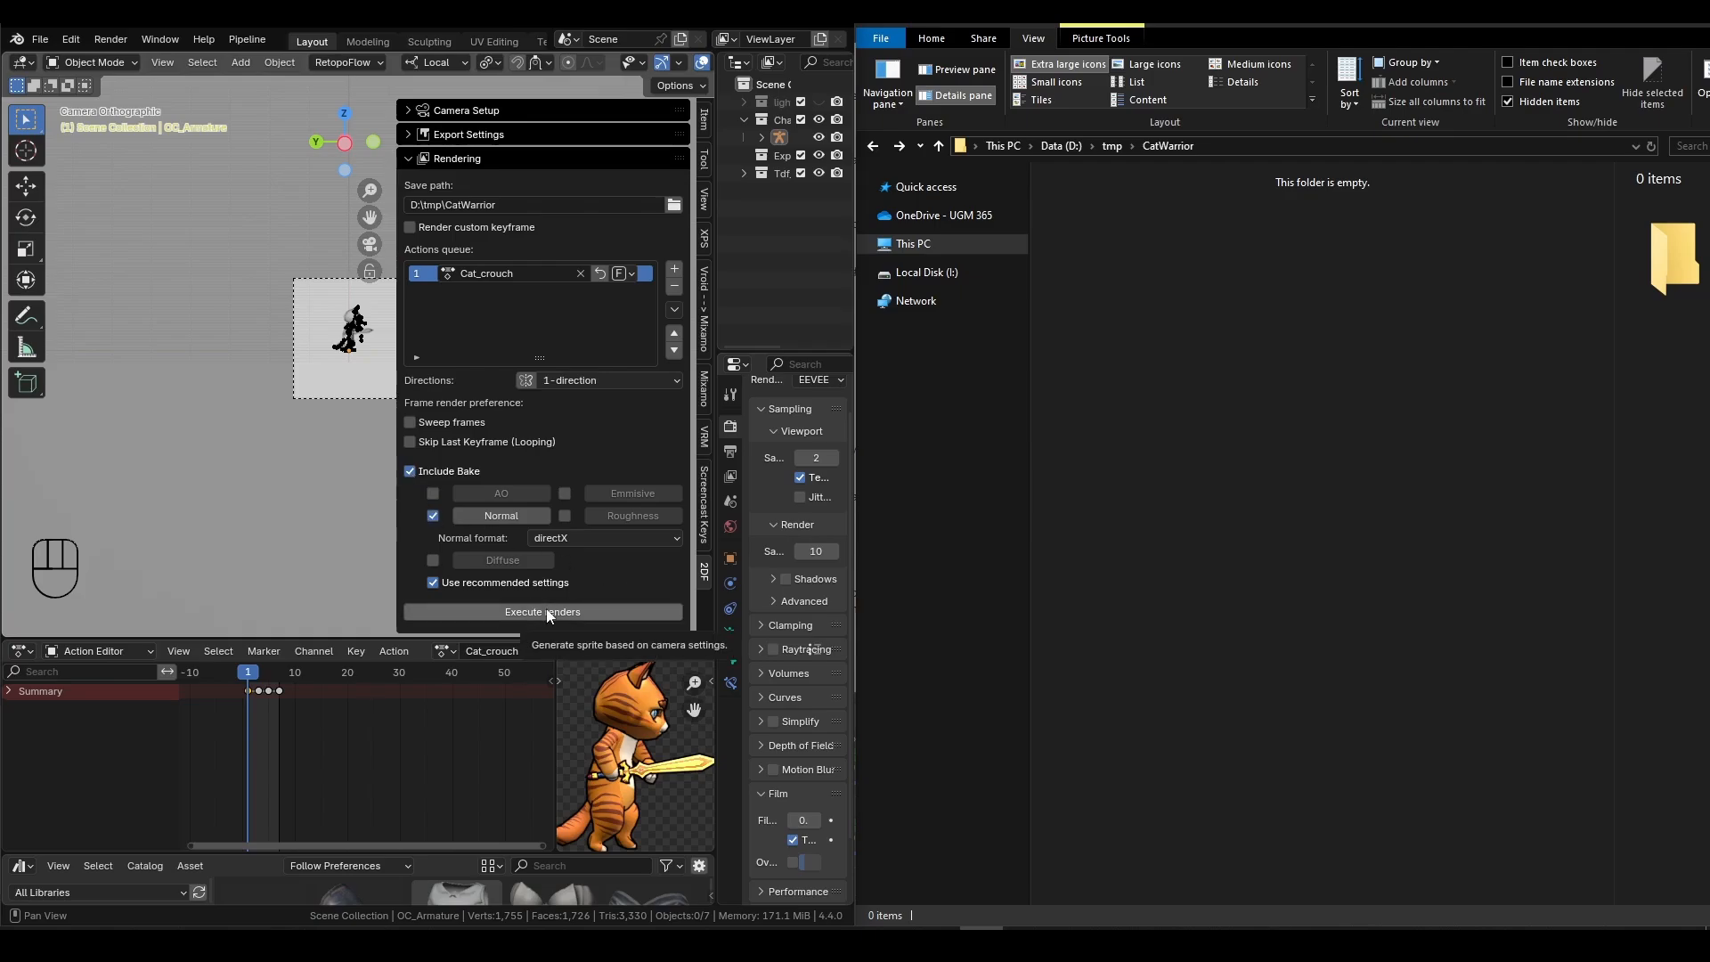
click(540, 611)
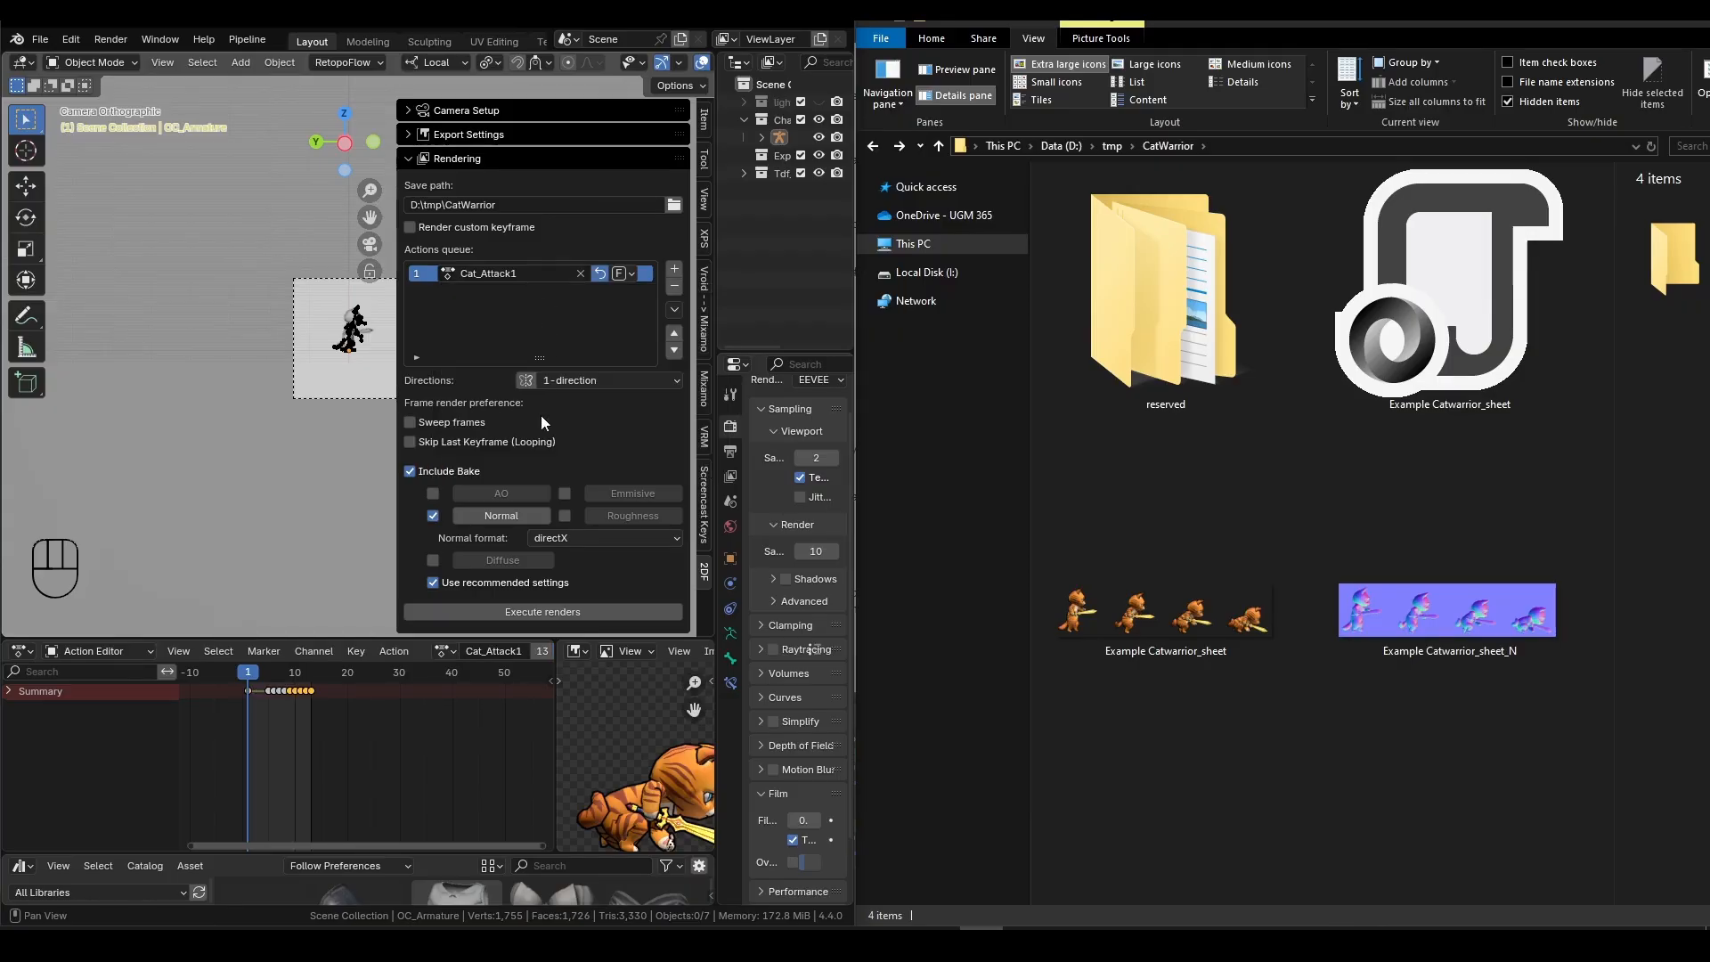
click(541, 610)
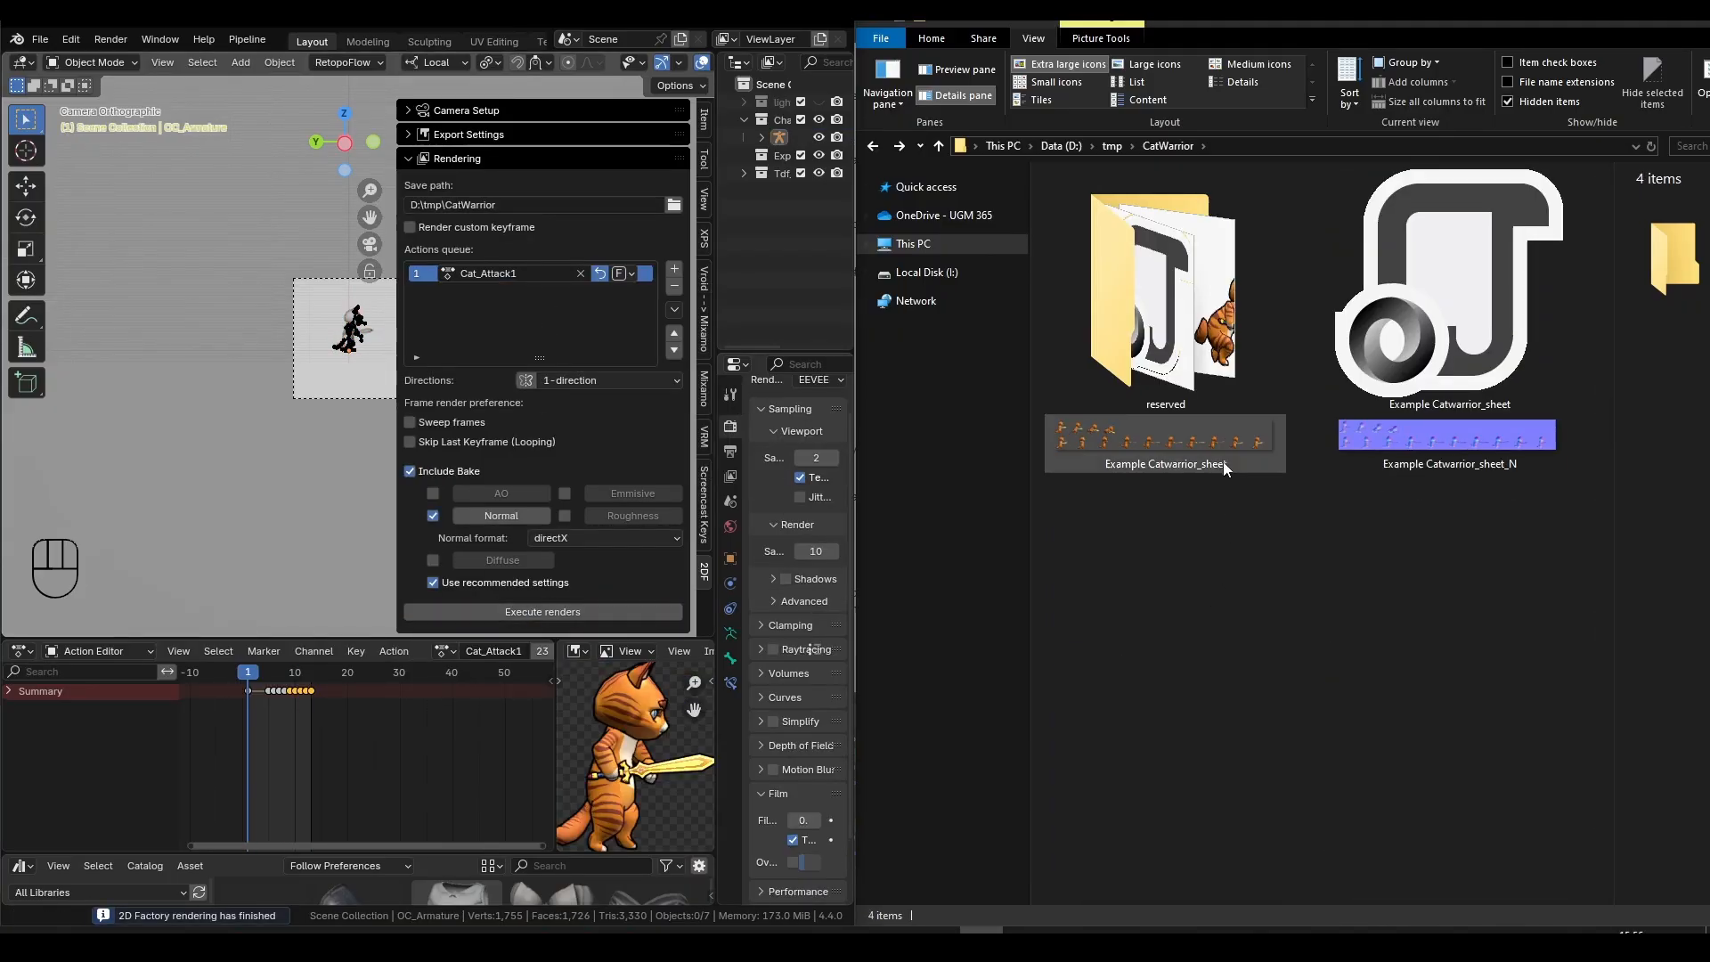
click(513, 272)
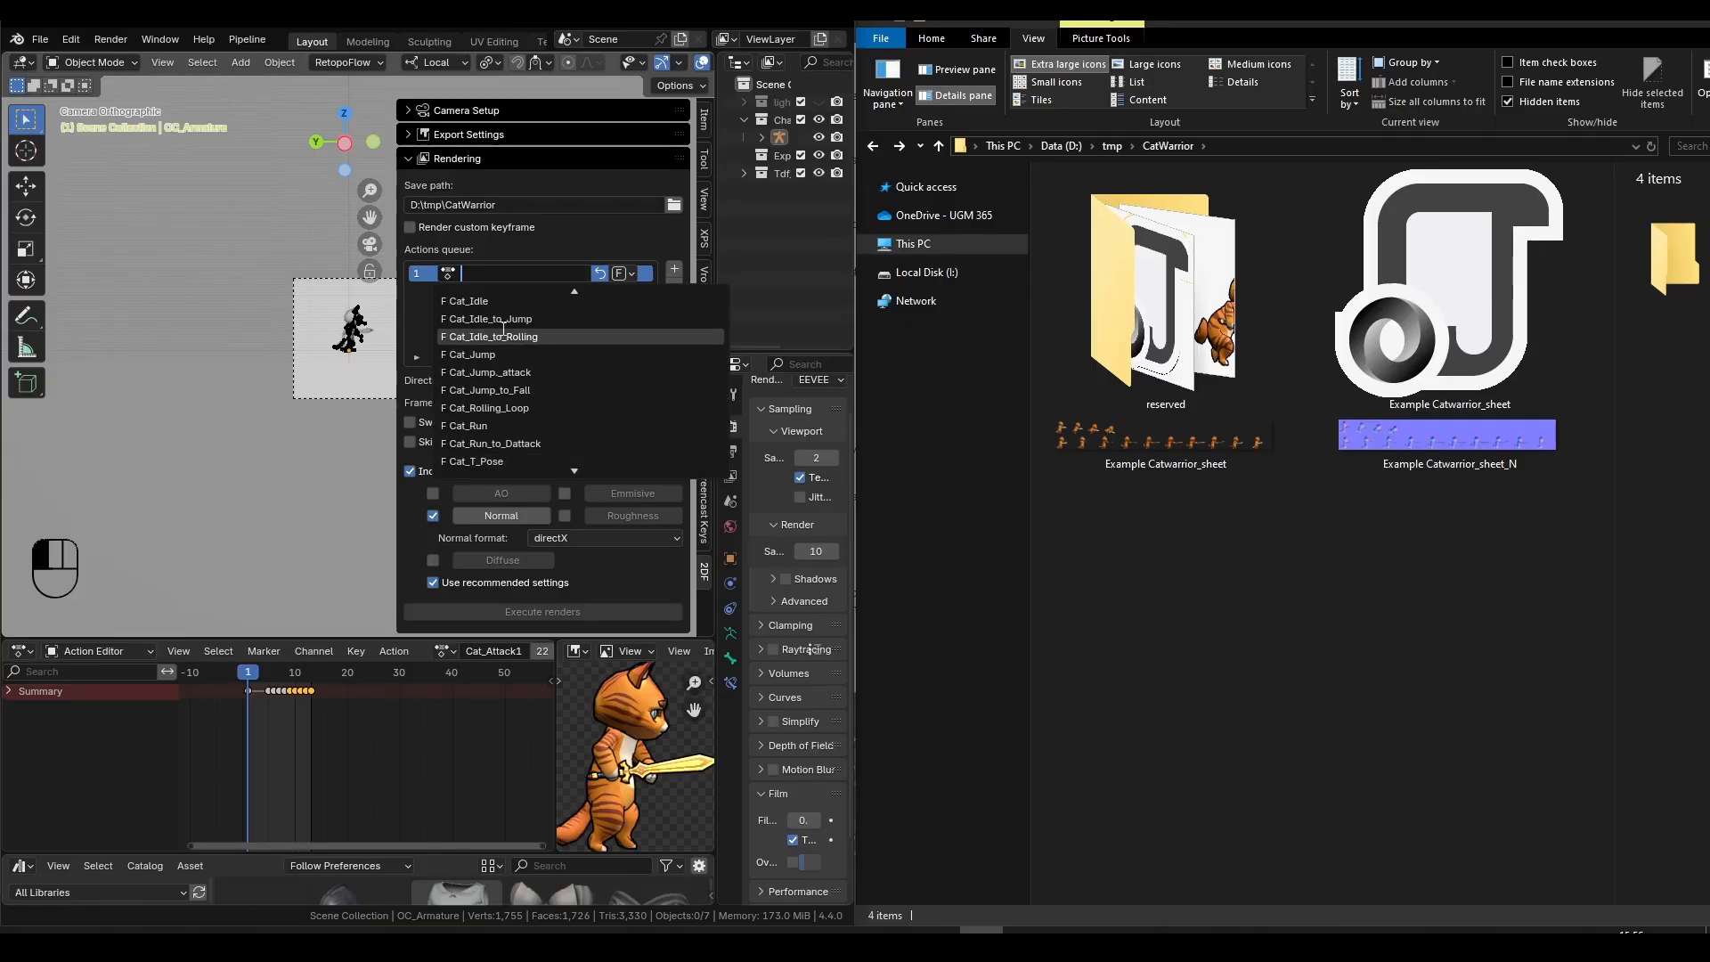
- Queue the Cat_Idle and Cat_Attack1 actions and render their sprite and normal sheets
click(541, 611)
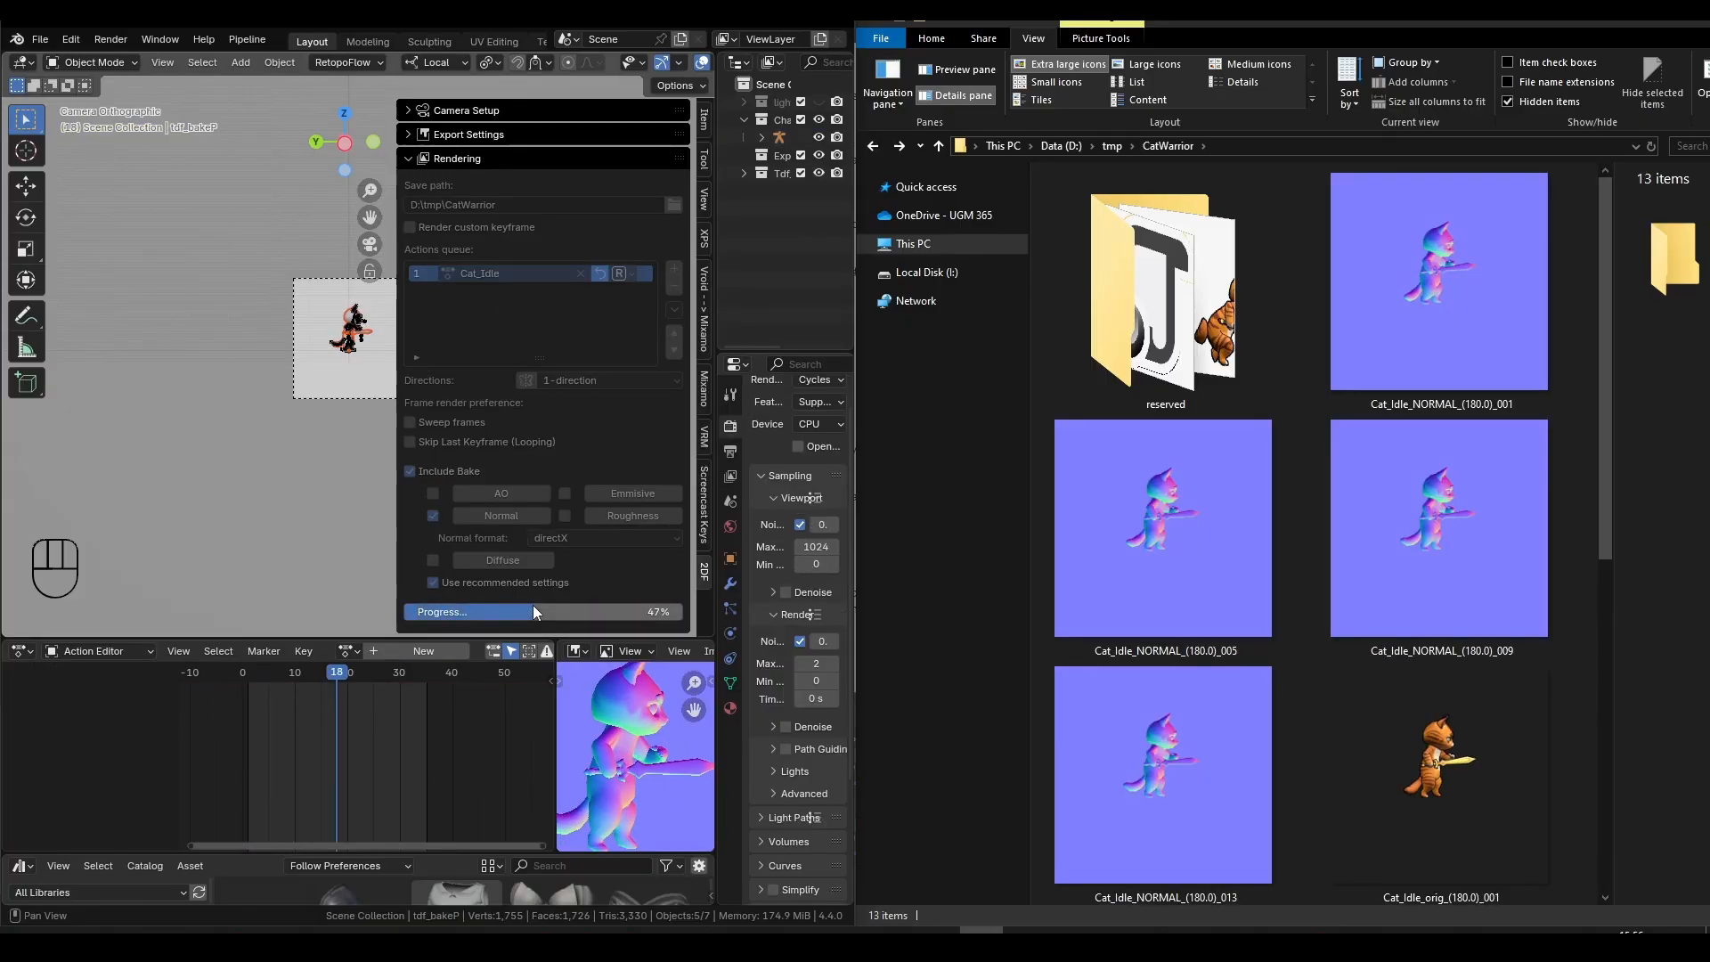
click(543, 611)
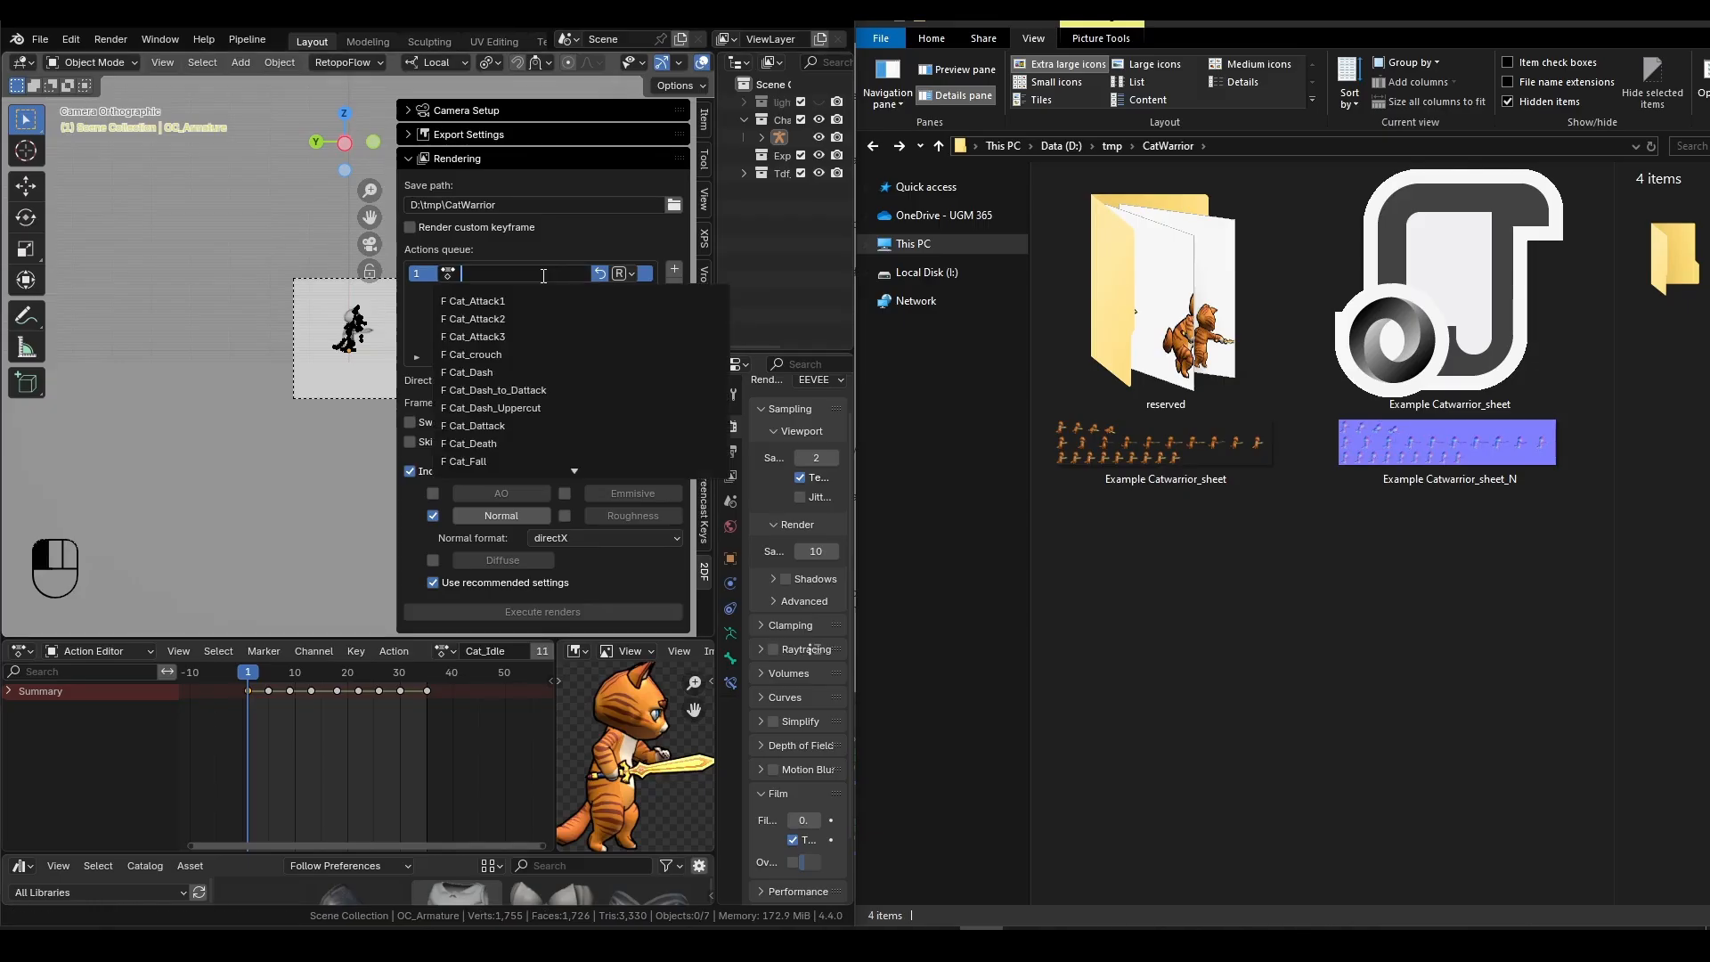
click(472, 301)
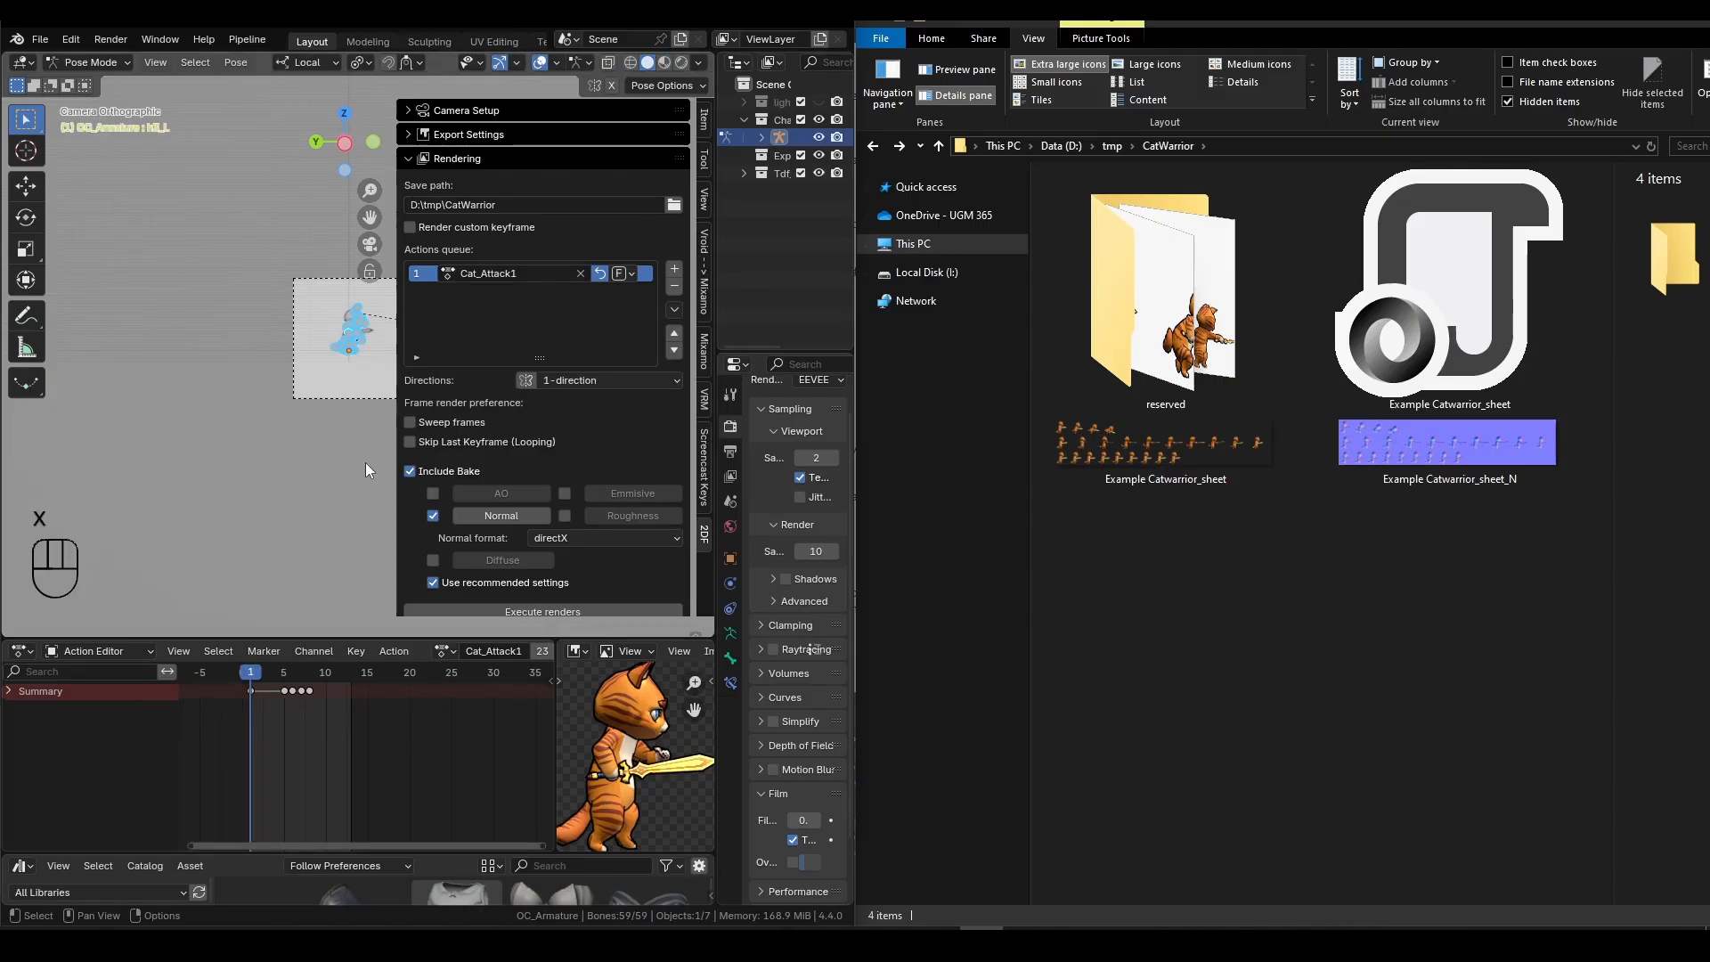
click(541, 611)
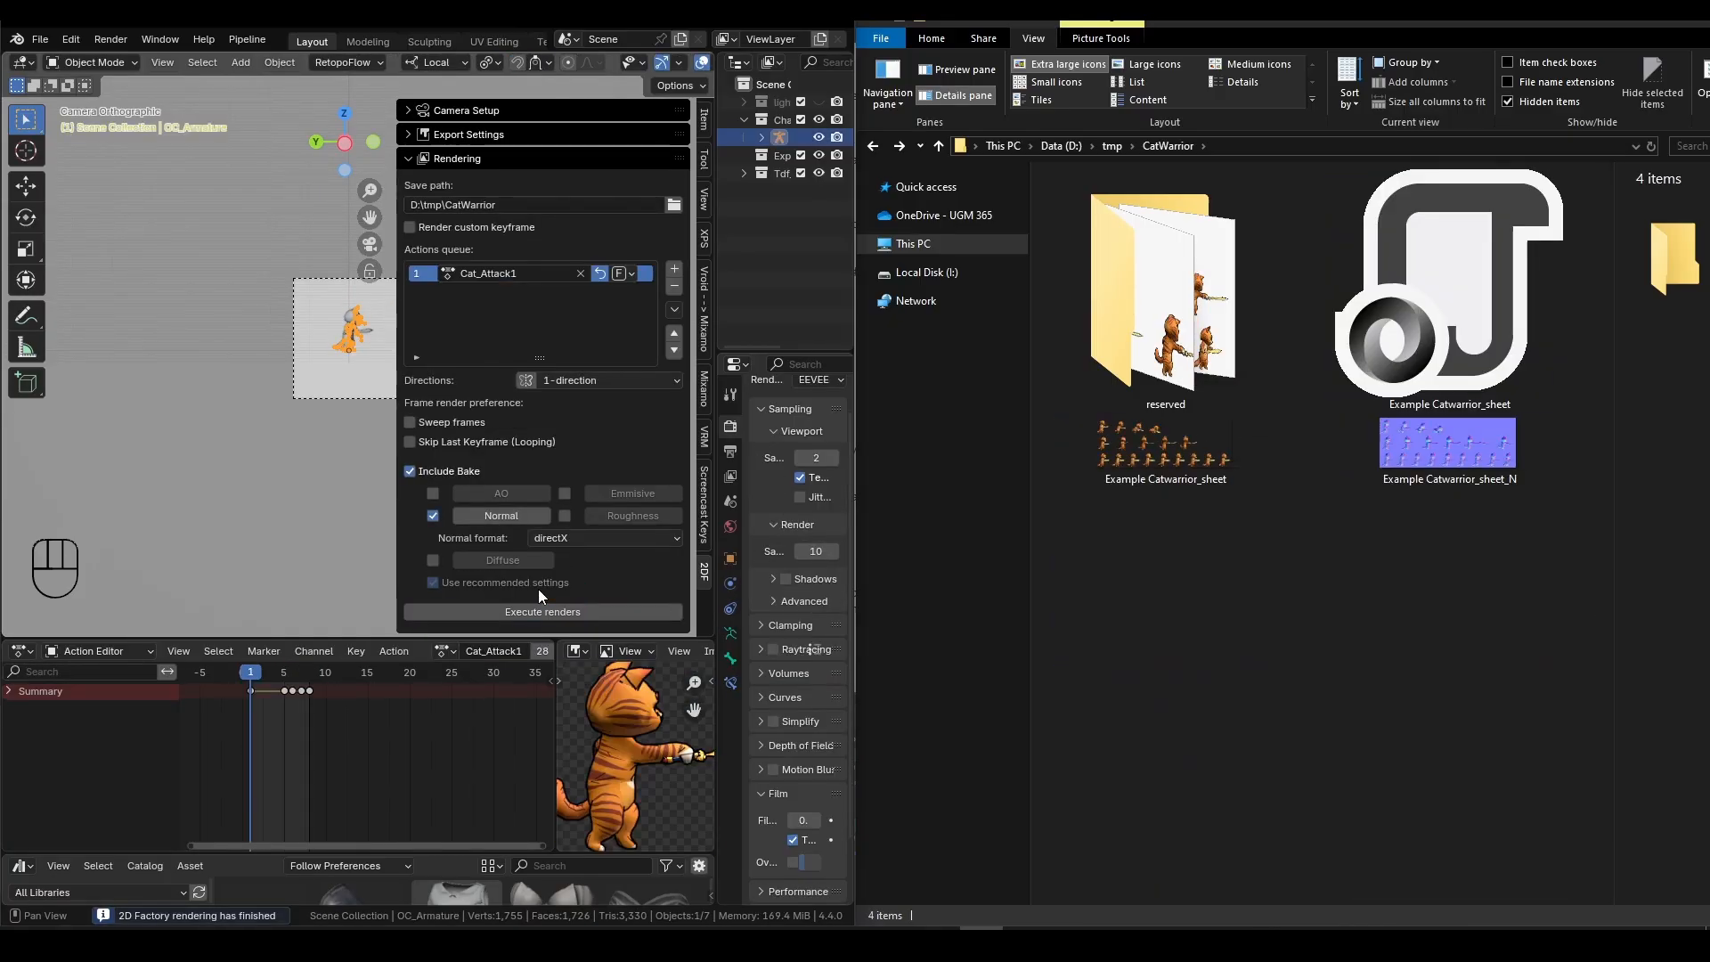
click(432, 582)
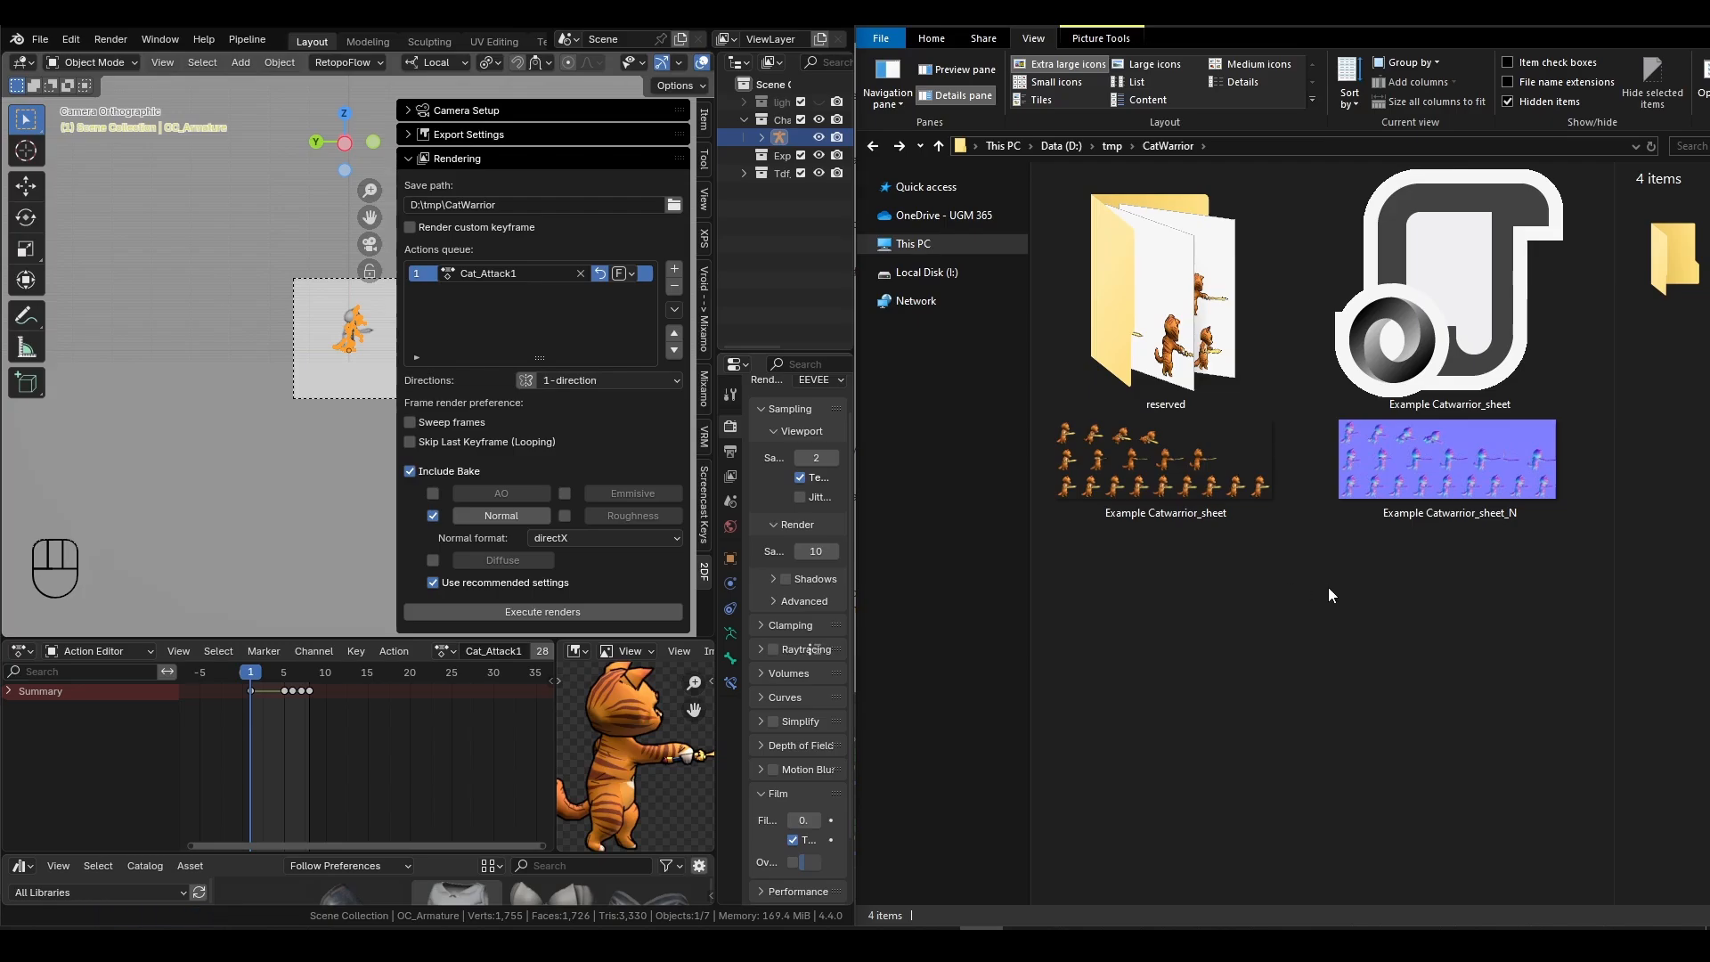
click(1164, 288)
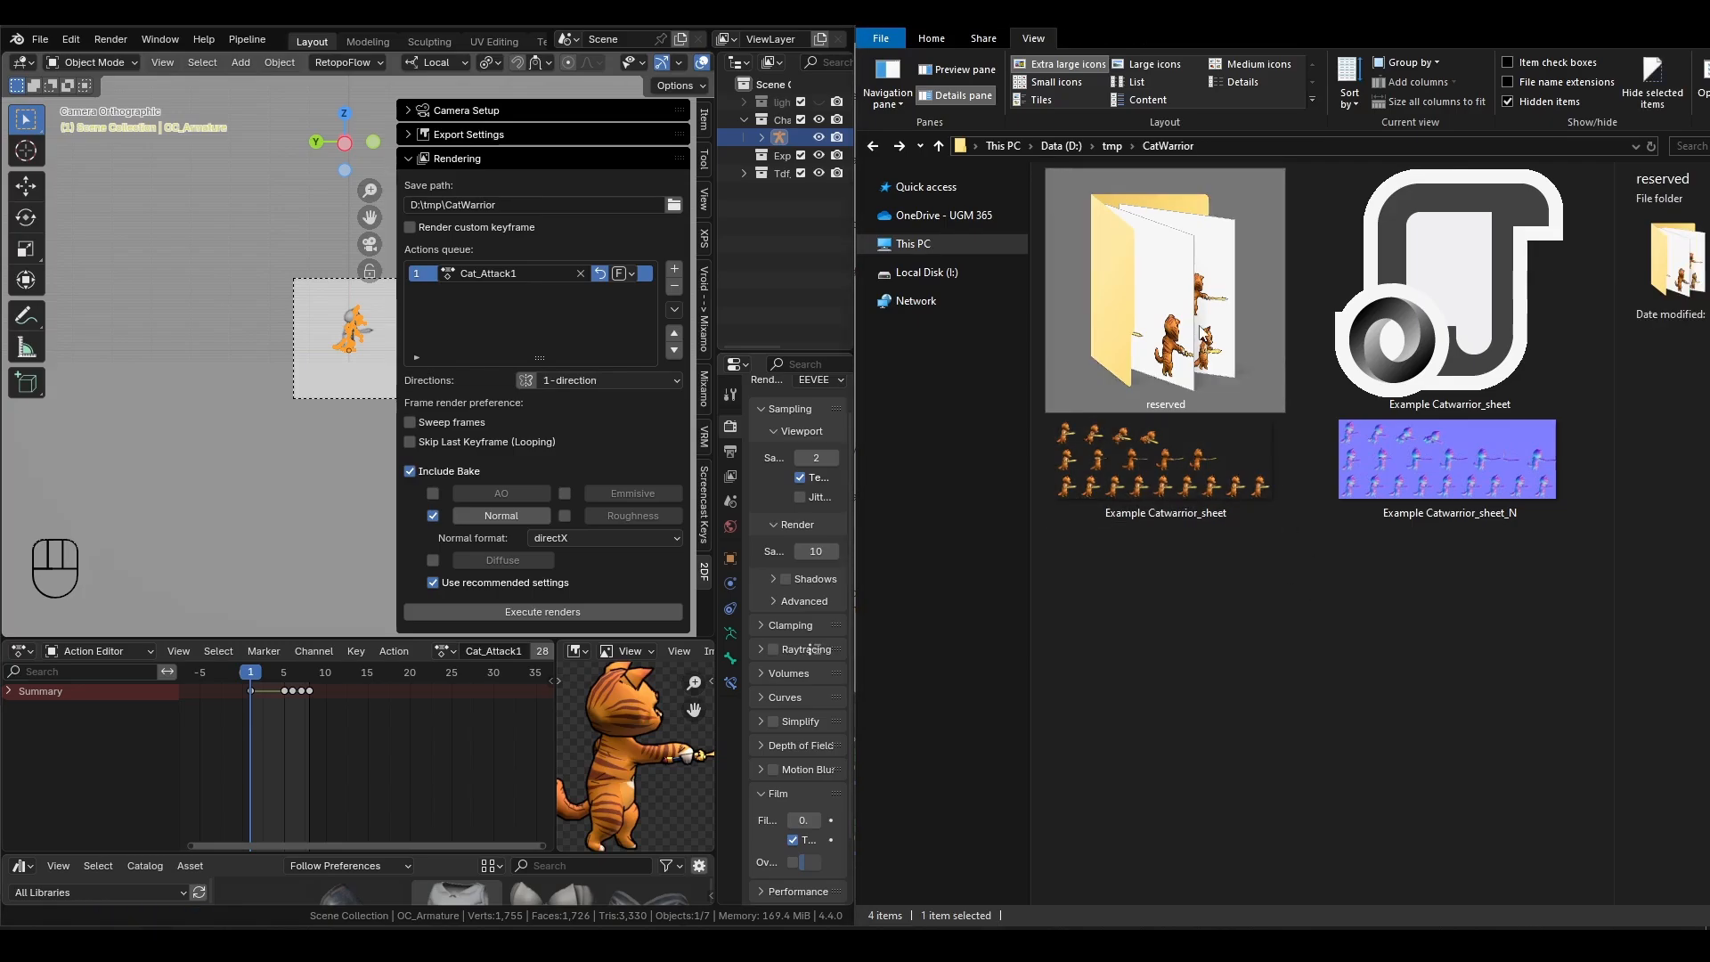
- Open the reserved folder and inspect the earlier timestamped Catwarrior normal-map sheets
double_click(1163, 288)
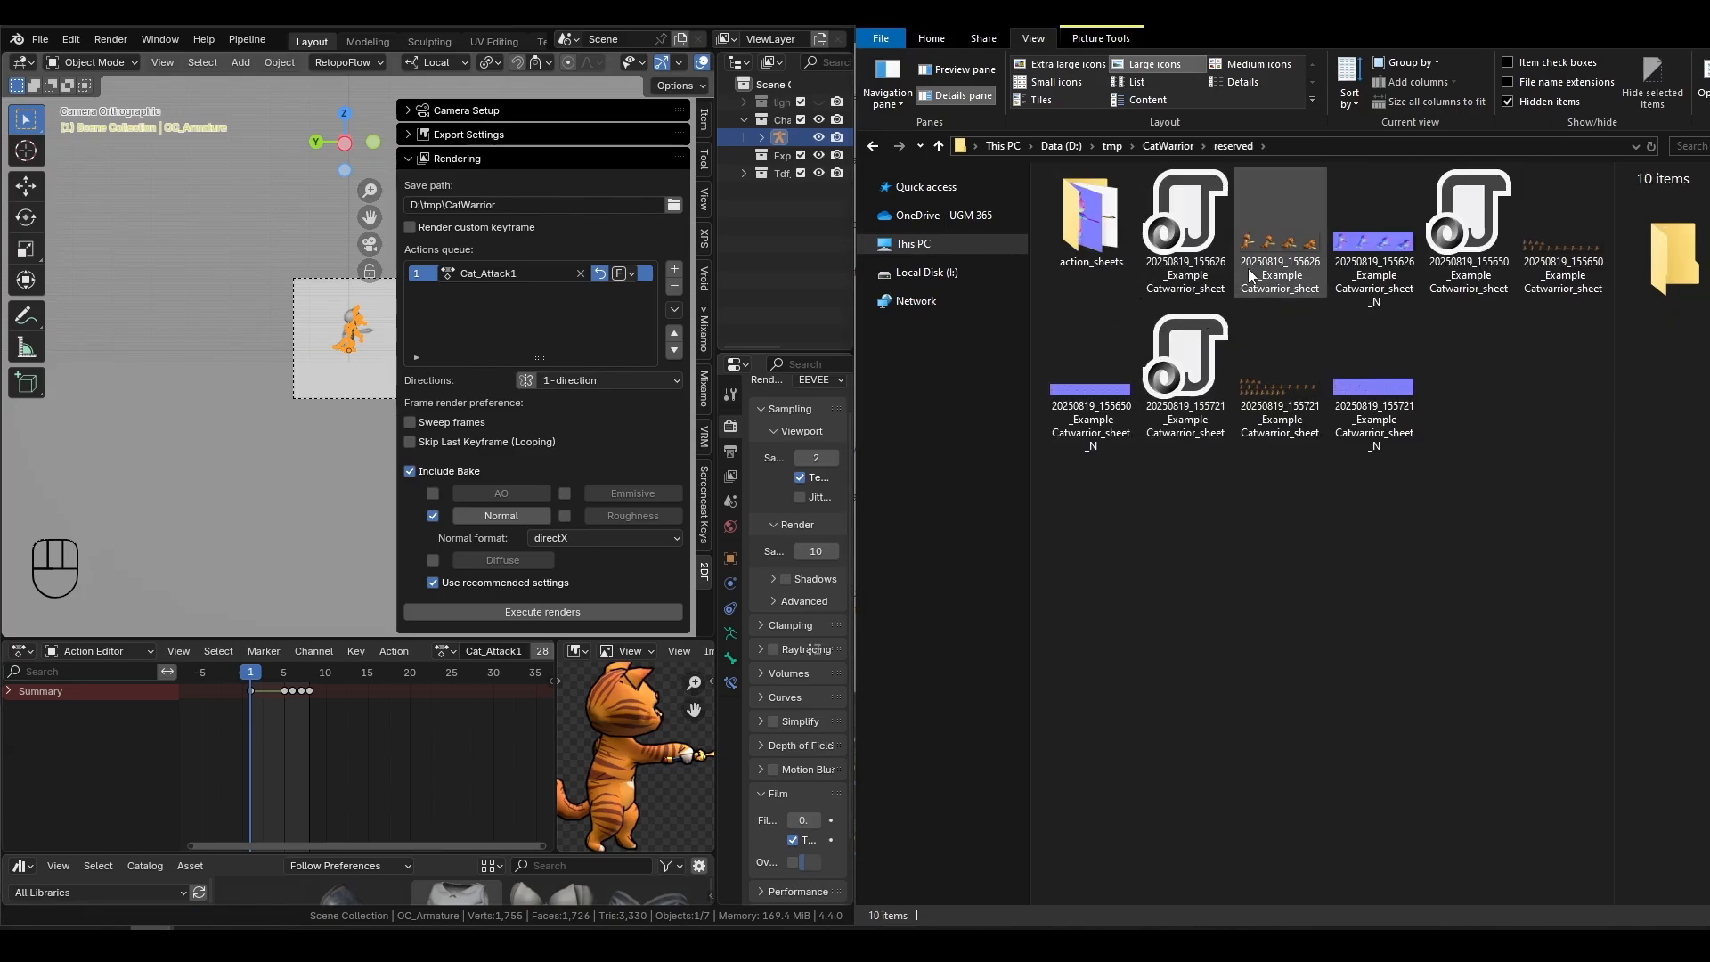
click(1373, 376)
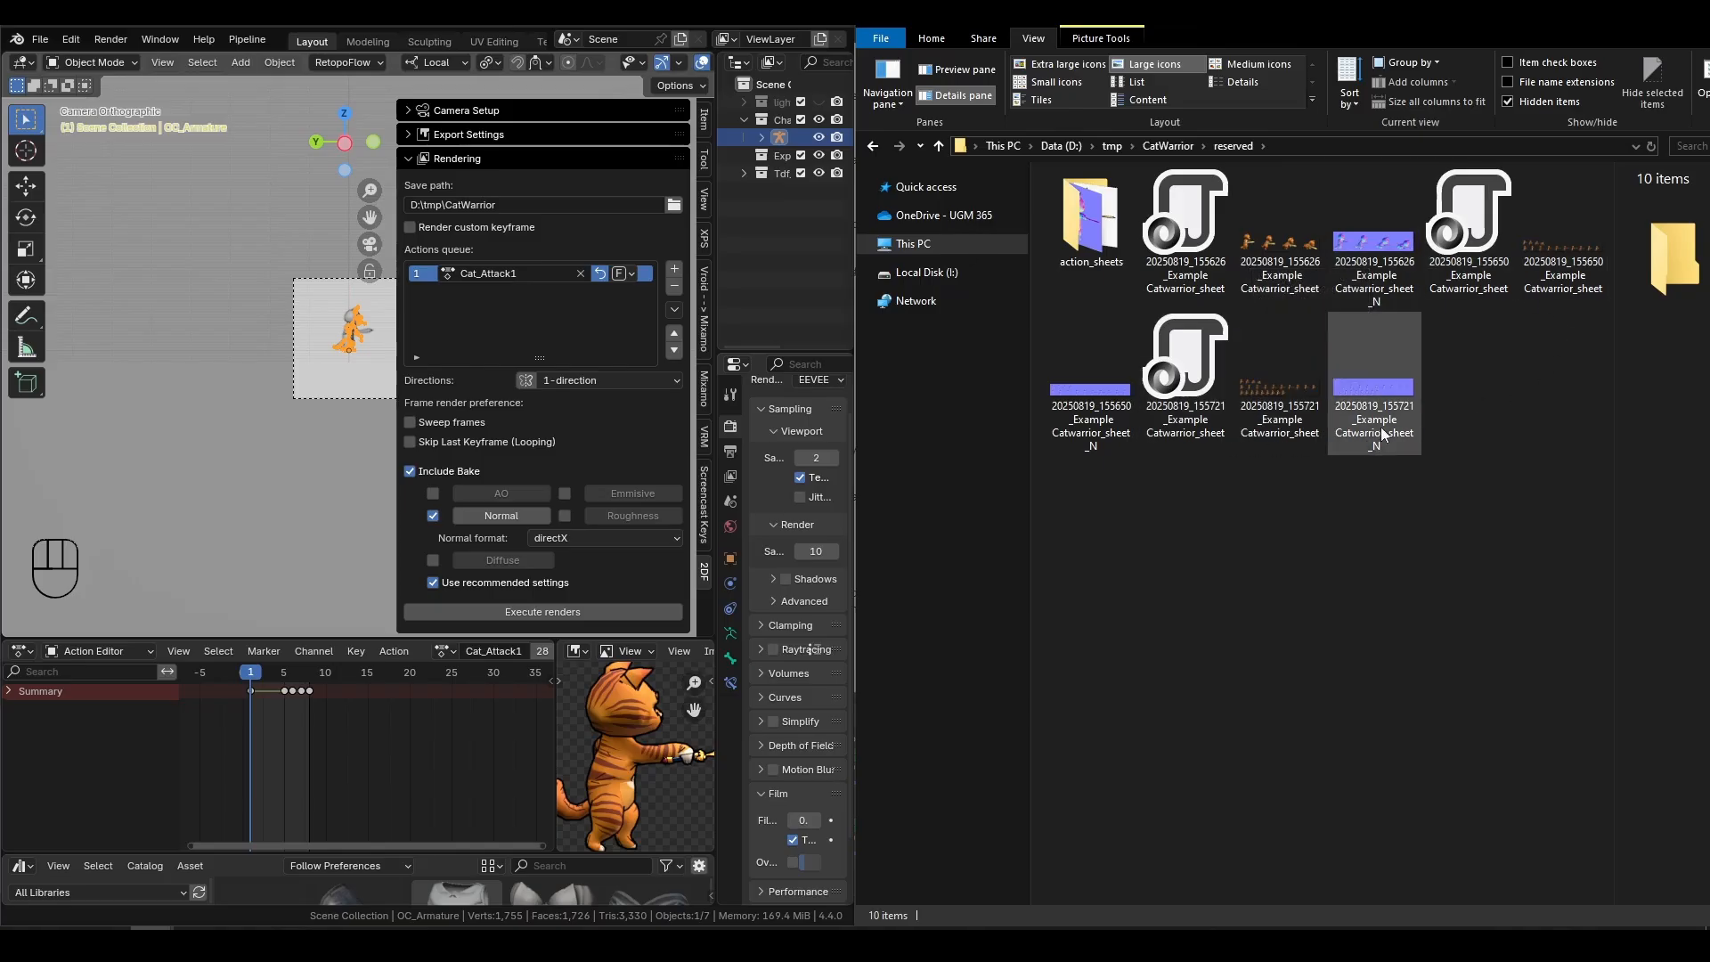
click(1520, 341)
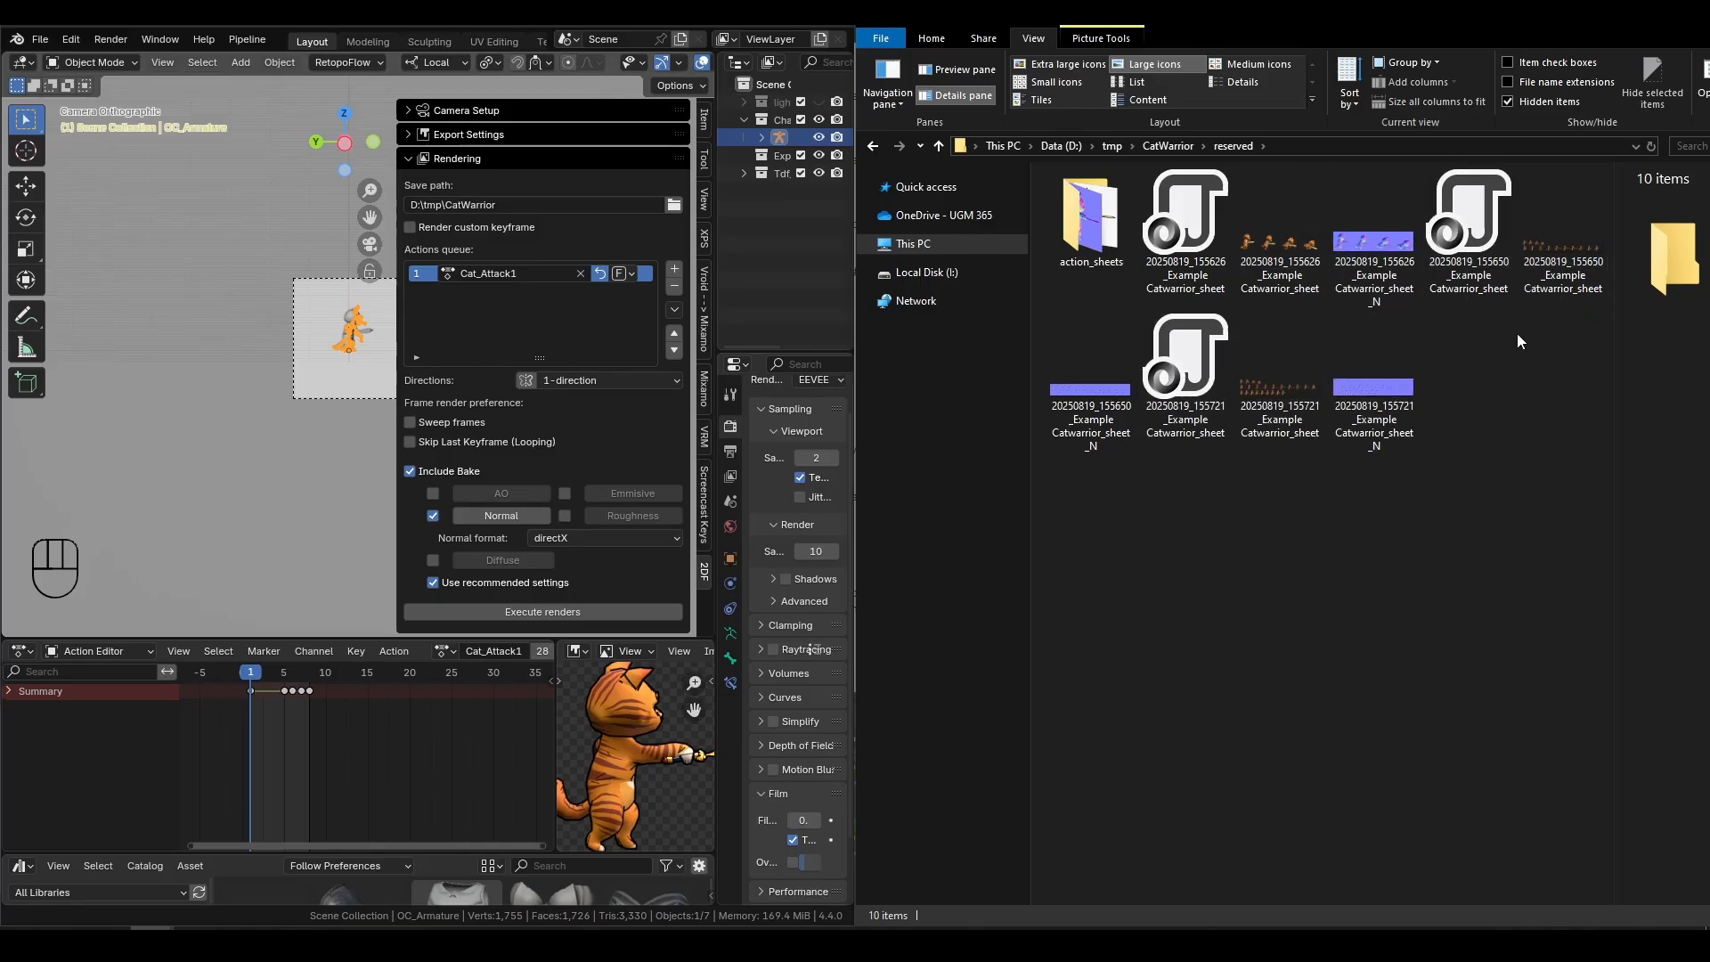
mouse_move(1496, 370)
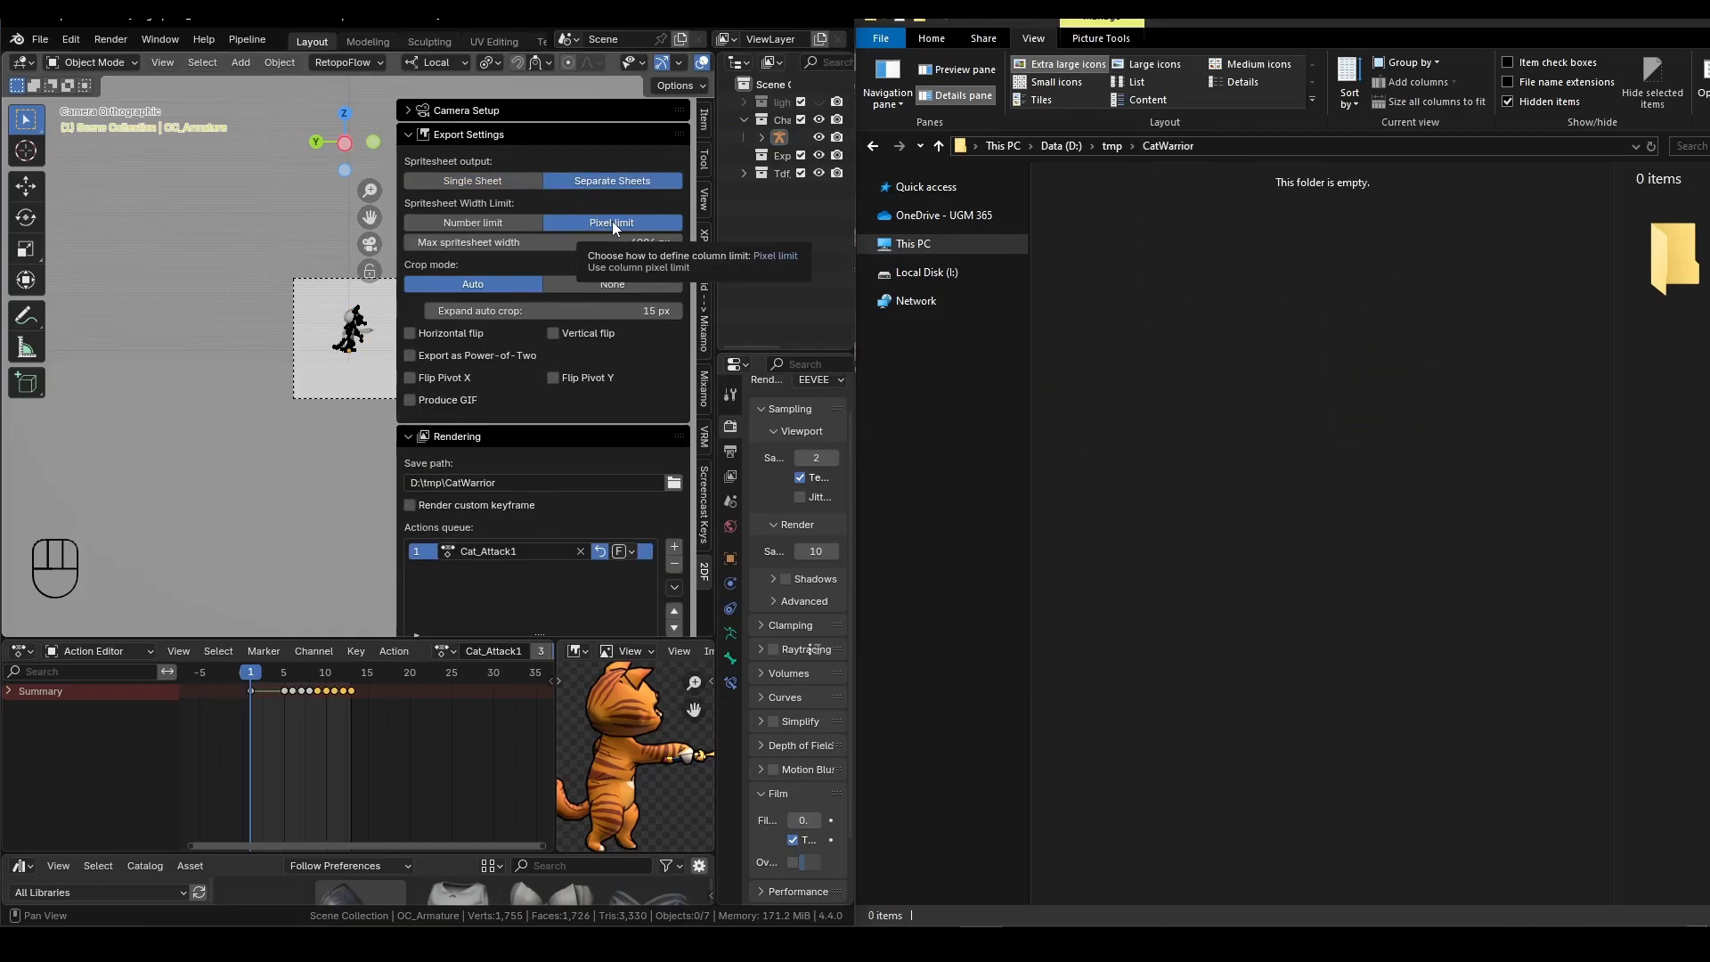
- Limit sheet width by column number, queue Cat_crouch and Cat_Idle, and render all actions
click(472, 223)
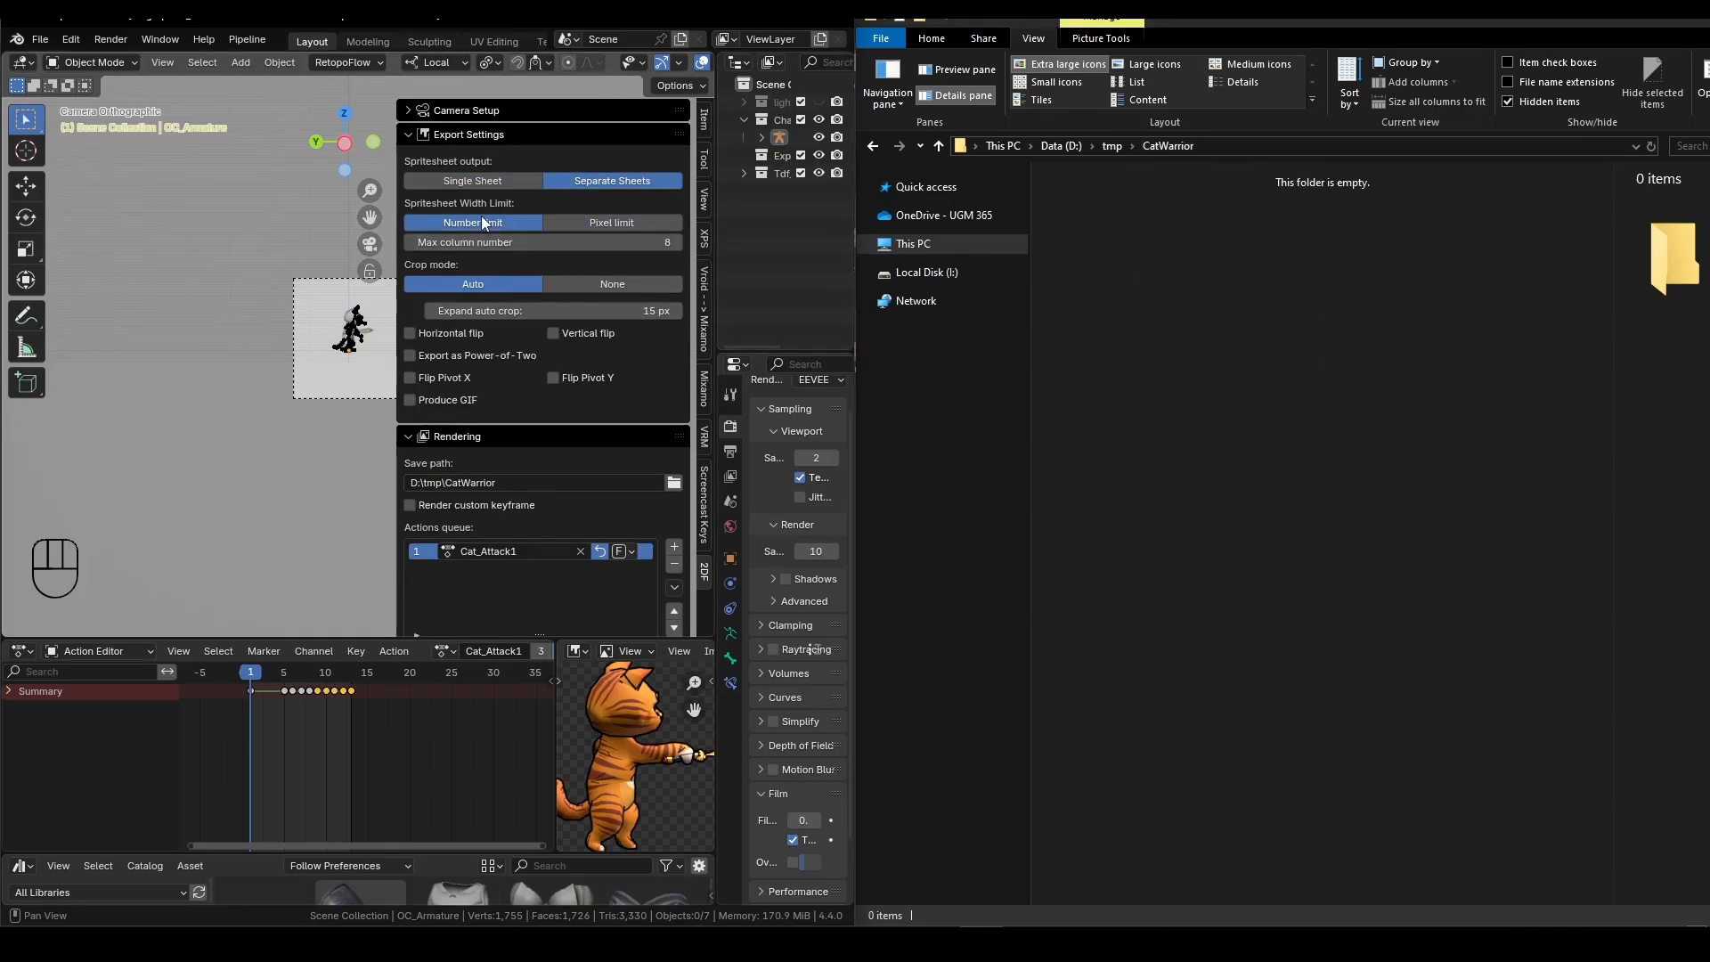
click(408, 132)
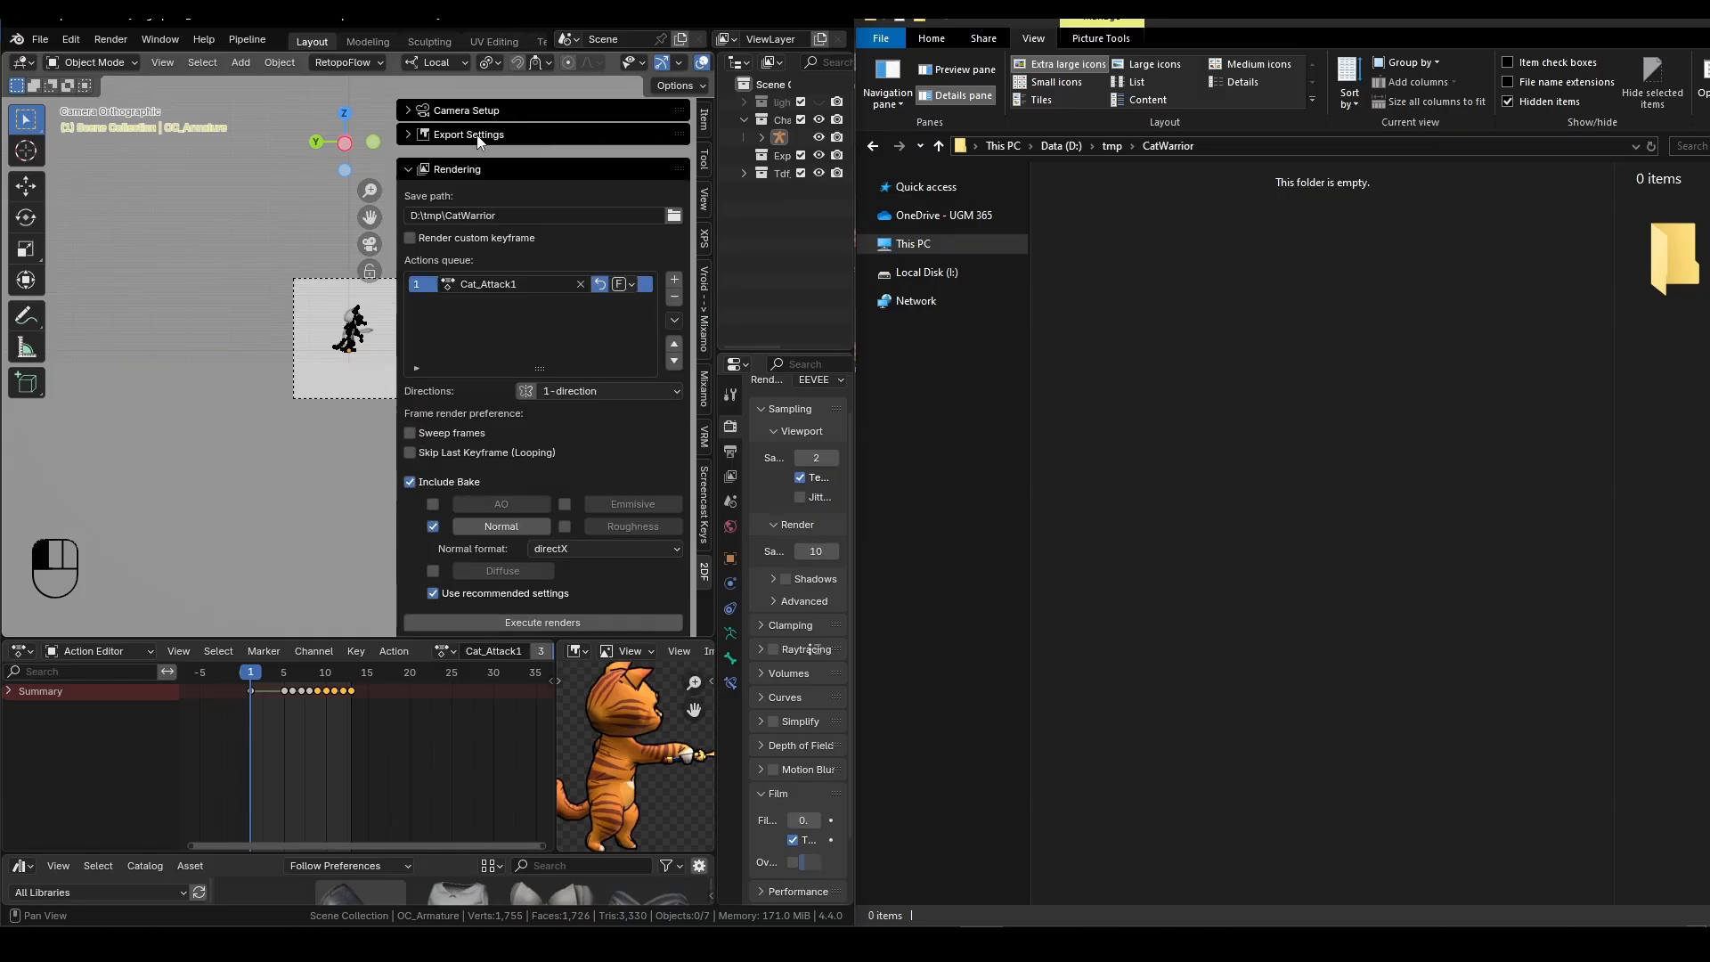
click(673, 279)
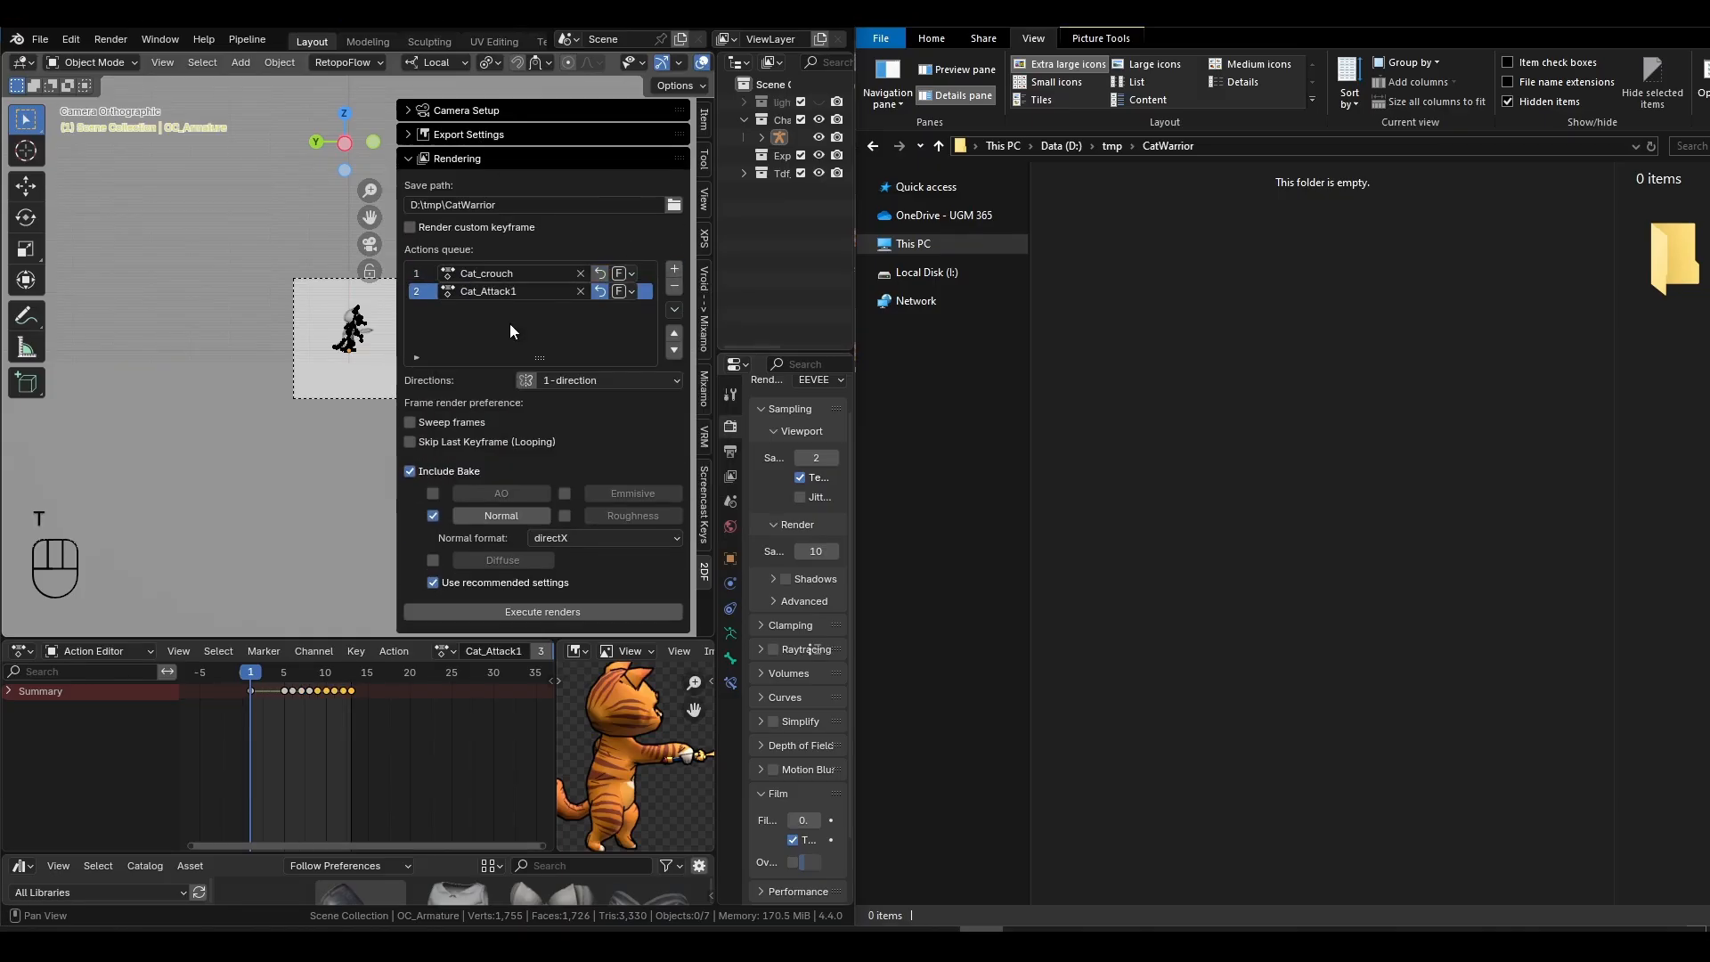
click(674, 269)
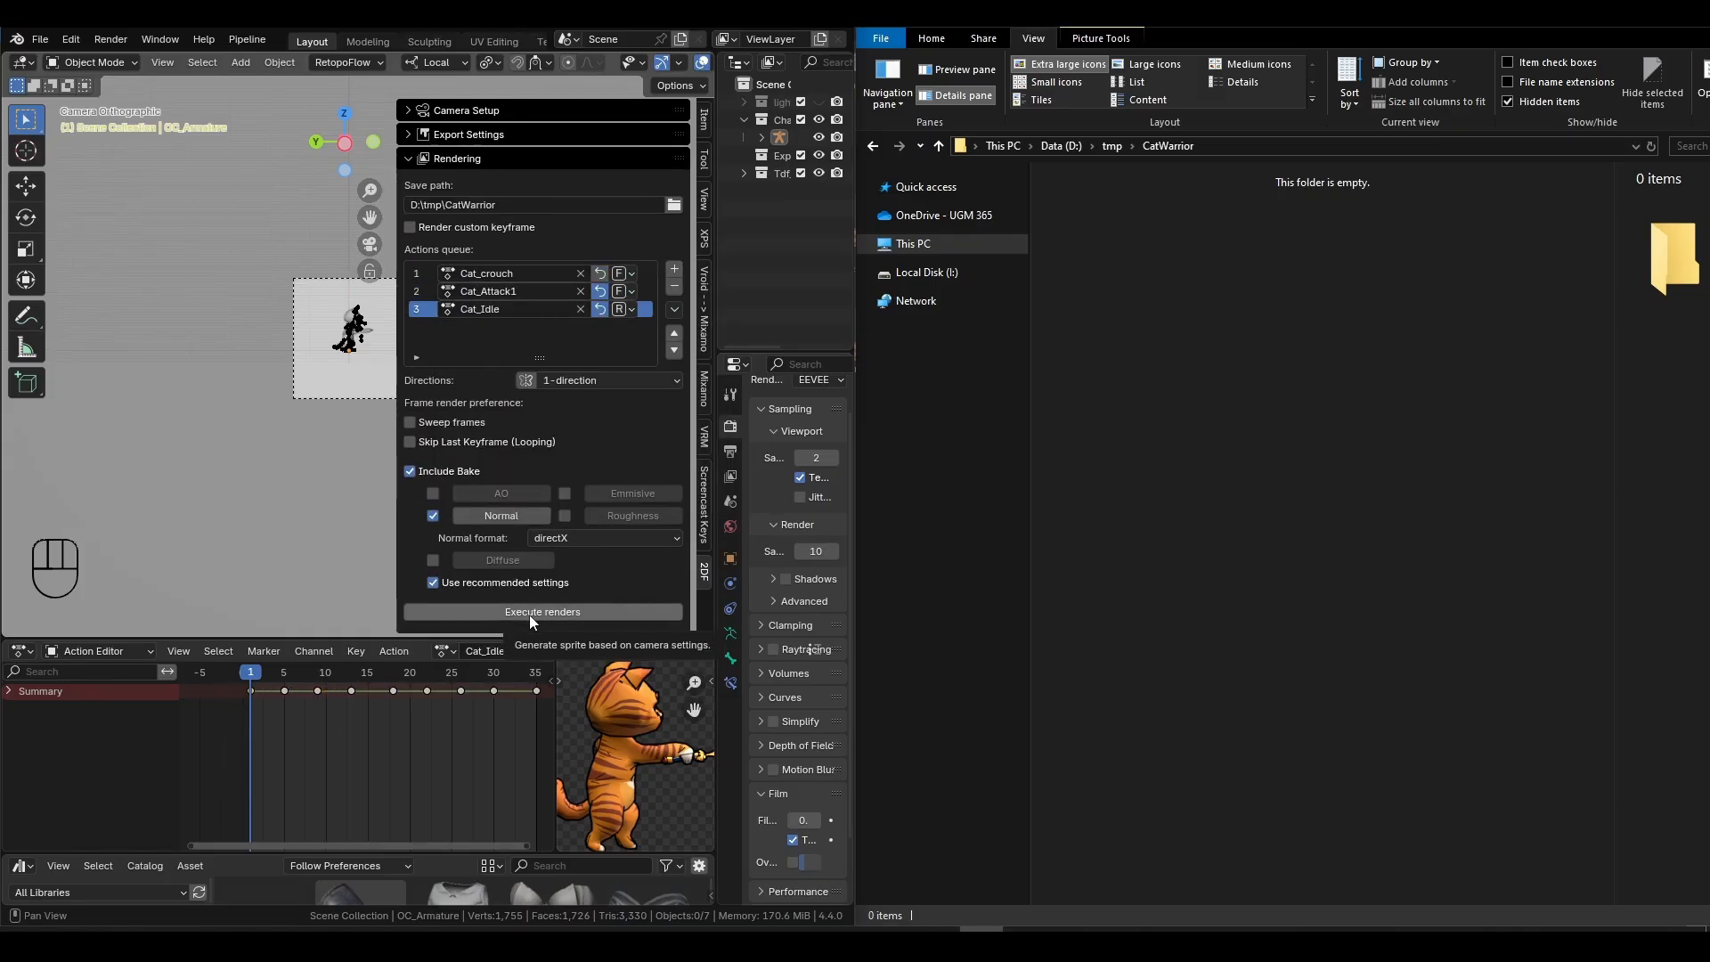
click(540, 612)
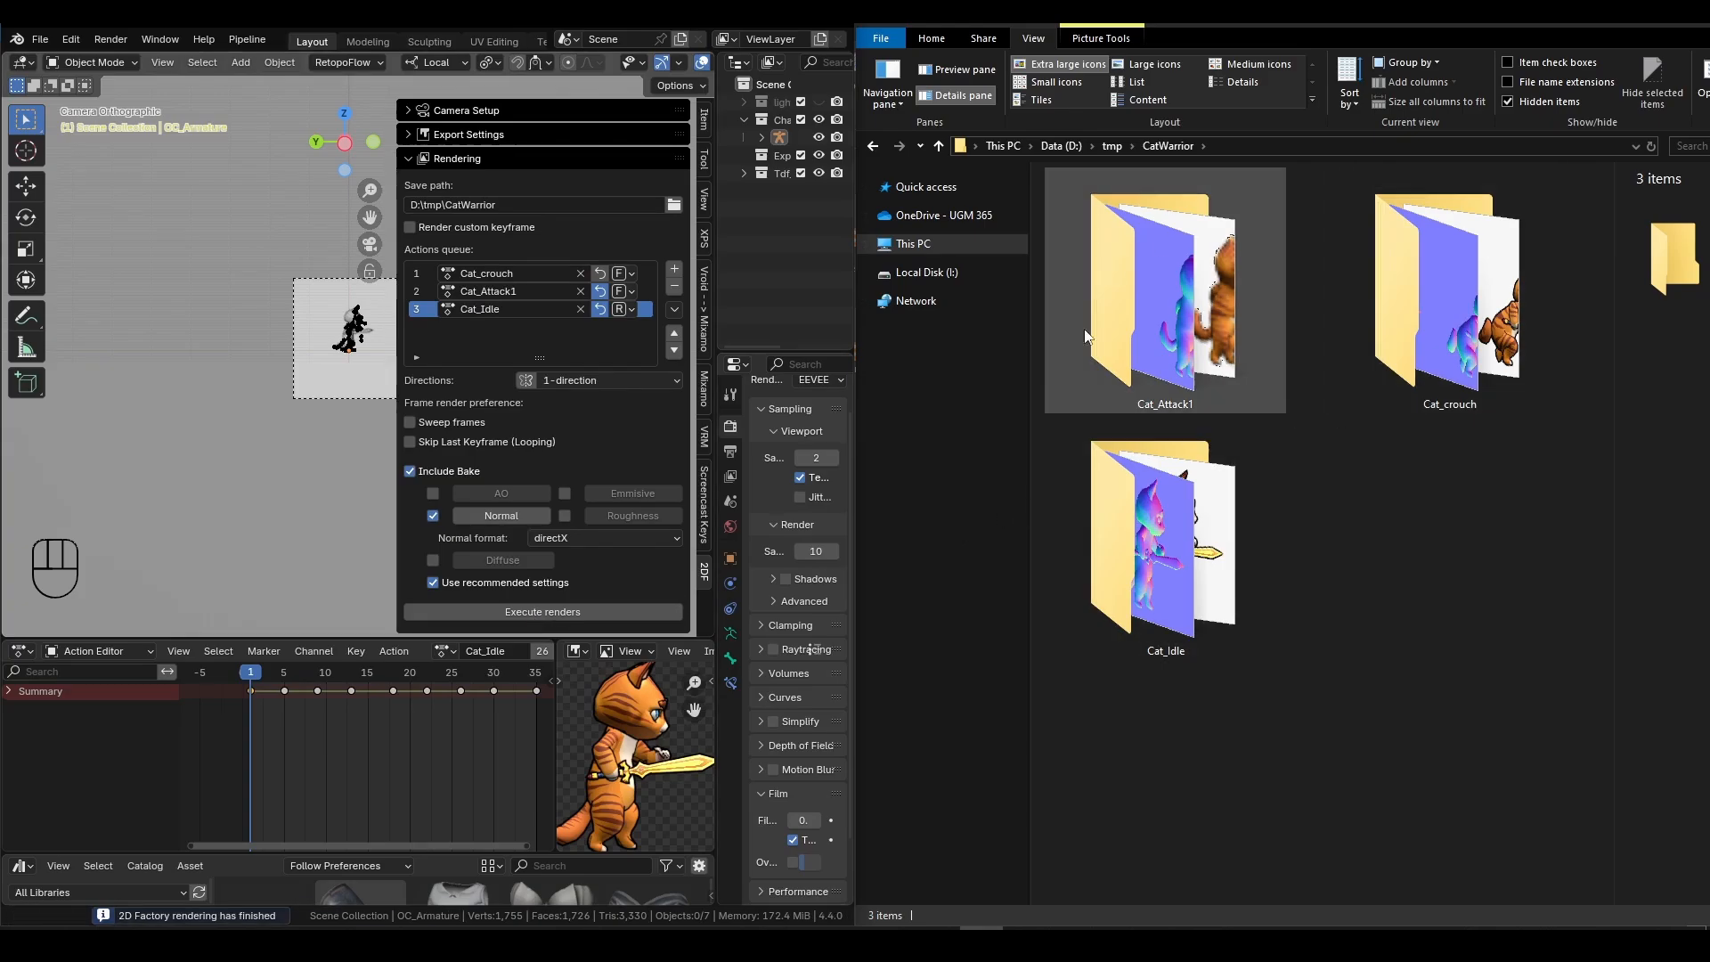
- Browse the Cat_Attack1, Cat_crouch and Cat_Idle render folders in File Explorer
double_click(1165, 288)
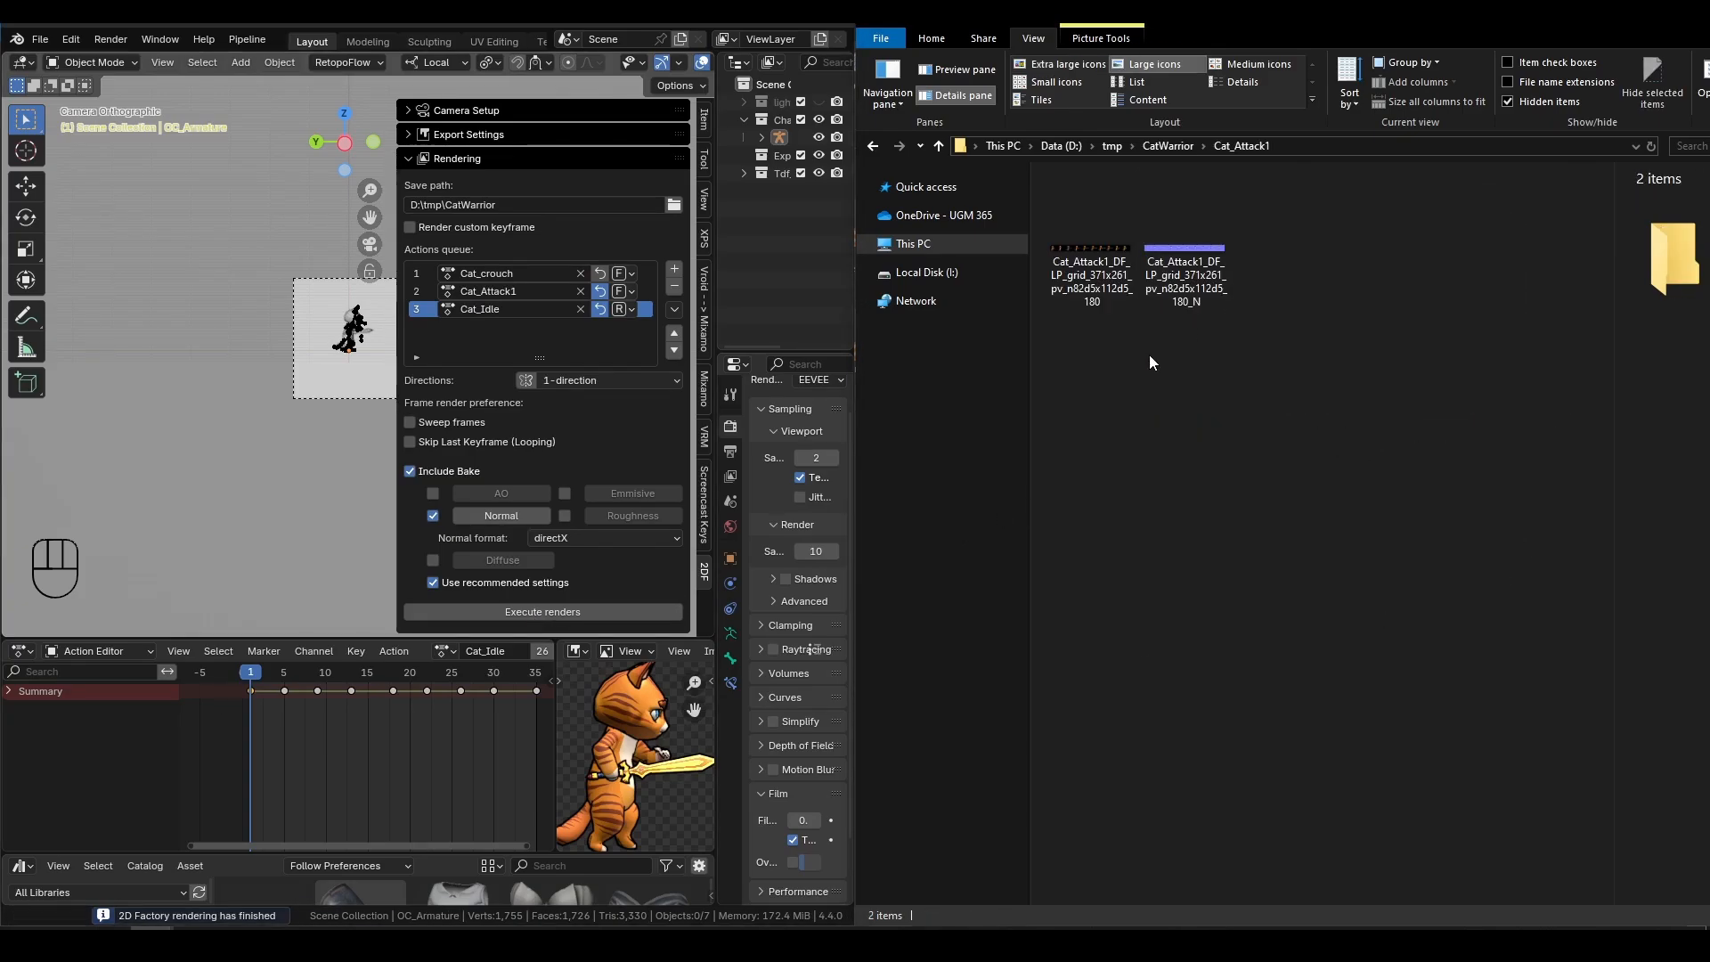
mouse_move(1122, 354)
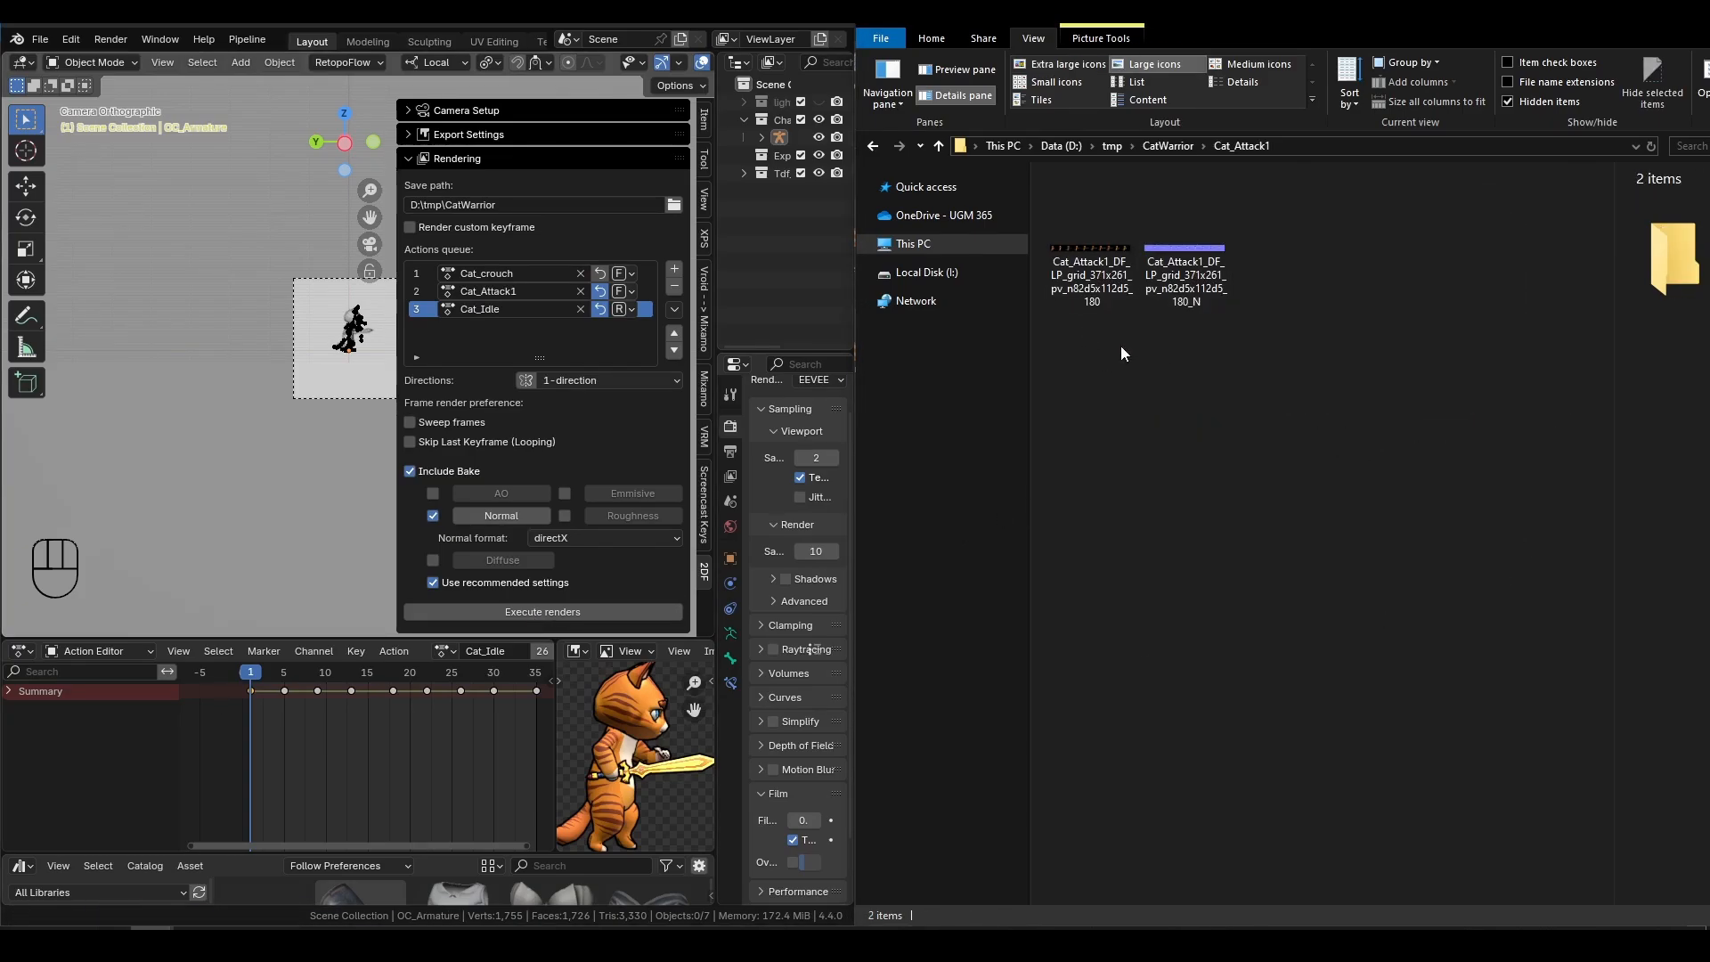
click(1065, 63)
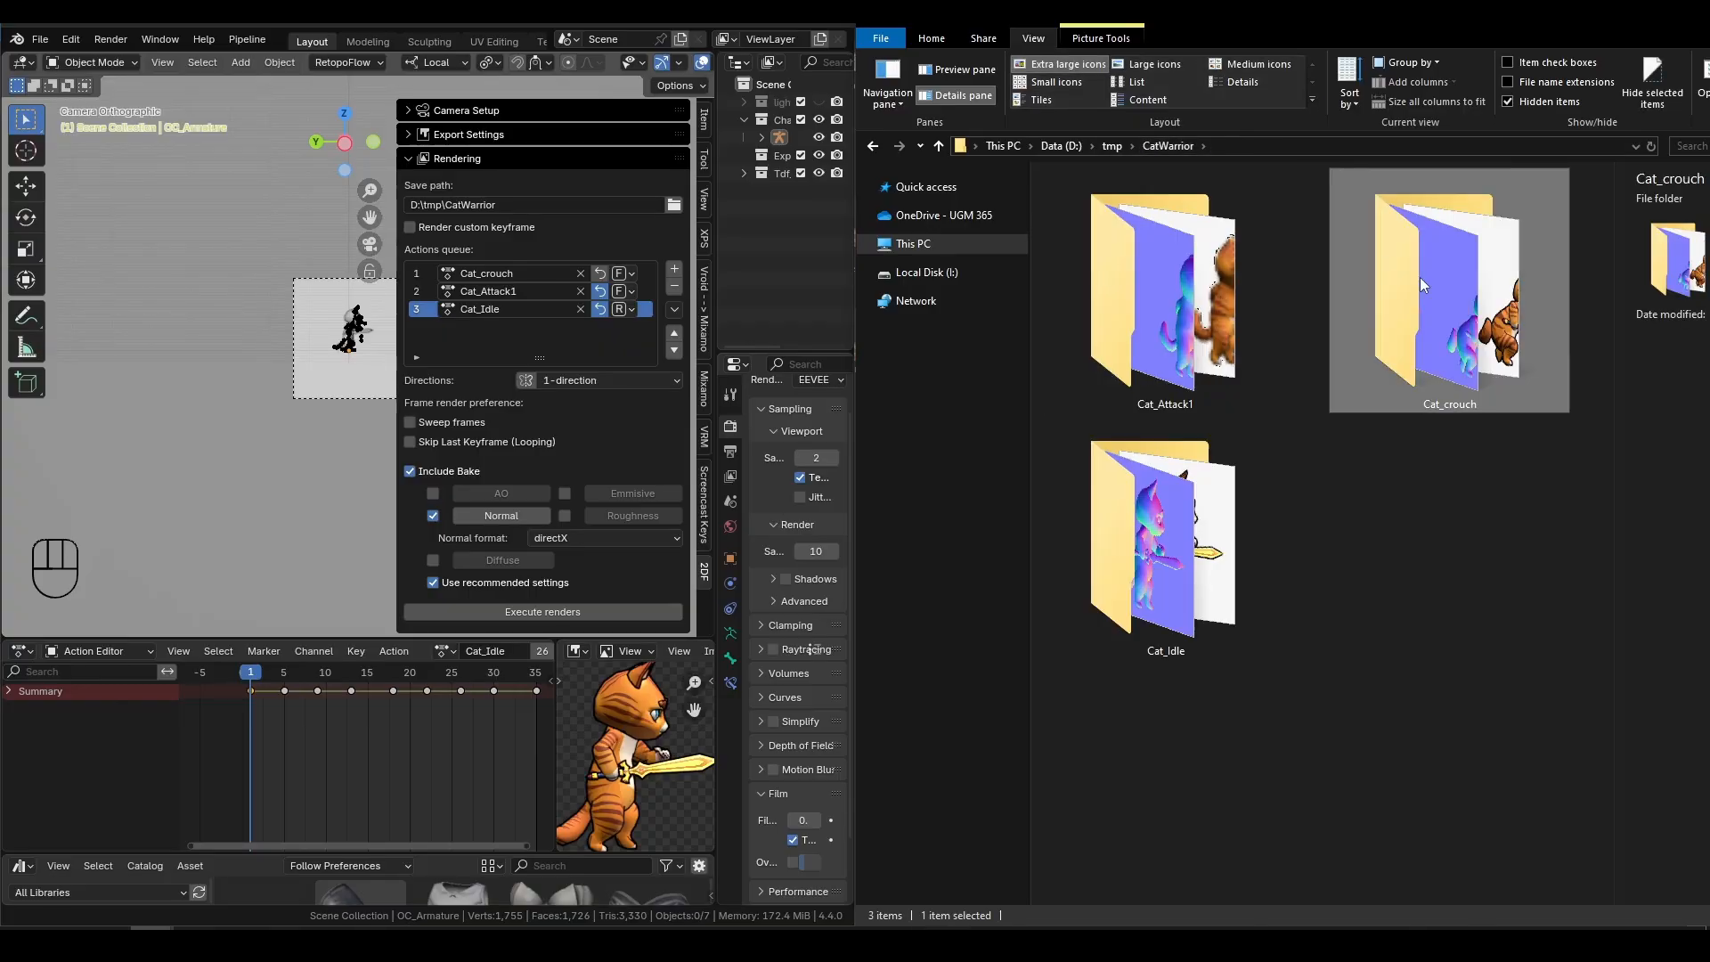
double_click(1448, 289)
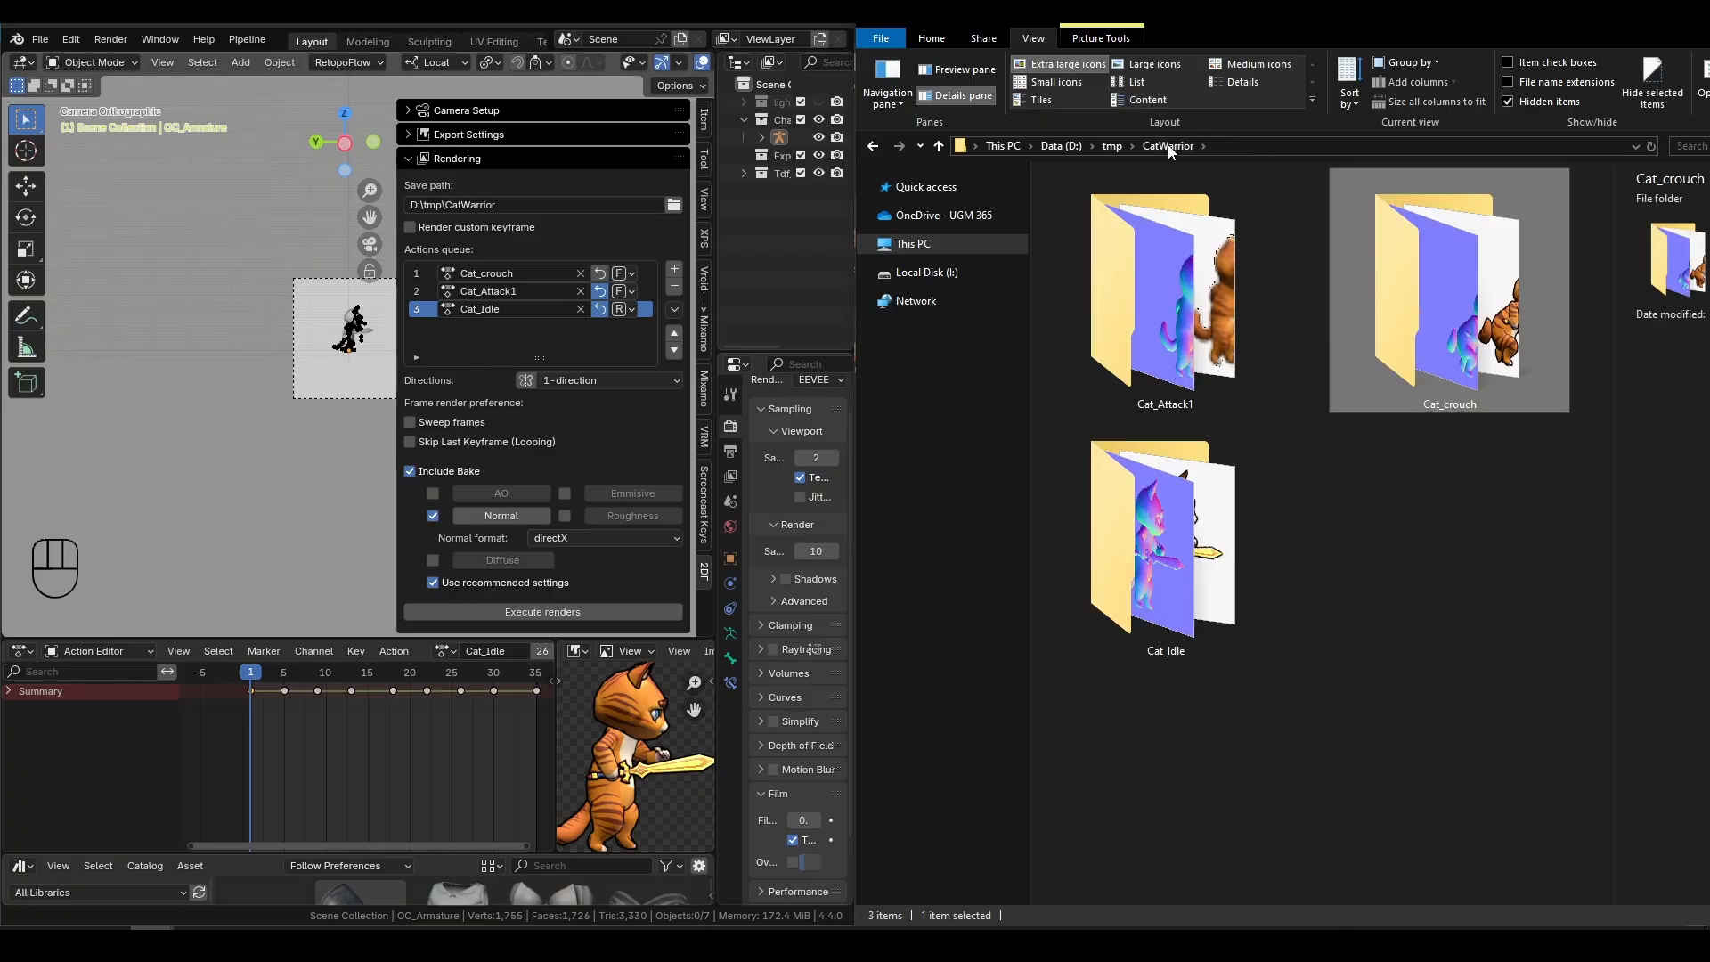
double_click(1165, 542)
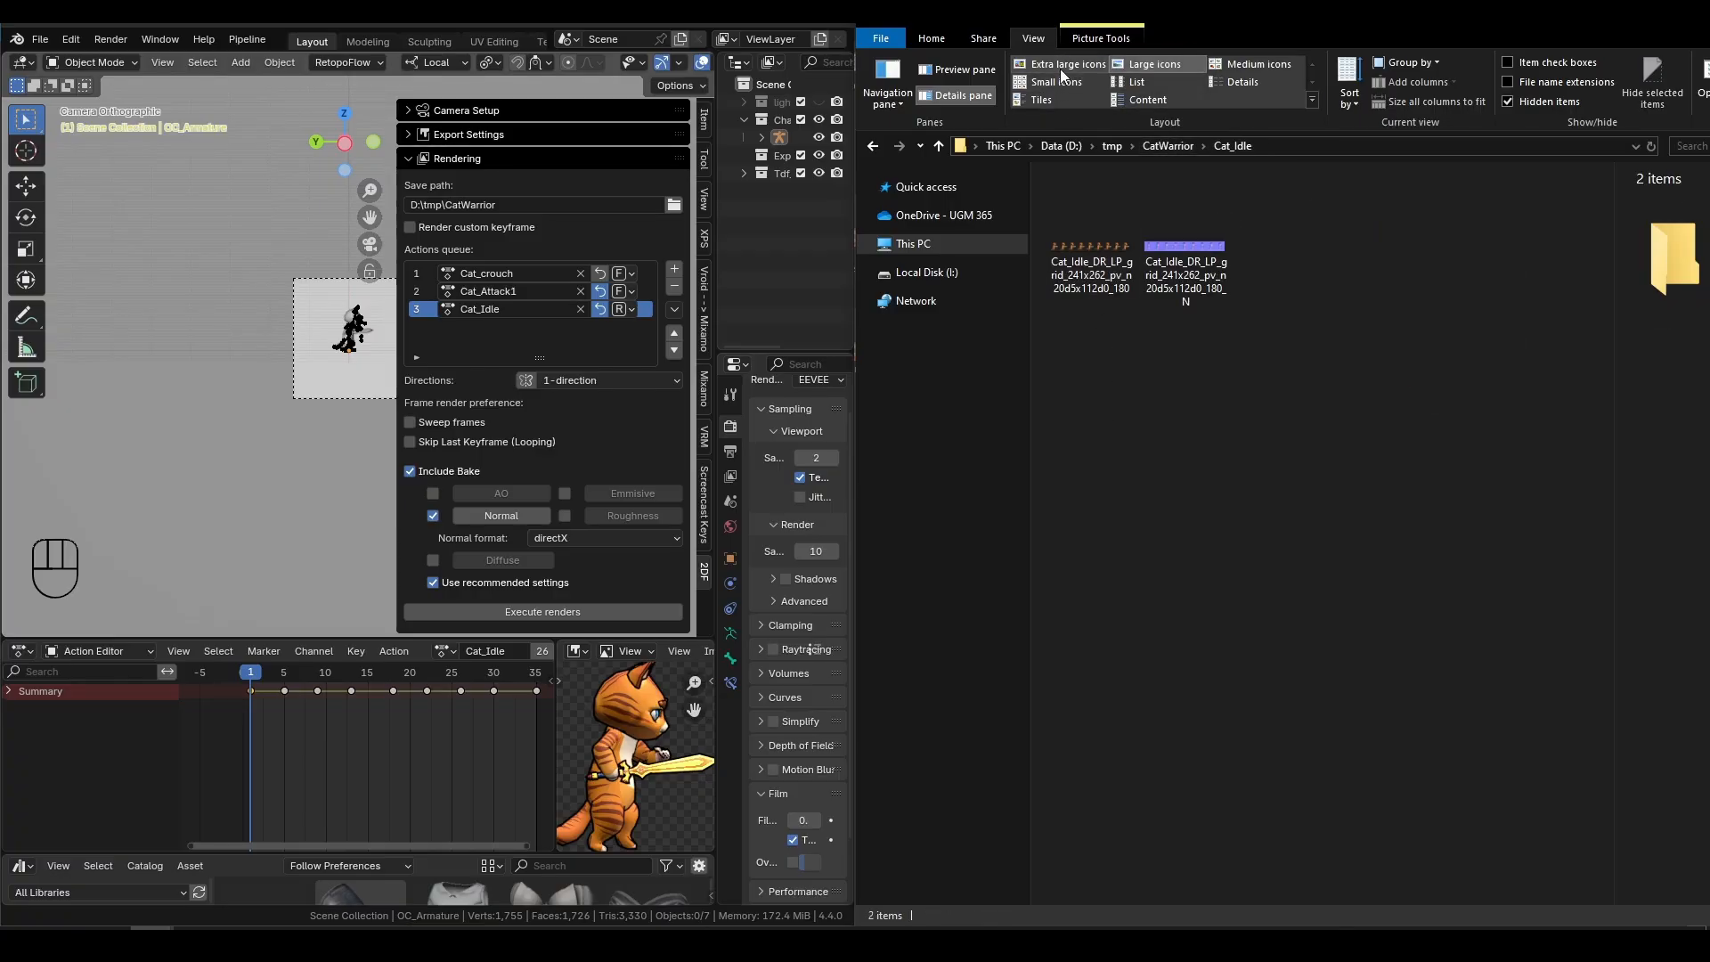
click(1066, 63)
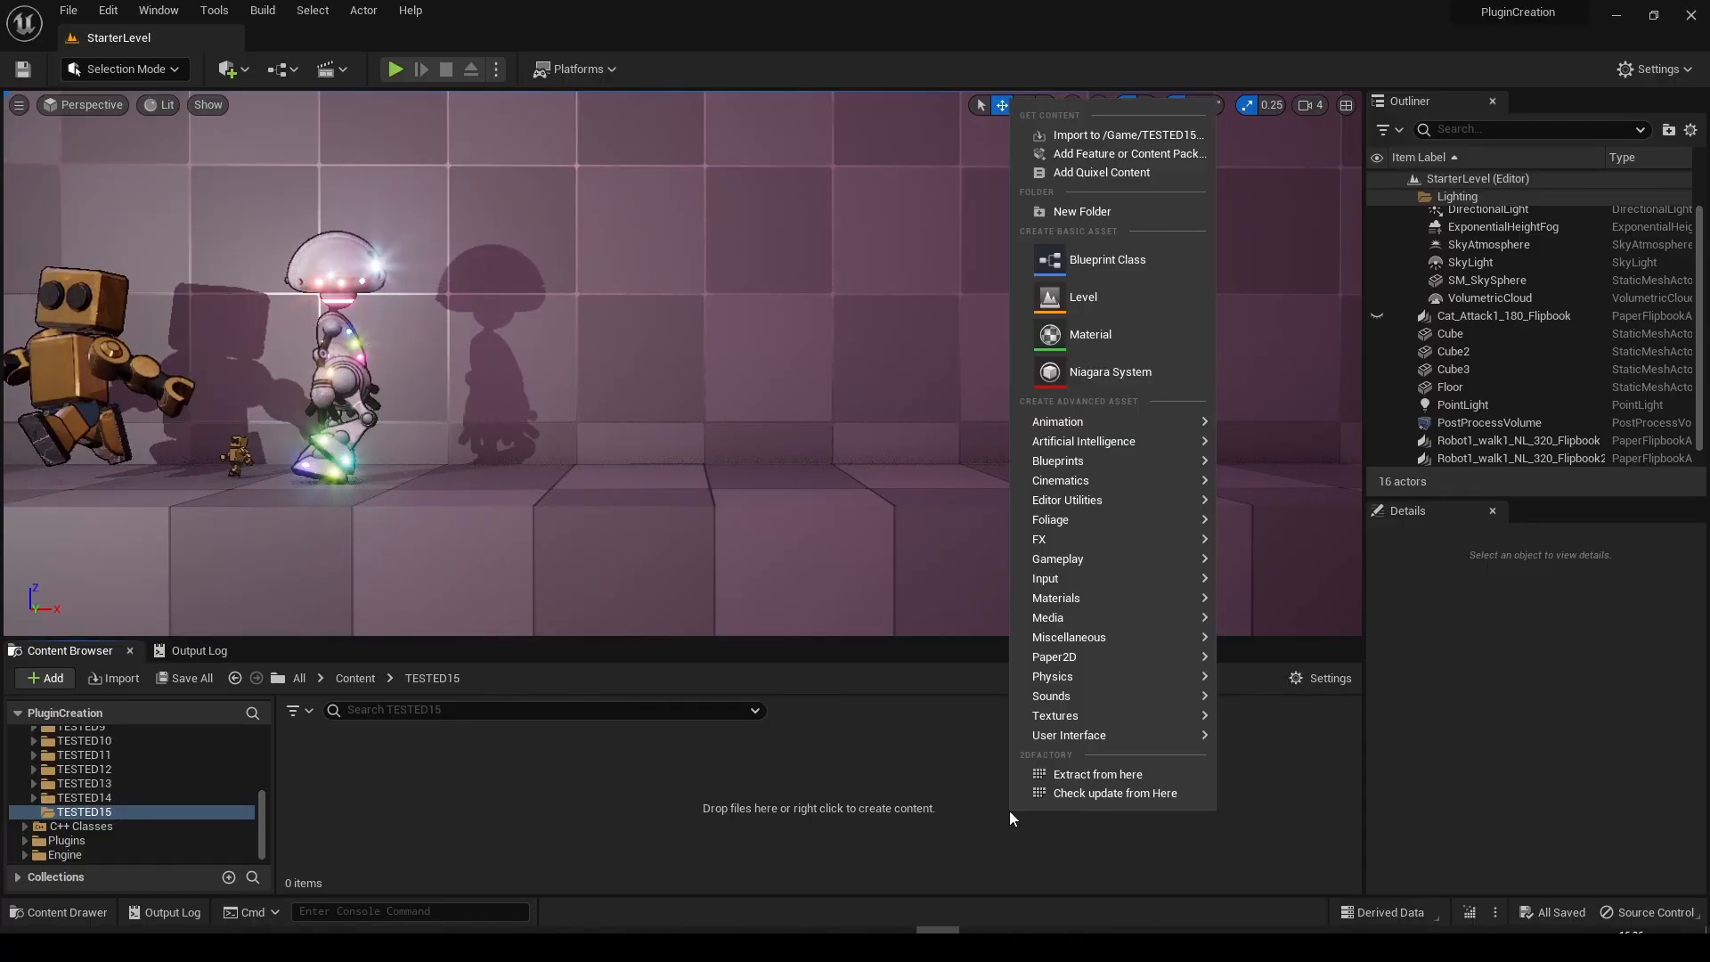
mouse_move(1097, 773)
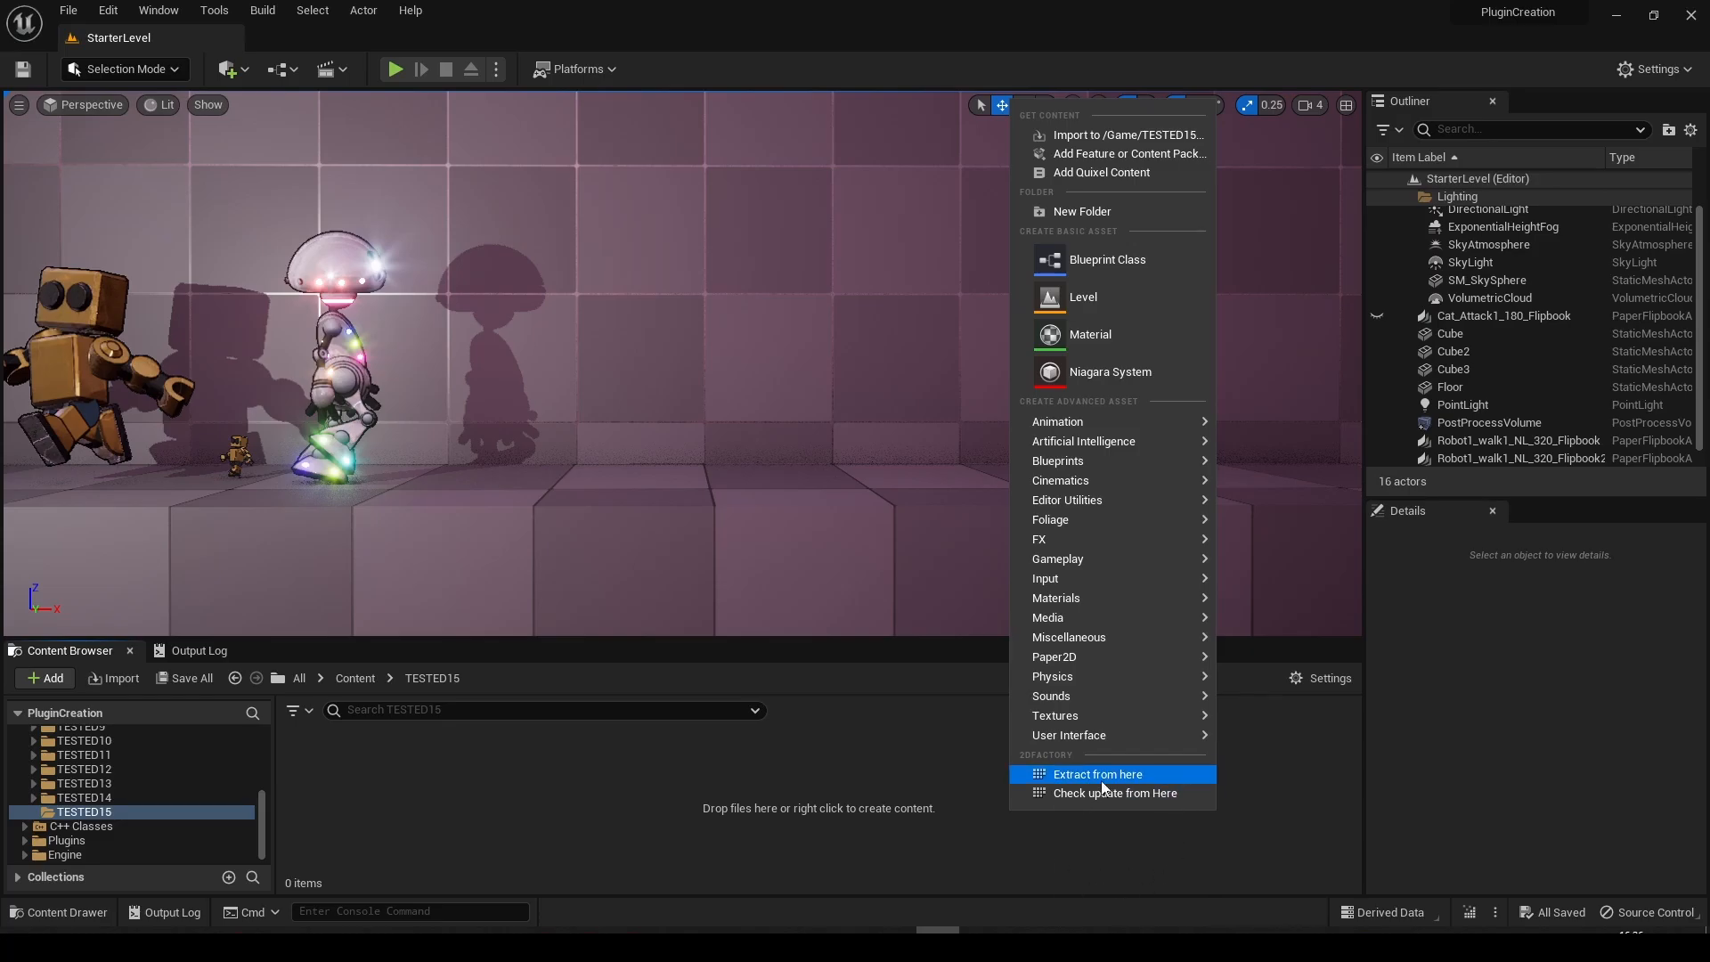
mouse_move(1123, 792)
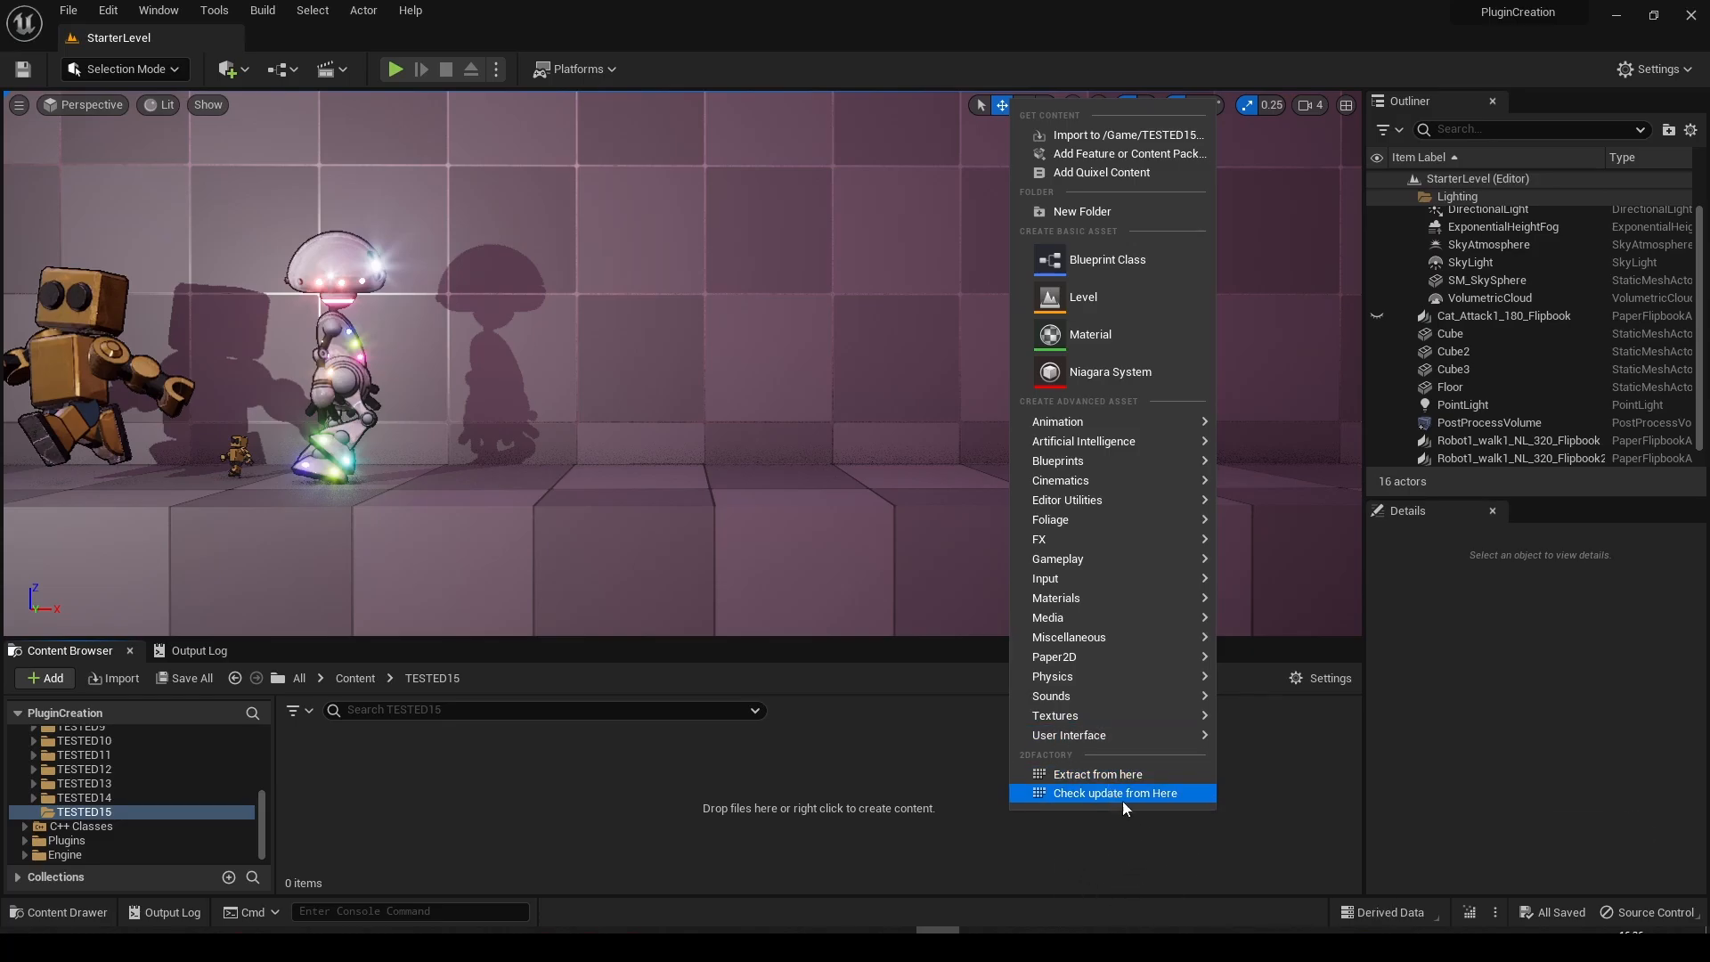
mouse_move(1097, 774)
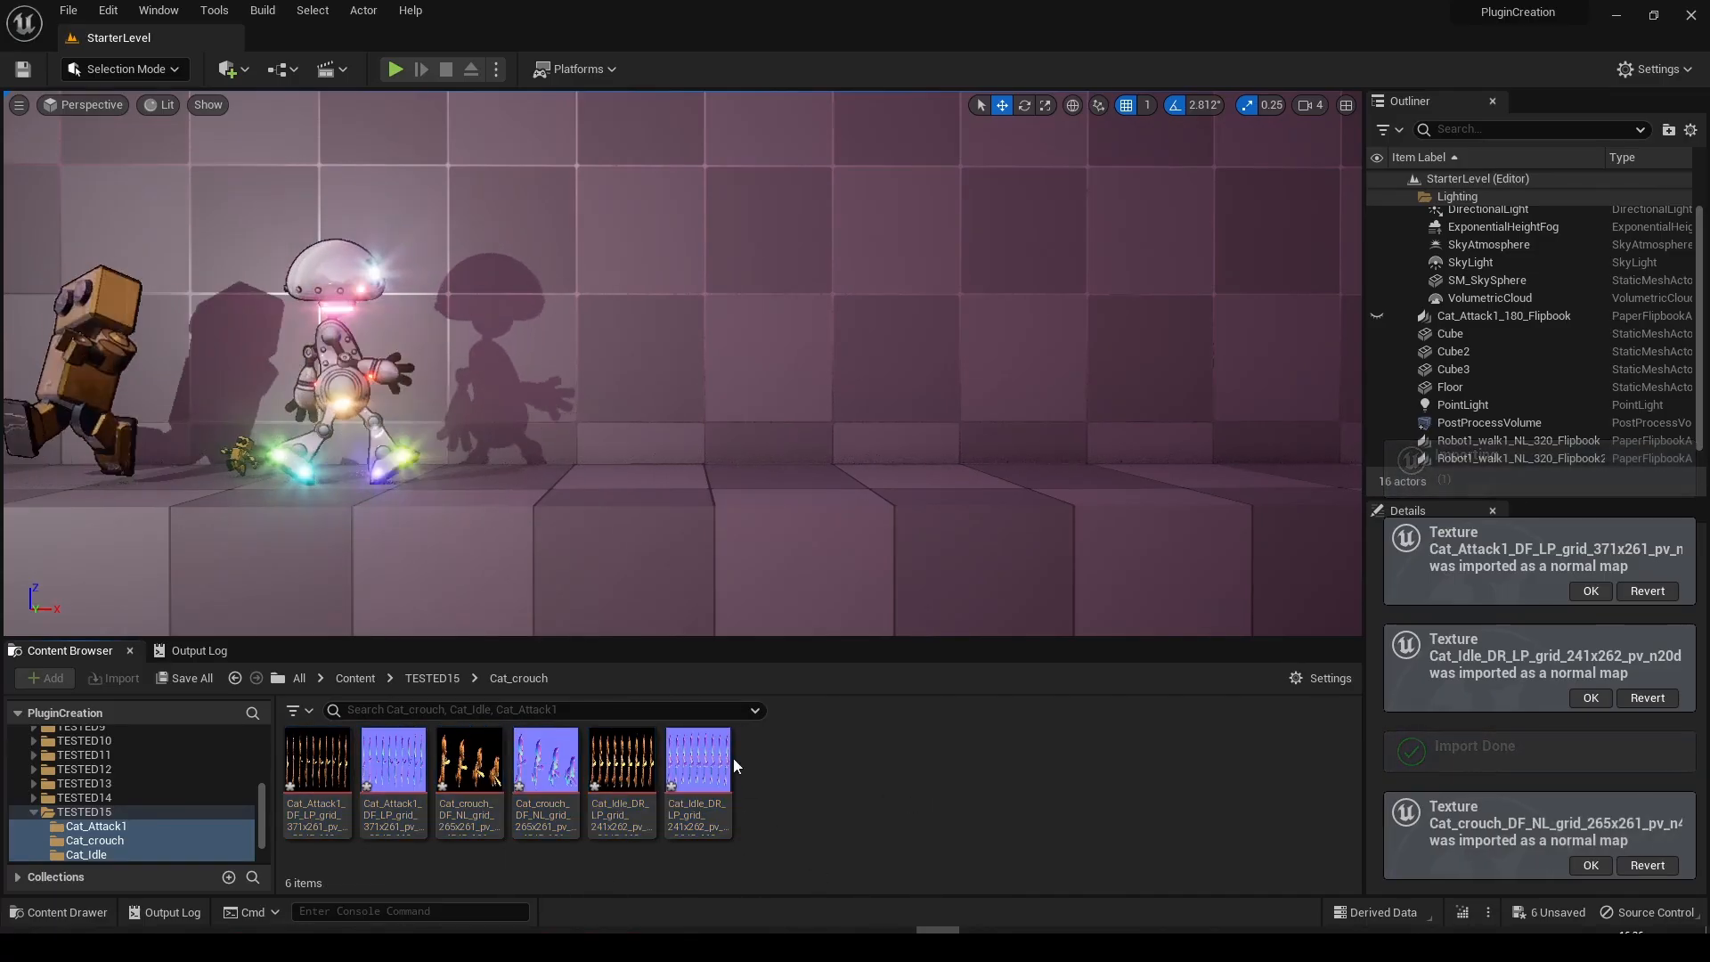
- Extract textures from the imported cat sheets in TESTED15 and dismiss the completion report
click(431, 677)
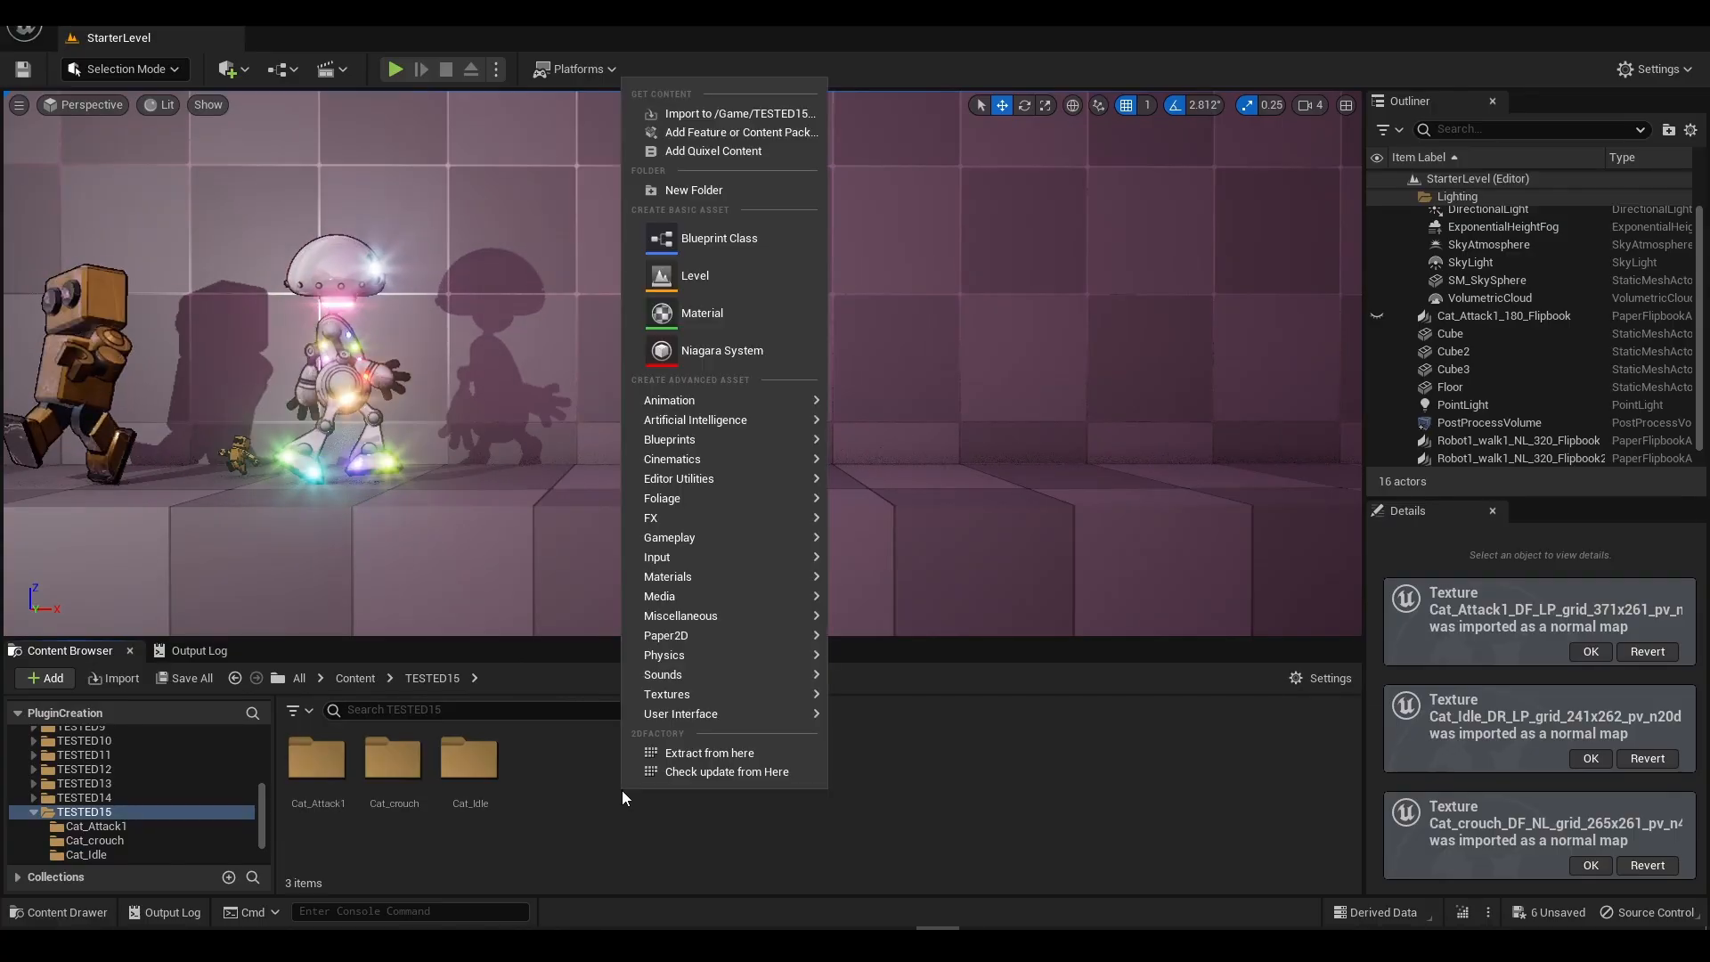
click(726, 771)
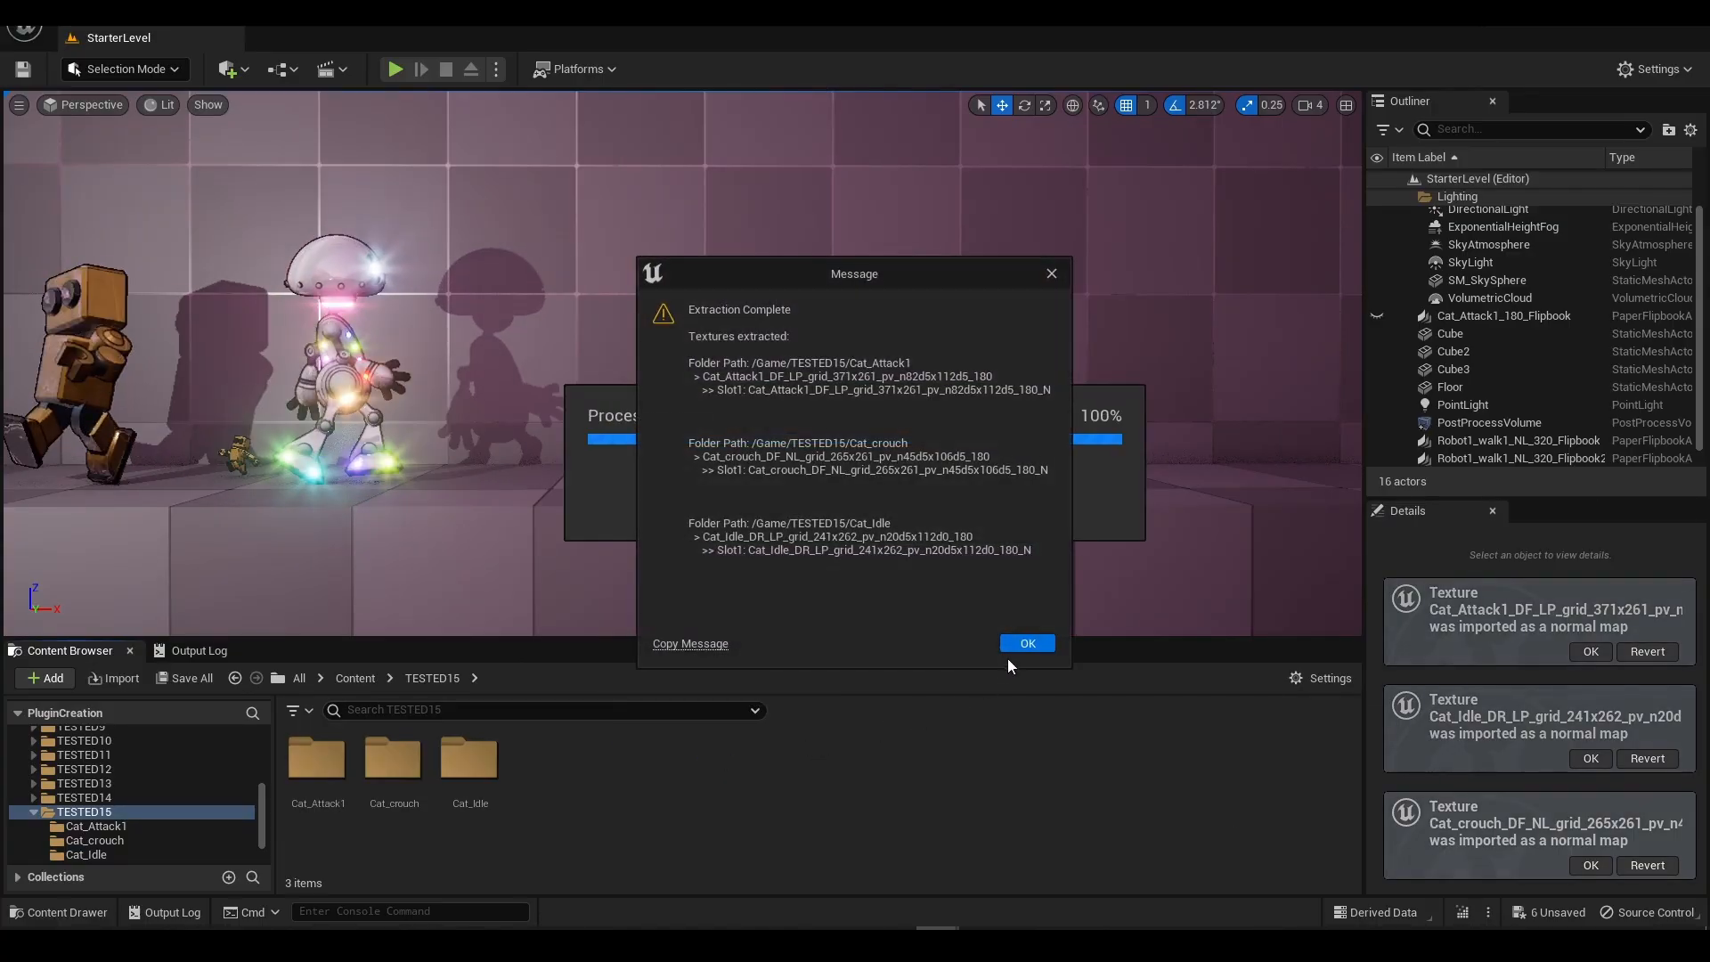
click(1025, 643)
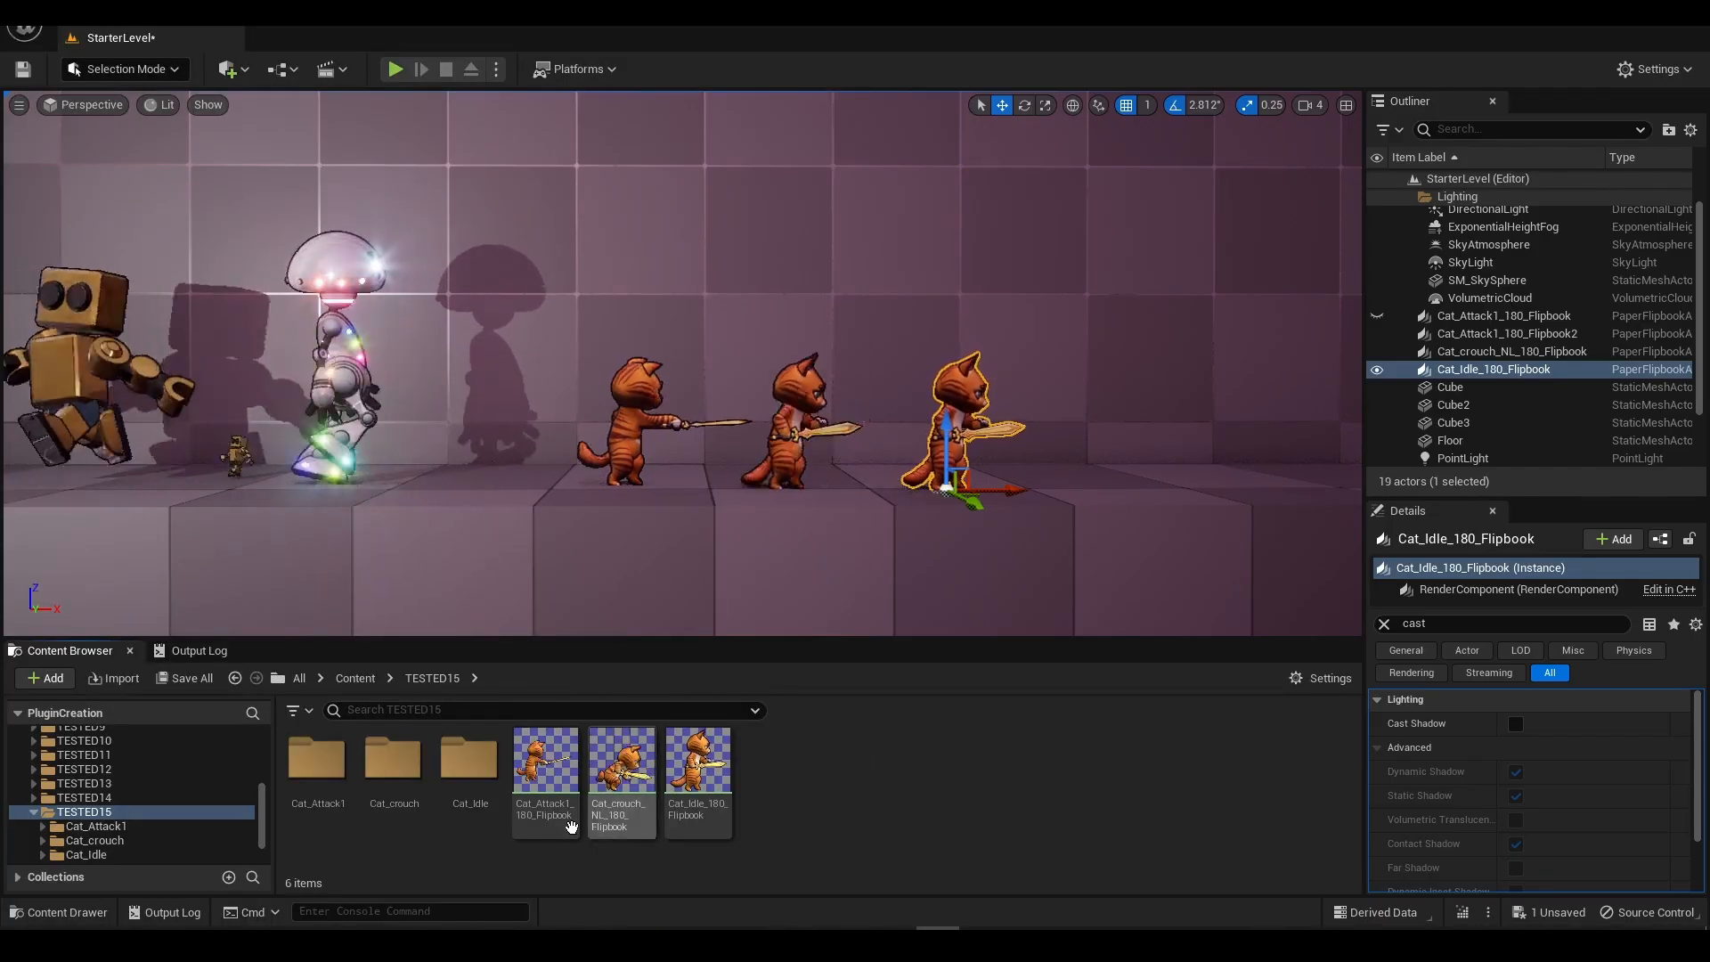
- Browse the Cat_Attack1 Sprites and Cat_crouch folders, then return to TESTED15
double_click(317, 764)
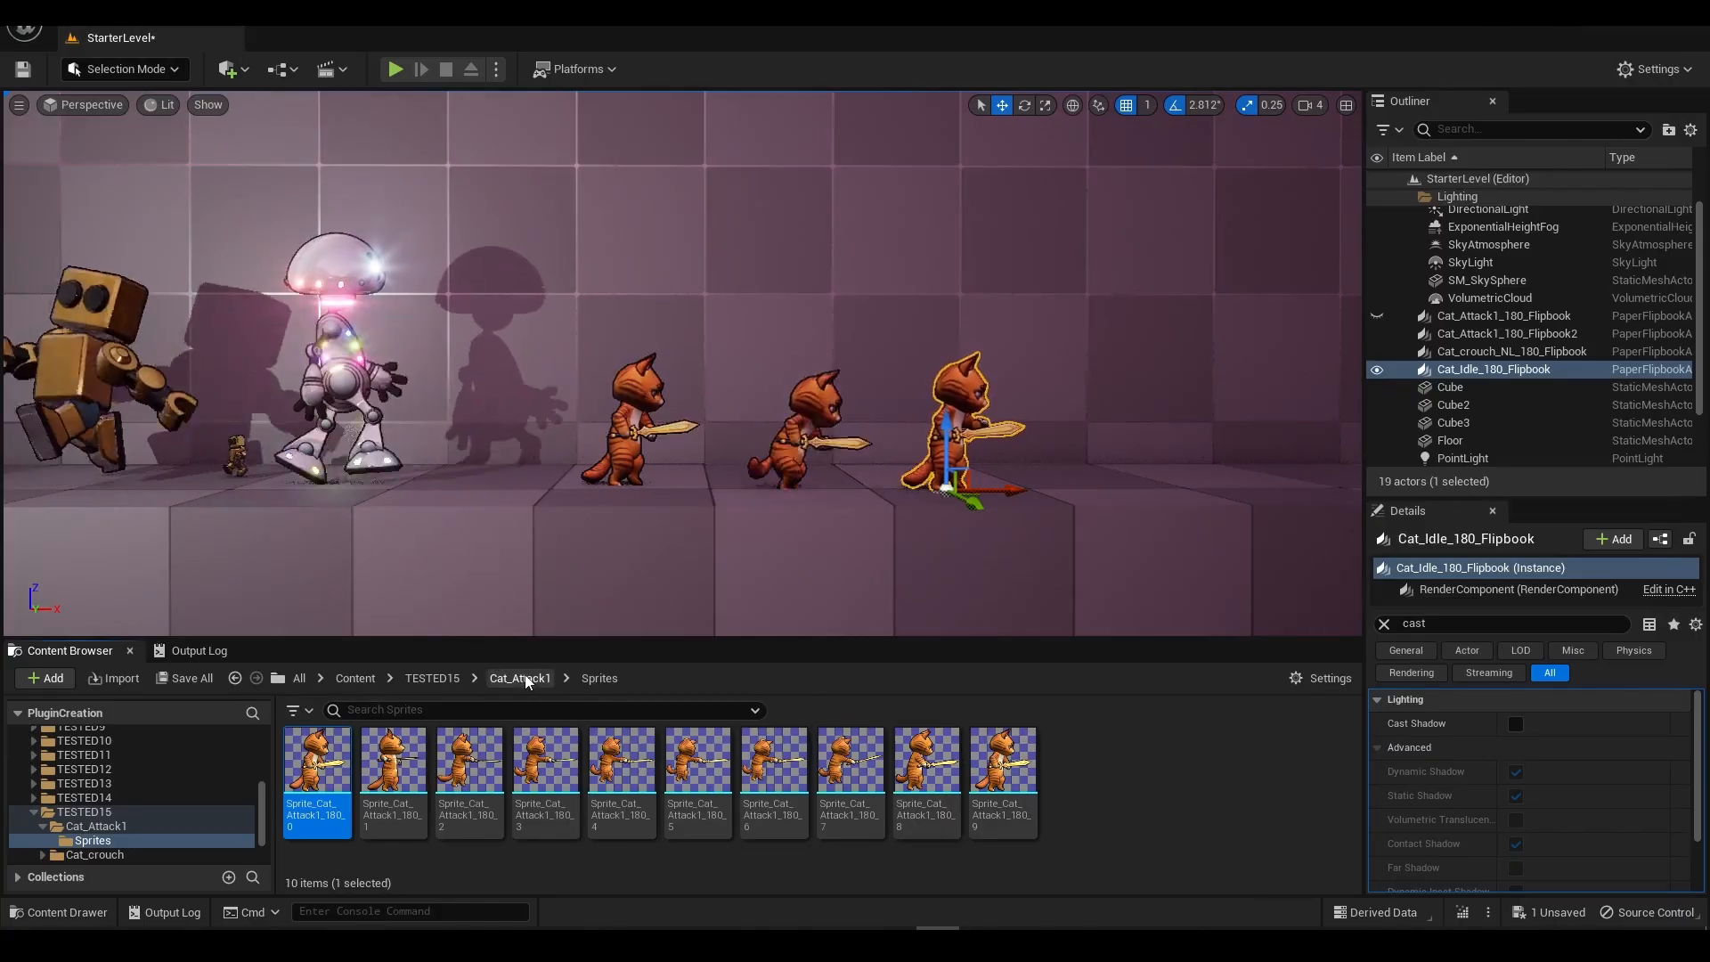
click(95, 854)
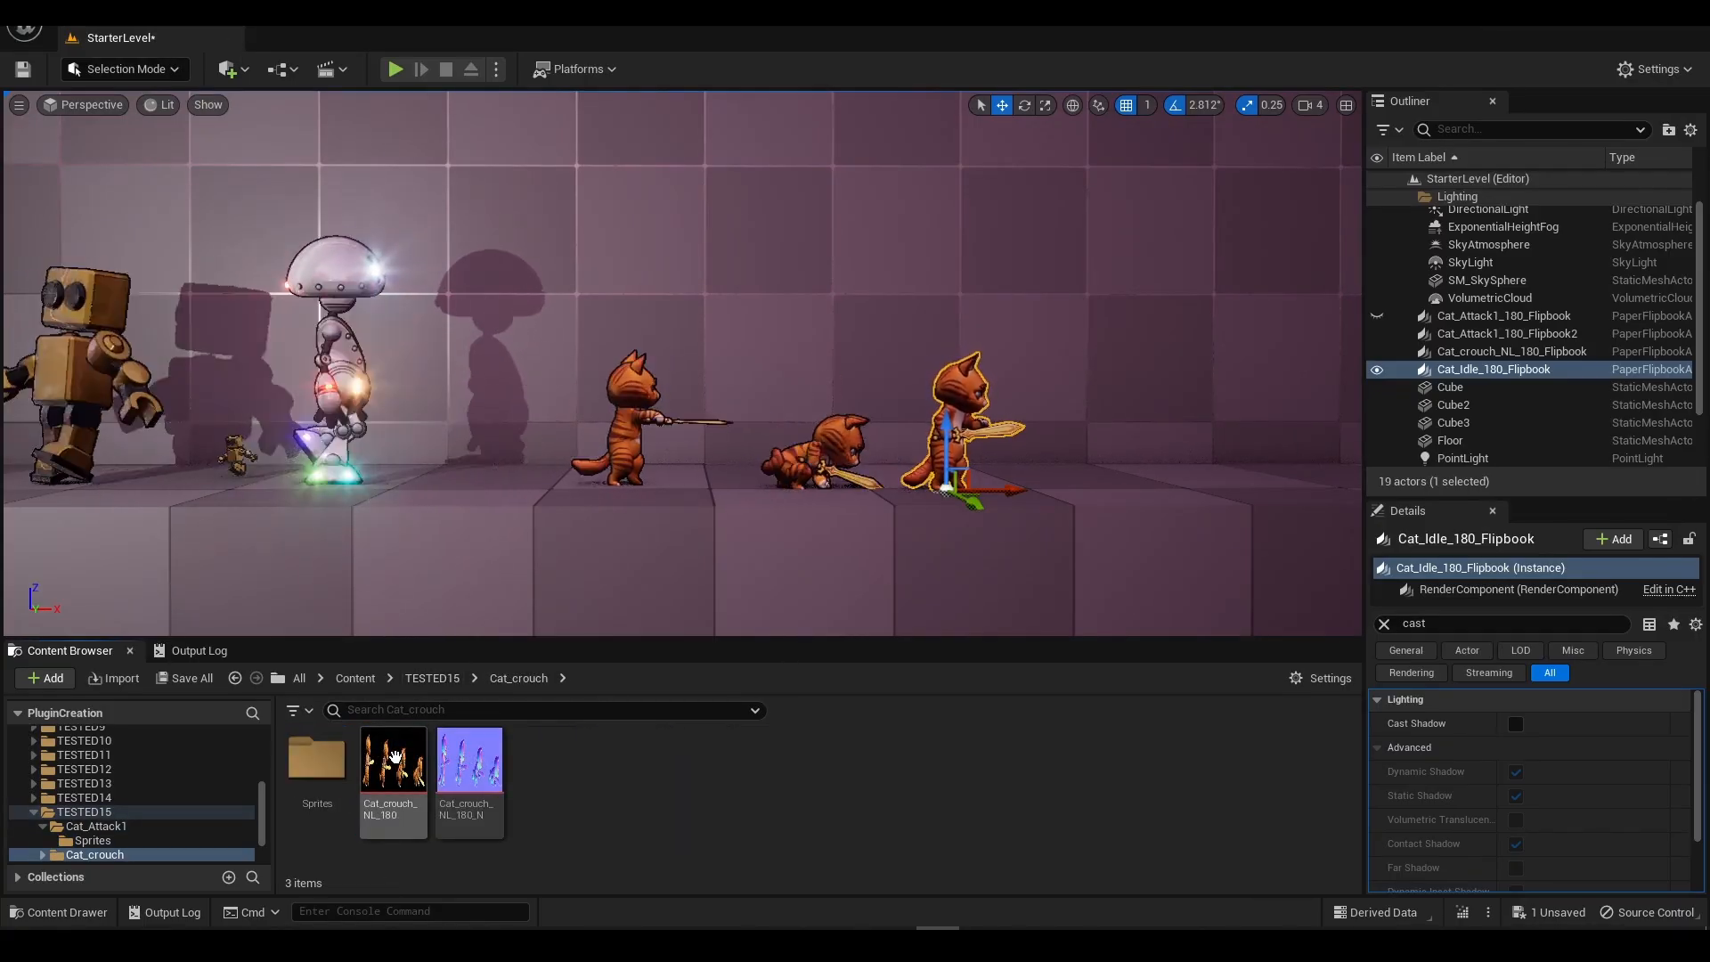
click(431, 677)
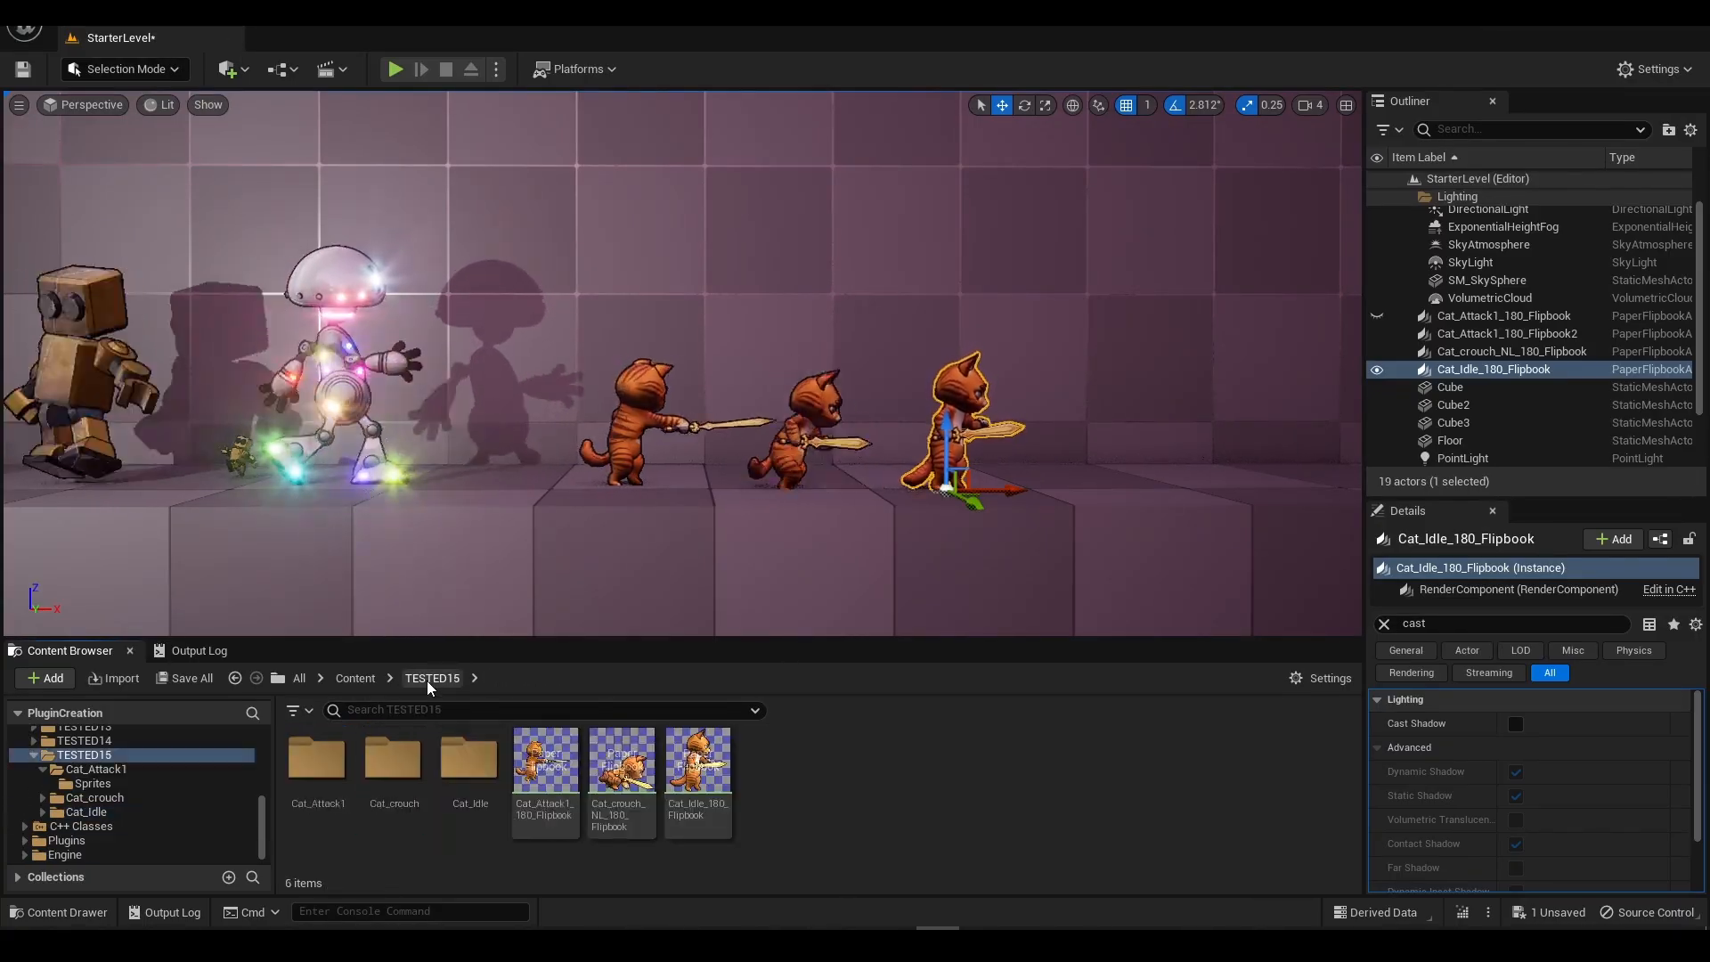